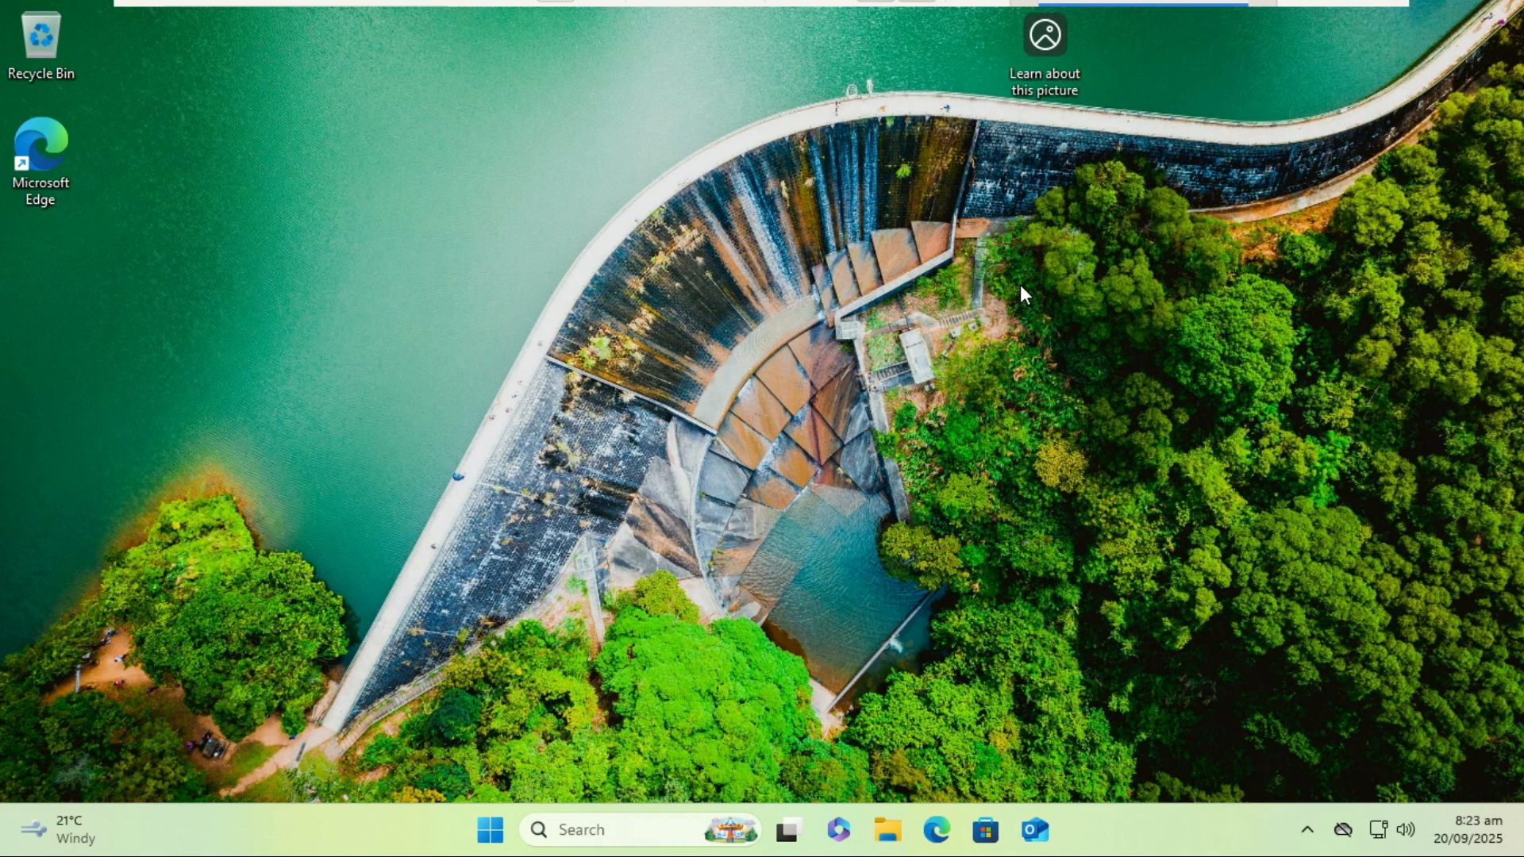
mouse_move(1273, 156)
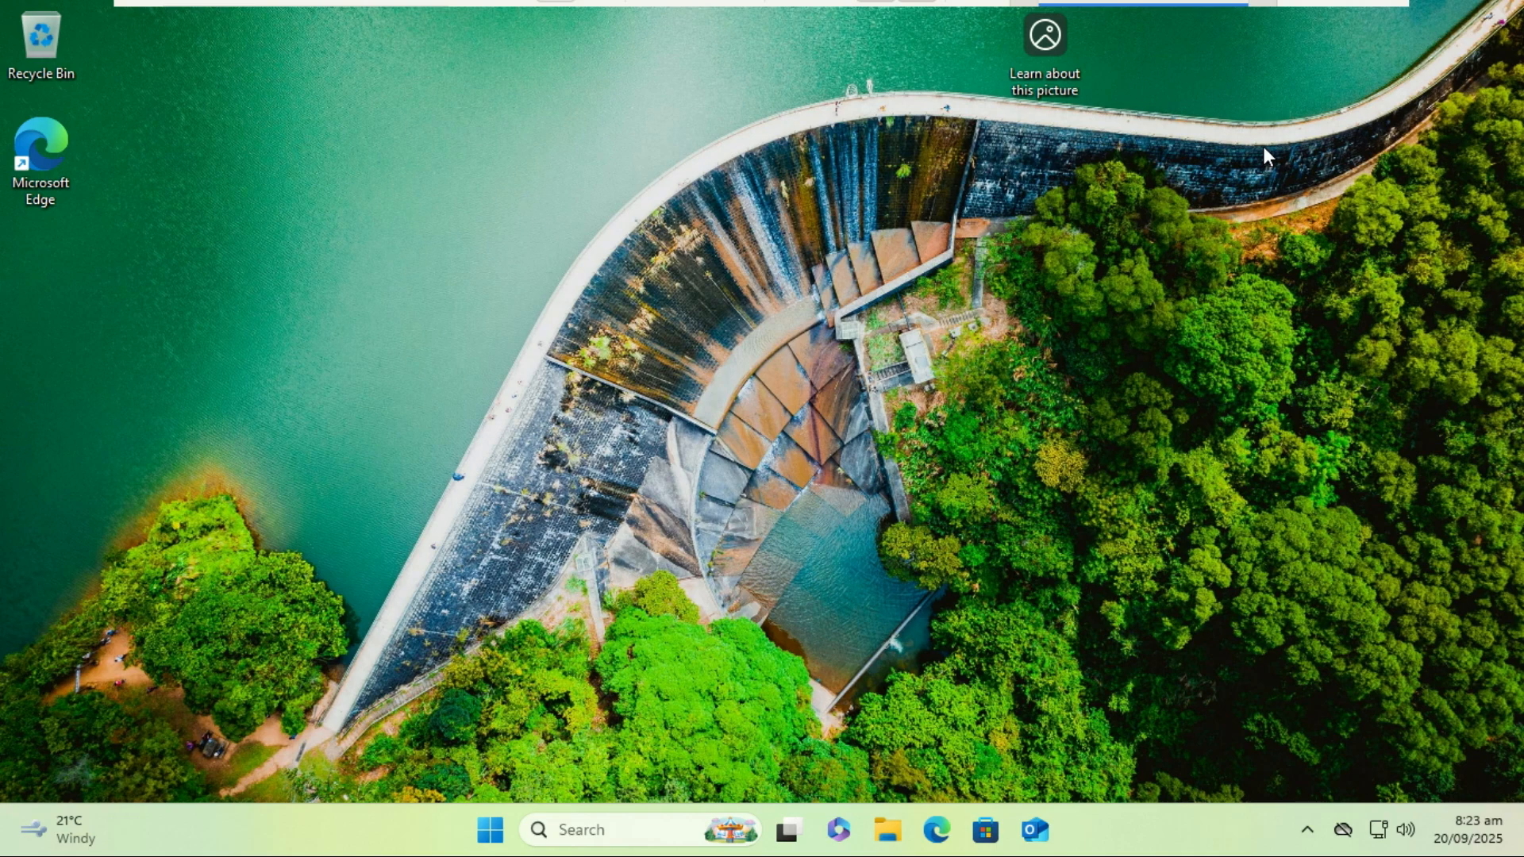
- Search Google for 'zorin' in Edge and open the Zorin OS download page
left_click(935, 829)
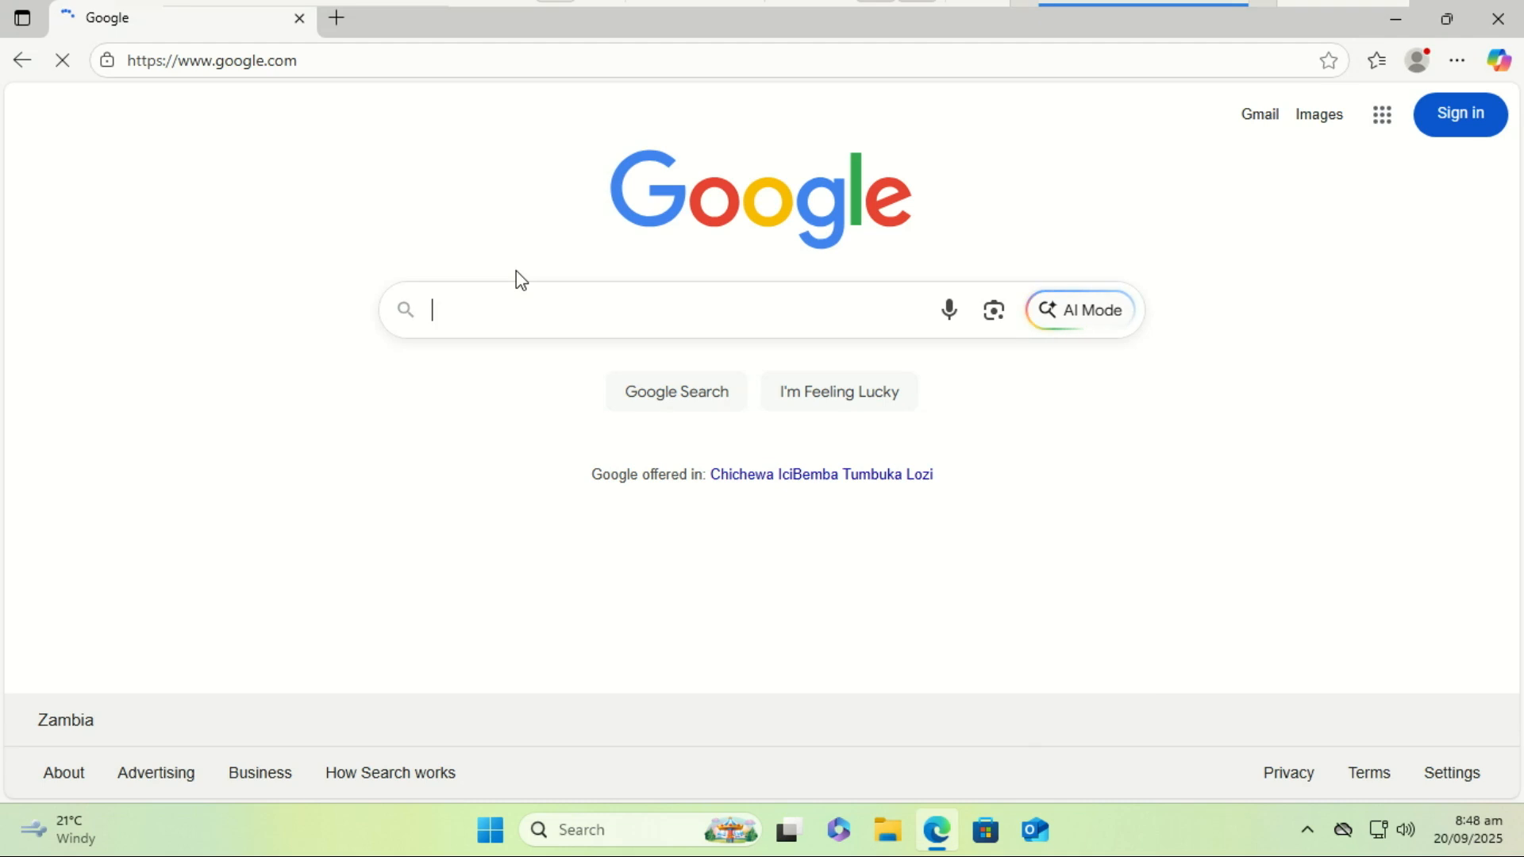
type("zorin")
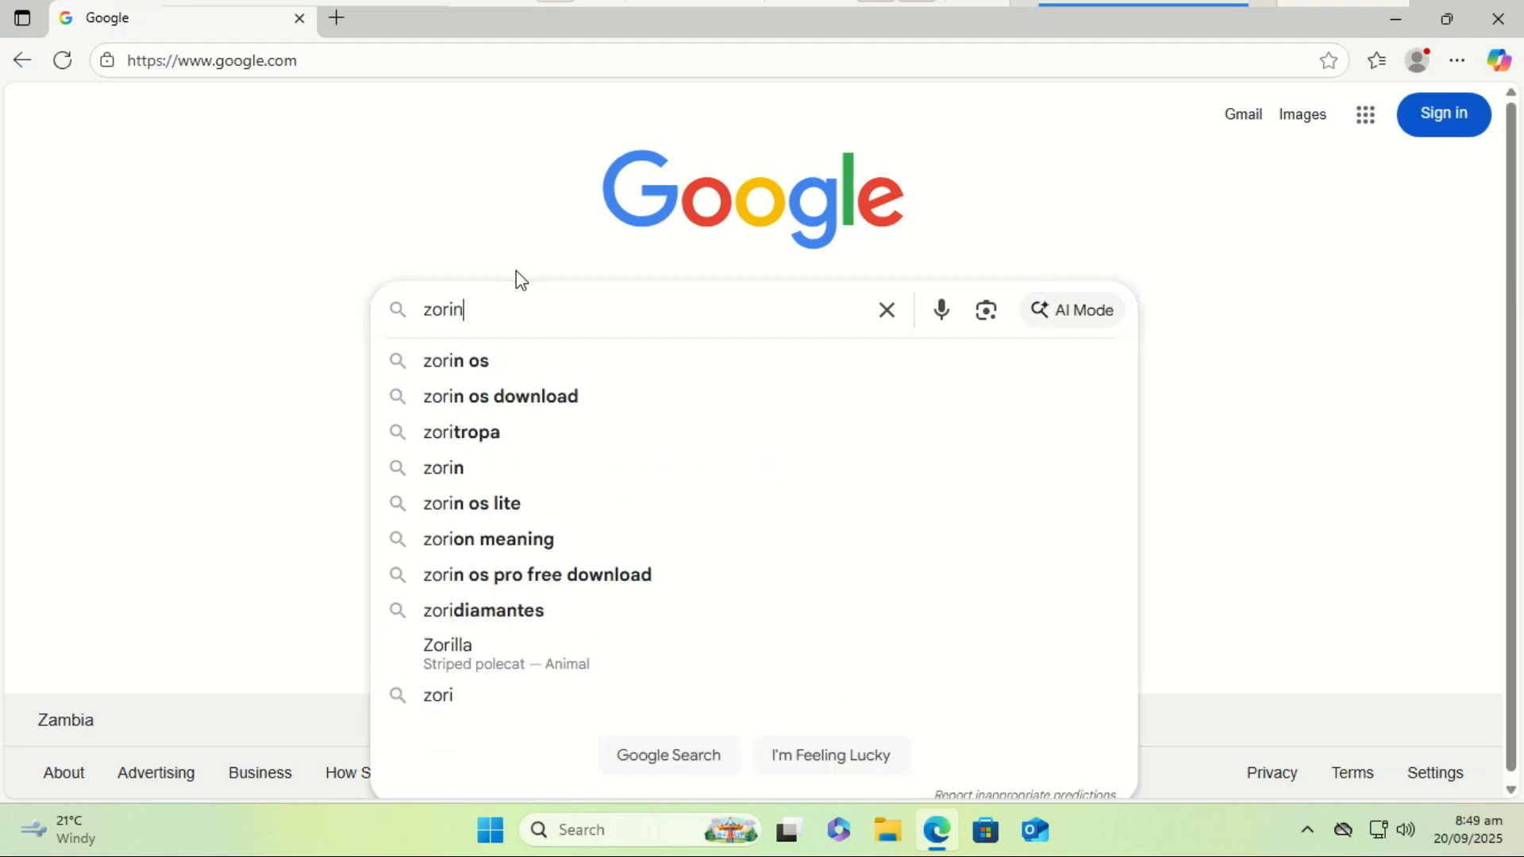
key("Return")
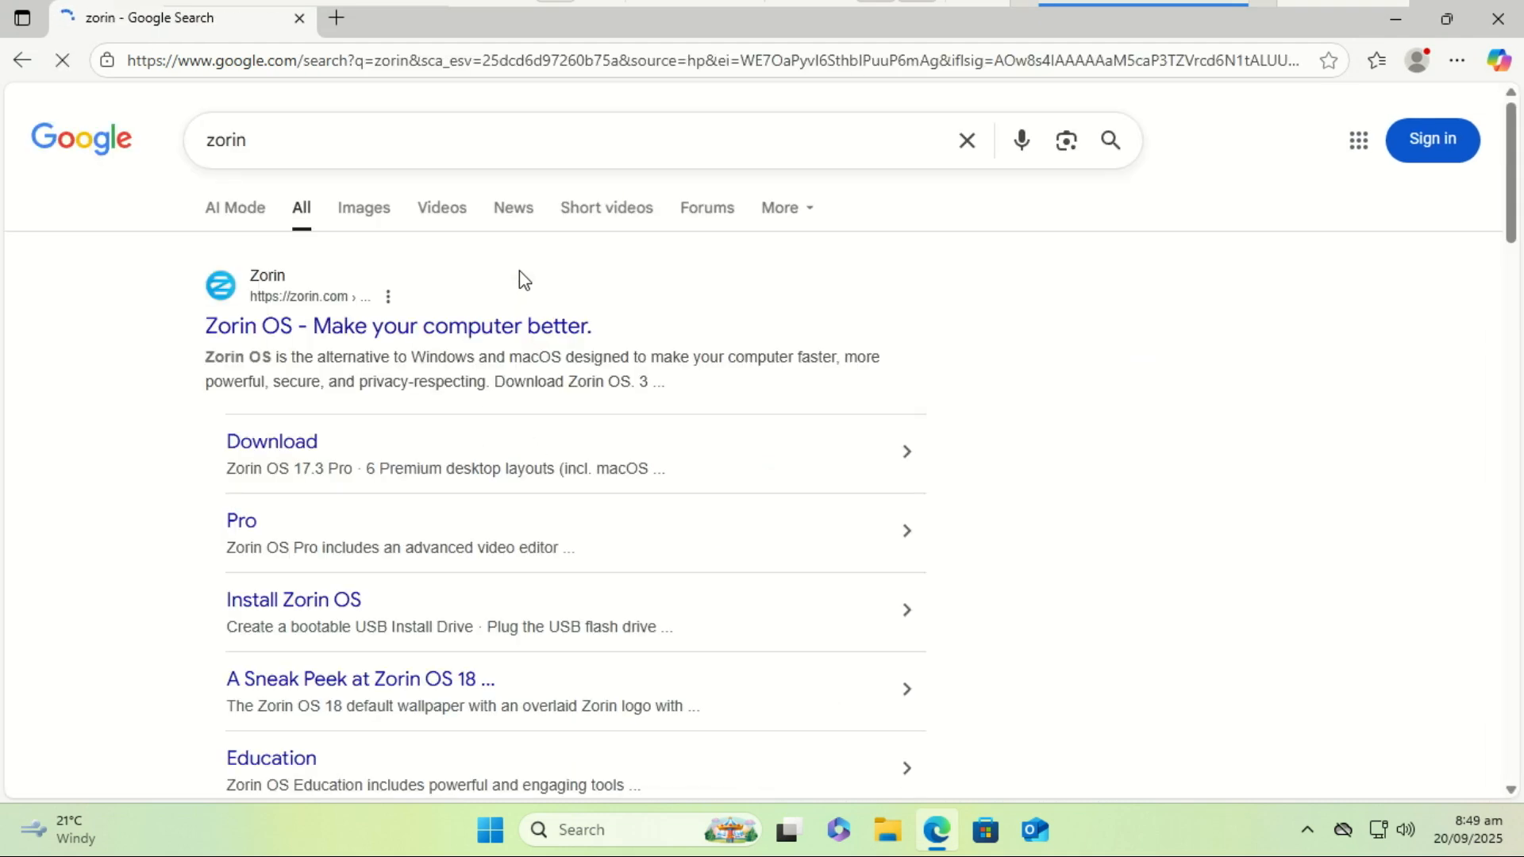
left_click(397, 325)
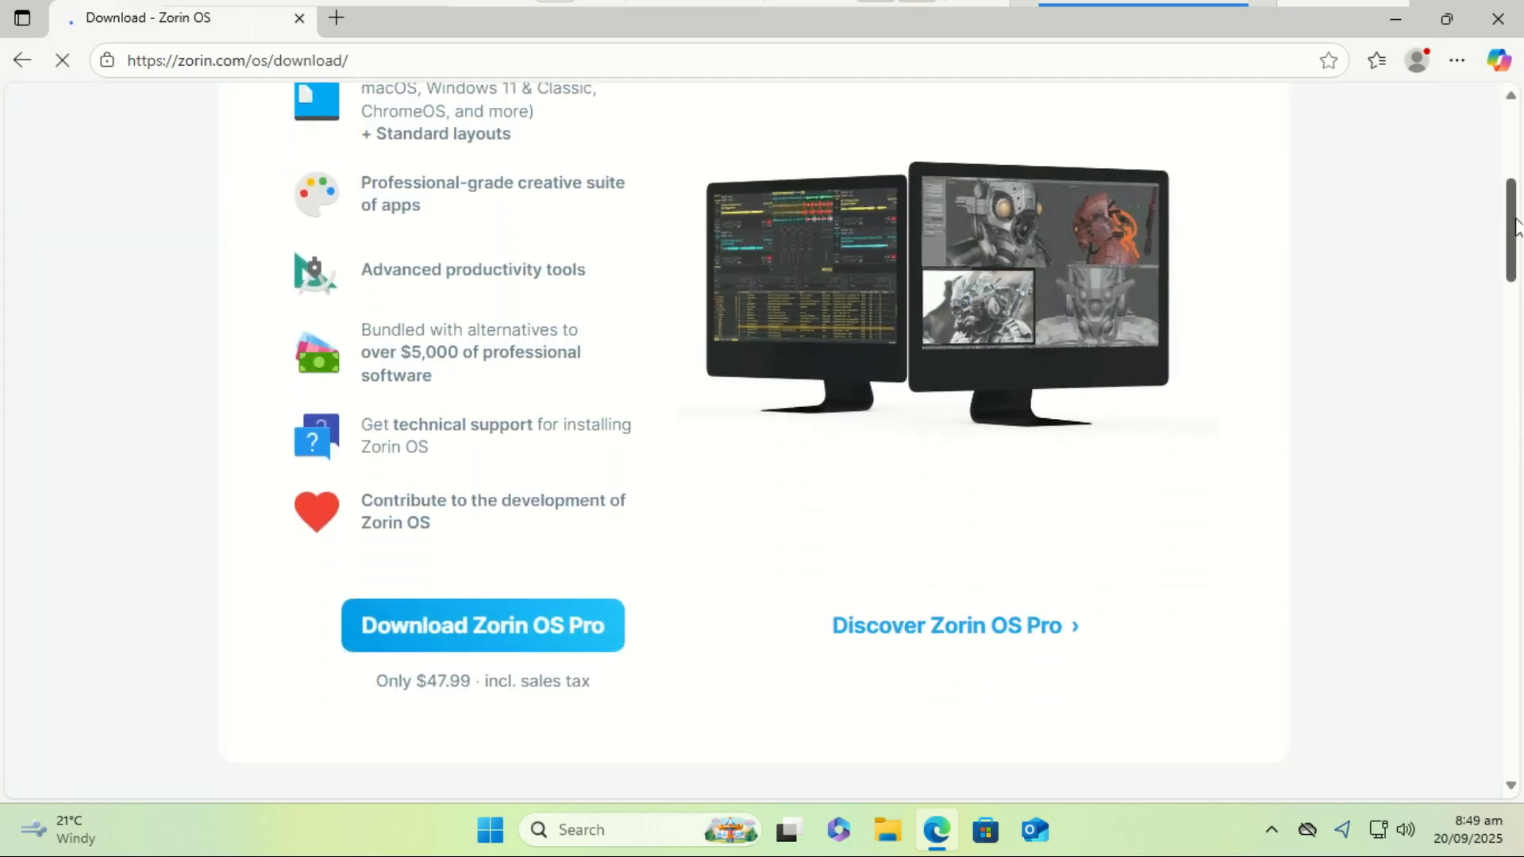
- Download Zorin OS 17.3 Core, skipping the newsletter signup
scroll("down", 3)
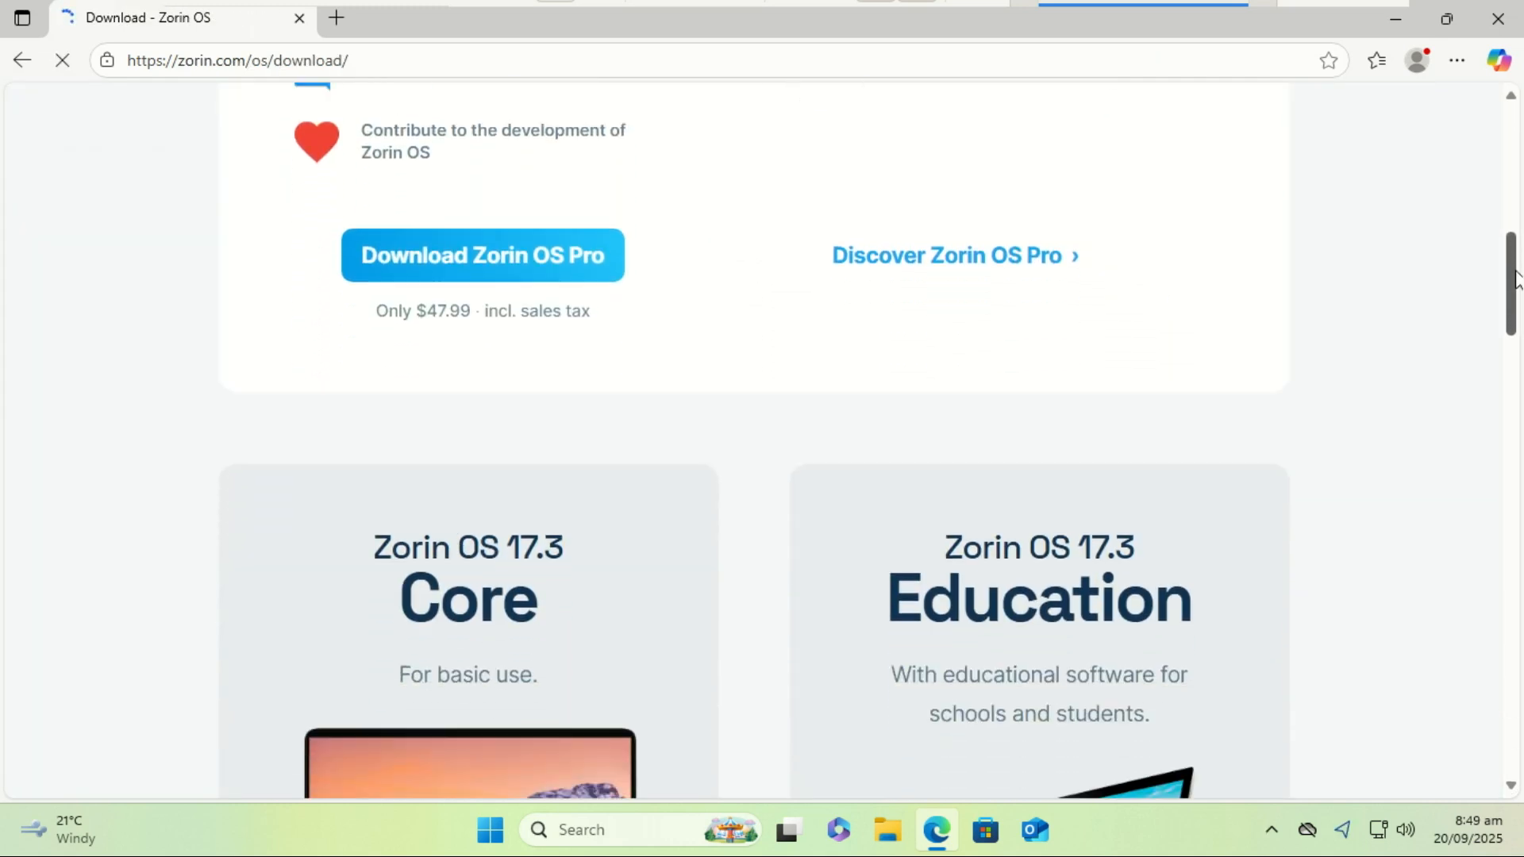
scroll("down", 3)
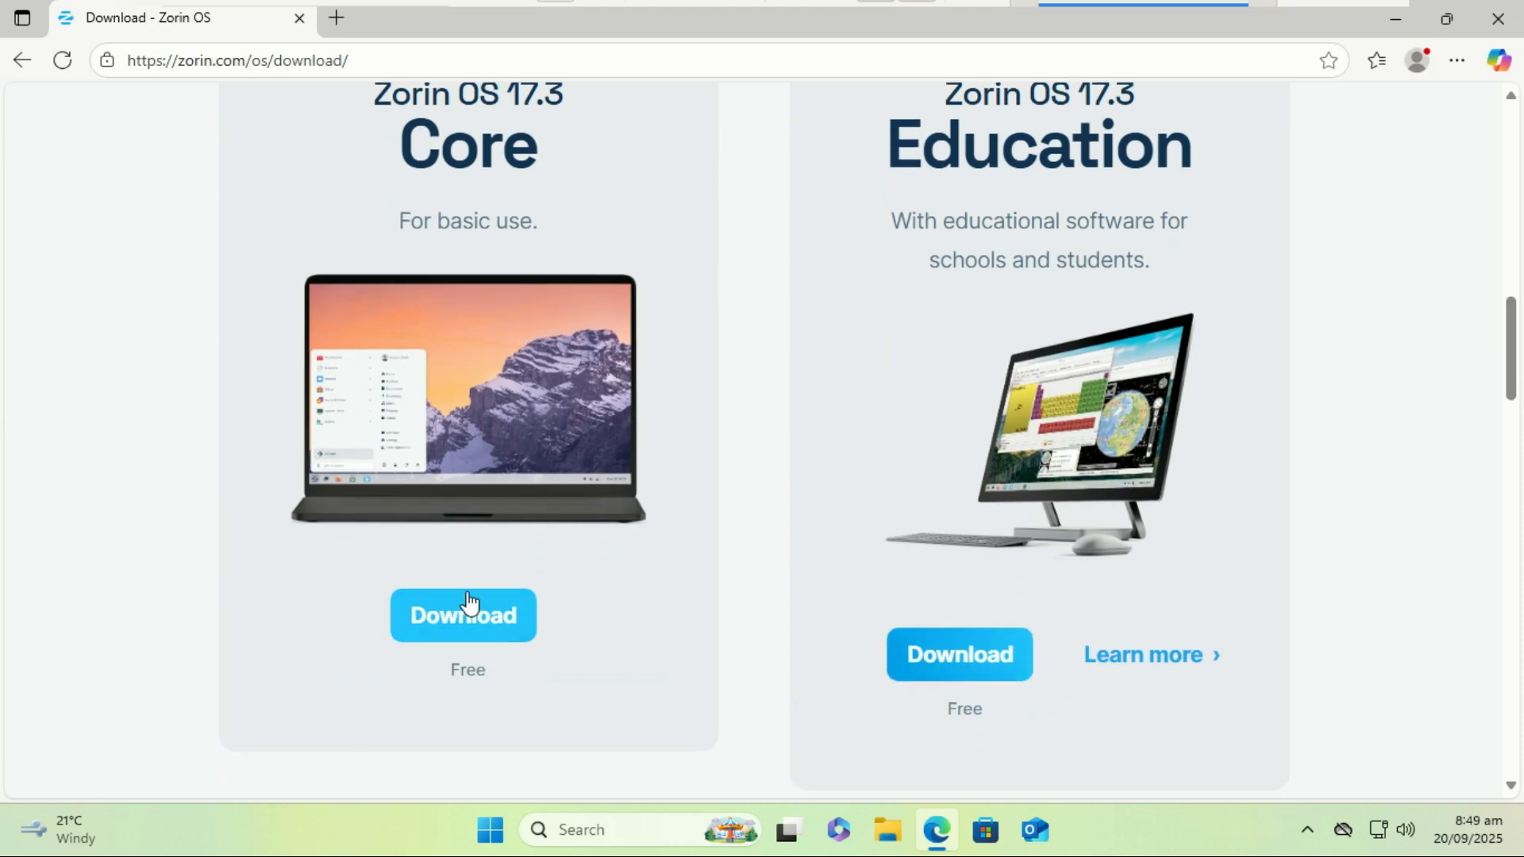
left_click(463, 615)
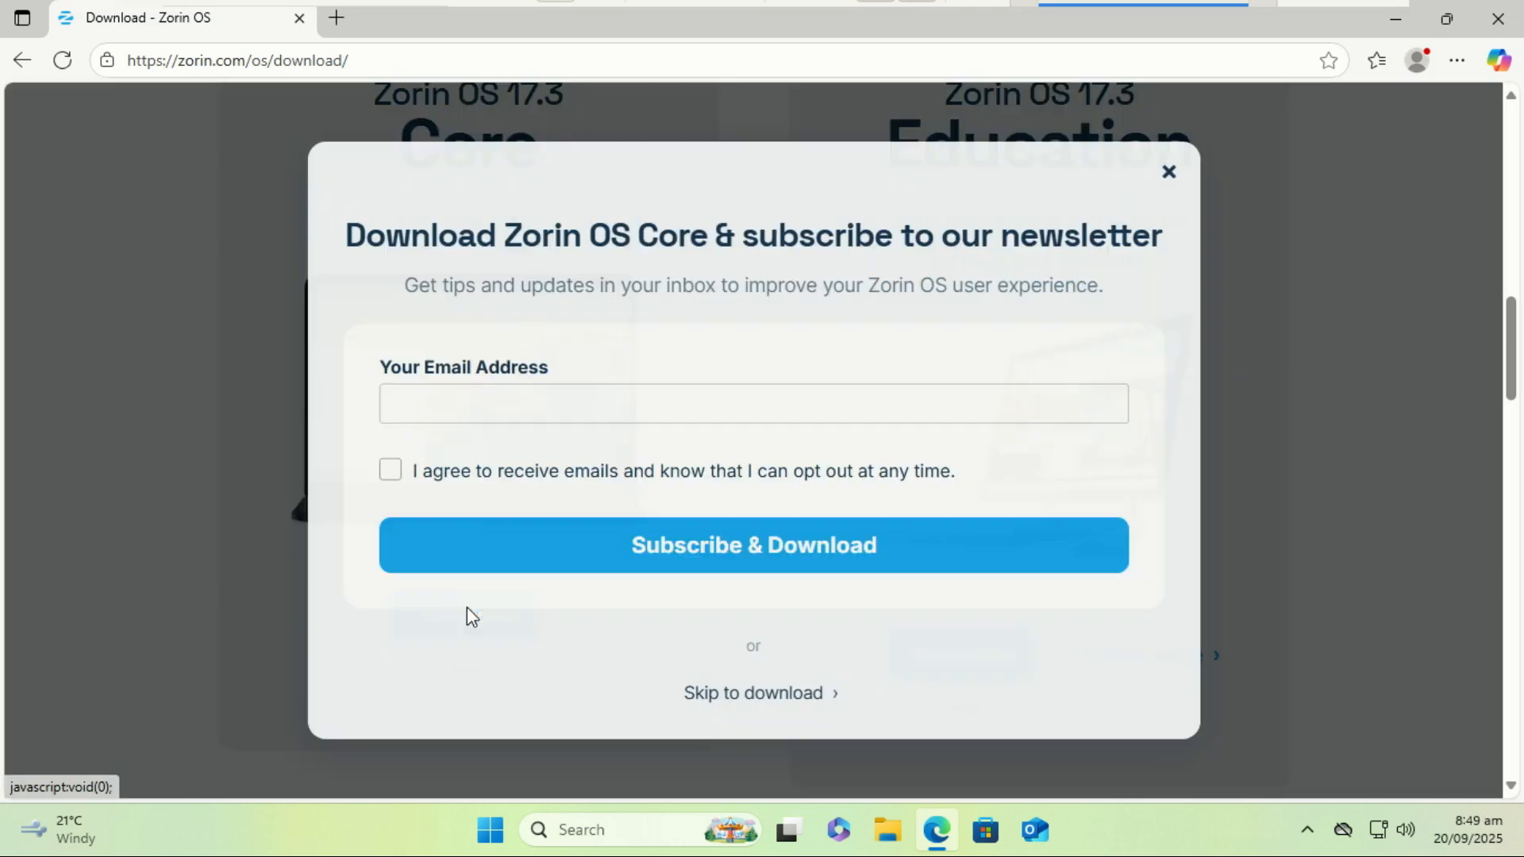
left_click(753, 693)
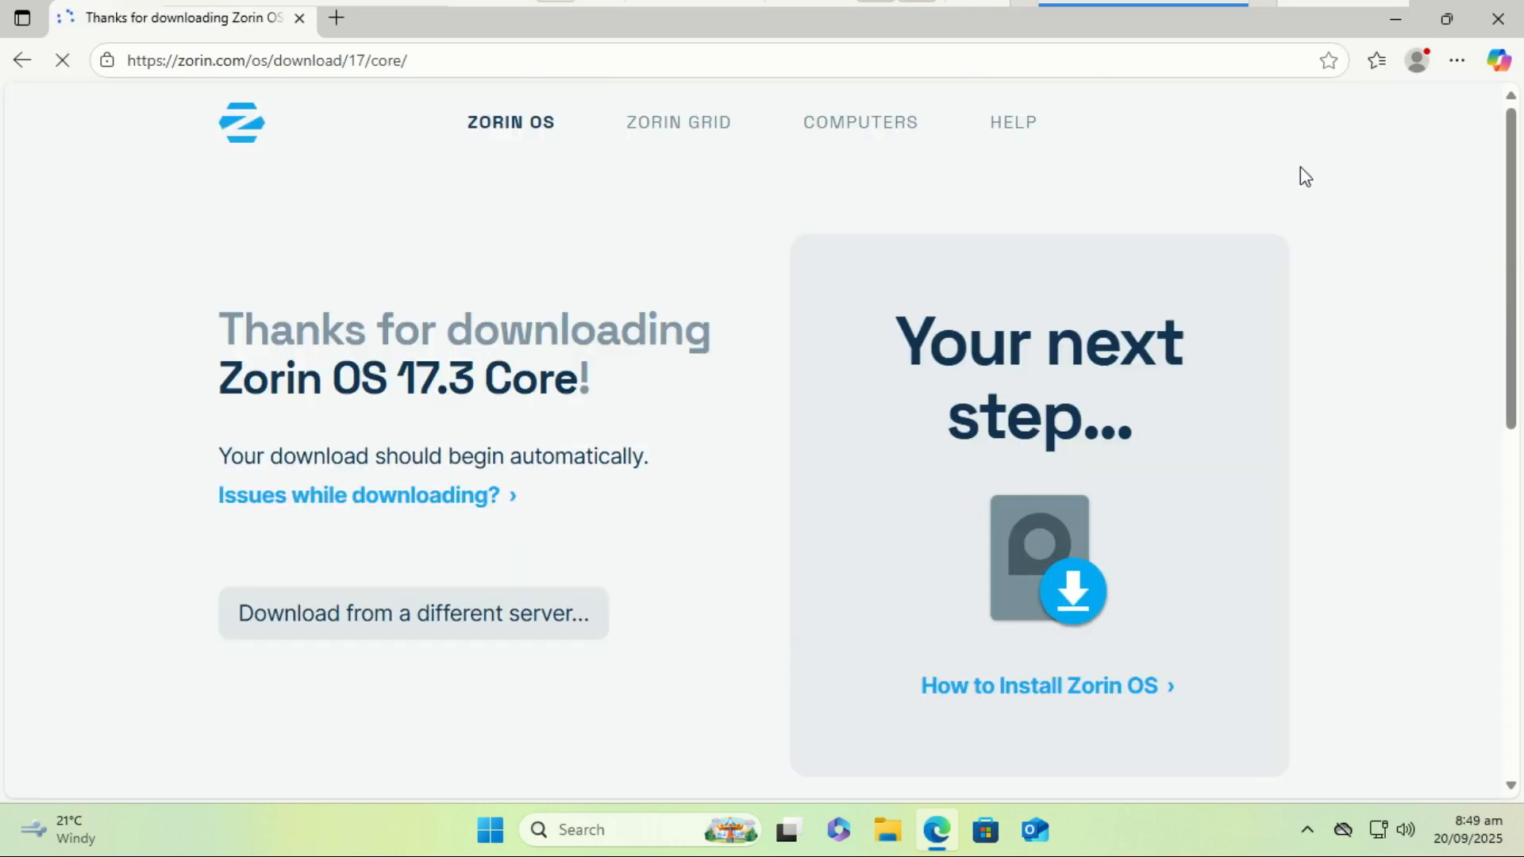
left_click(1374, 60)
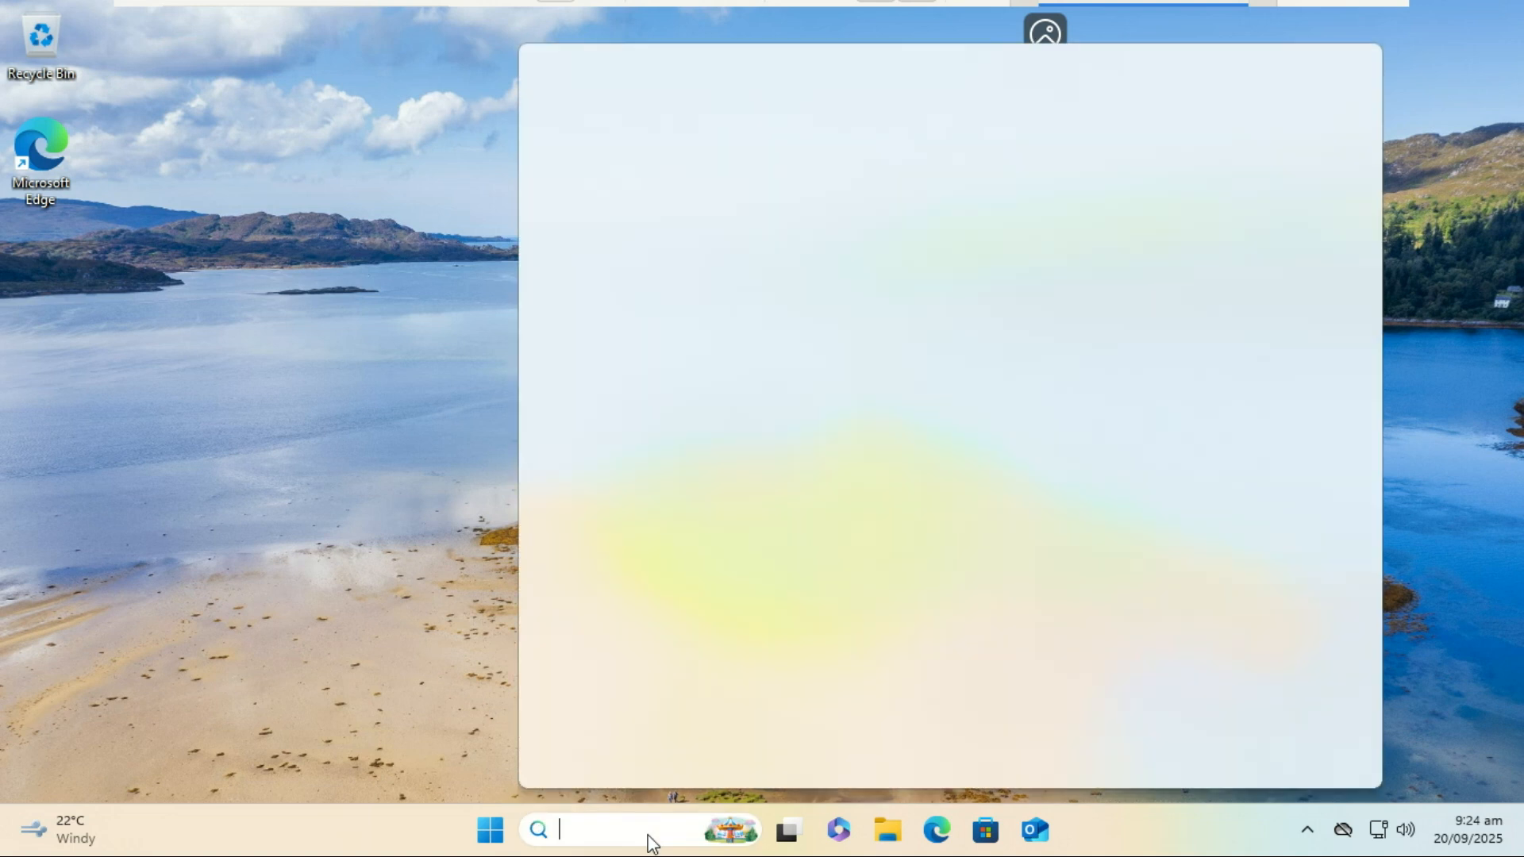
- Shrink the C: partition by 8000 MB in Disk Management
type("disk")
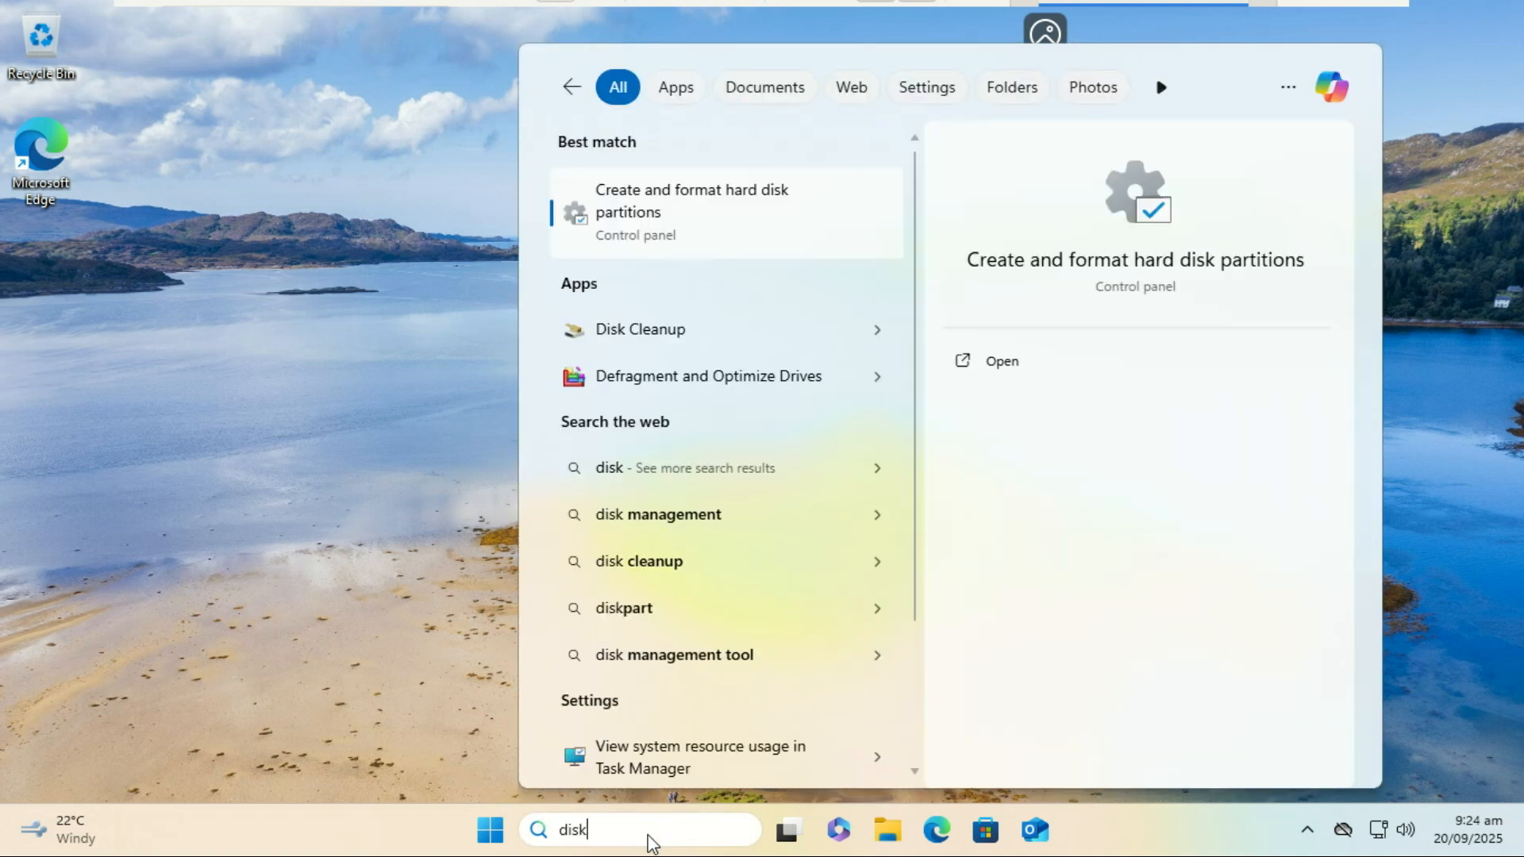
left_click(692, 200)
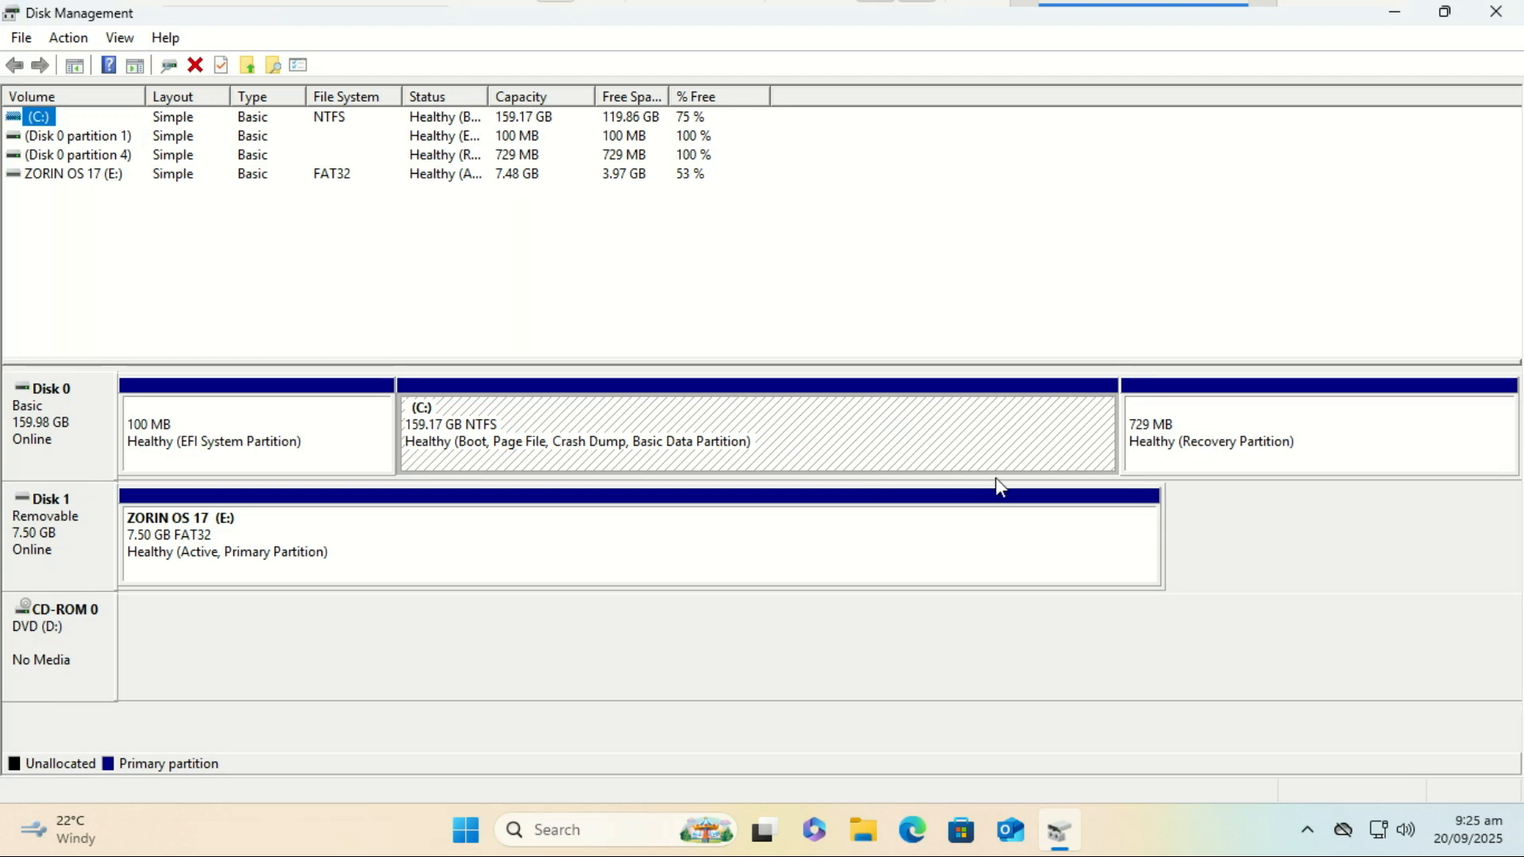
mouse_move(979, 499)
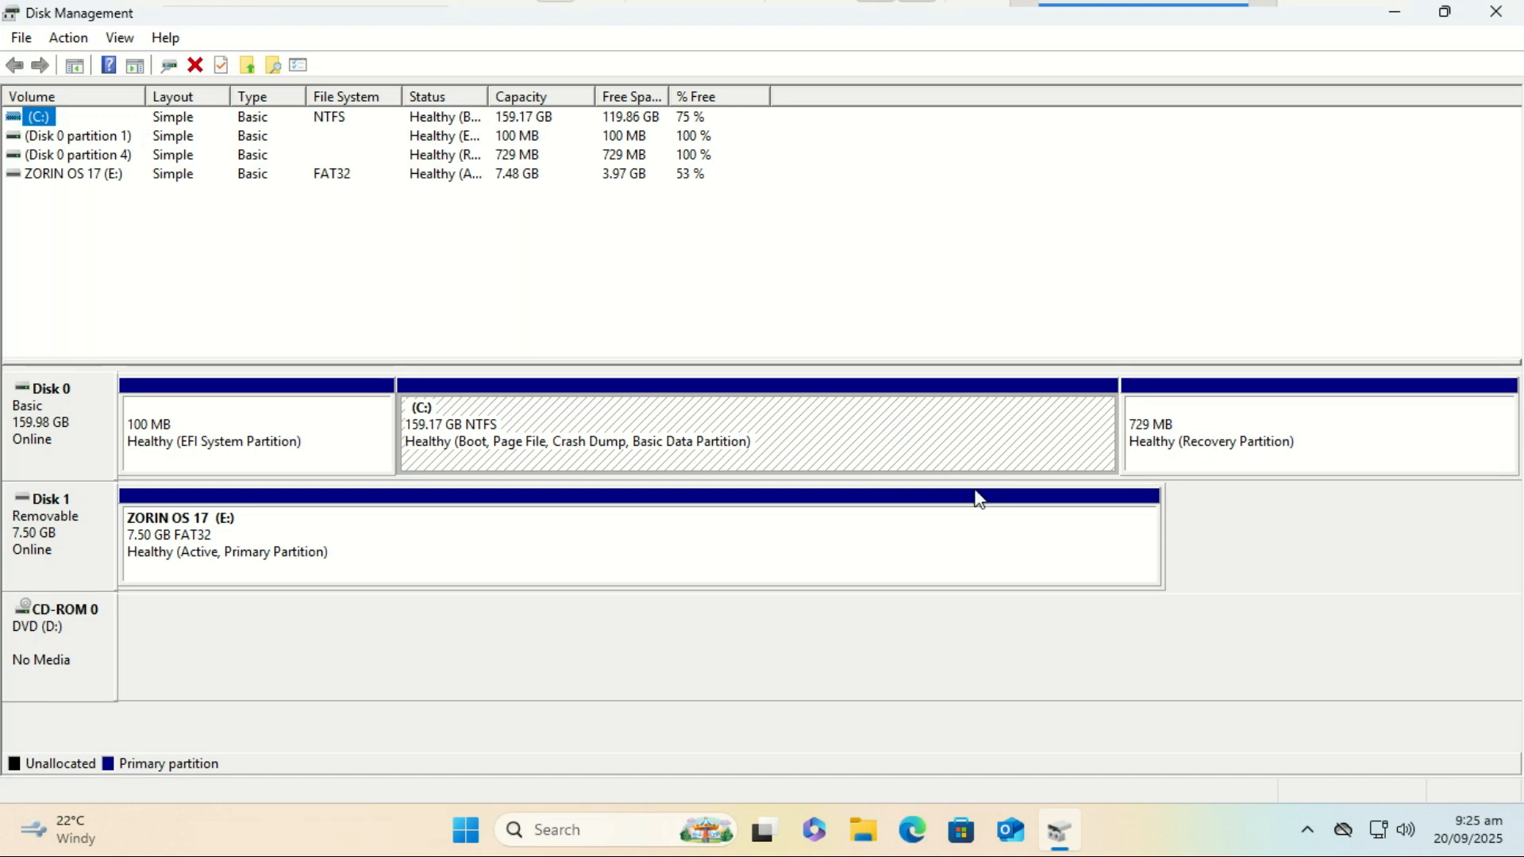
mouse_move(752, 420)
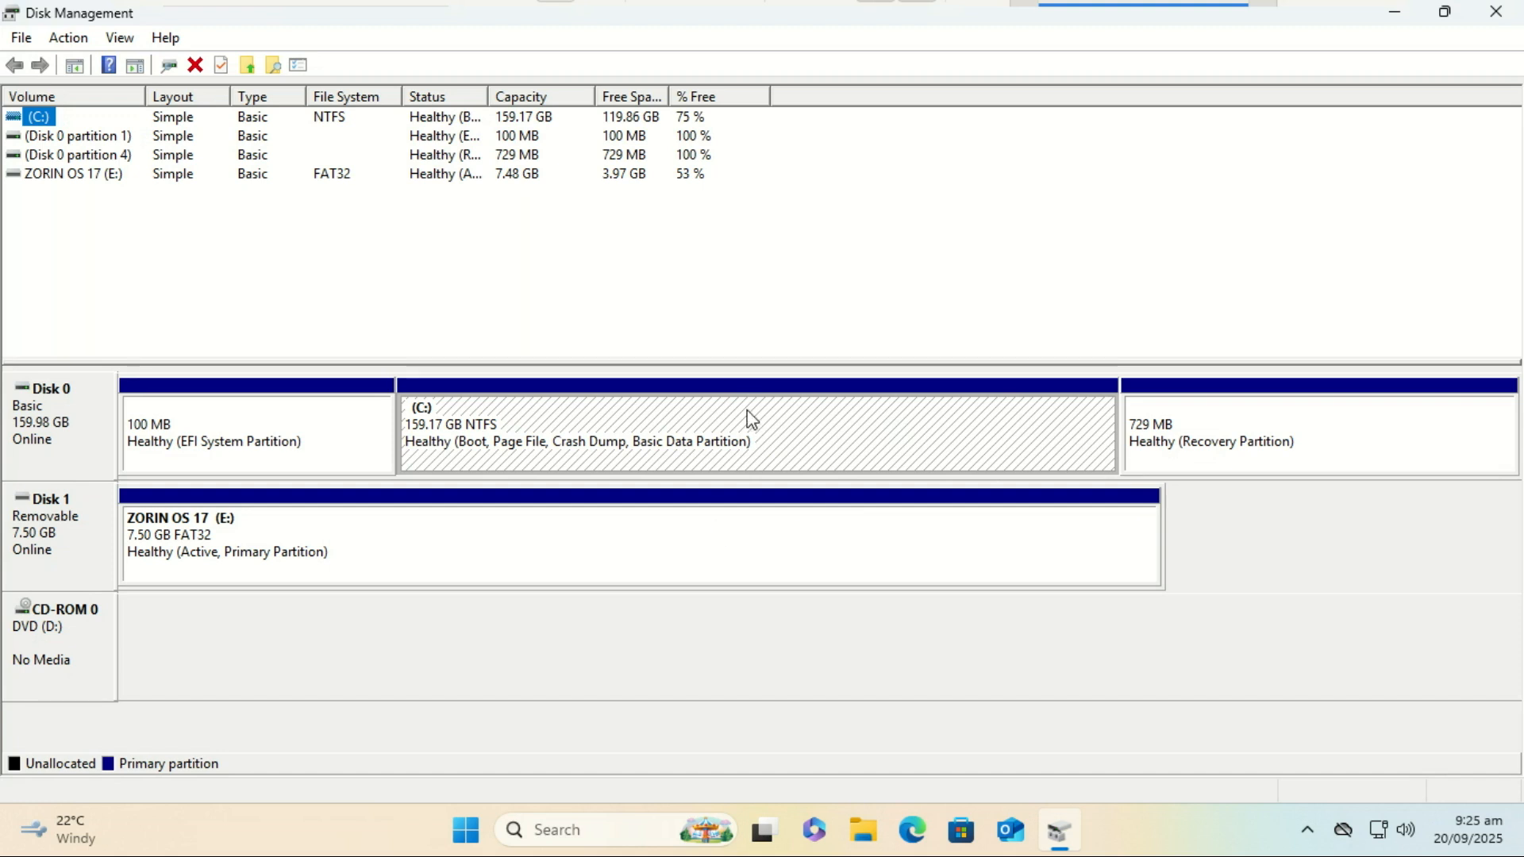
right_click(749, 423)
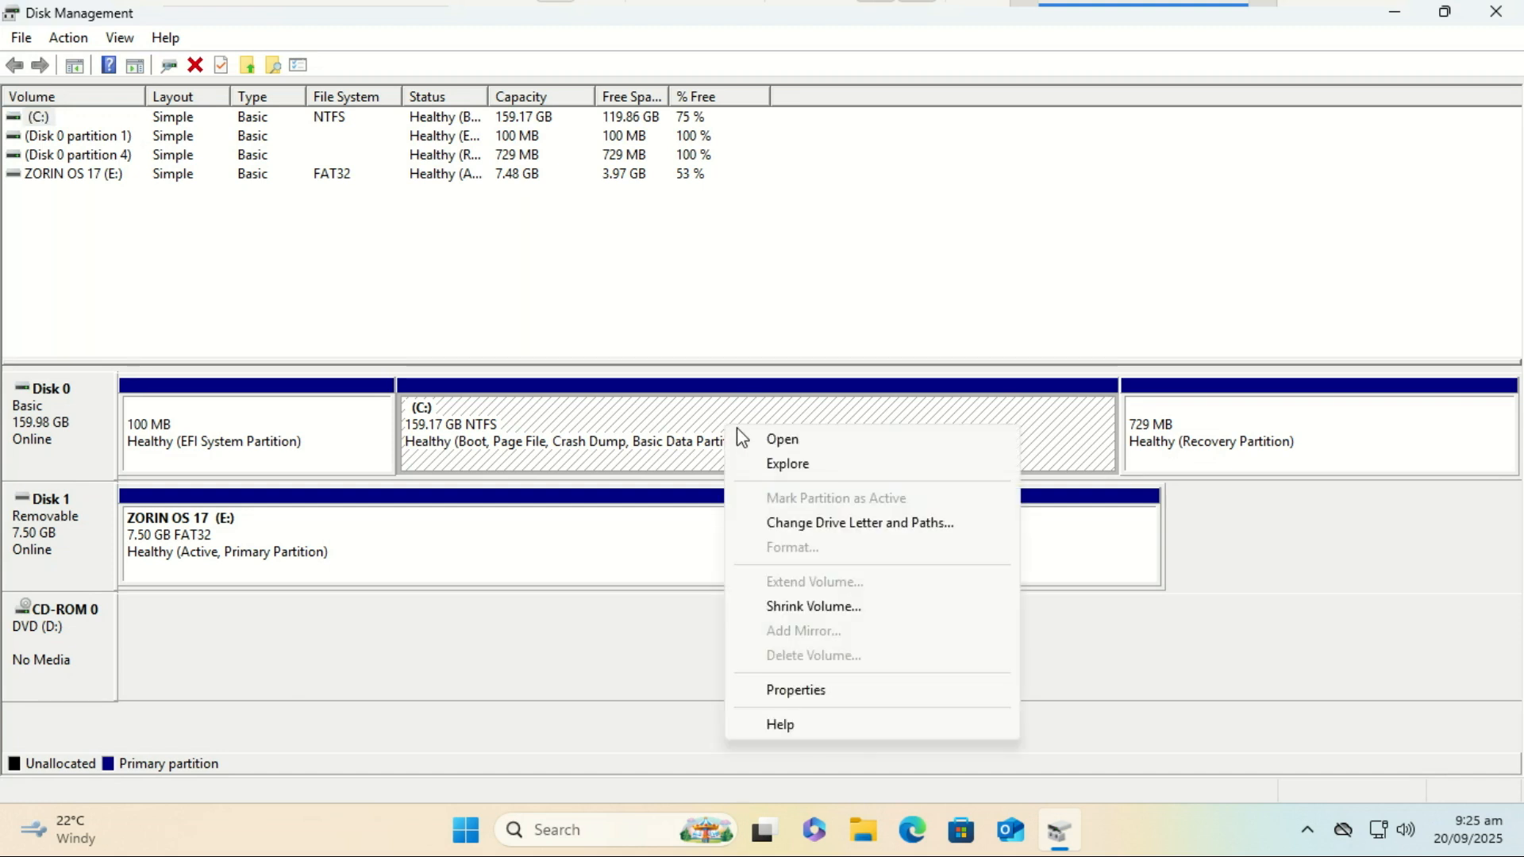
left_click(814, 605)
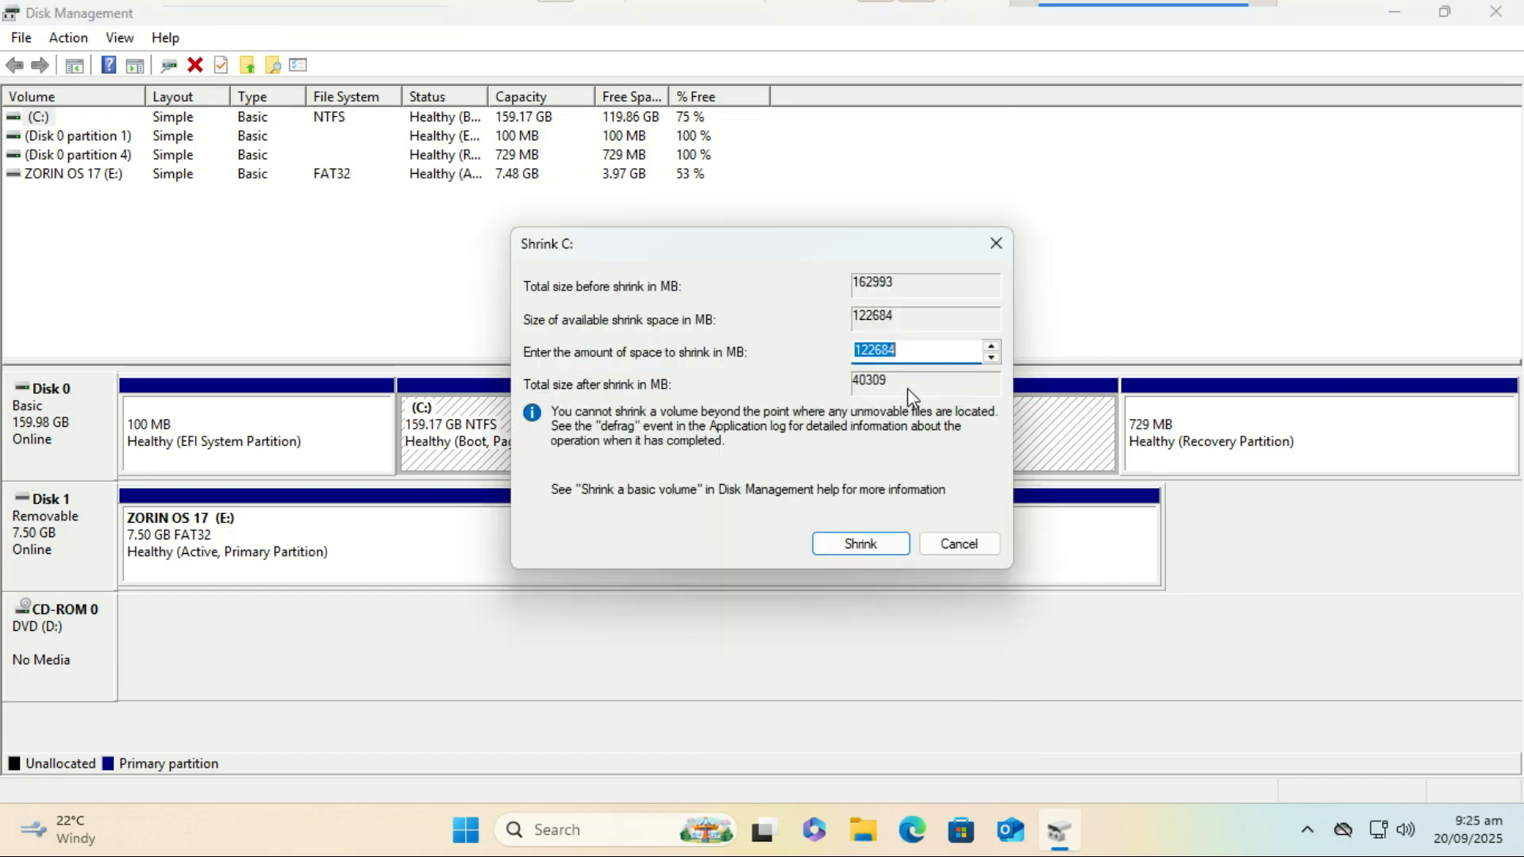
type("8000")
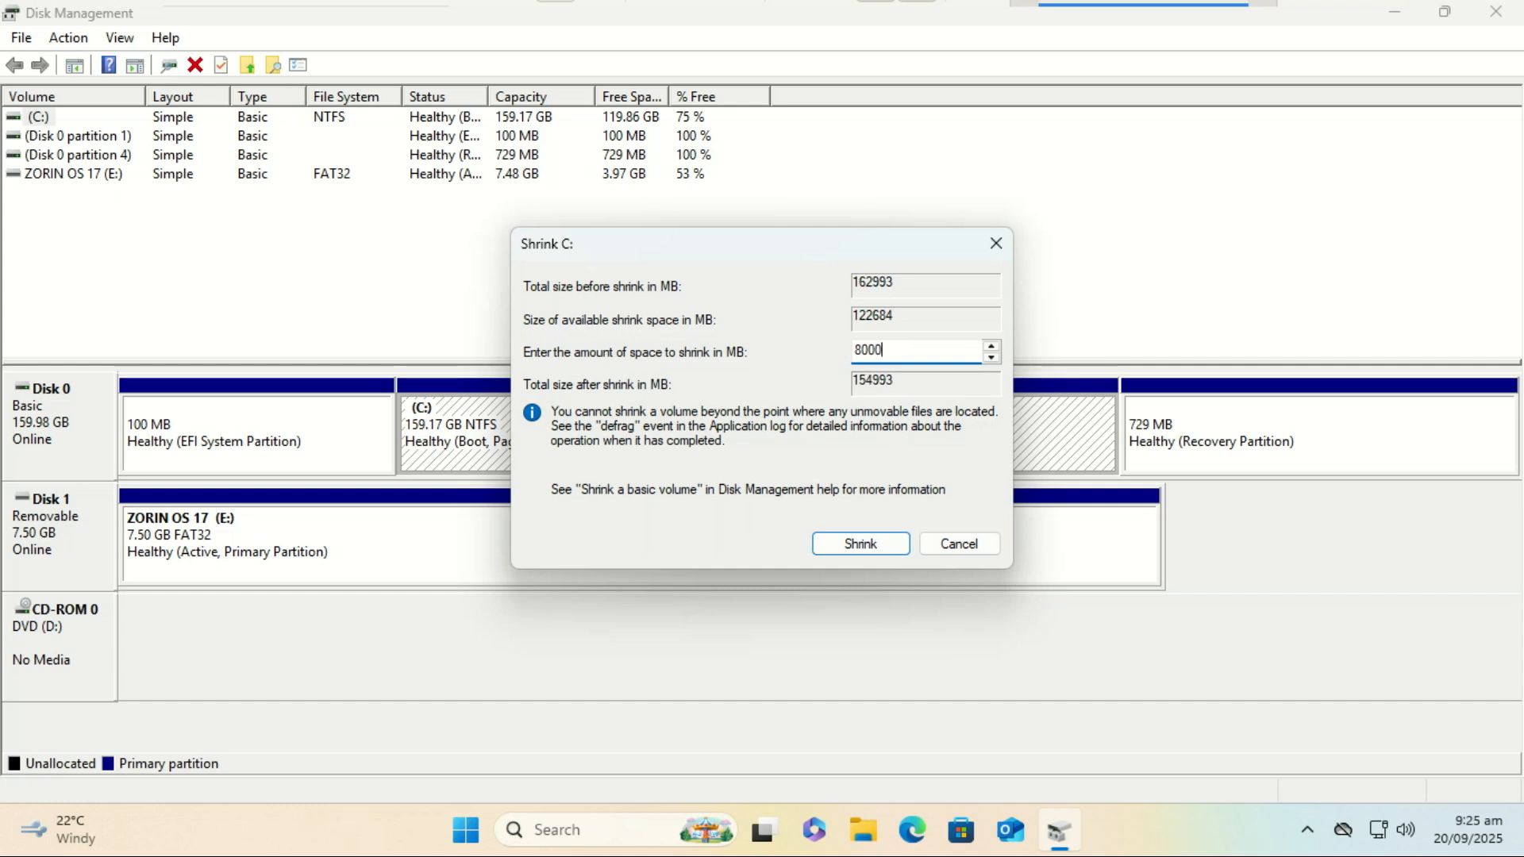
left_click(859, 543)
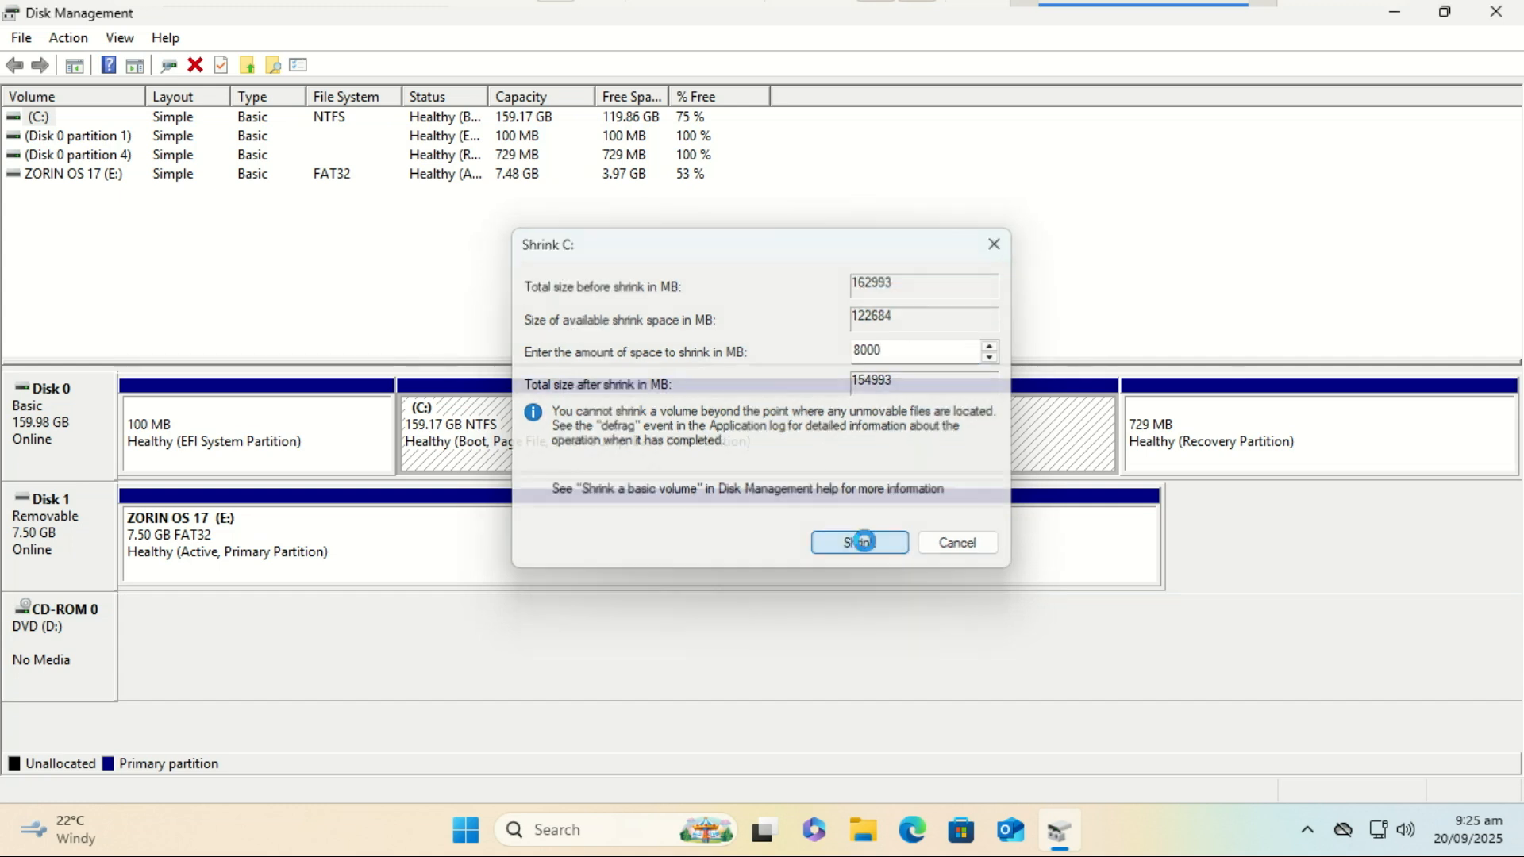
left_click(859, 542)
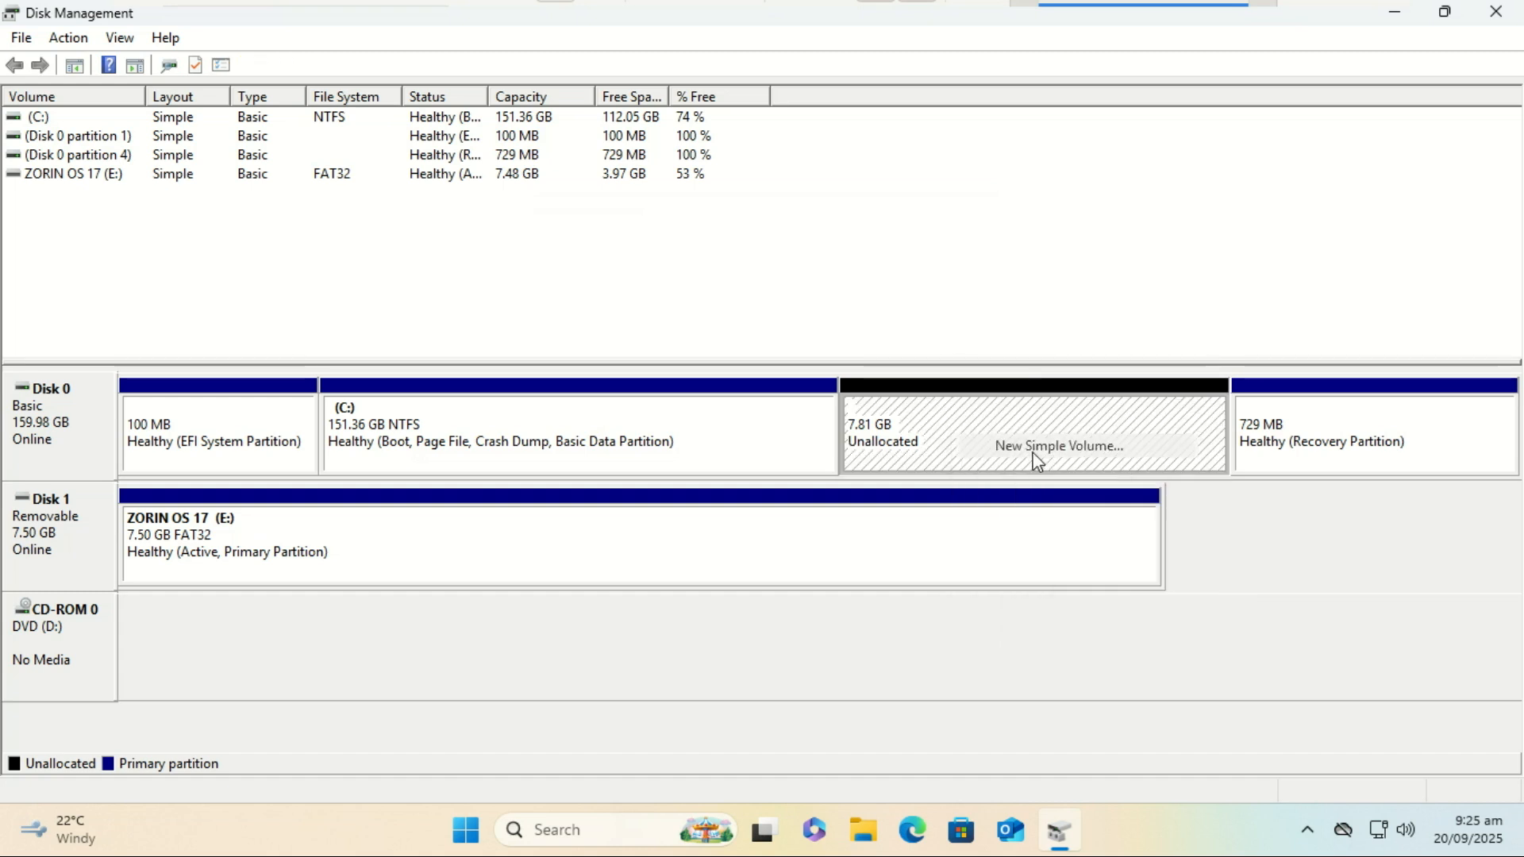
- Create a maximum-size (7999 MB) FAT32 simple volume in the unallocated space
left_click(1057, 445)
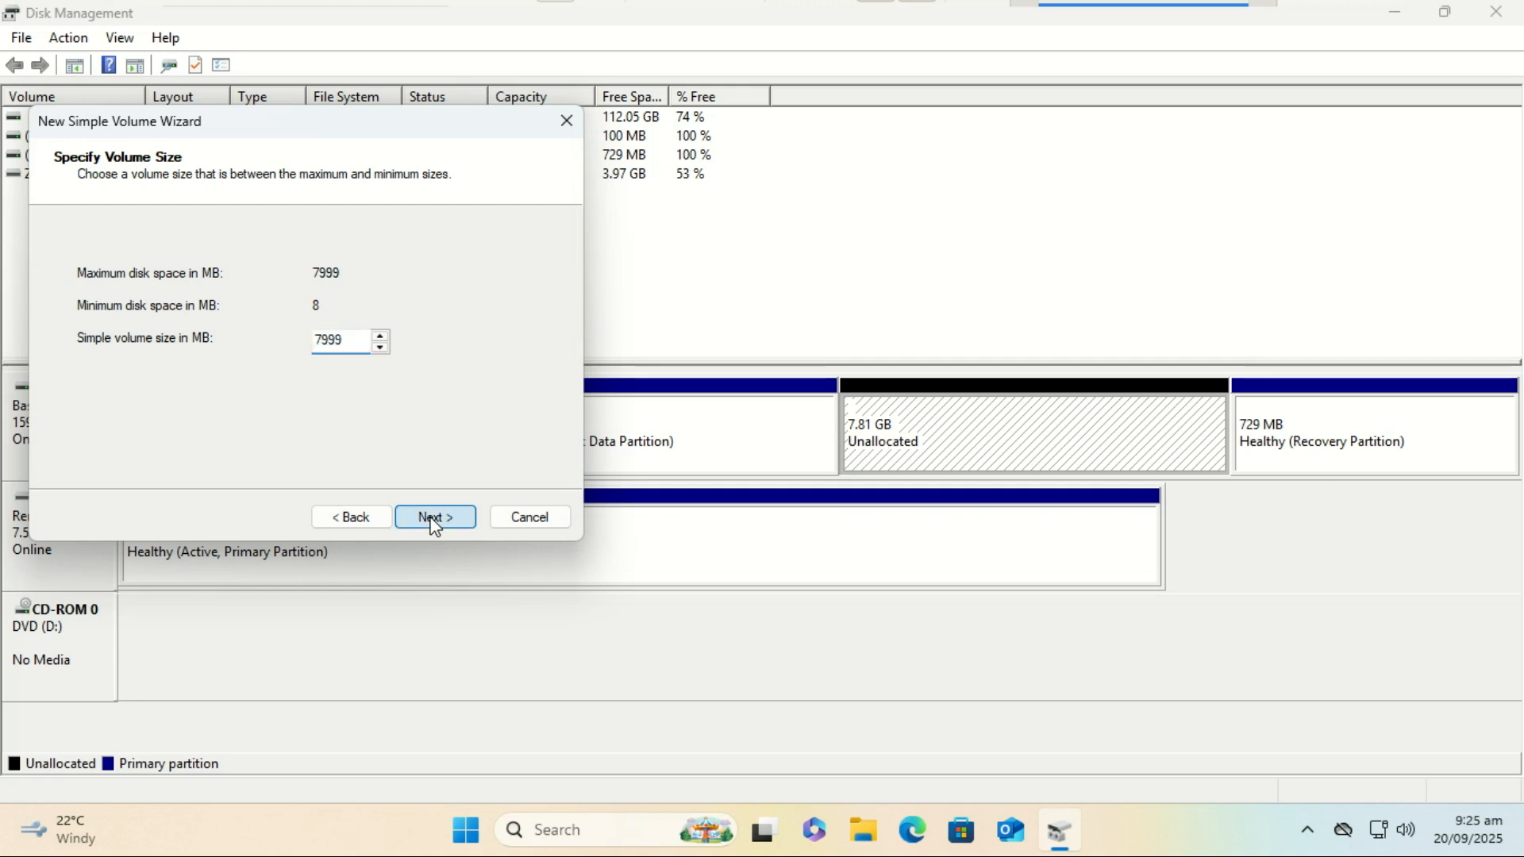
left_click(434, 516)
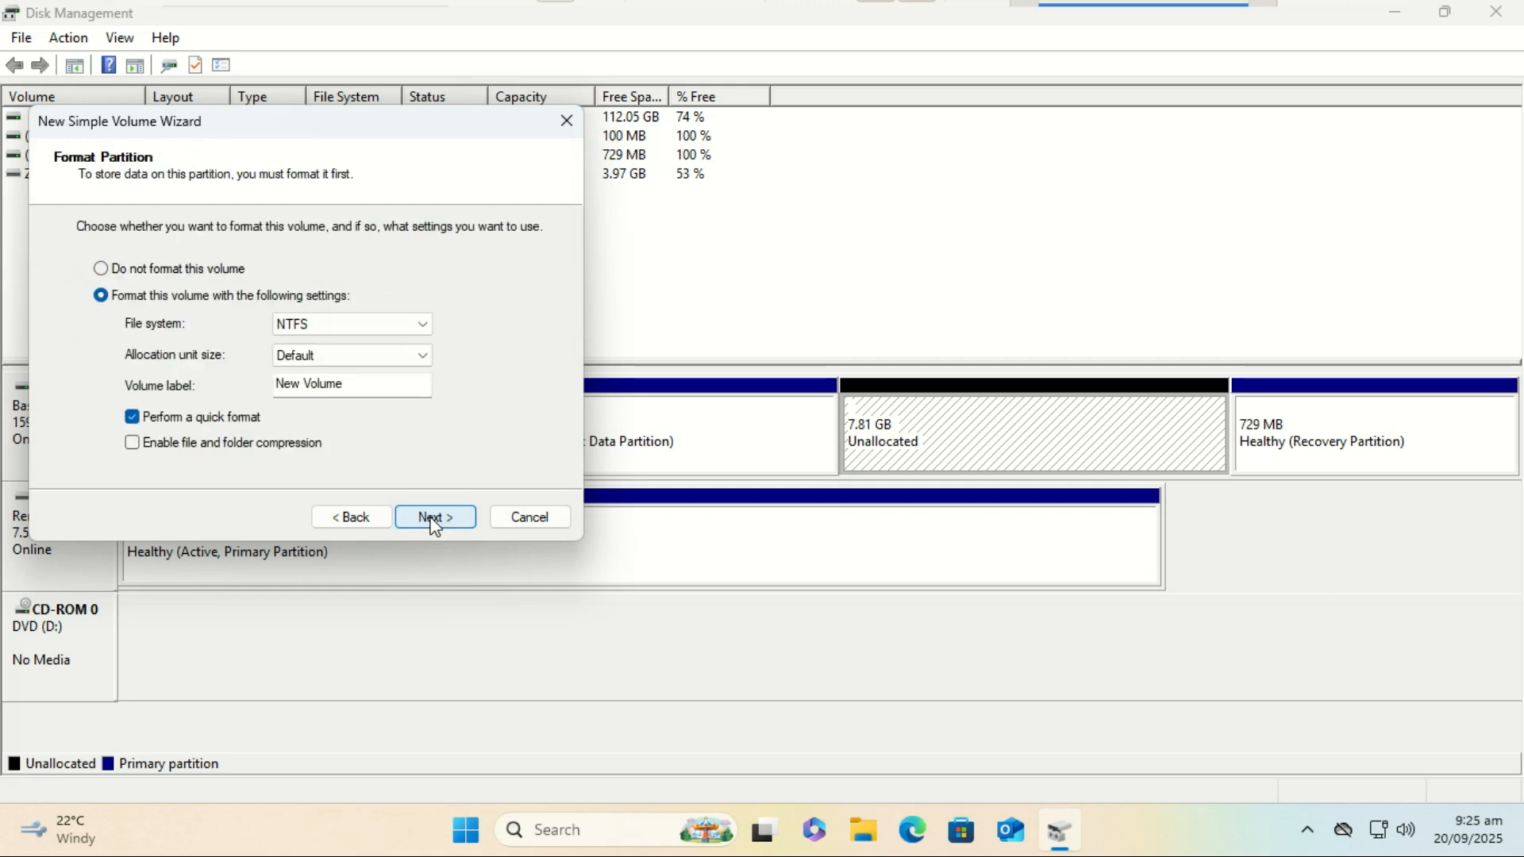
left_click(422, 324)
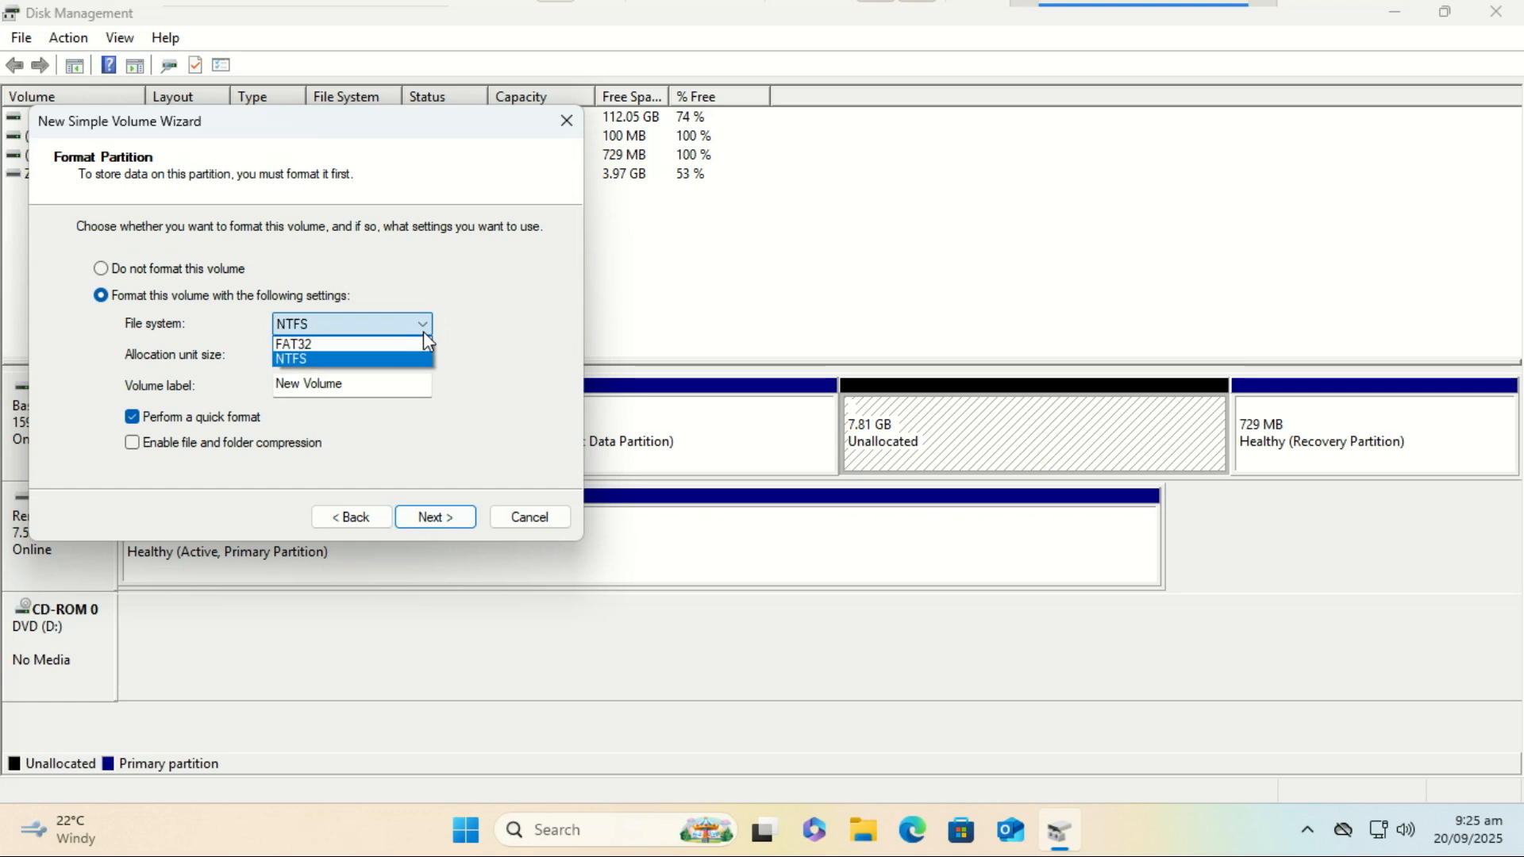
left_click(292, 343)
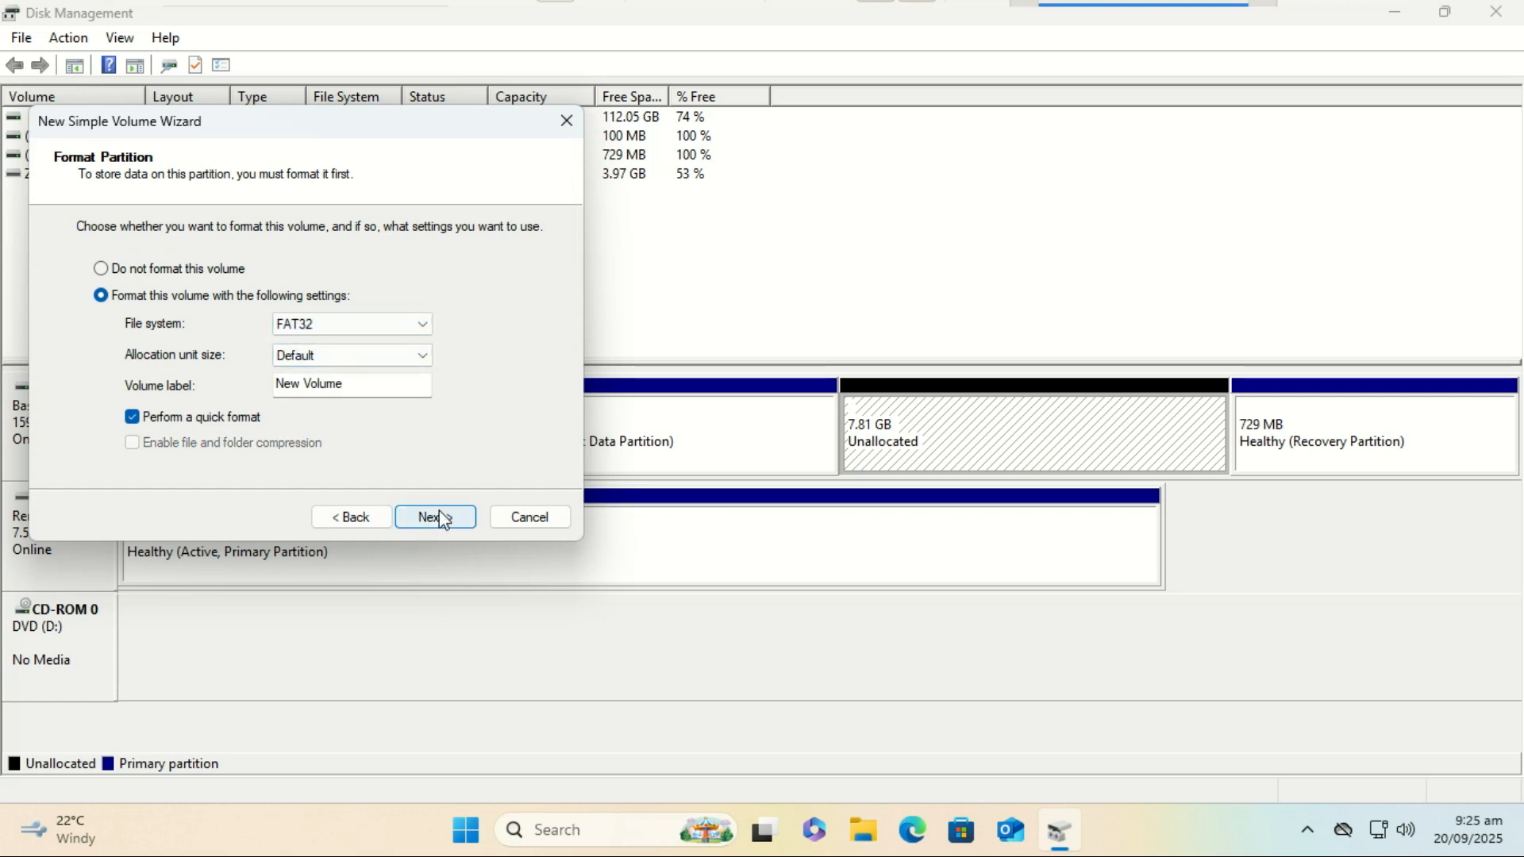
left_click(434, 516)
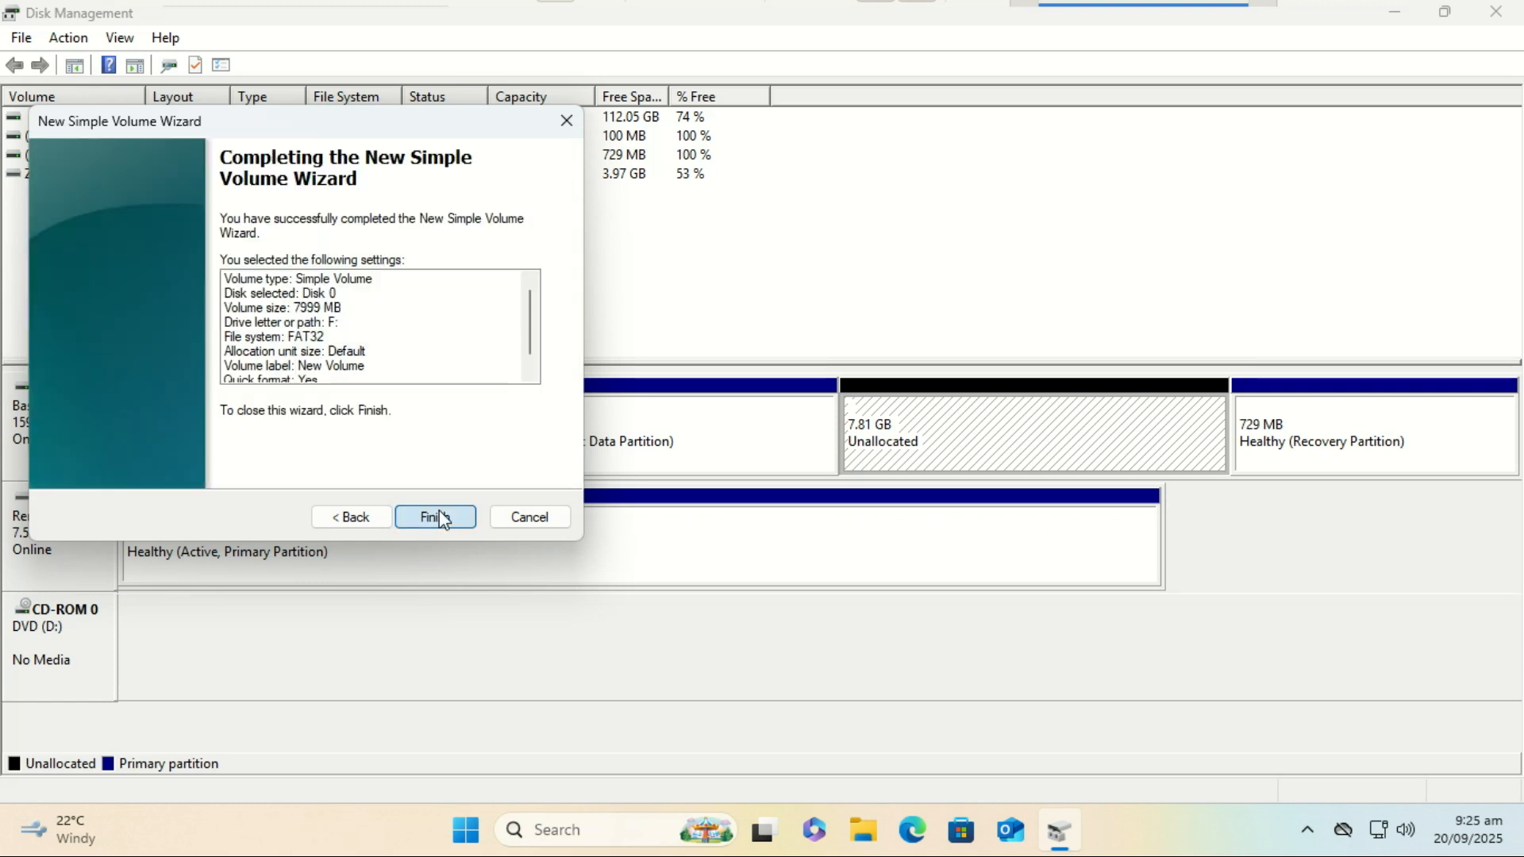
left_click(434, 516)
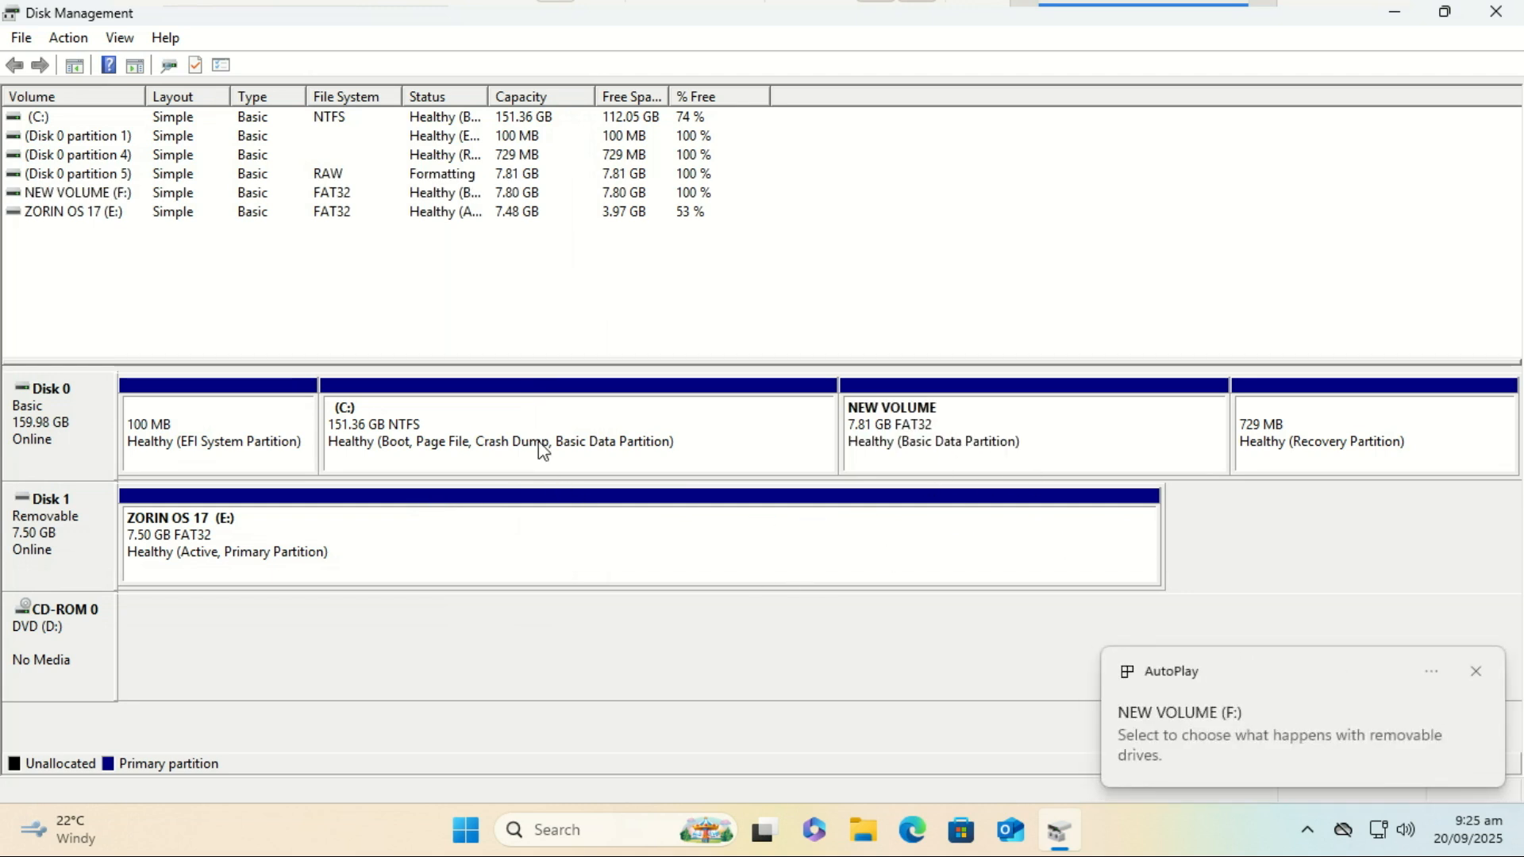
- Shrink C: again by 51000 MB, leaving 49.80 GB unallocated
right_click(543, 432)
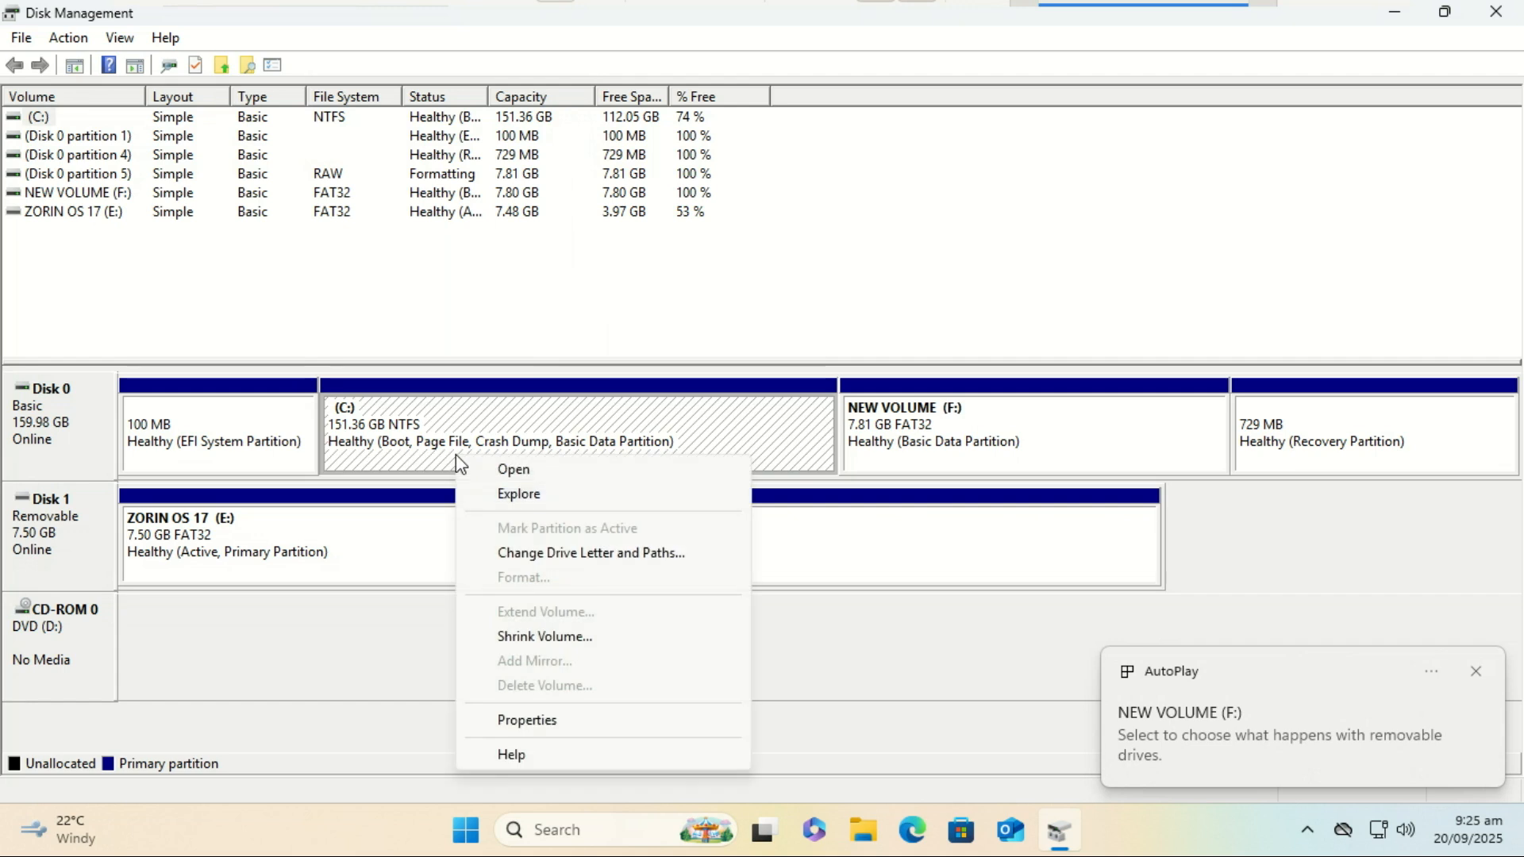
left_click(544, 636)
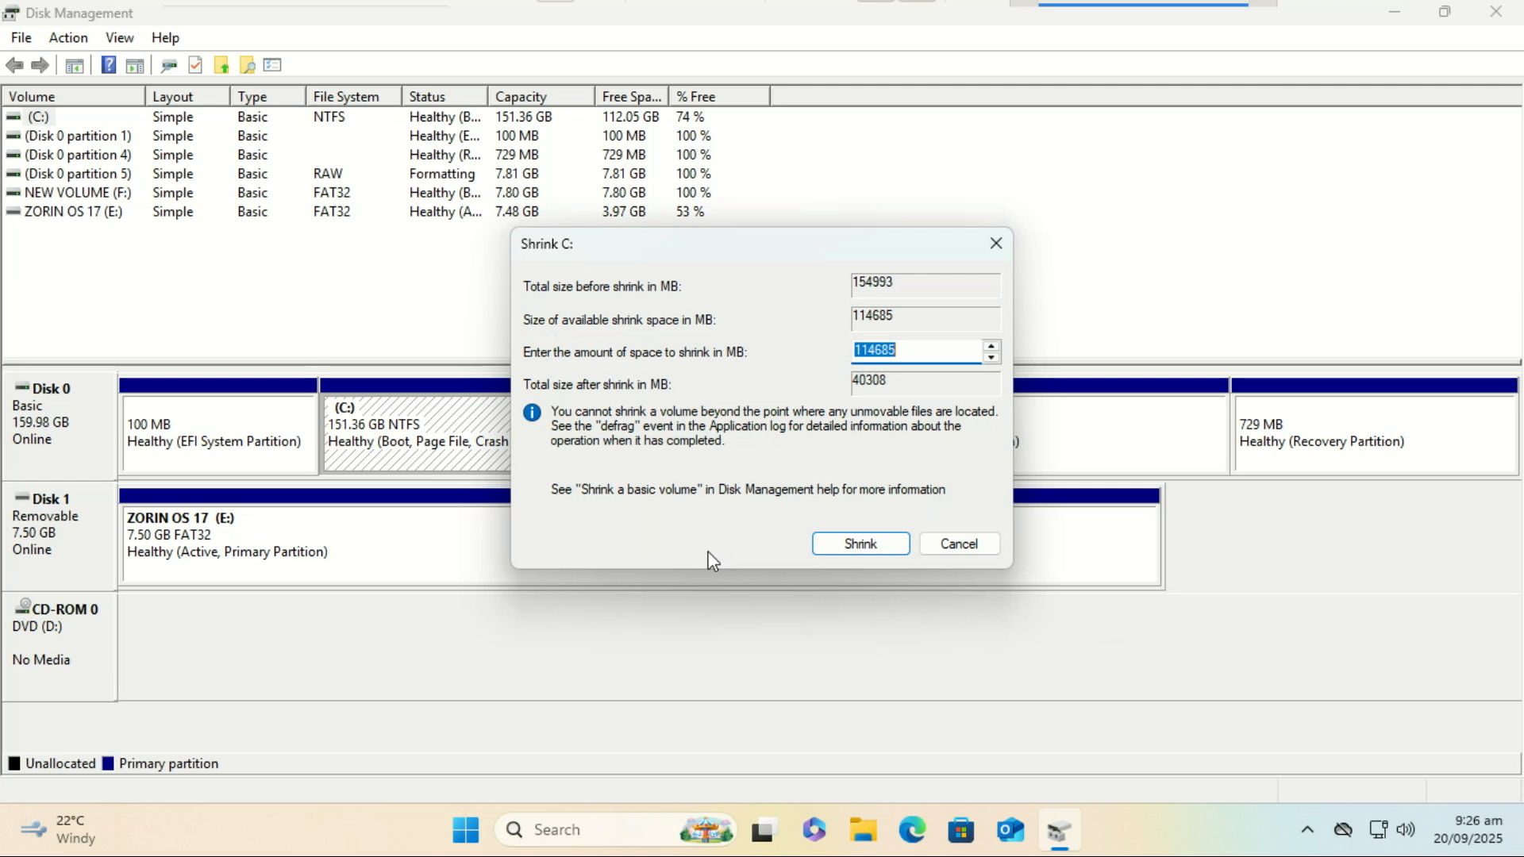
type("5")
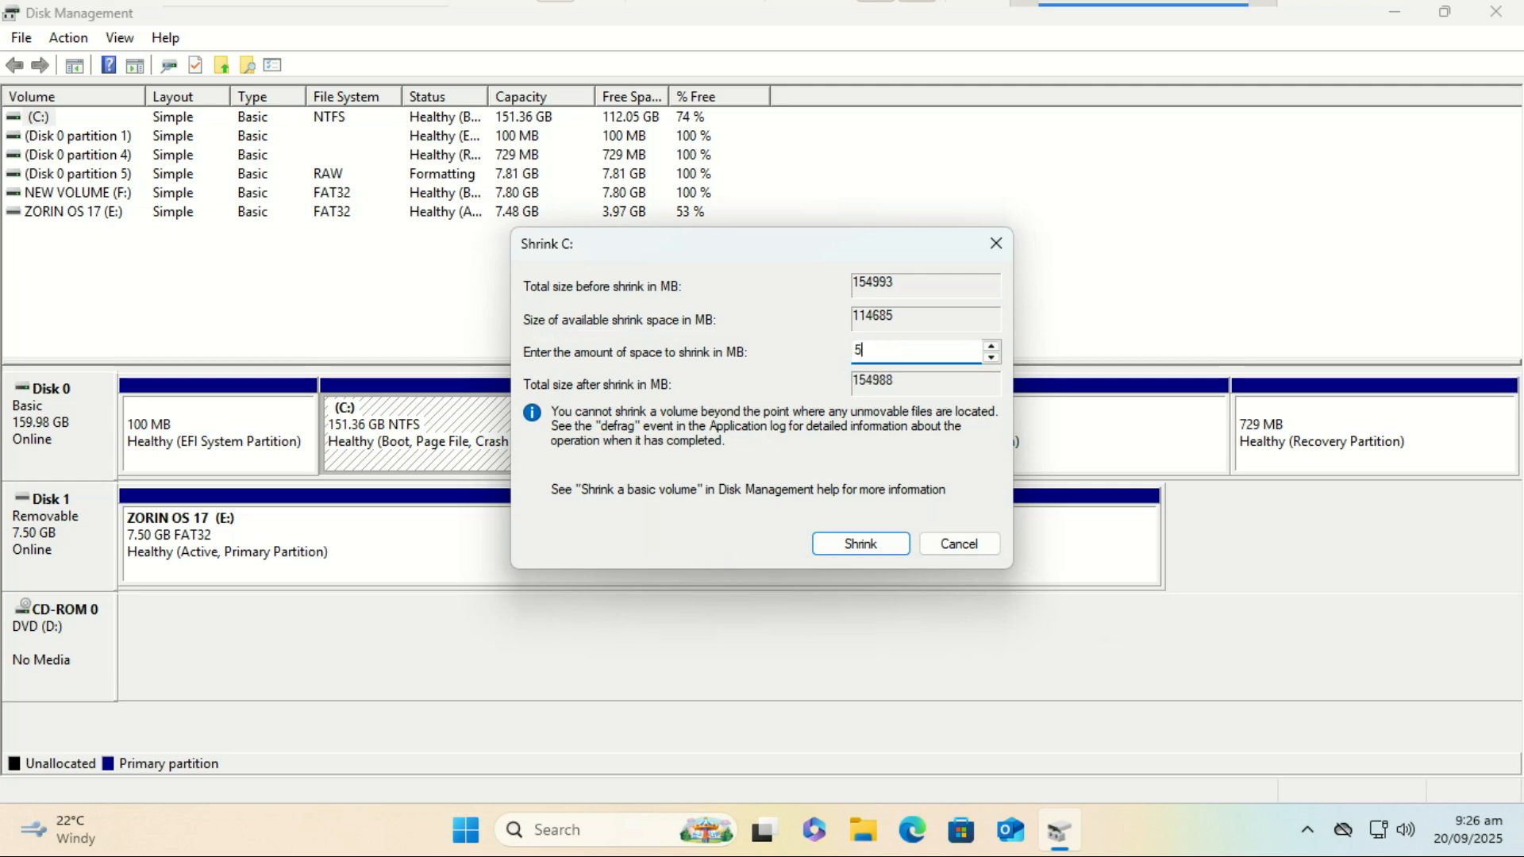
type("1000")
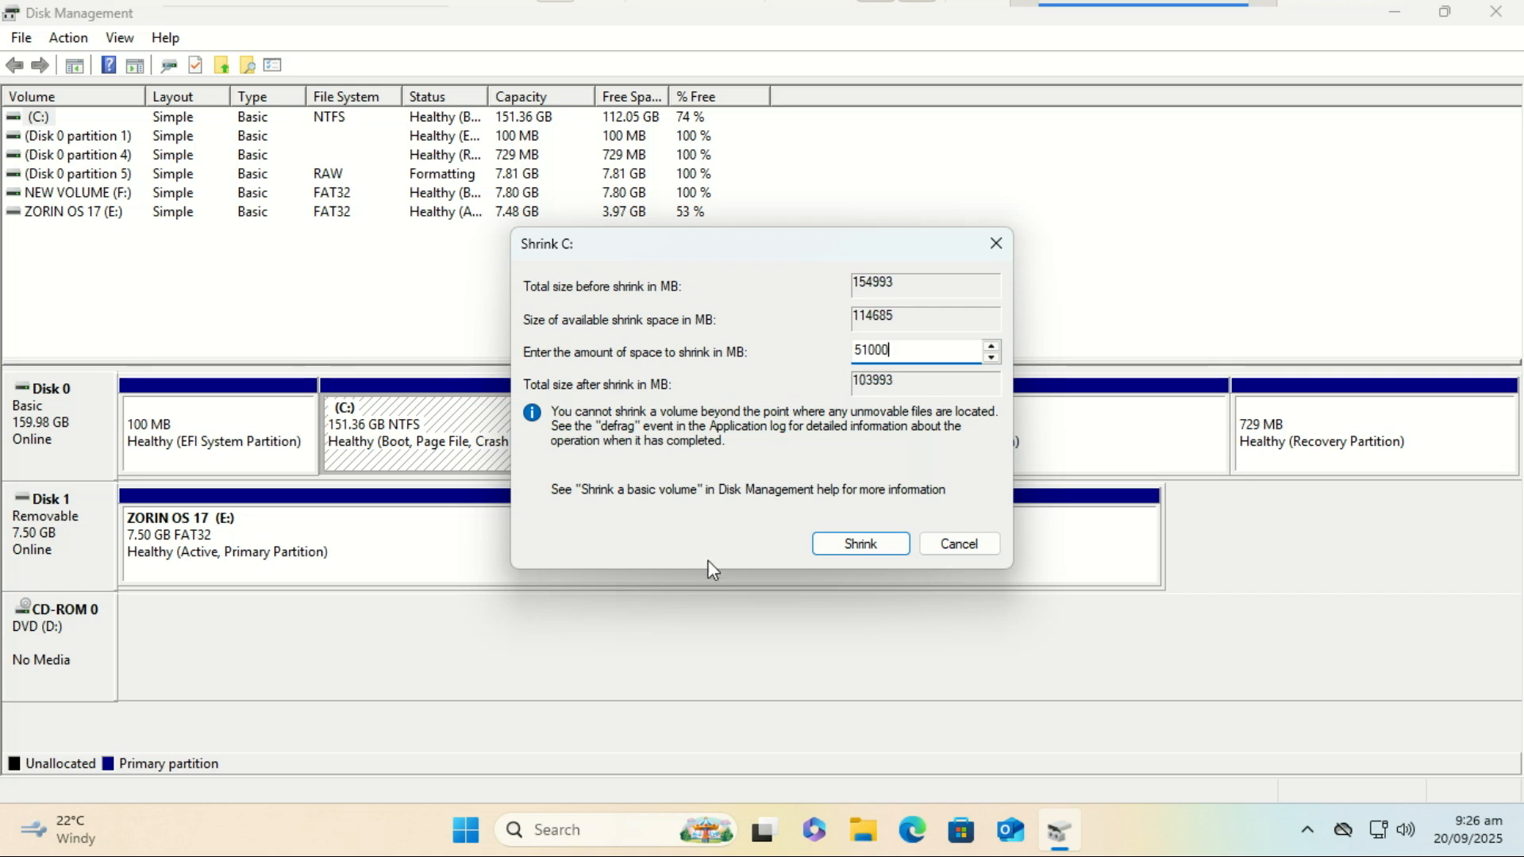
left_click(859, 543)
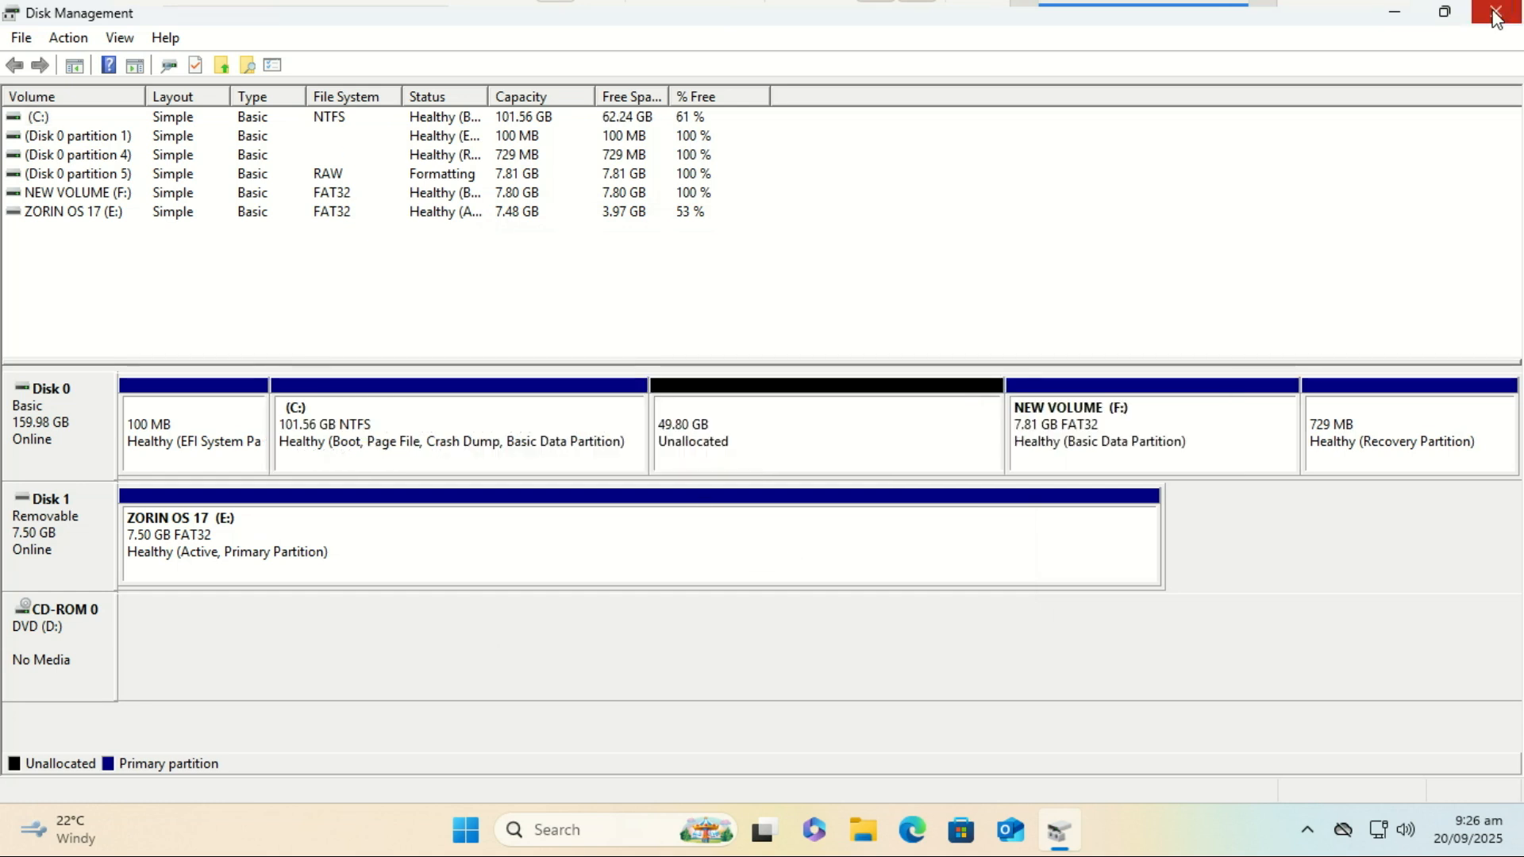
- Close Disk Management and search Google for old Universal USB Installer versions
left_click(1500, 12)
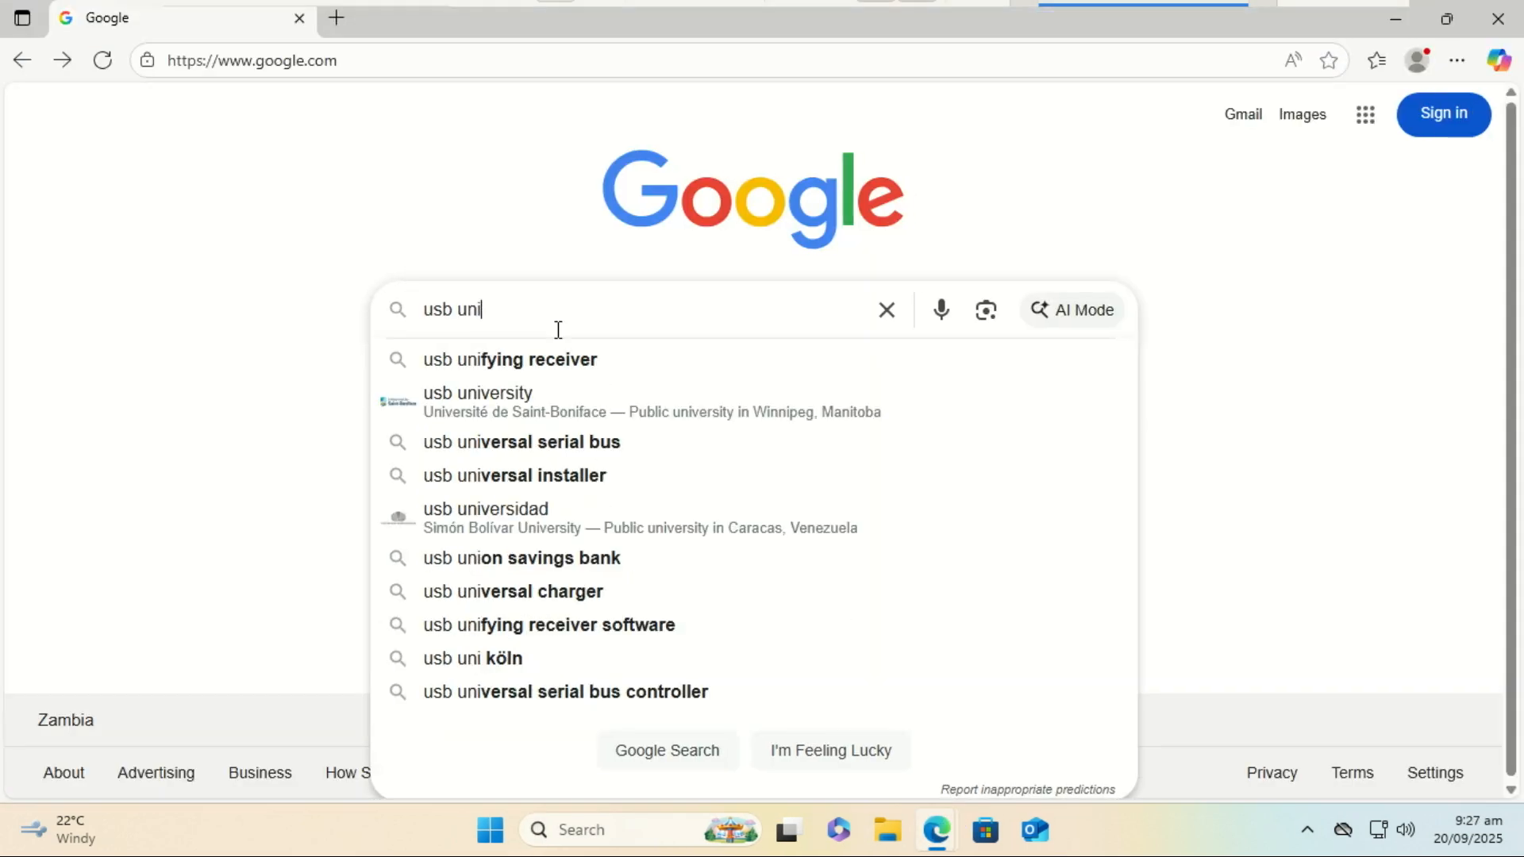
type("versal")
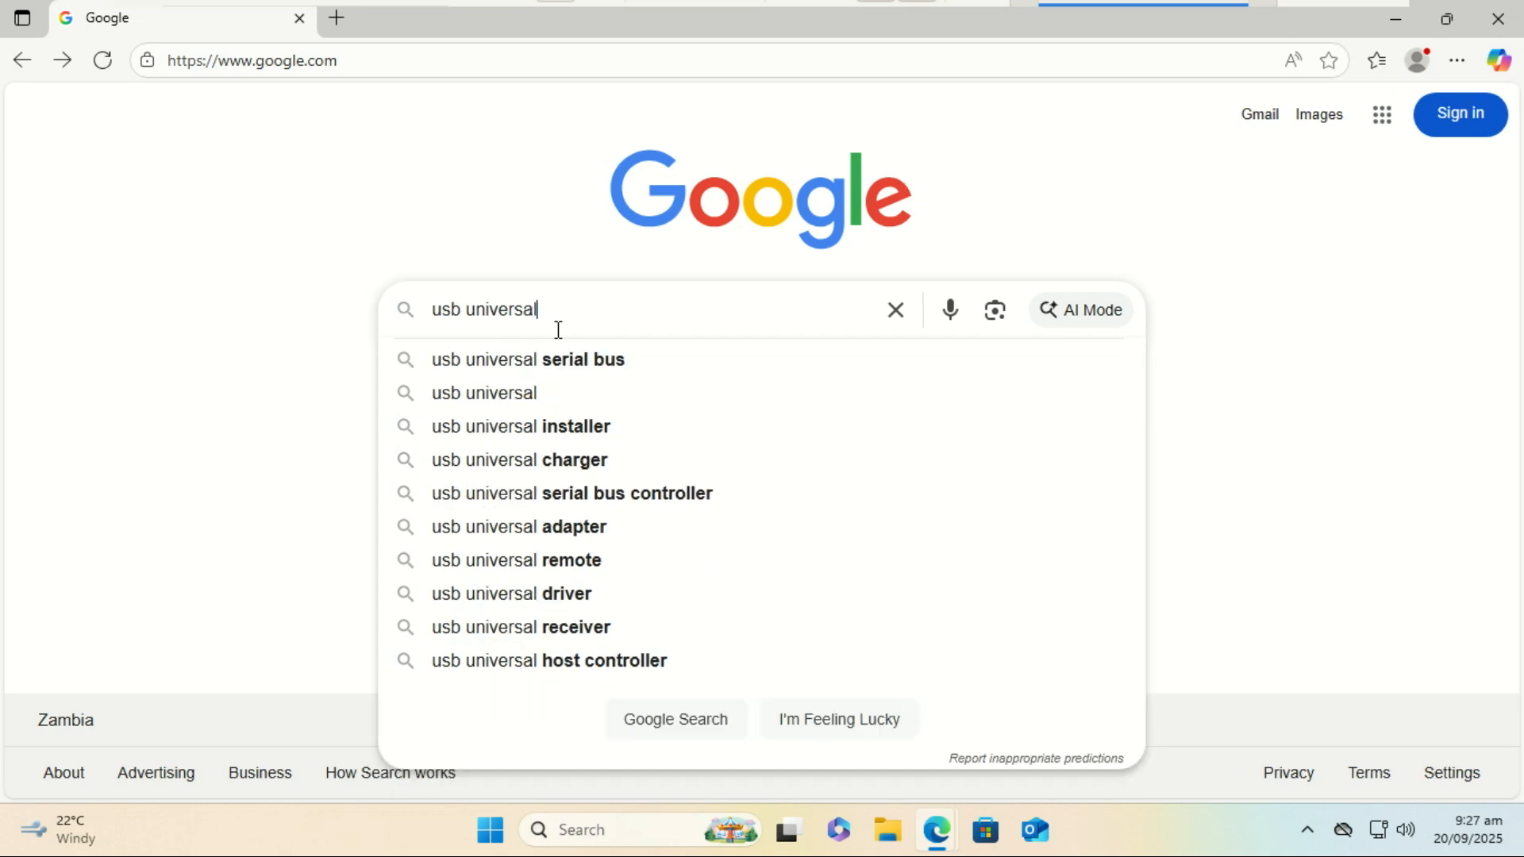
type("inst")
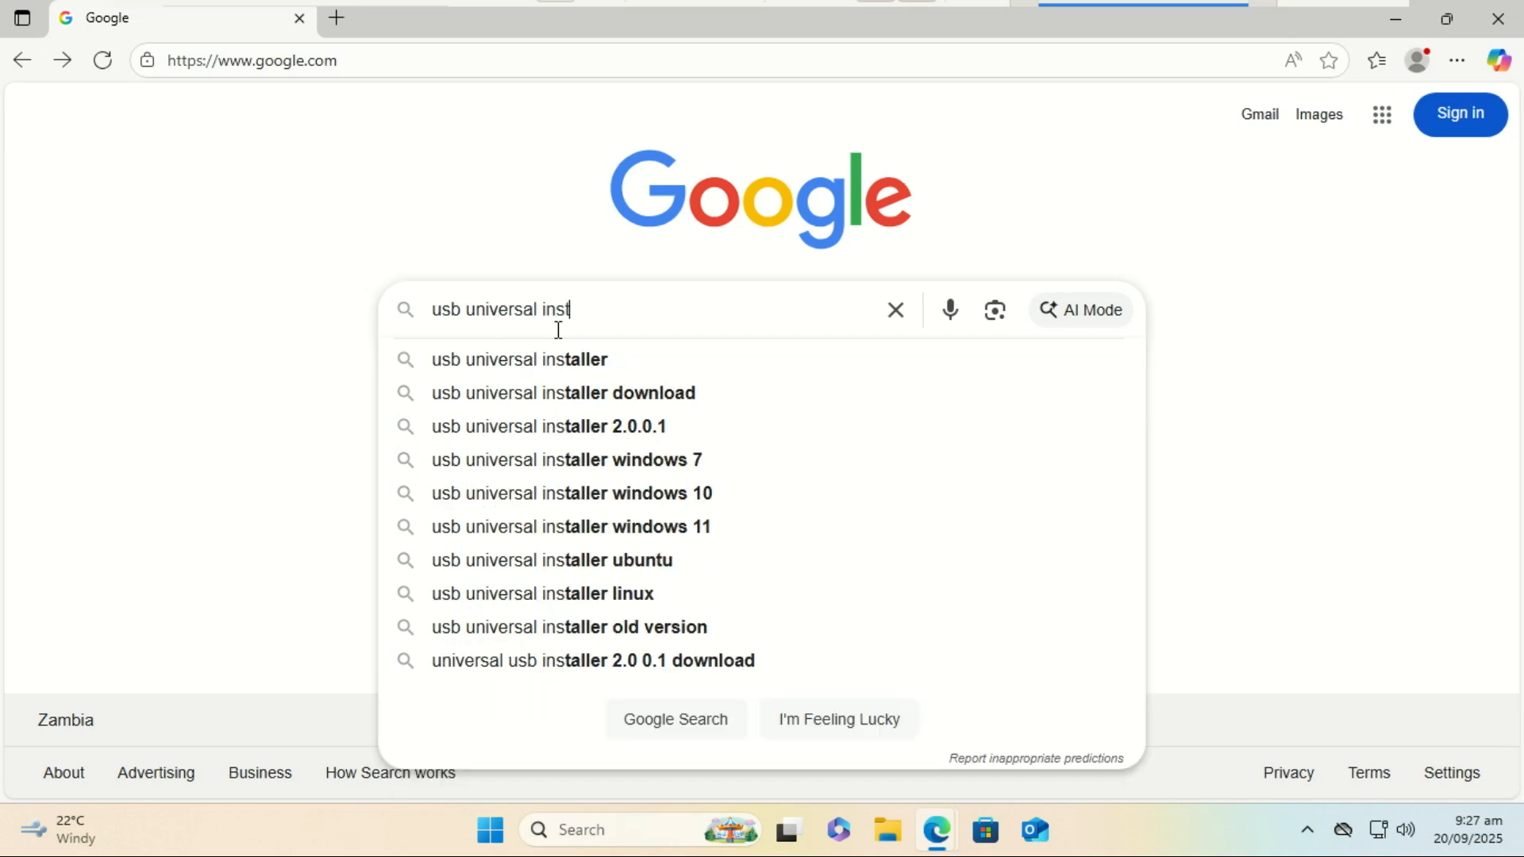
type("aller")
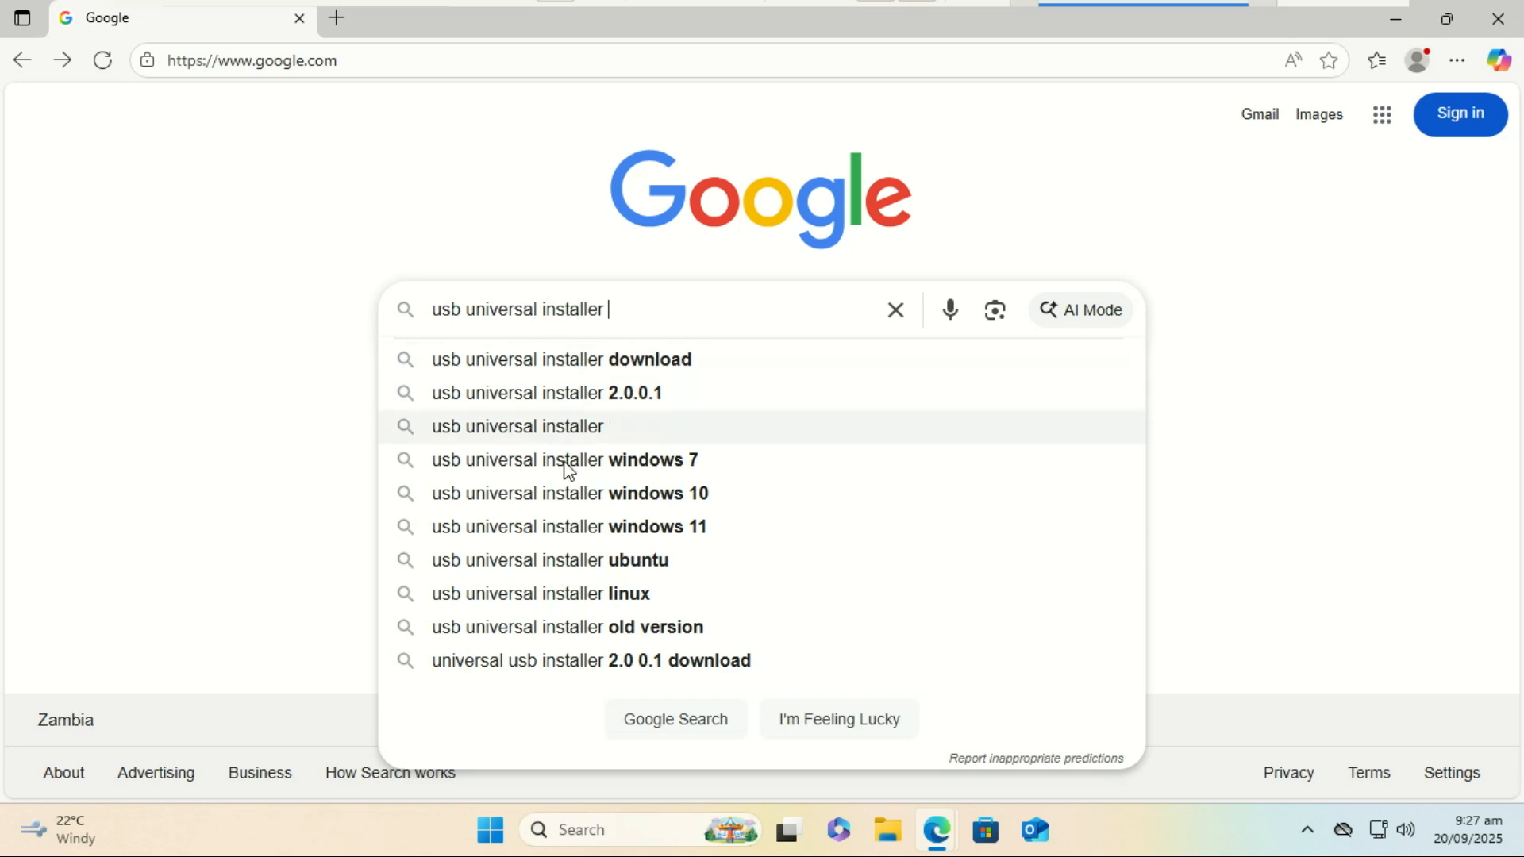
left_click(568, 627)
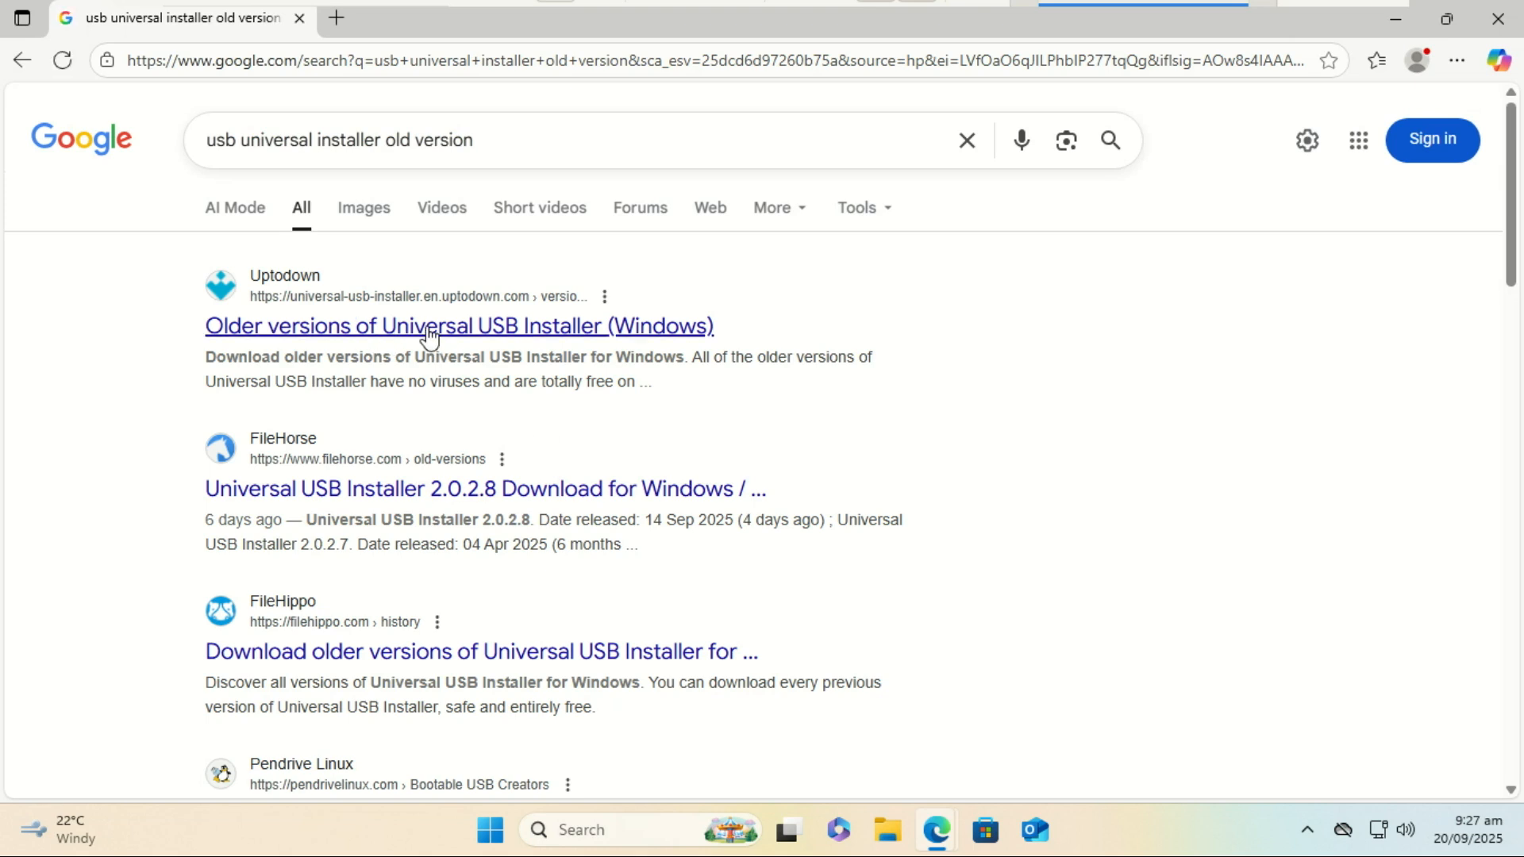
- Open the Uptodown page for Universal USB Installer and show more older versions
left_click(458, 325)
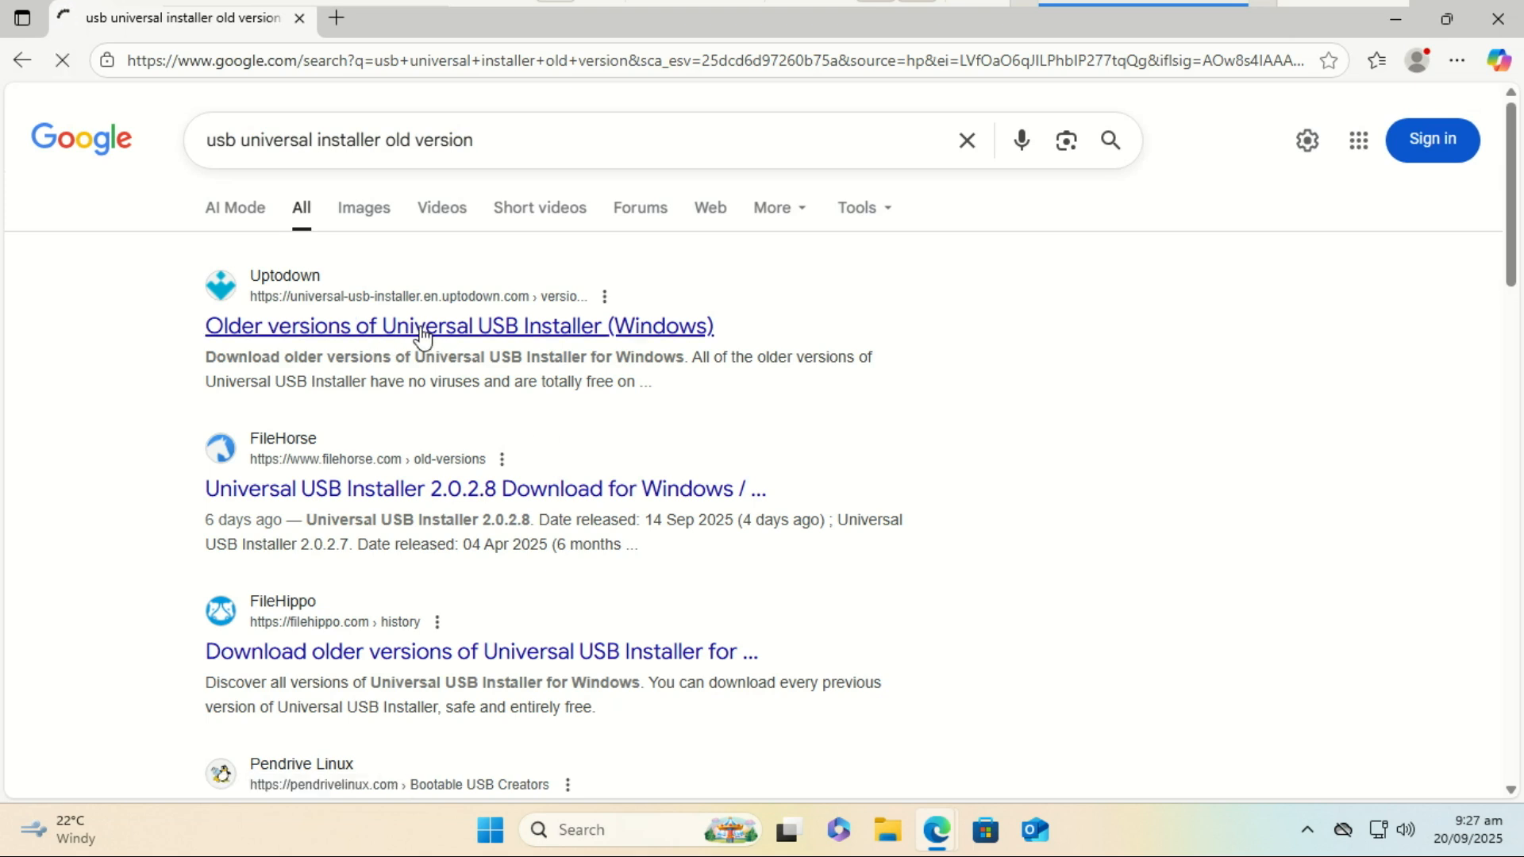
left_click(458, 325)
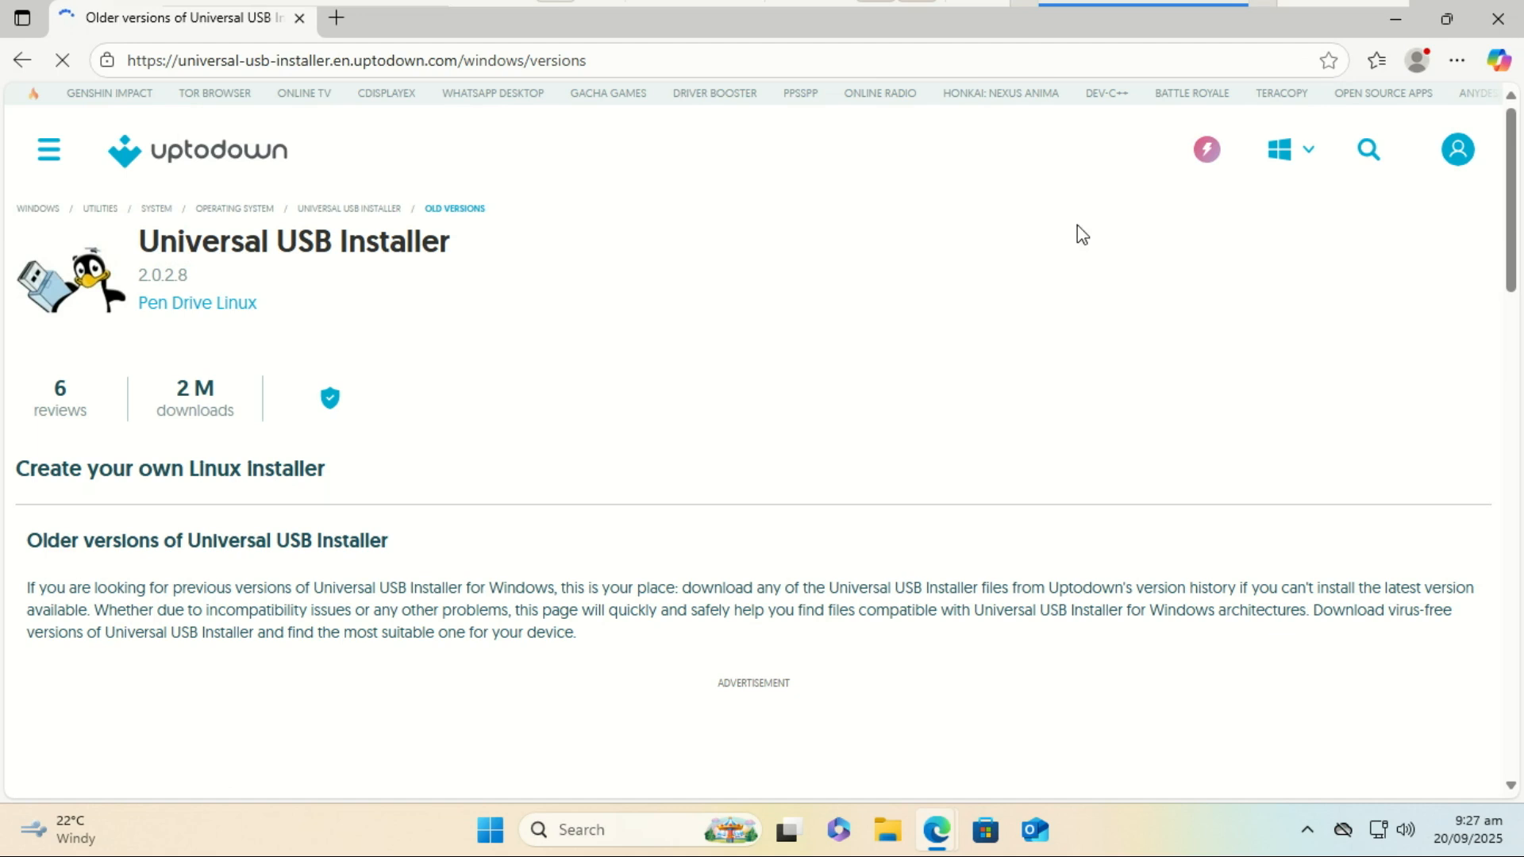
scroll("down", 3)
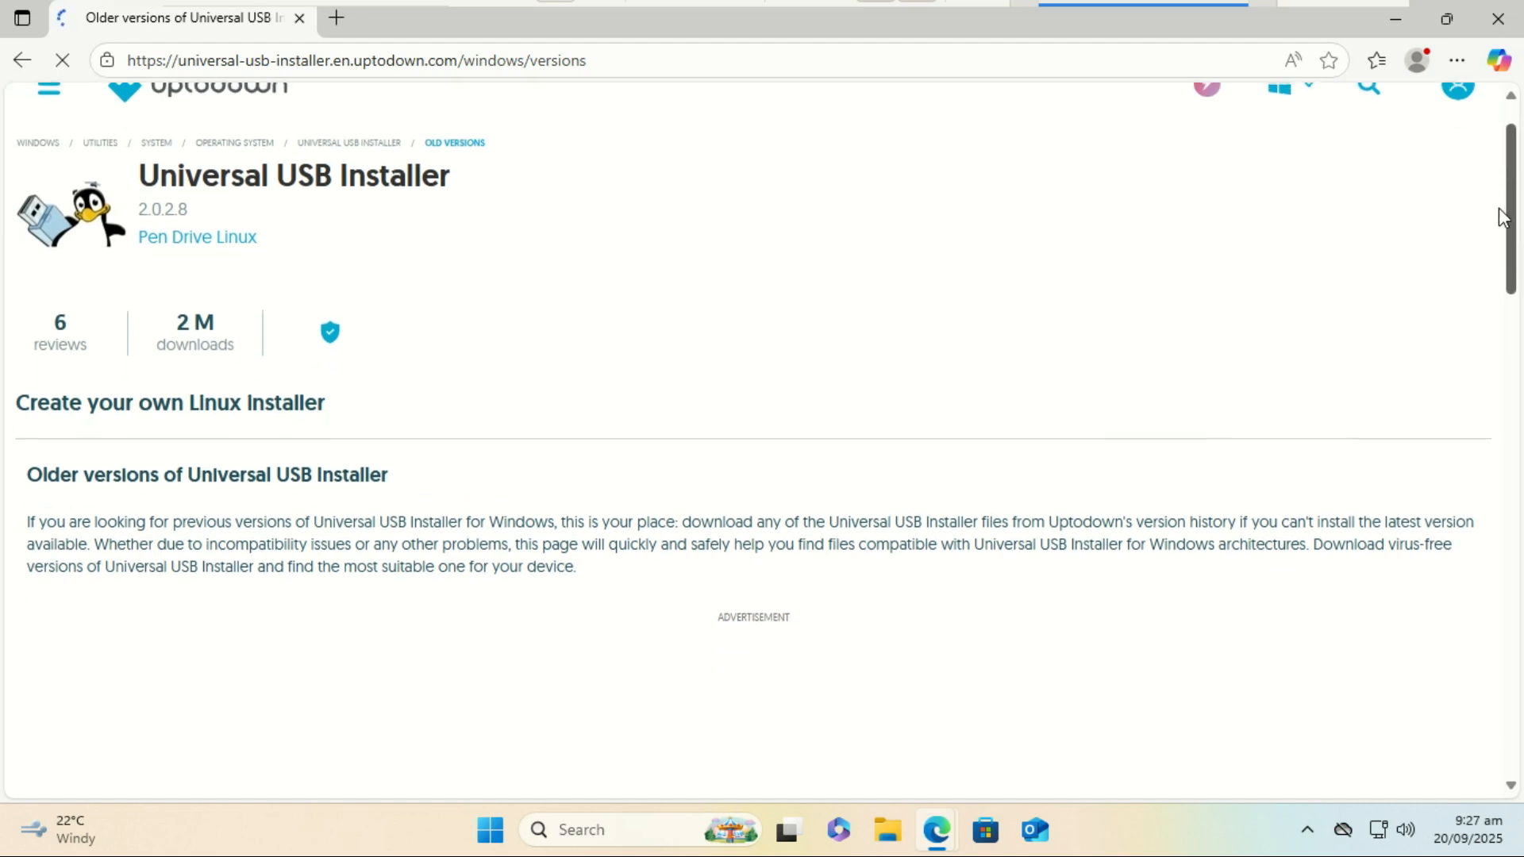
scroll("down", 3)
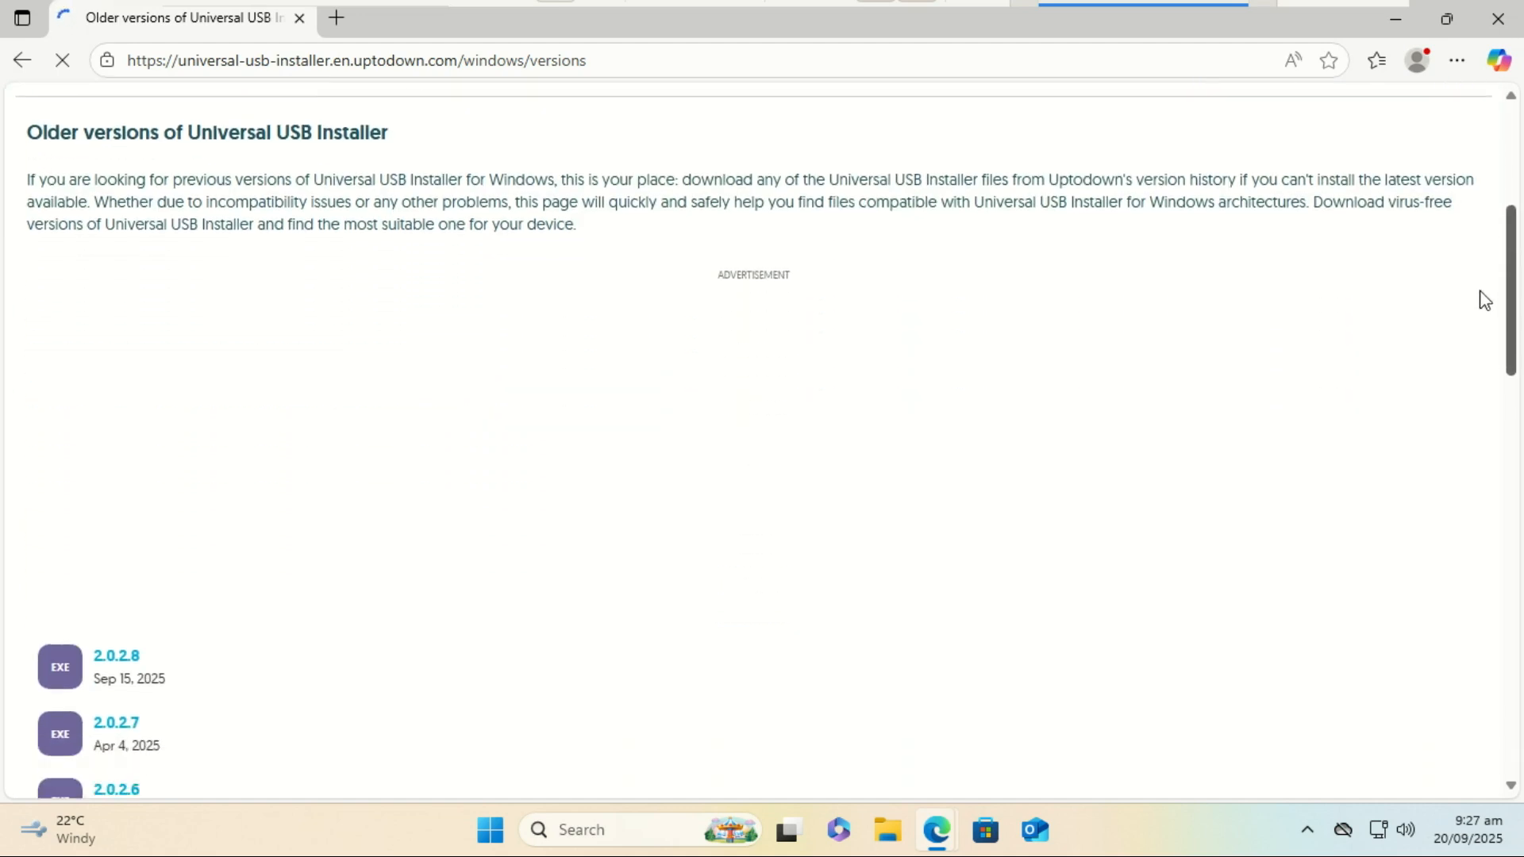
scroll("down", 3)
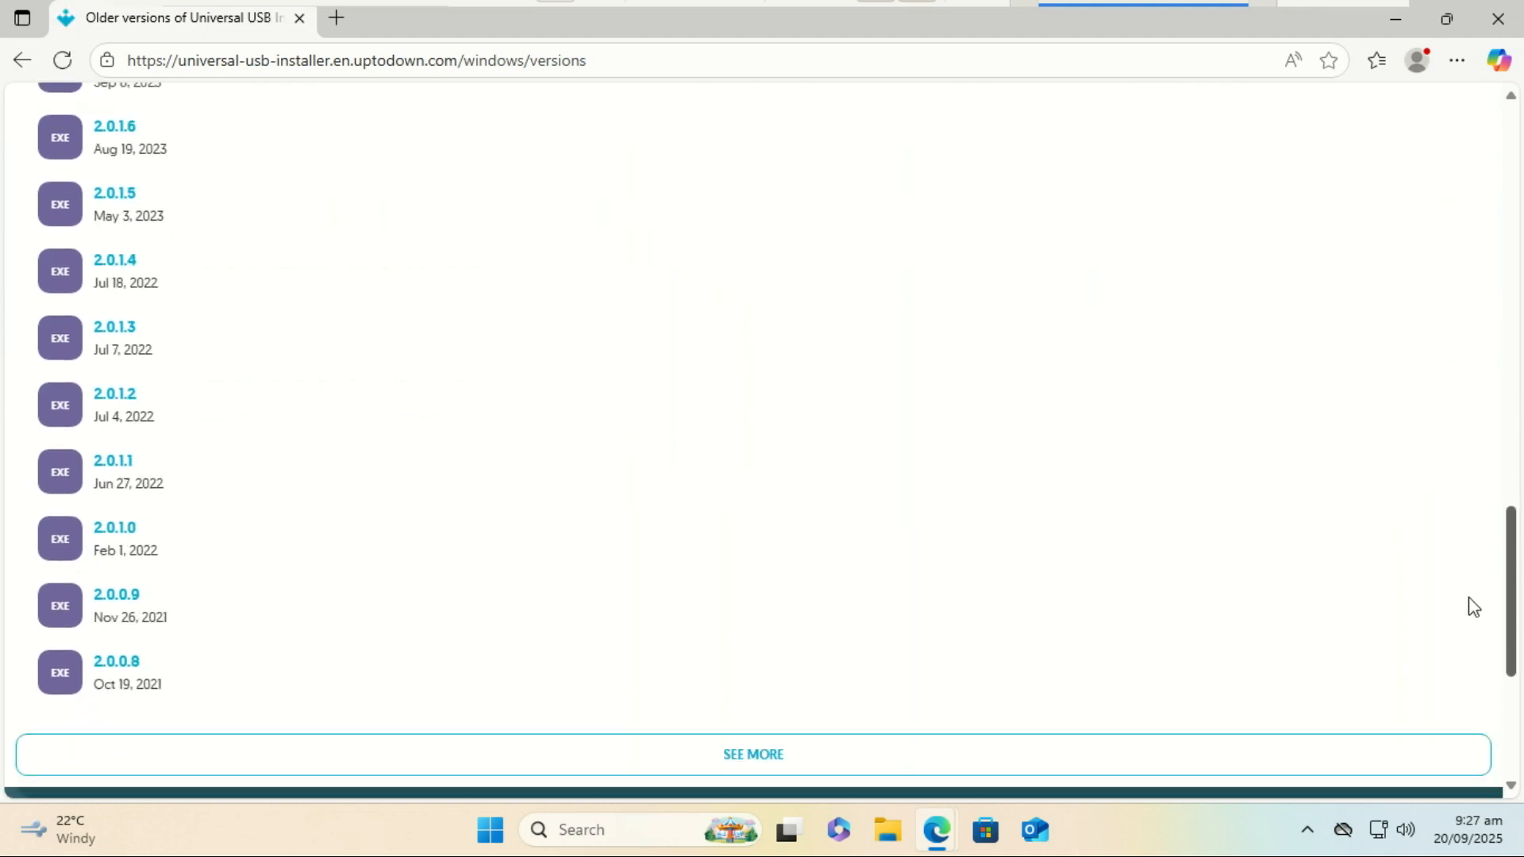
scroll("down", 3)
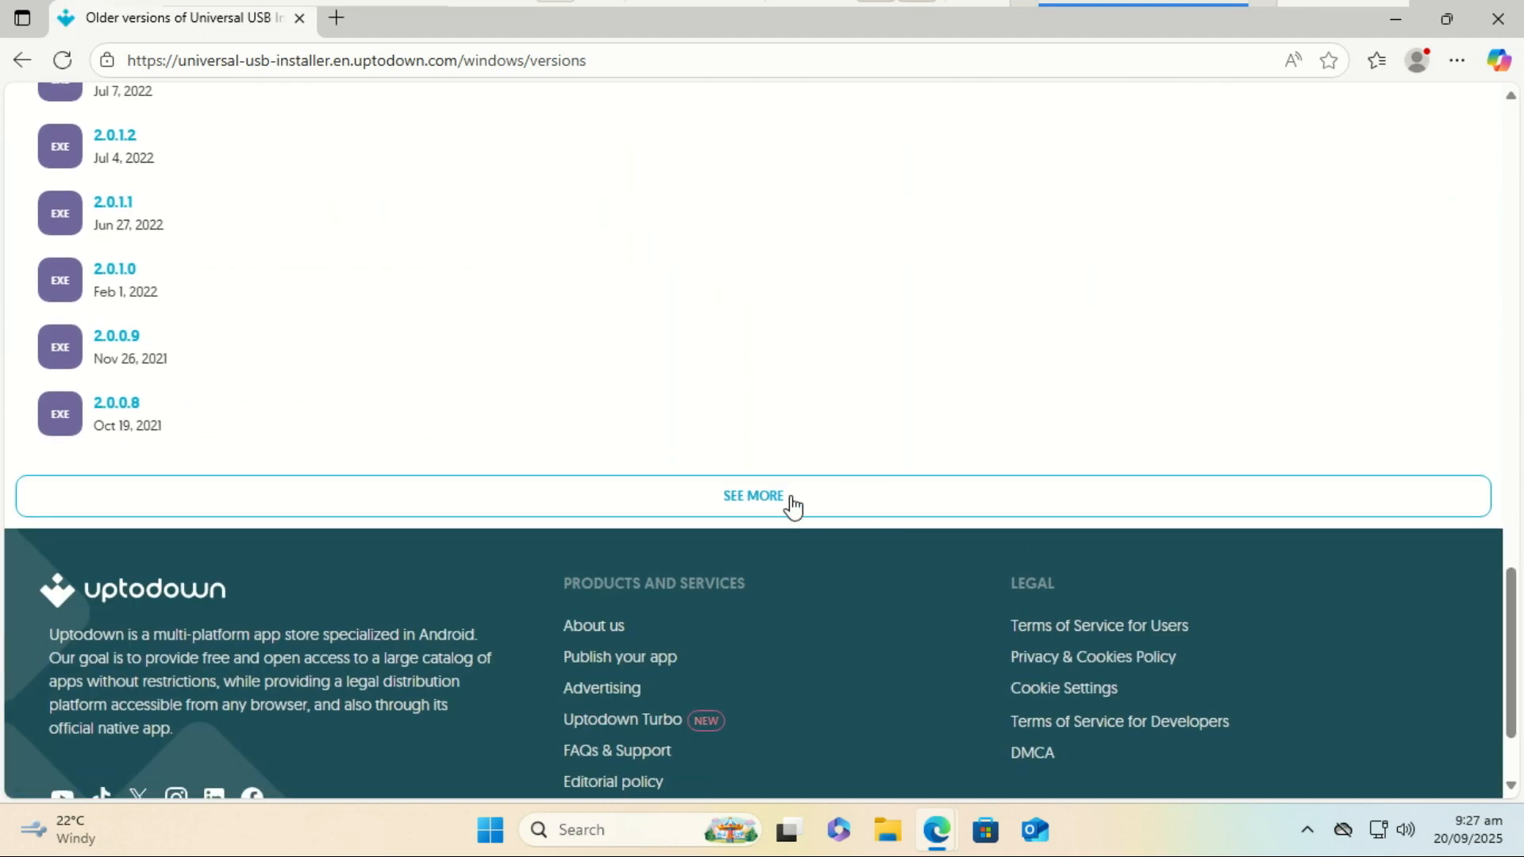
left_click(752, 496)
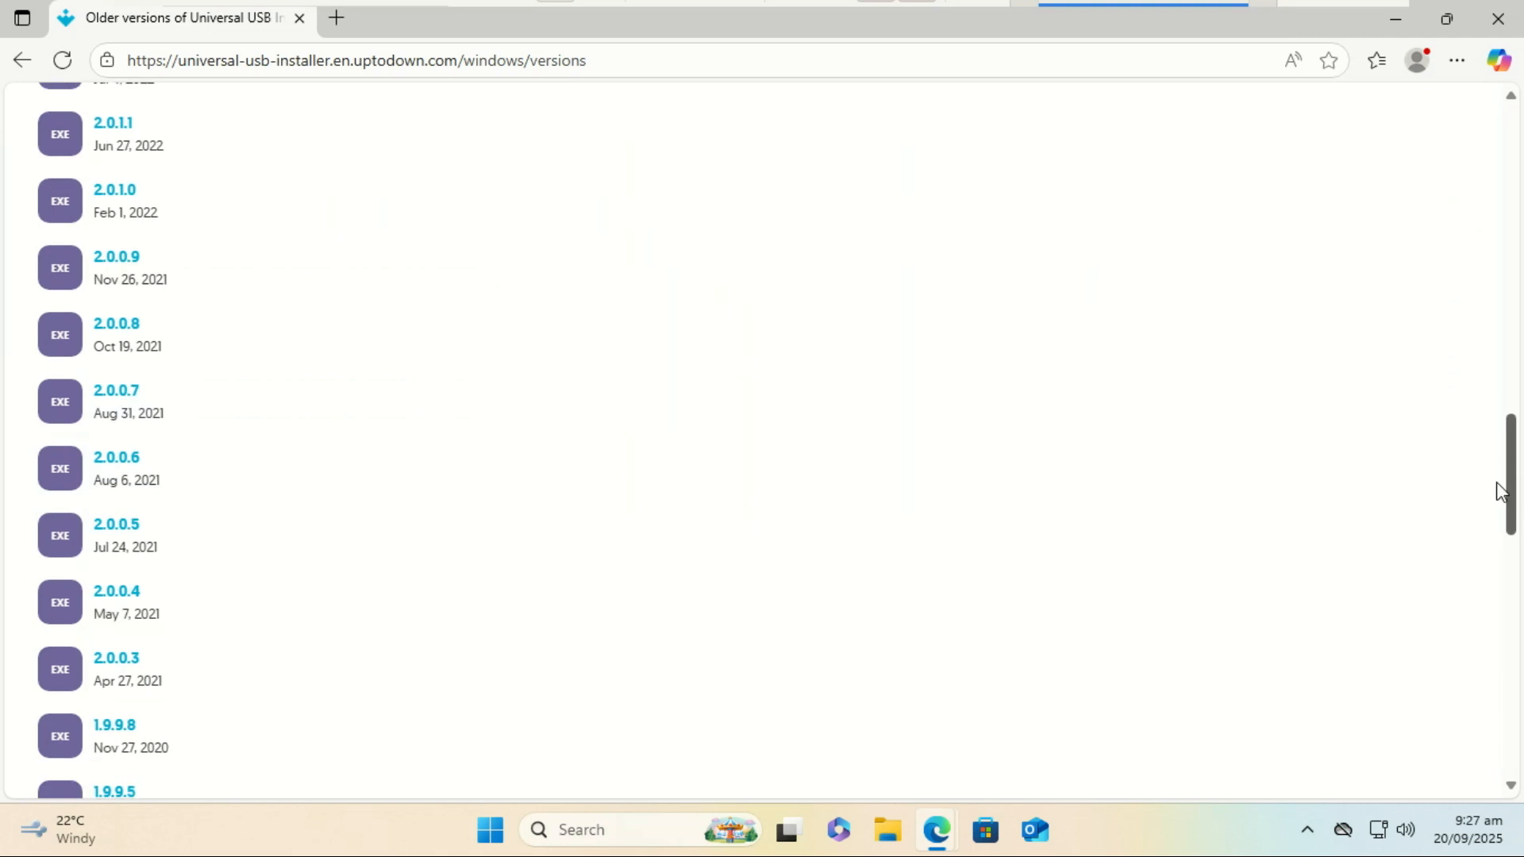
- Download Universal USB Installer version 1.9.9.8 from Uptodown
scroll("down", 3)
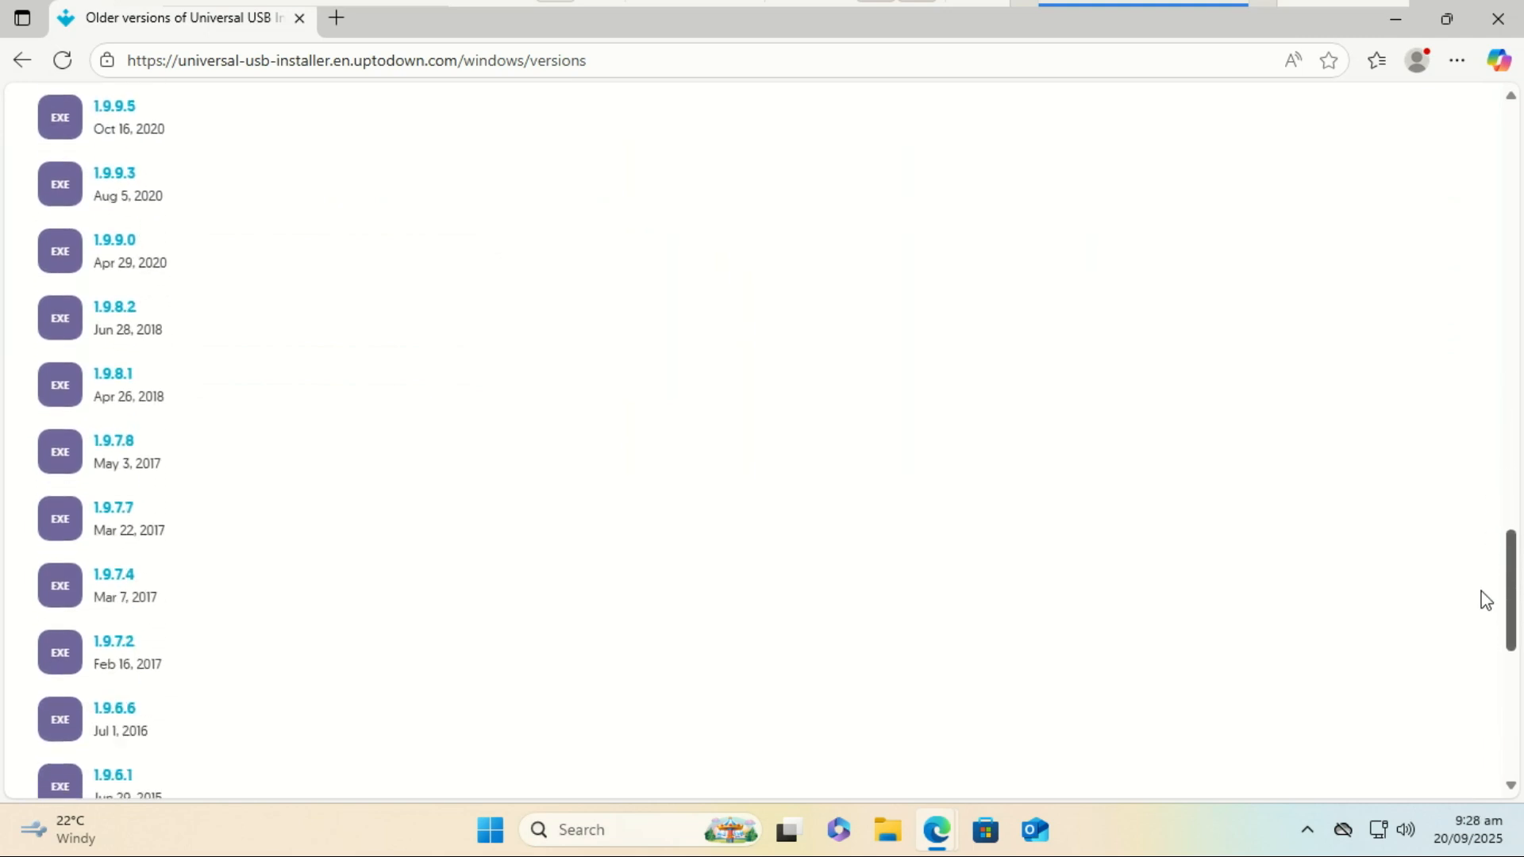
scroll("up", 3)
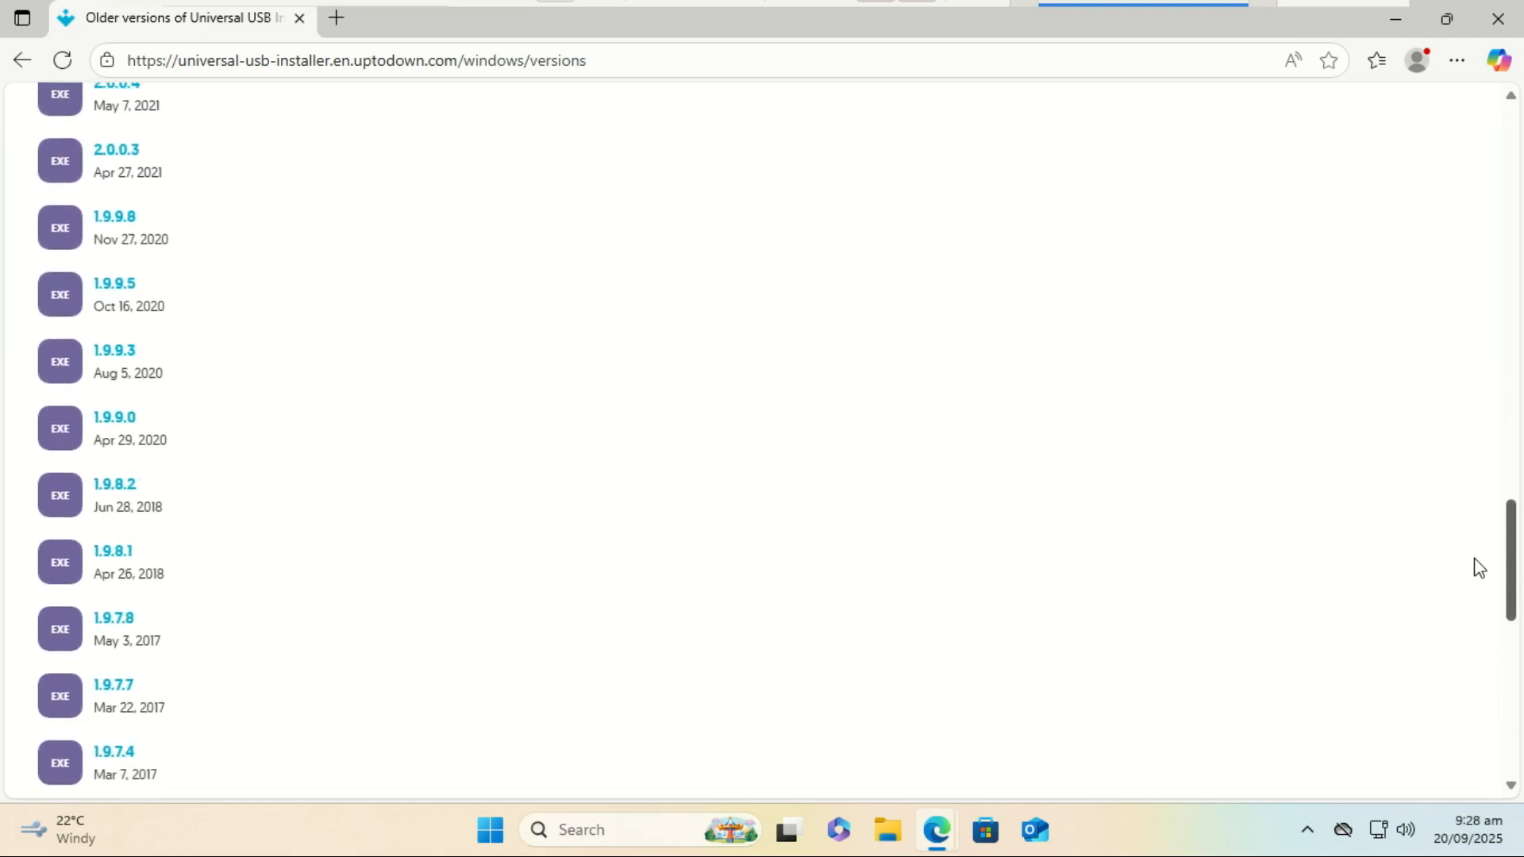
scroll("up", 3)
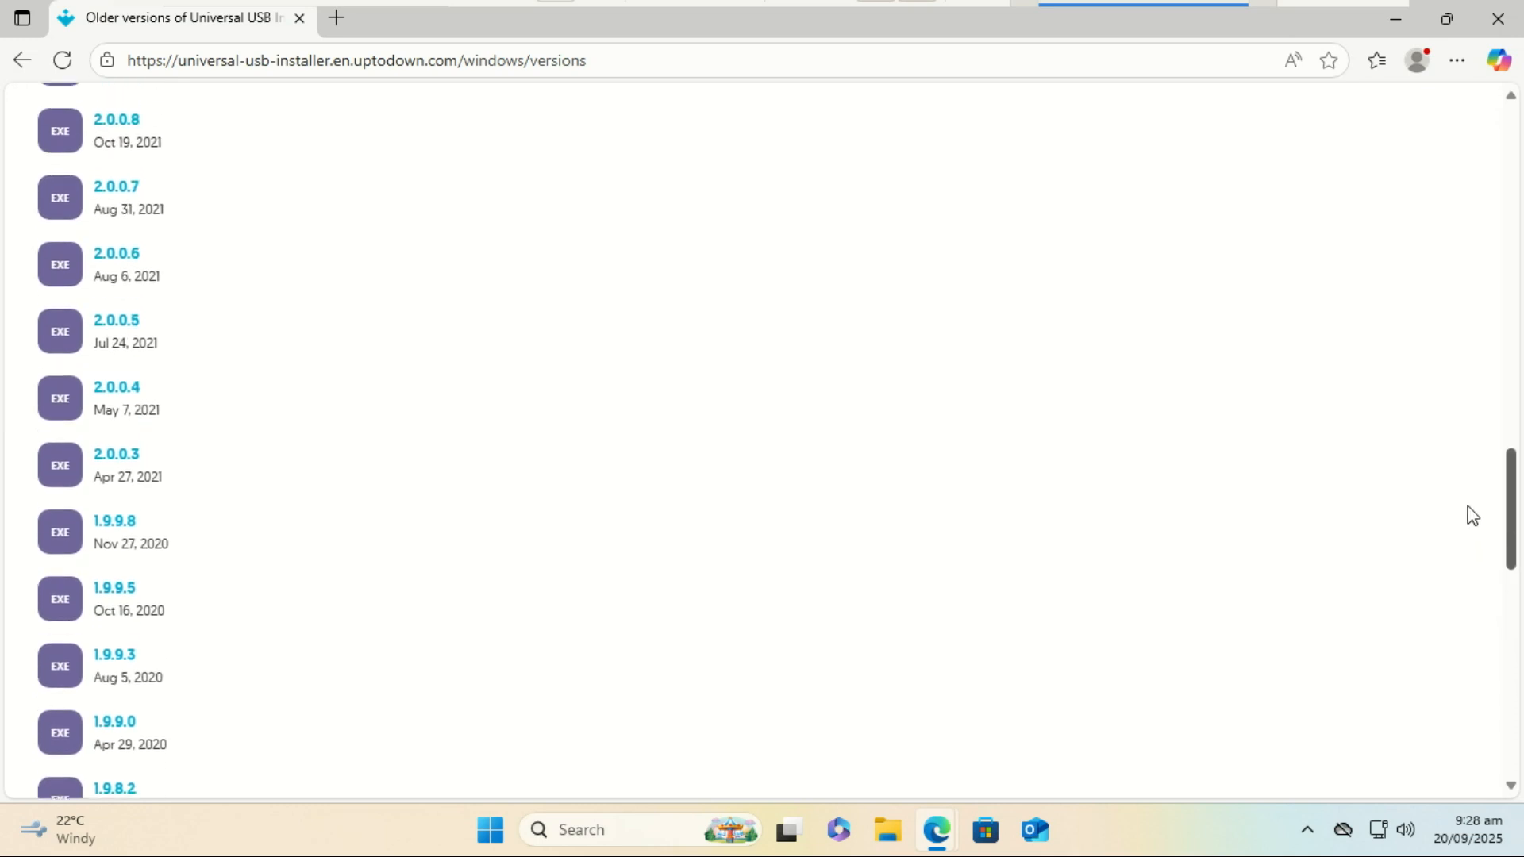
scroll("up", 3)
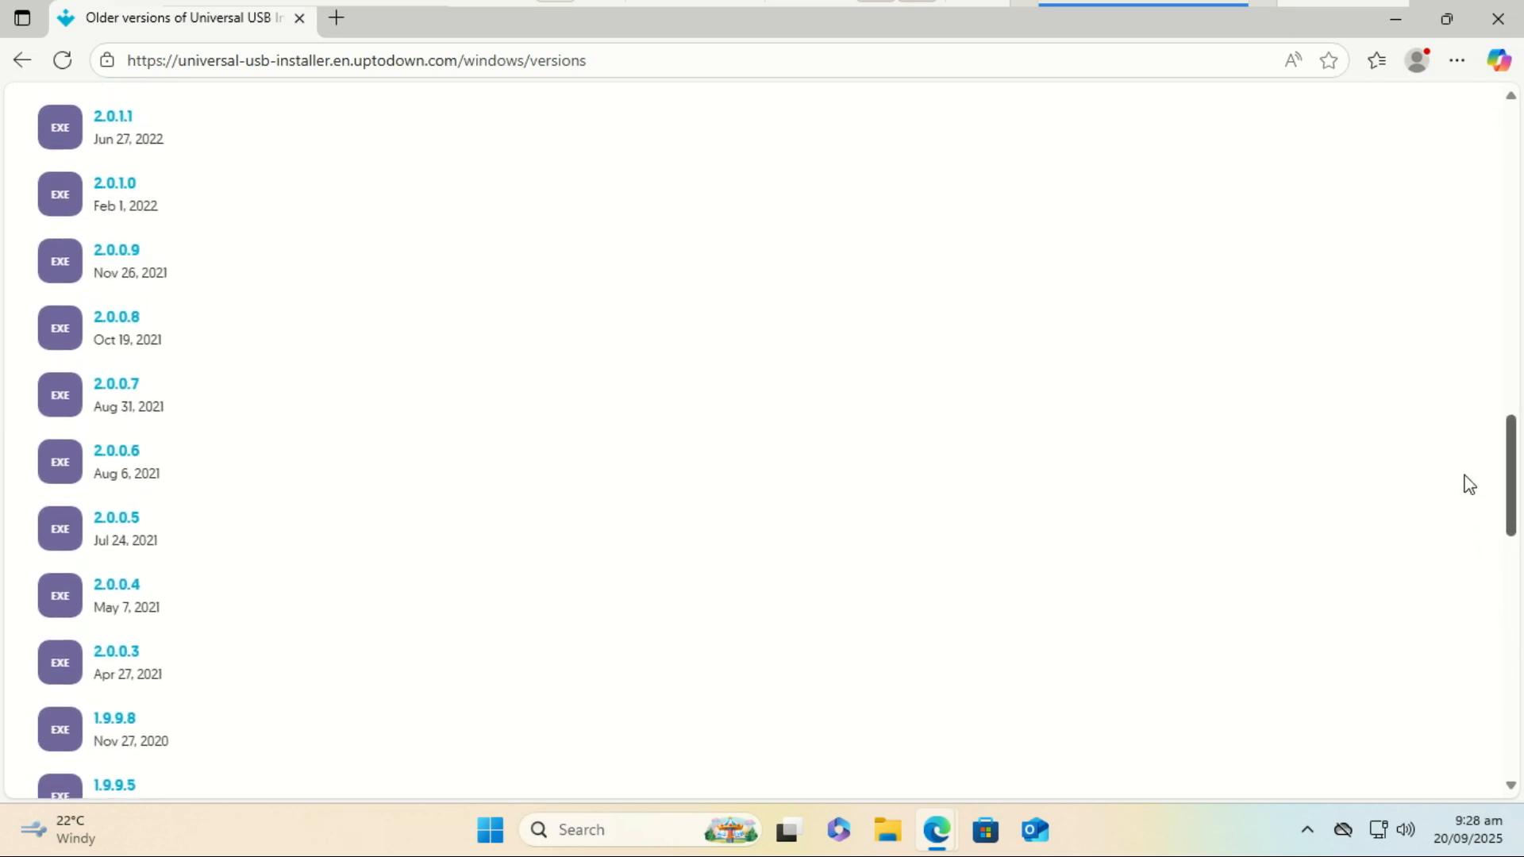
scroll("down", 3)
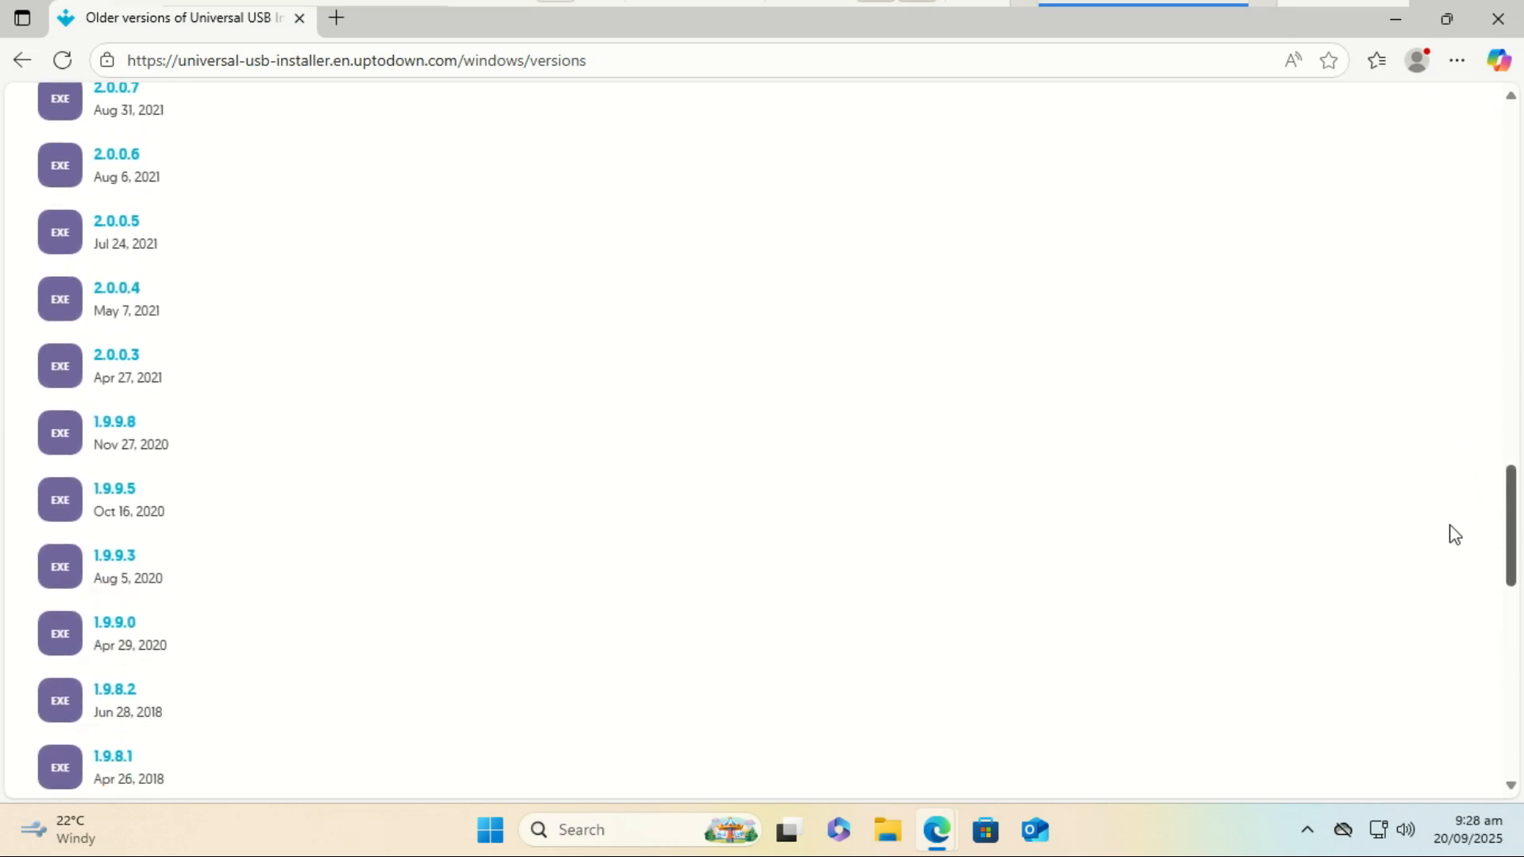
mouse_move(113, 433)
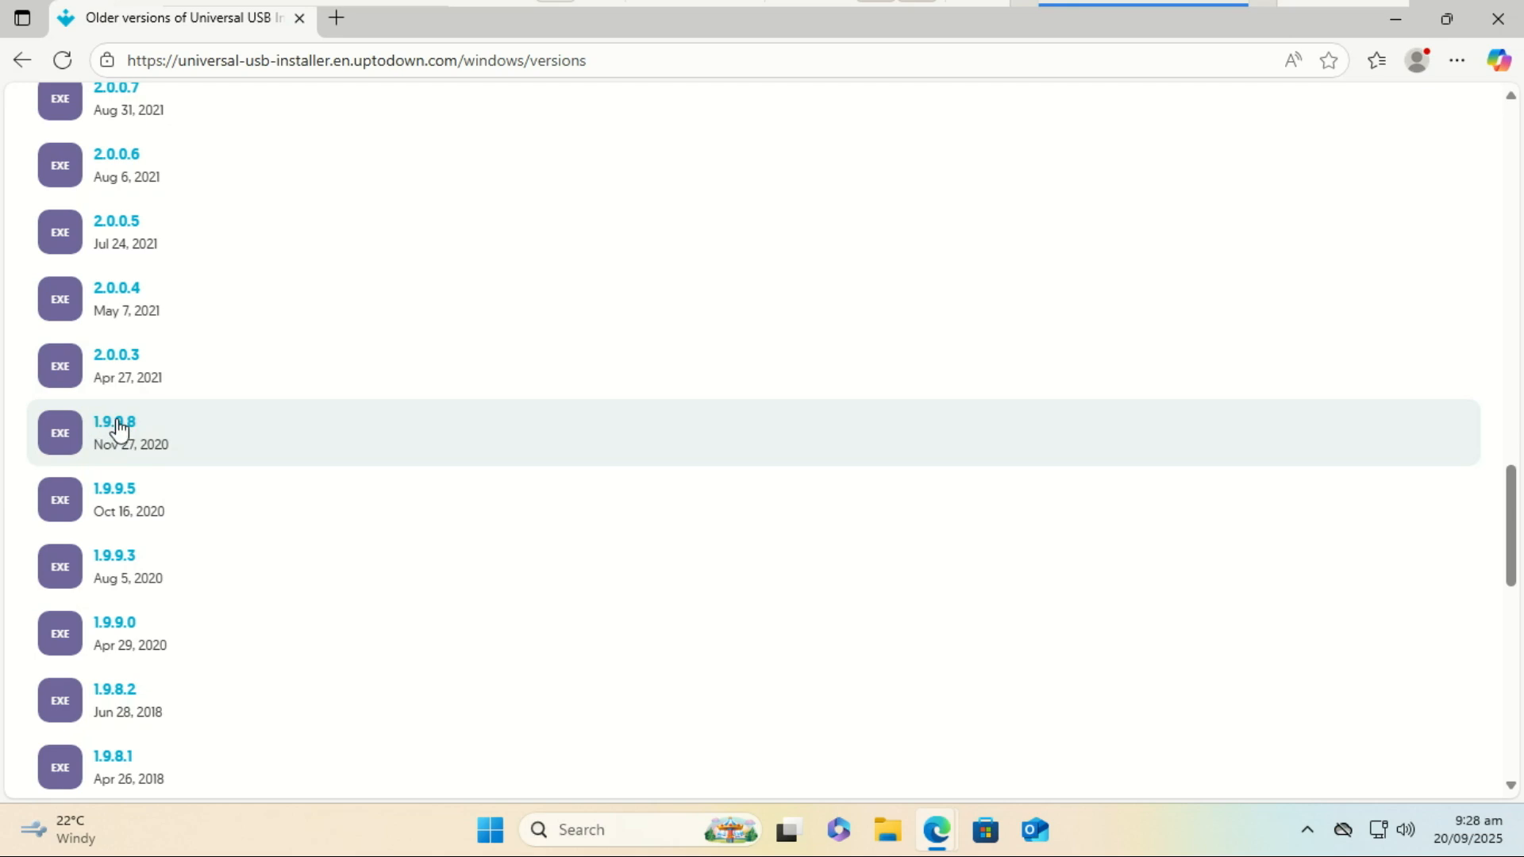
left_click(113, 422)
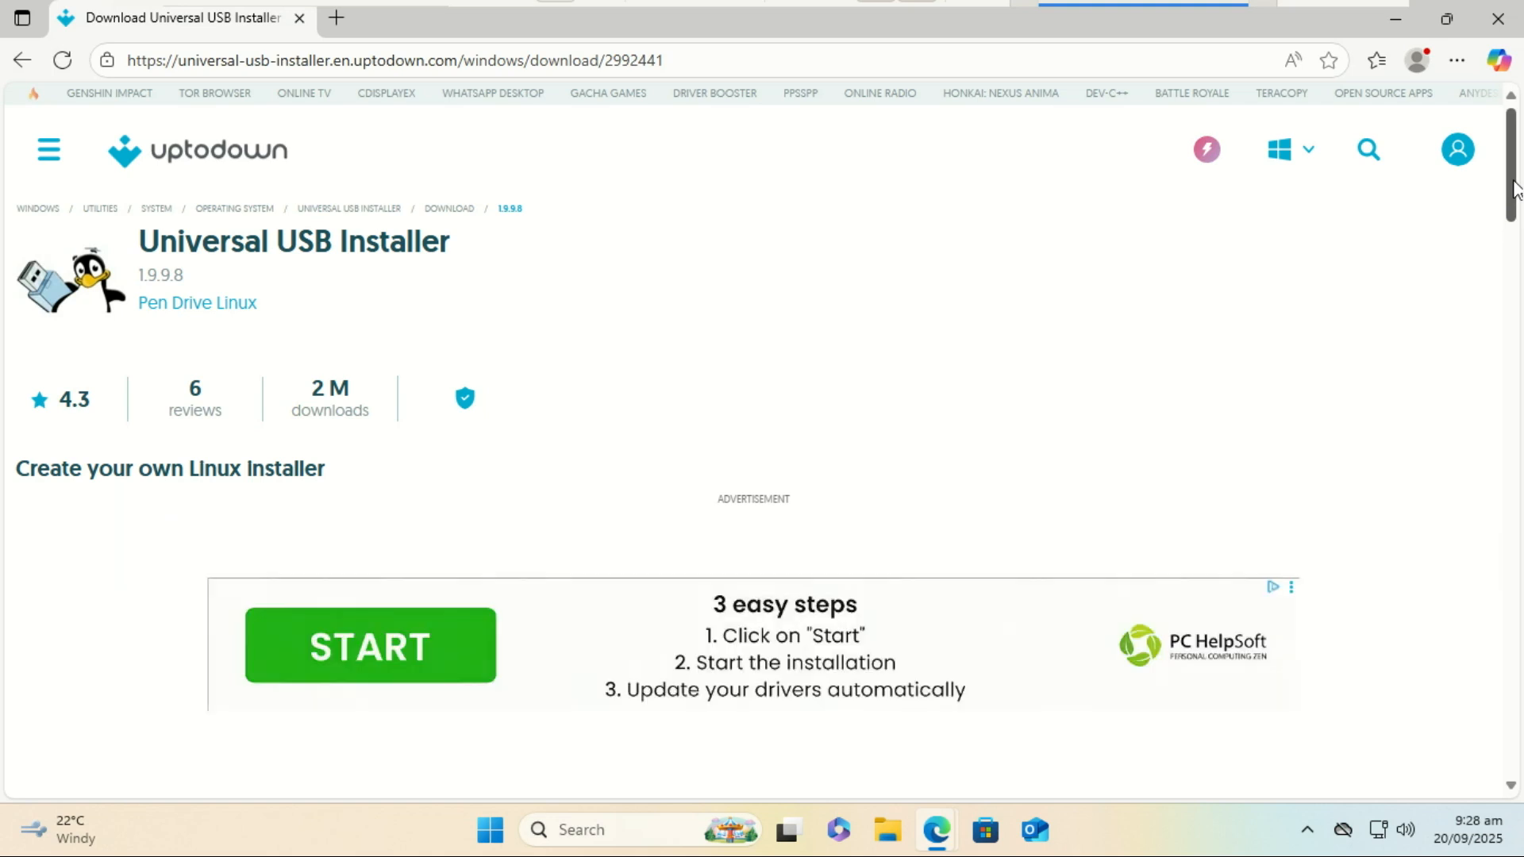
scroll("down", 3)
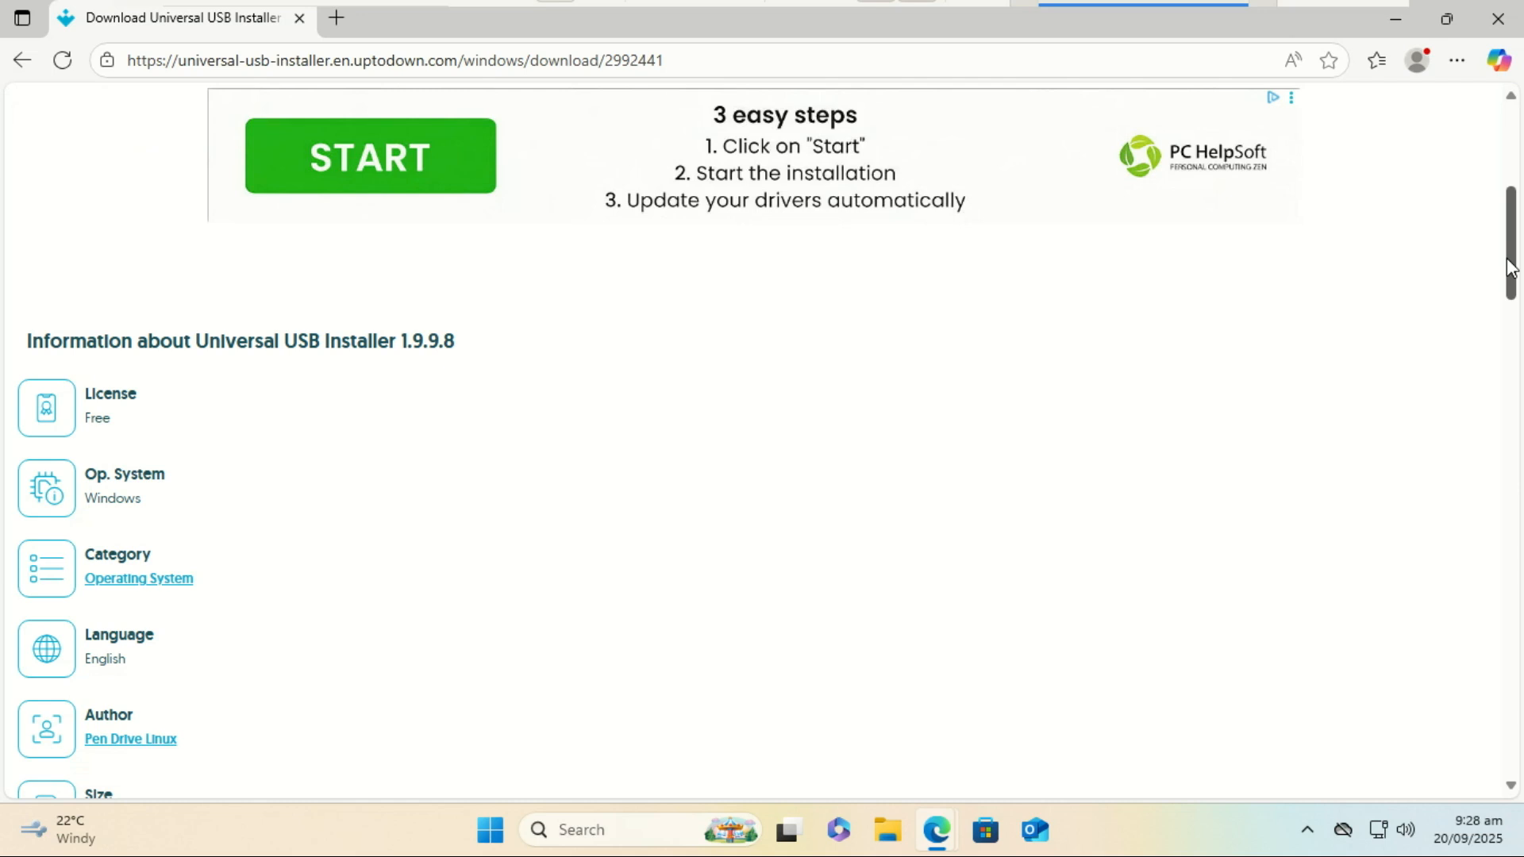
scroll("down", 3)
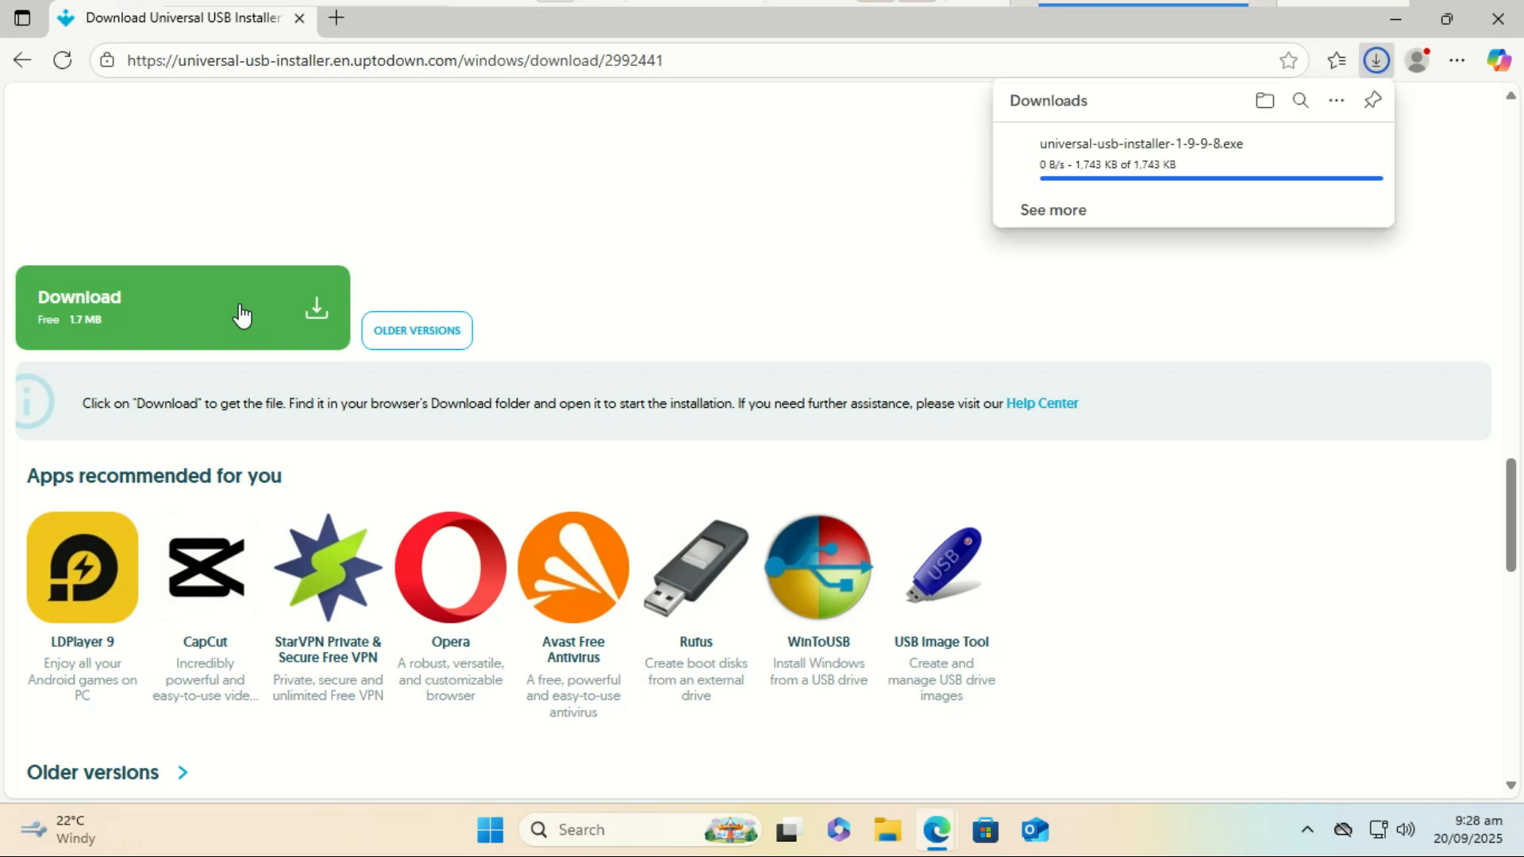
mouse_move(1309, 264)
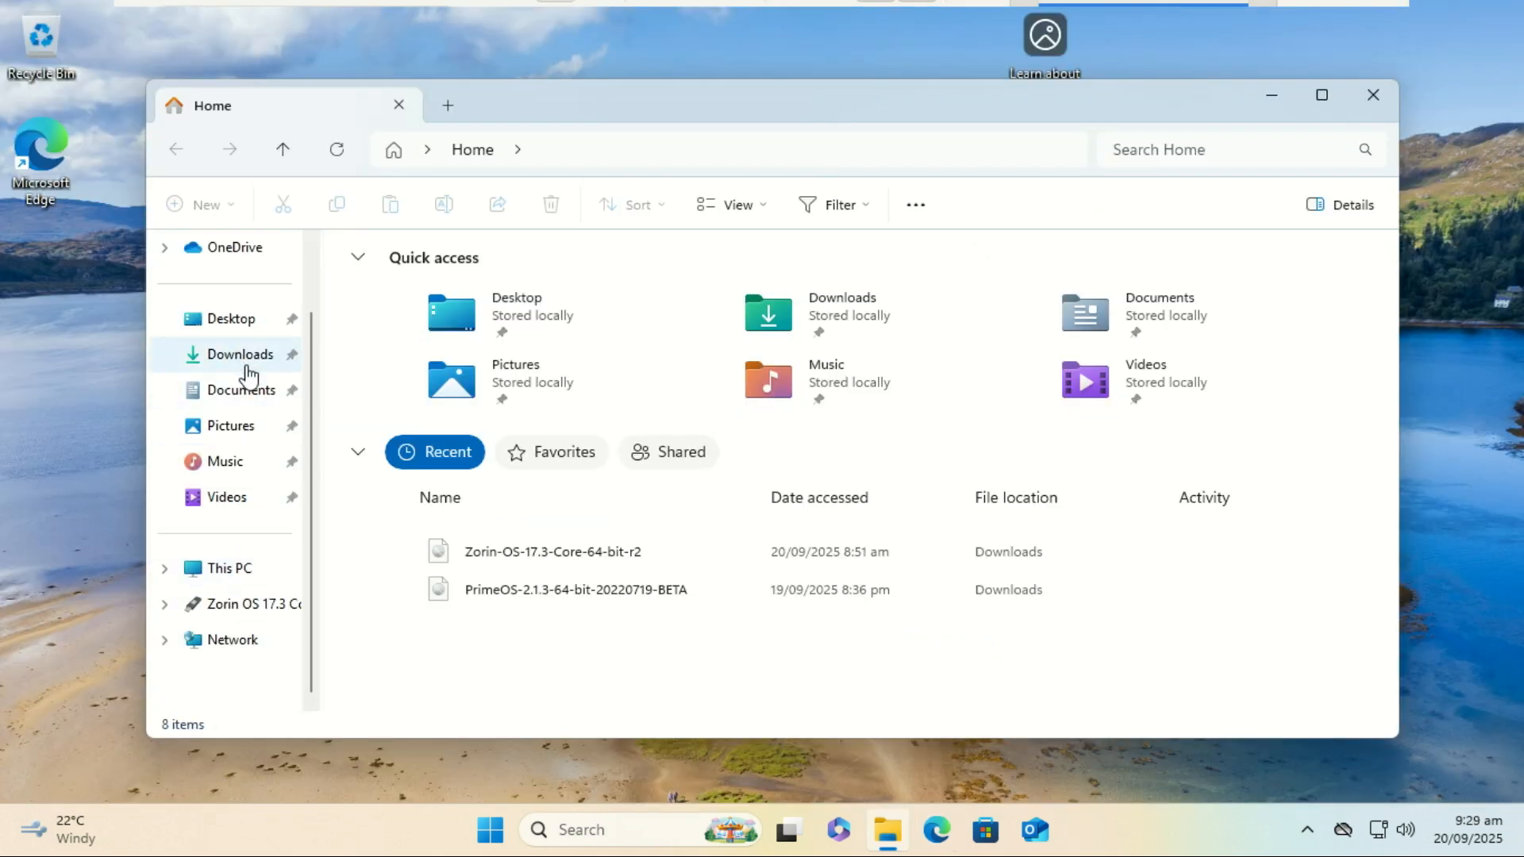
- Launch Universal USB Installer from Downloads and choose Zorin OS as the distribution
left_click(241, 354)
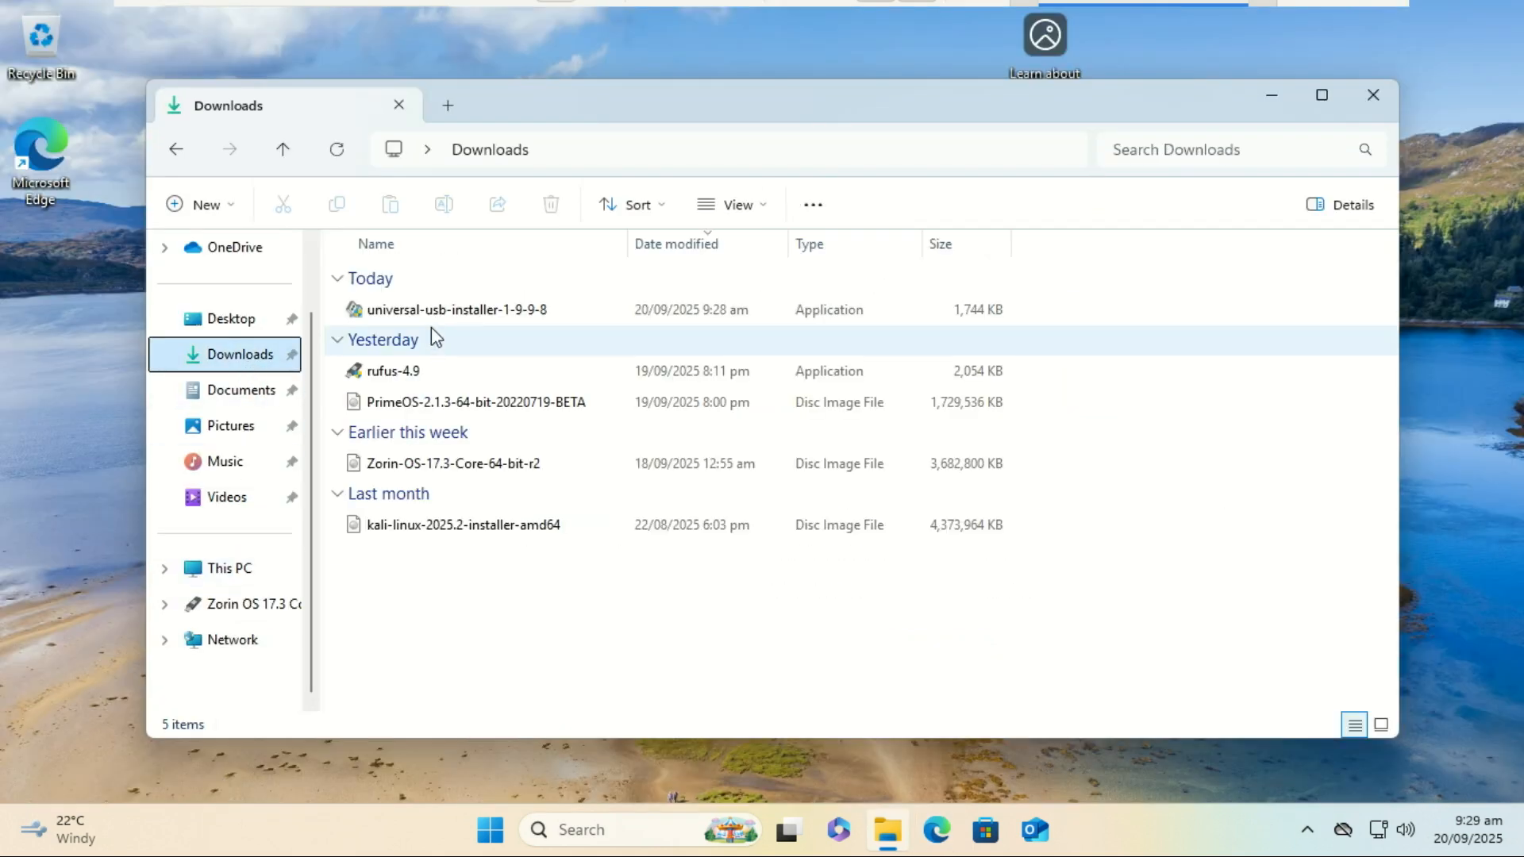
double_click(454, 309)
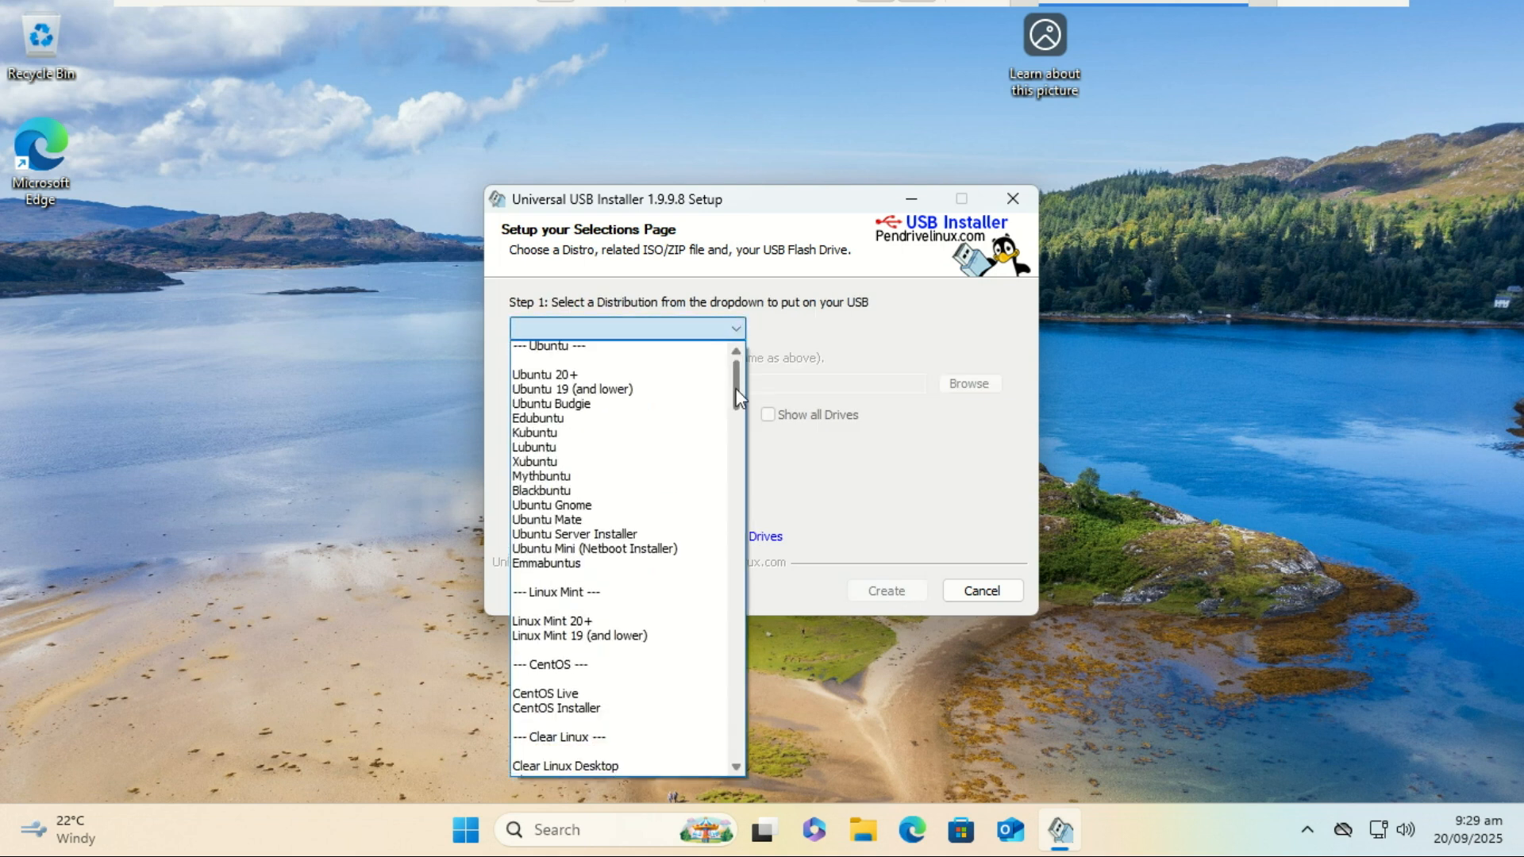
scroll("down", 3)
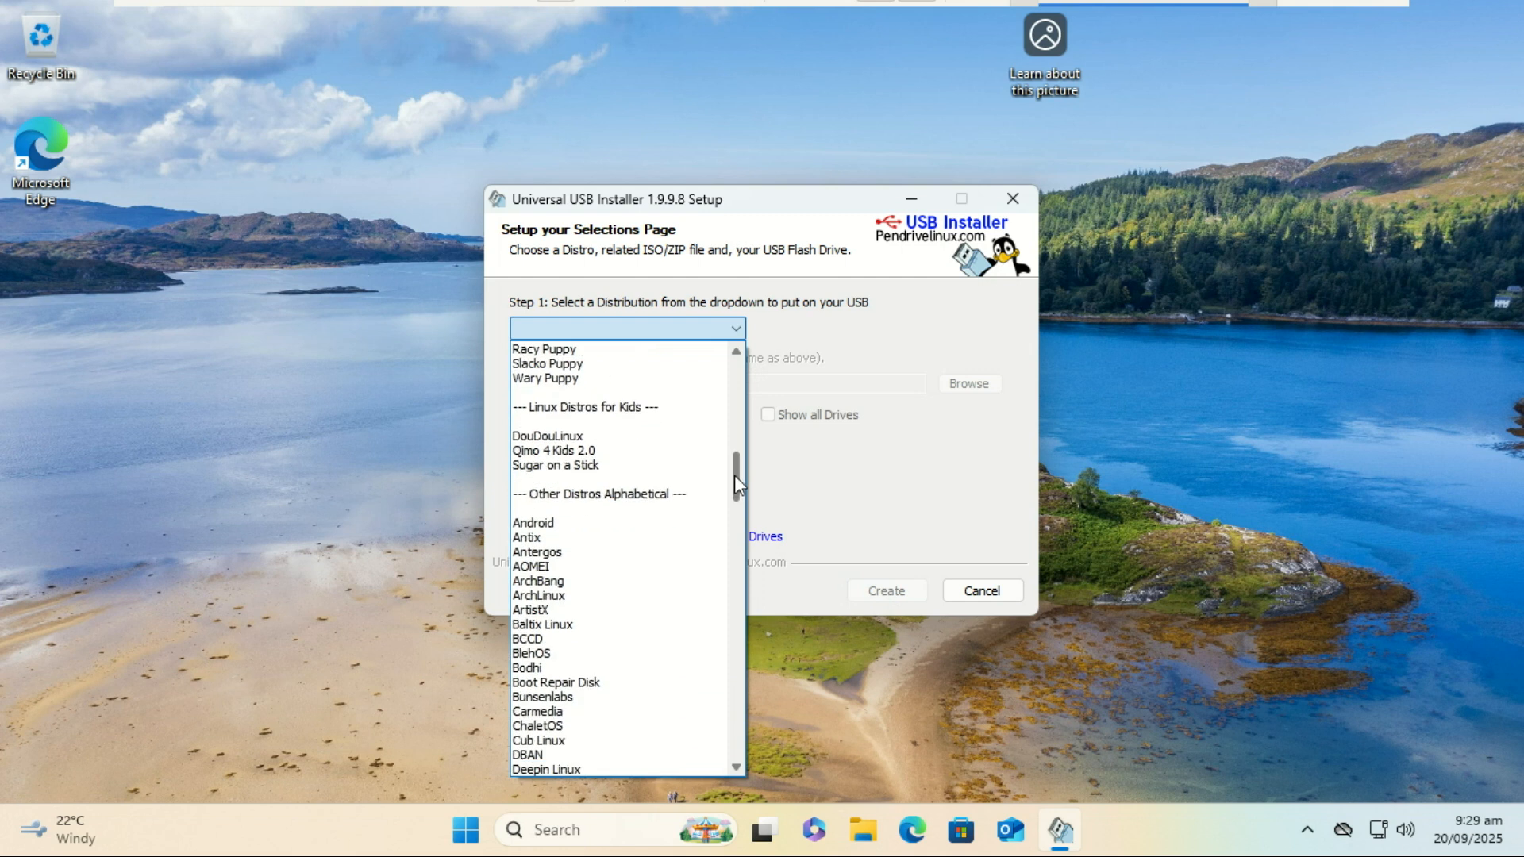
scroll("down", 3)
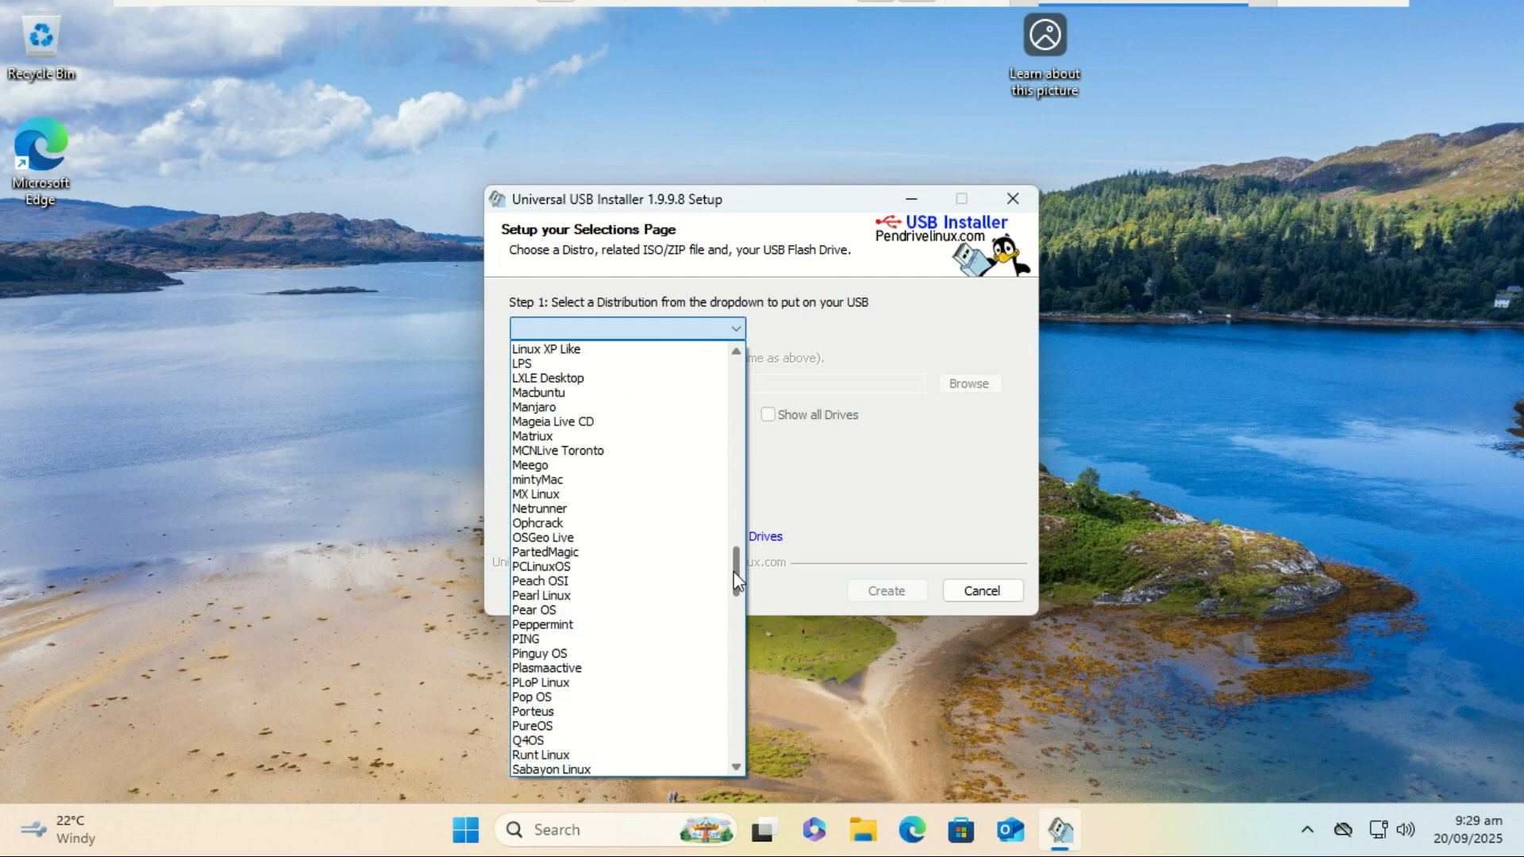
scroll("down", 3)
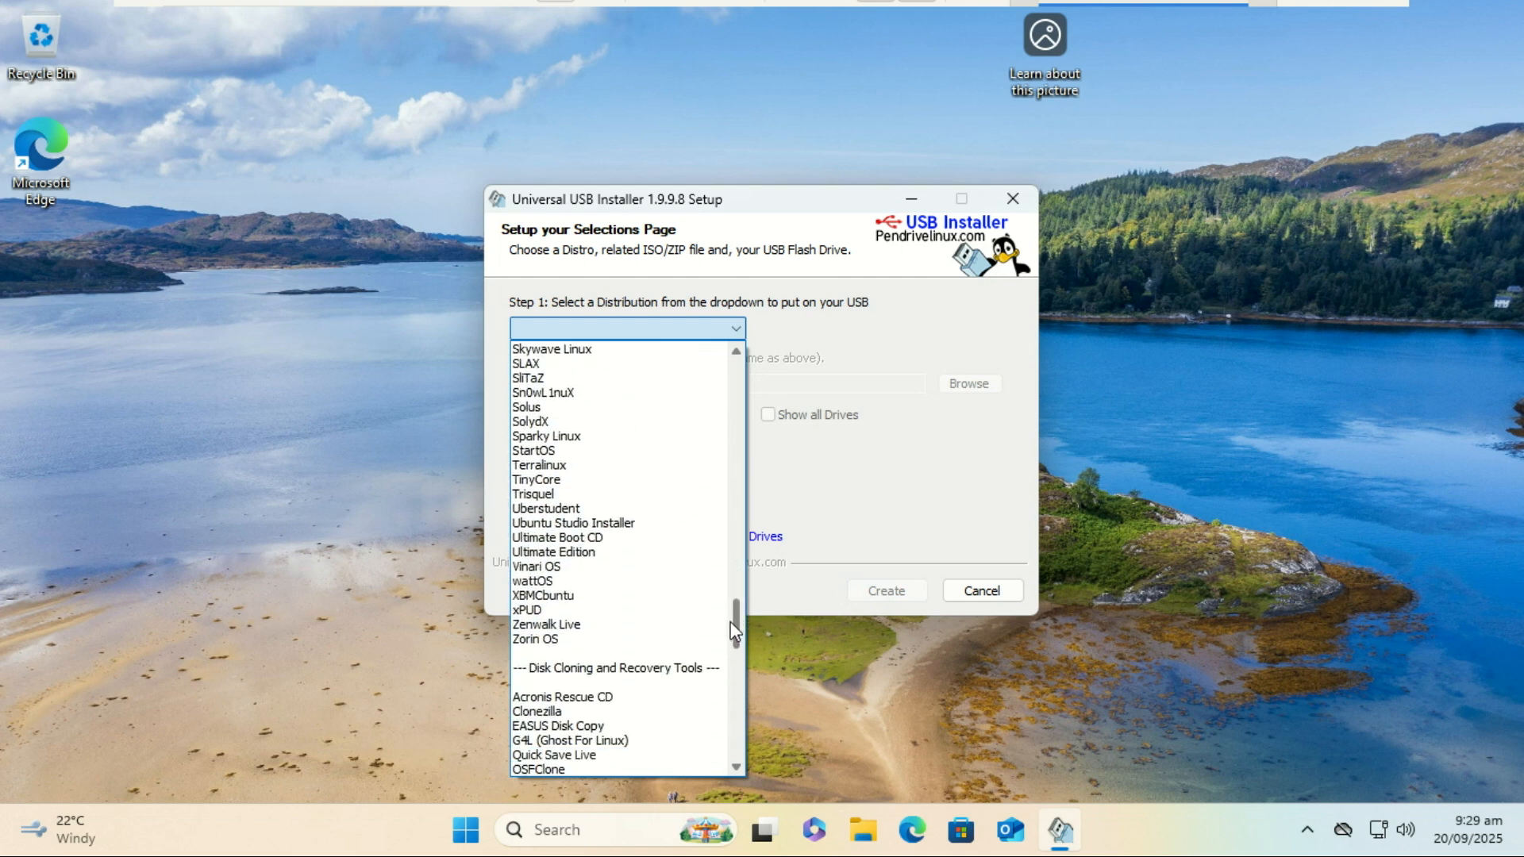
left_click(534, 638)
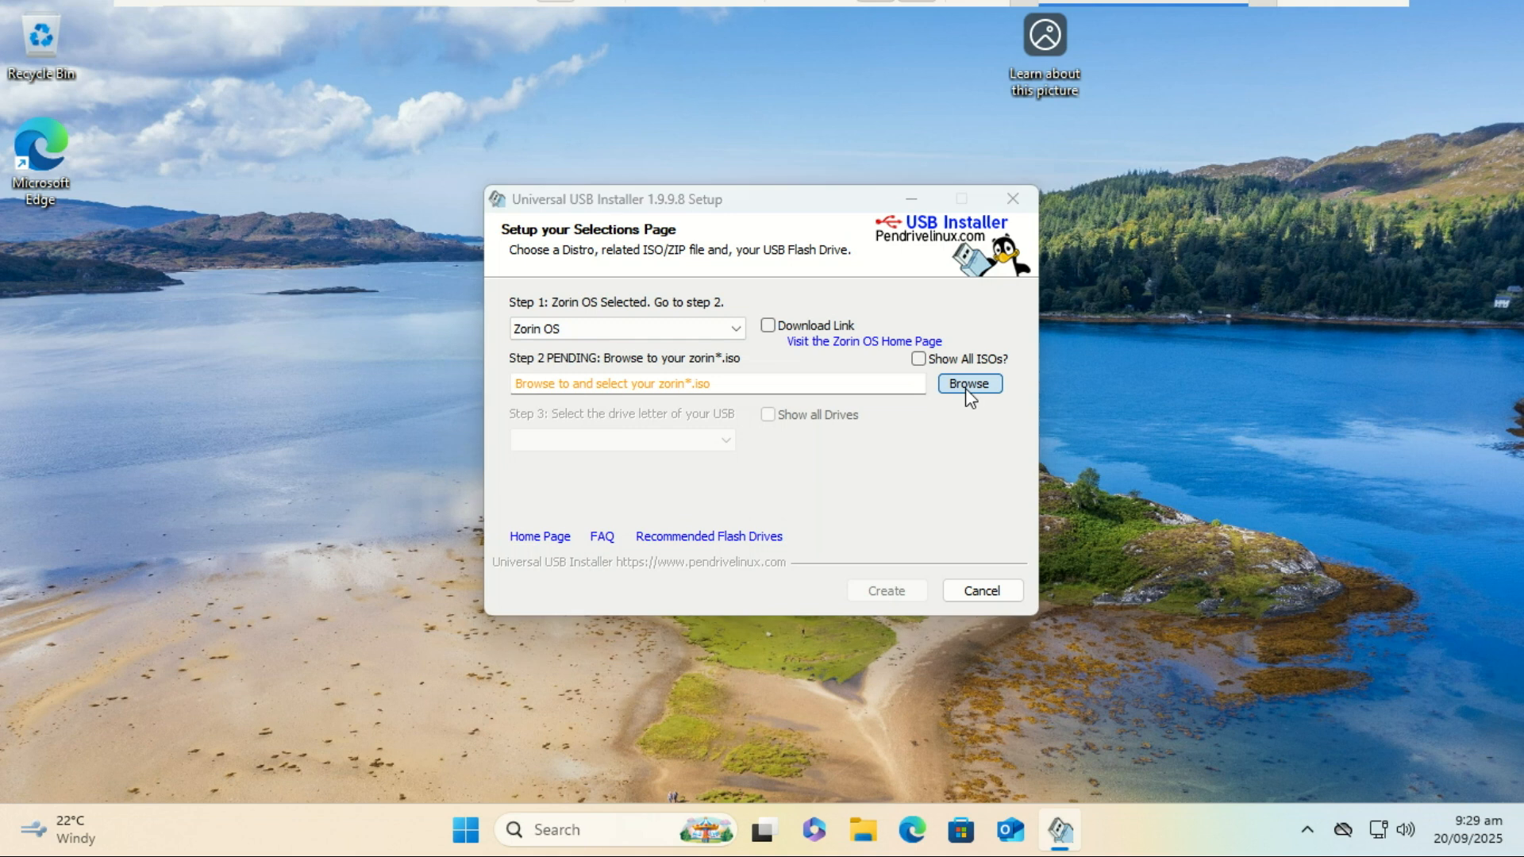
- Select Zorin-OS-17.3-Core-64-bit-r2.iso from Downloads as the source ISO
left_click(969, 383)
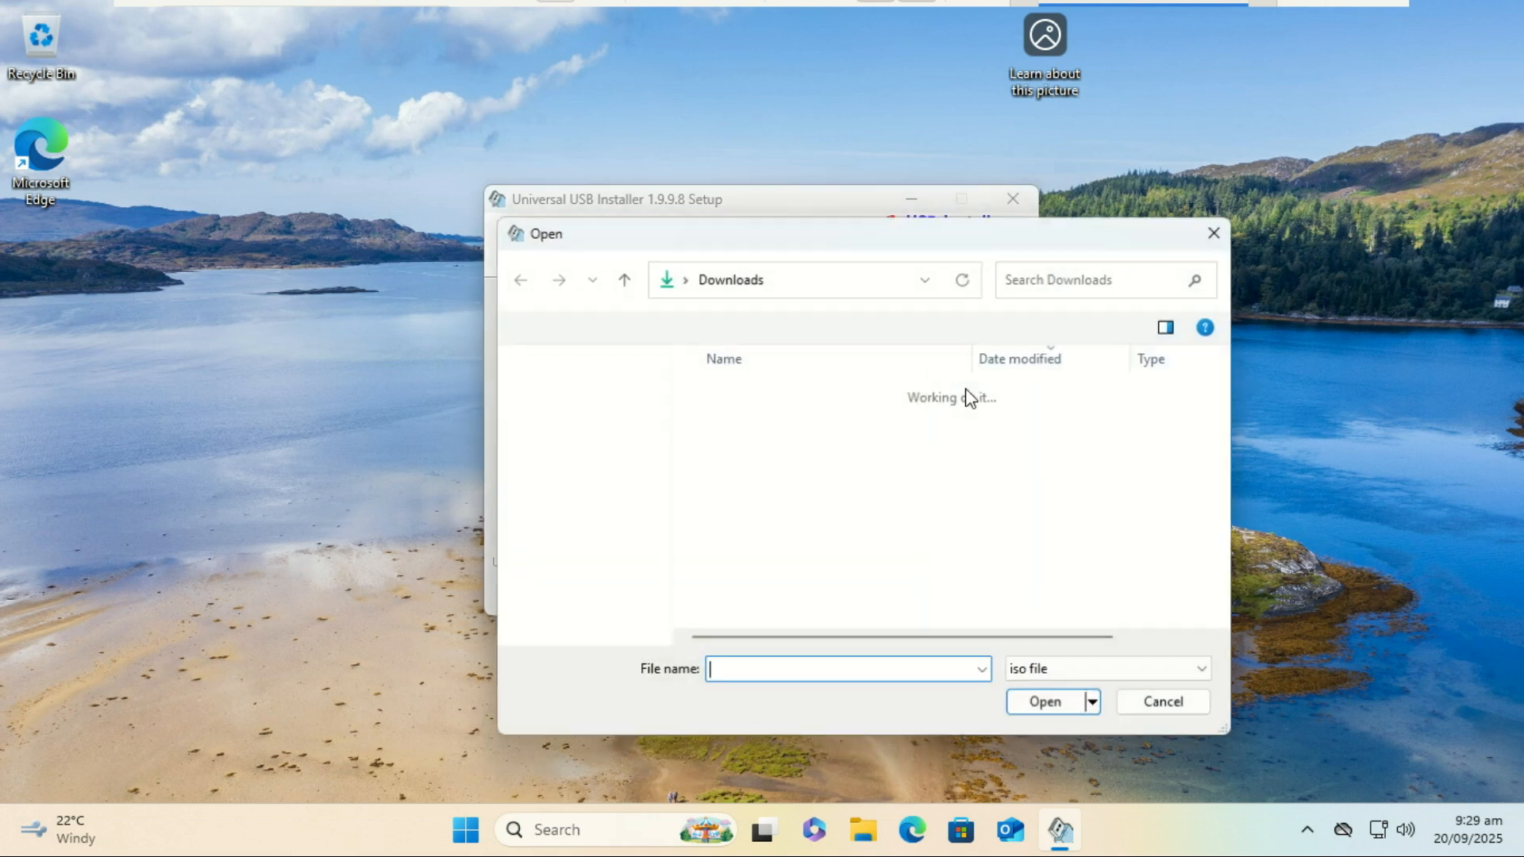
left_click(797, 423)
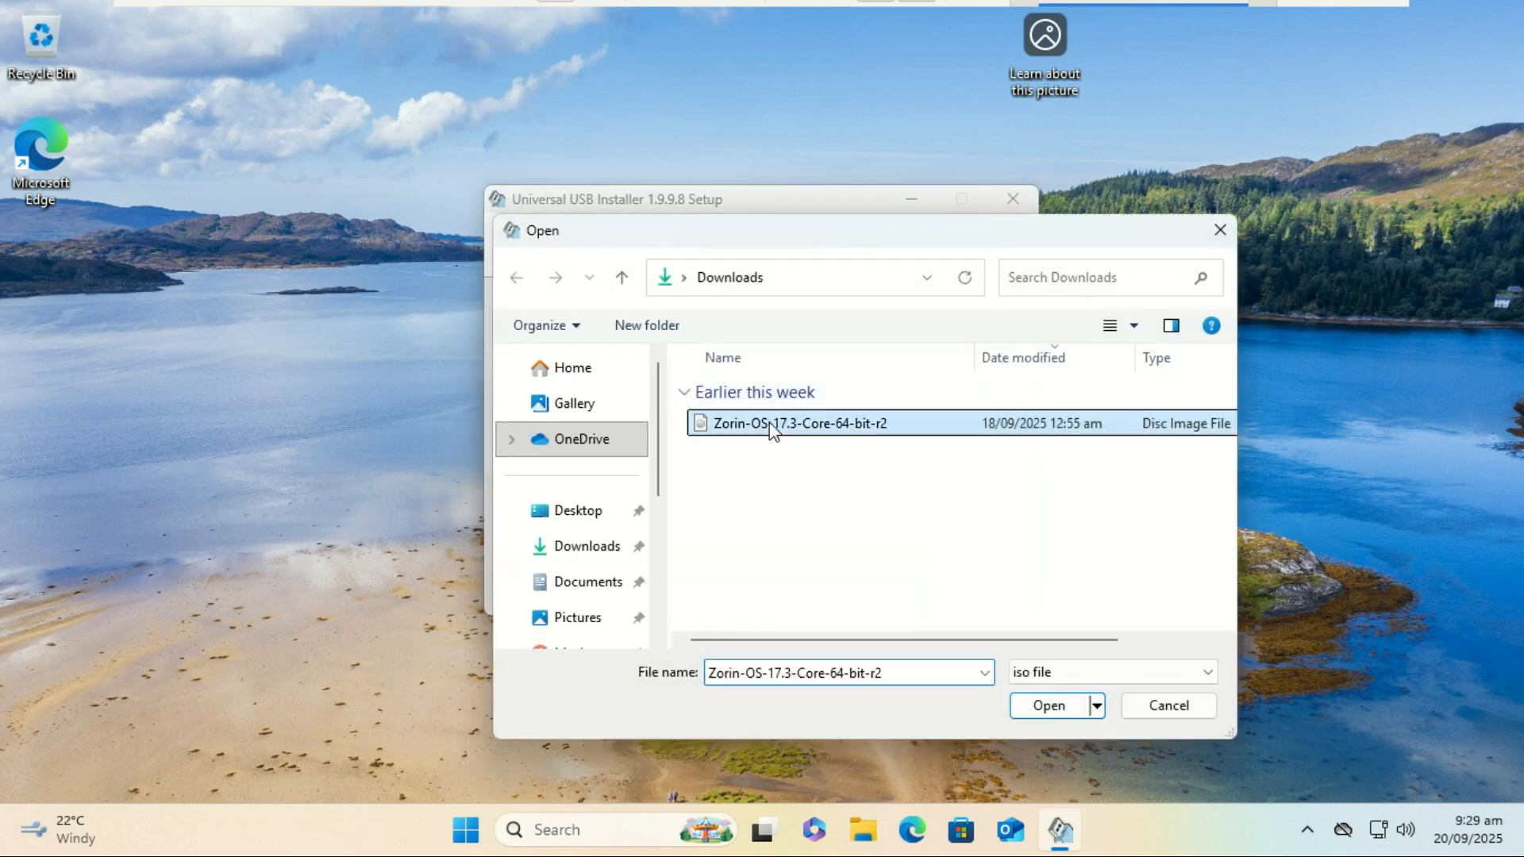
left_click(1048, 705)
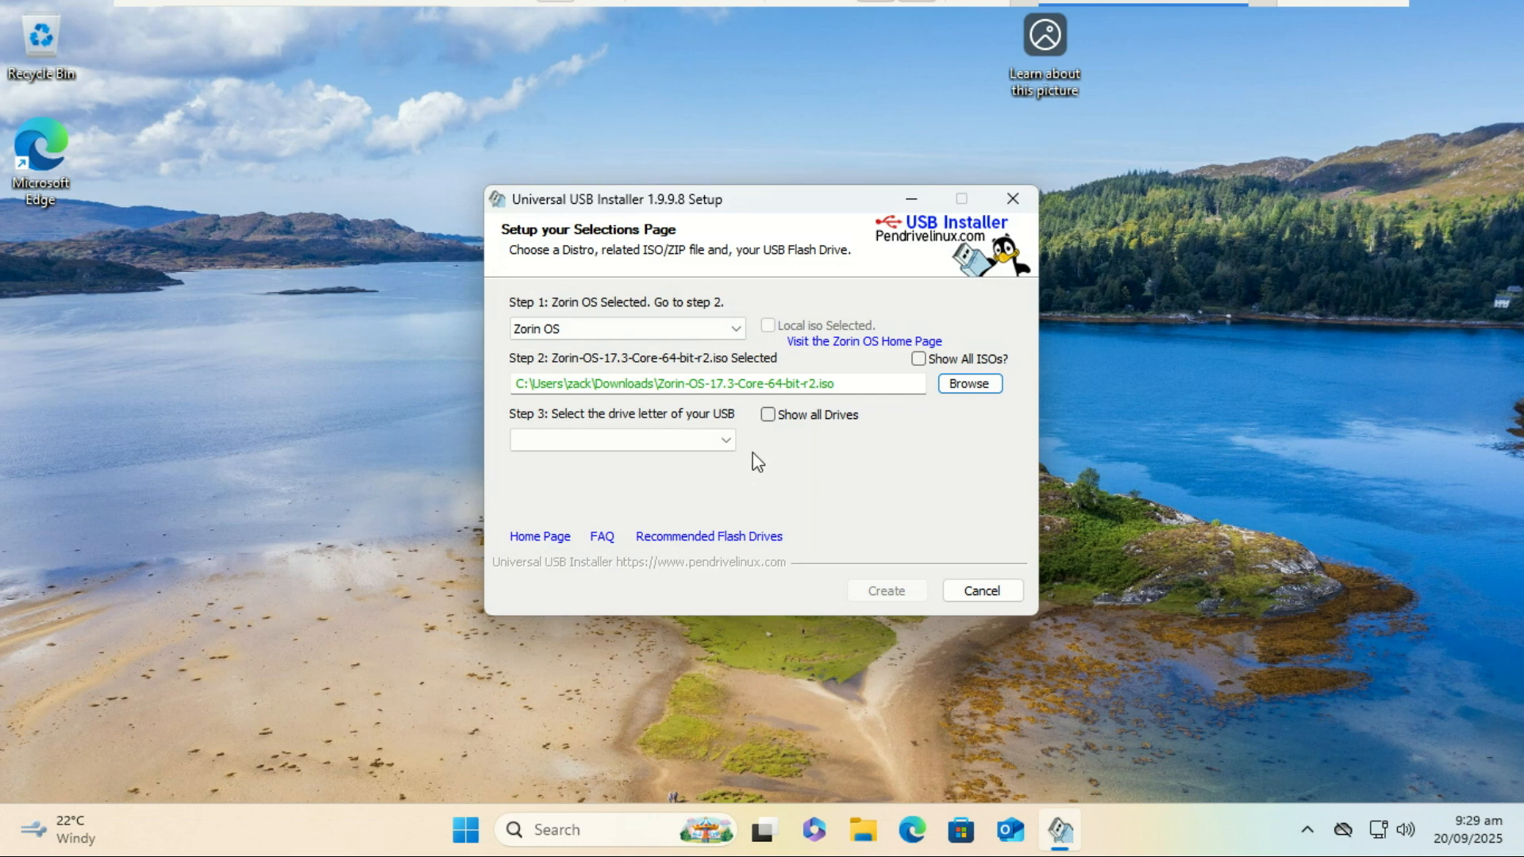
- Show all drives, write Zorin OS to F:\ NEW VOLUME, then close the installer
left_click(724, 439)
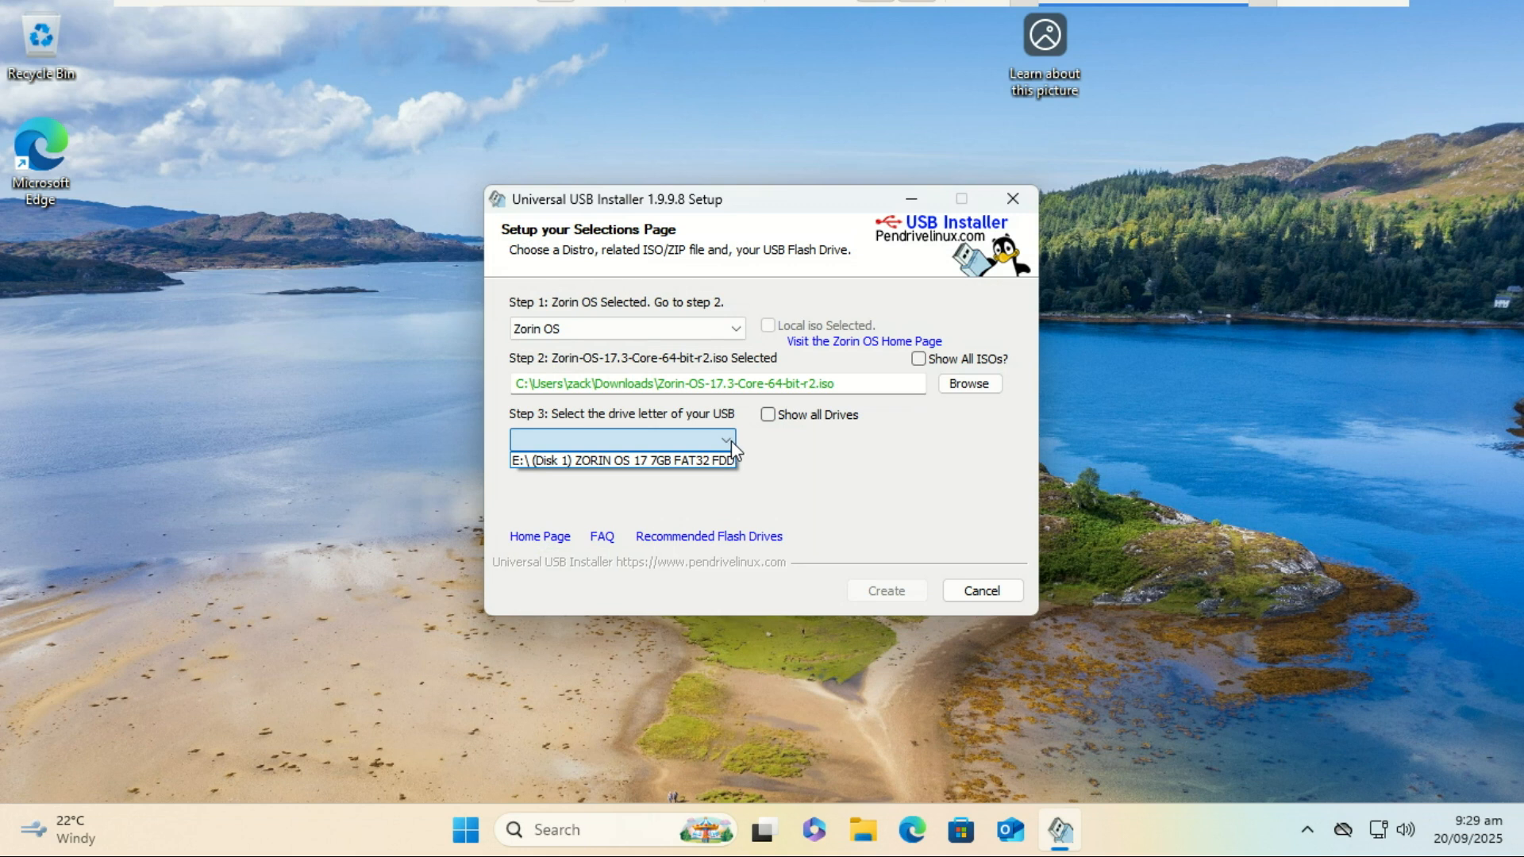
left_click(768, 415)
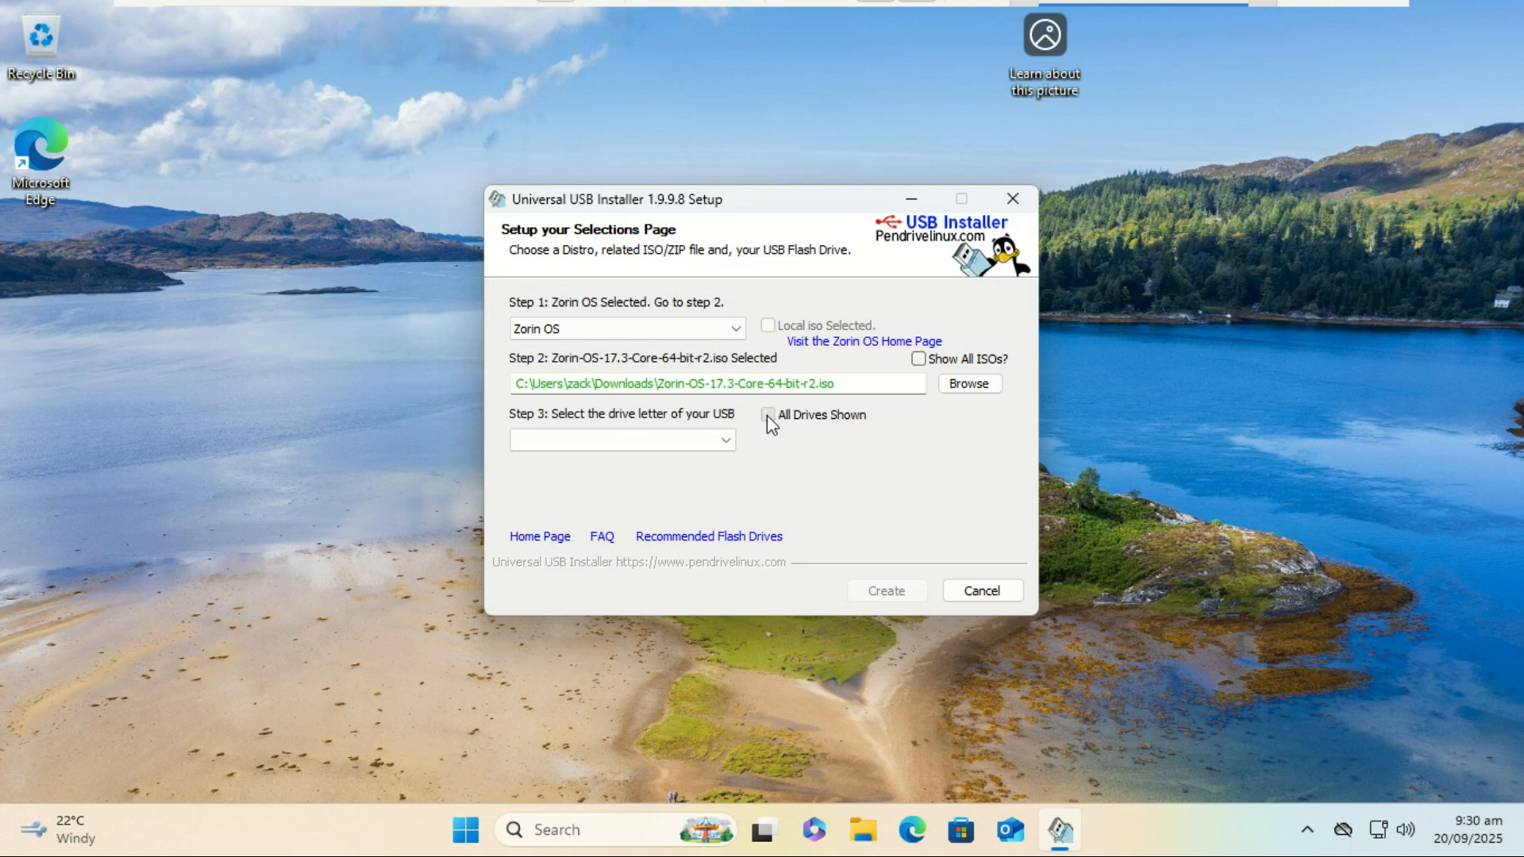
left_click(767, 415)
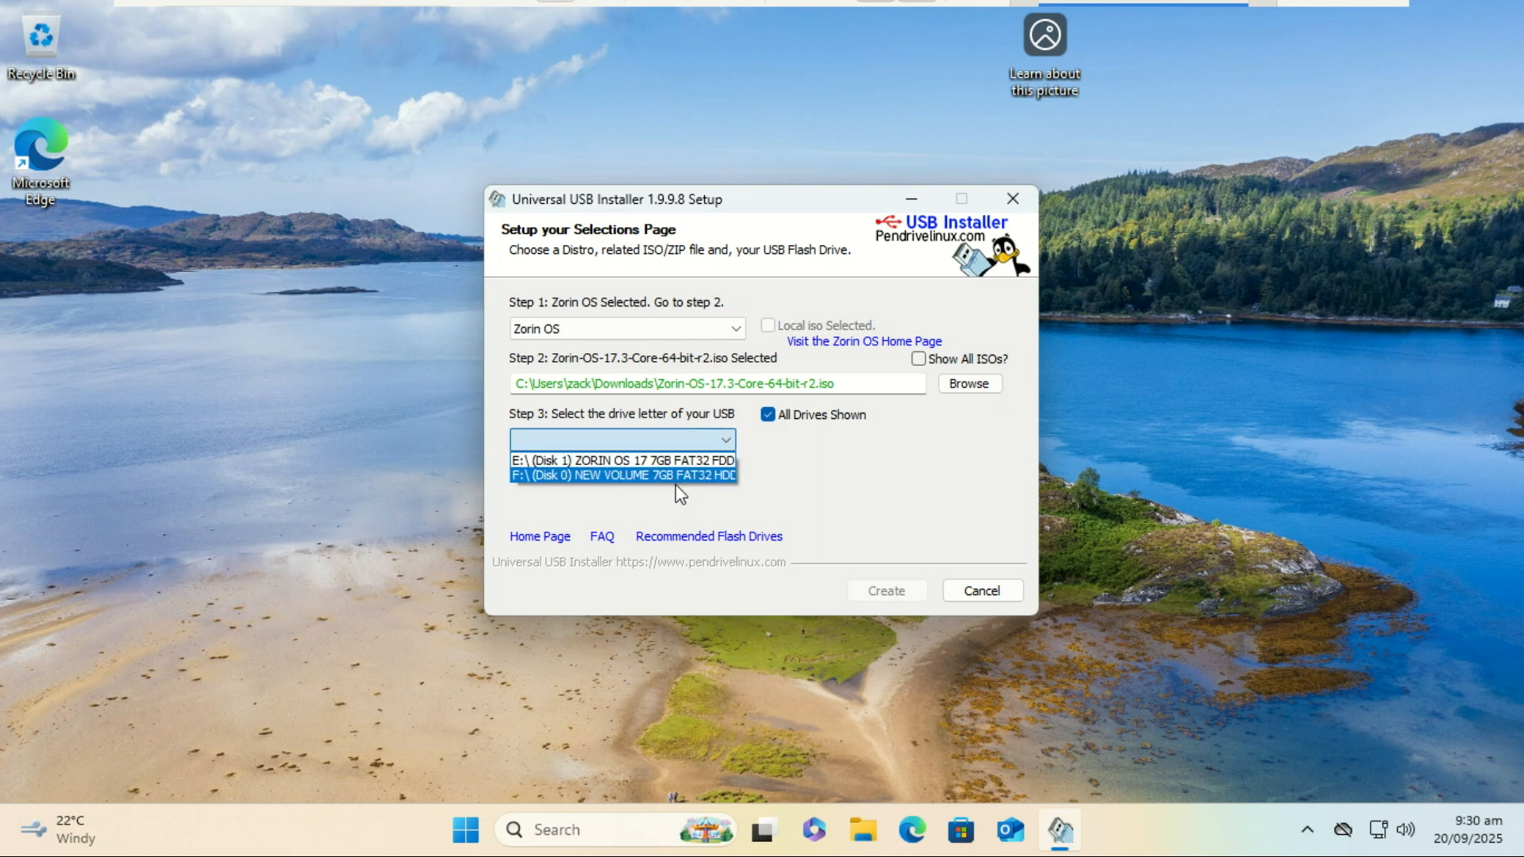
mouse_move(624, 486)
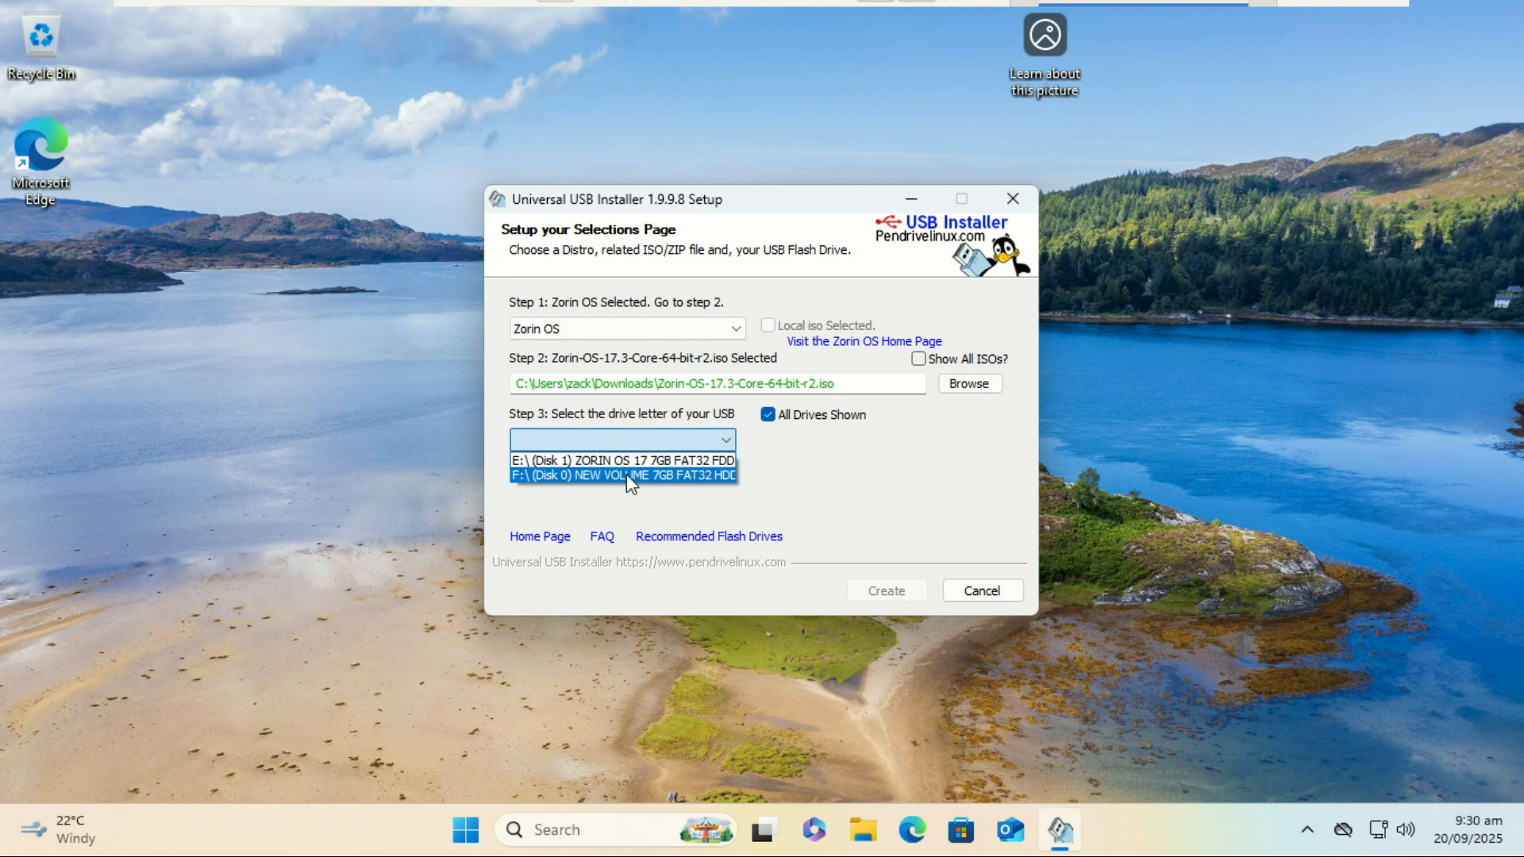
left_click(627, 475)
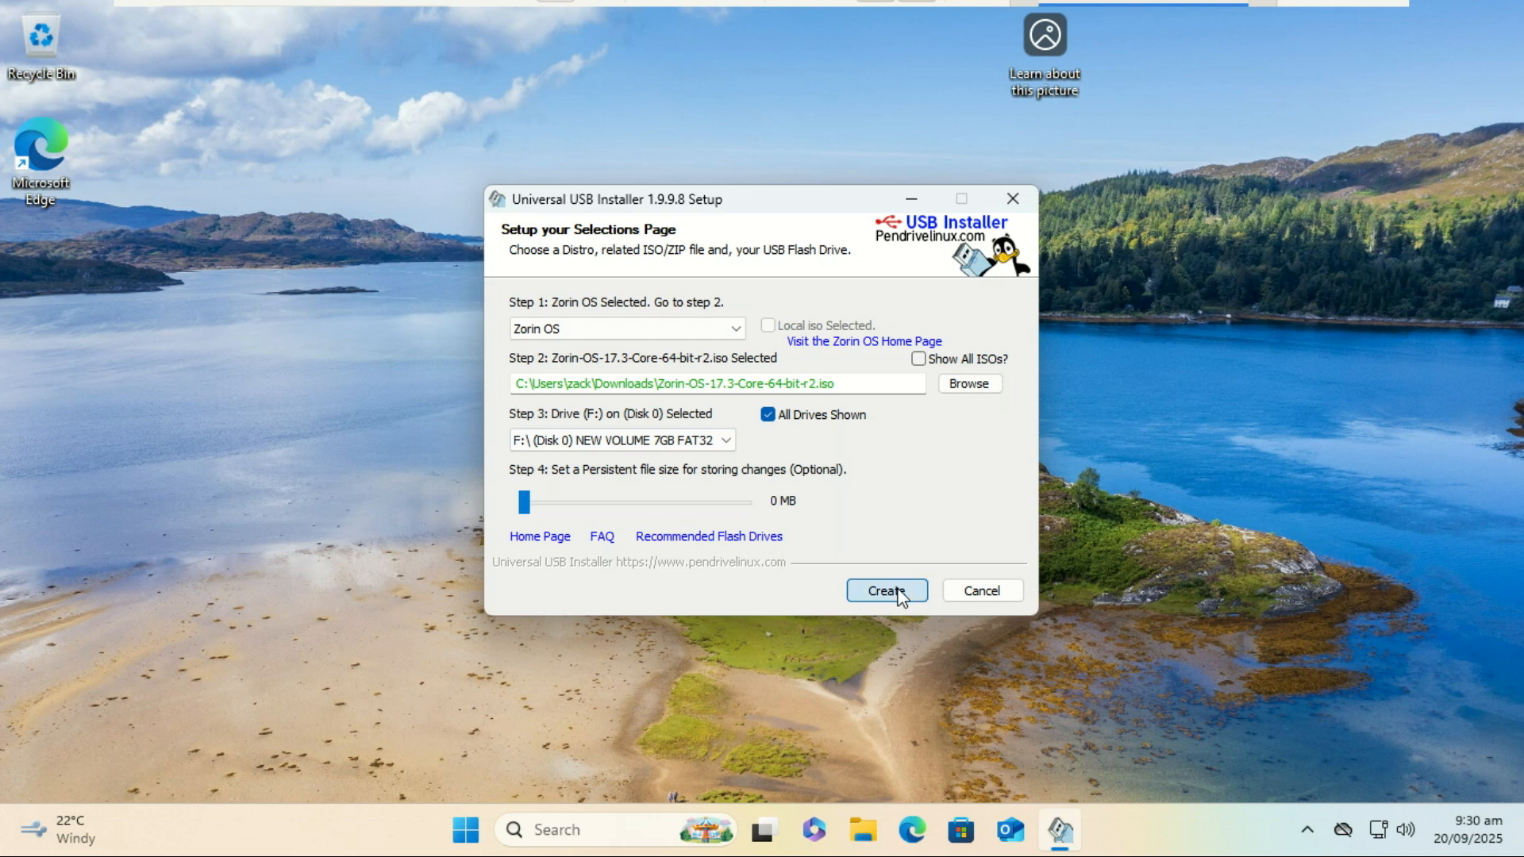
left_click(885, 590)
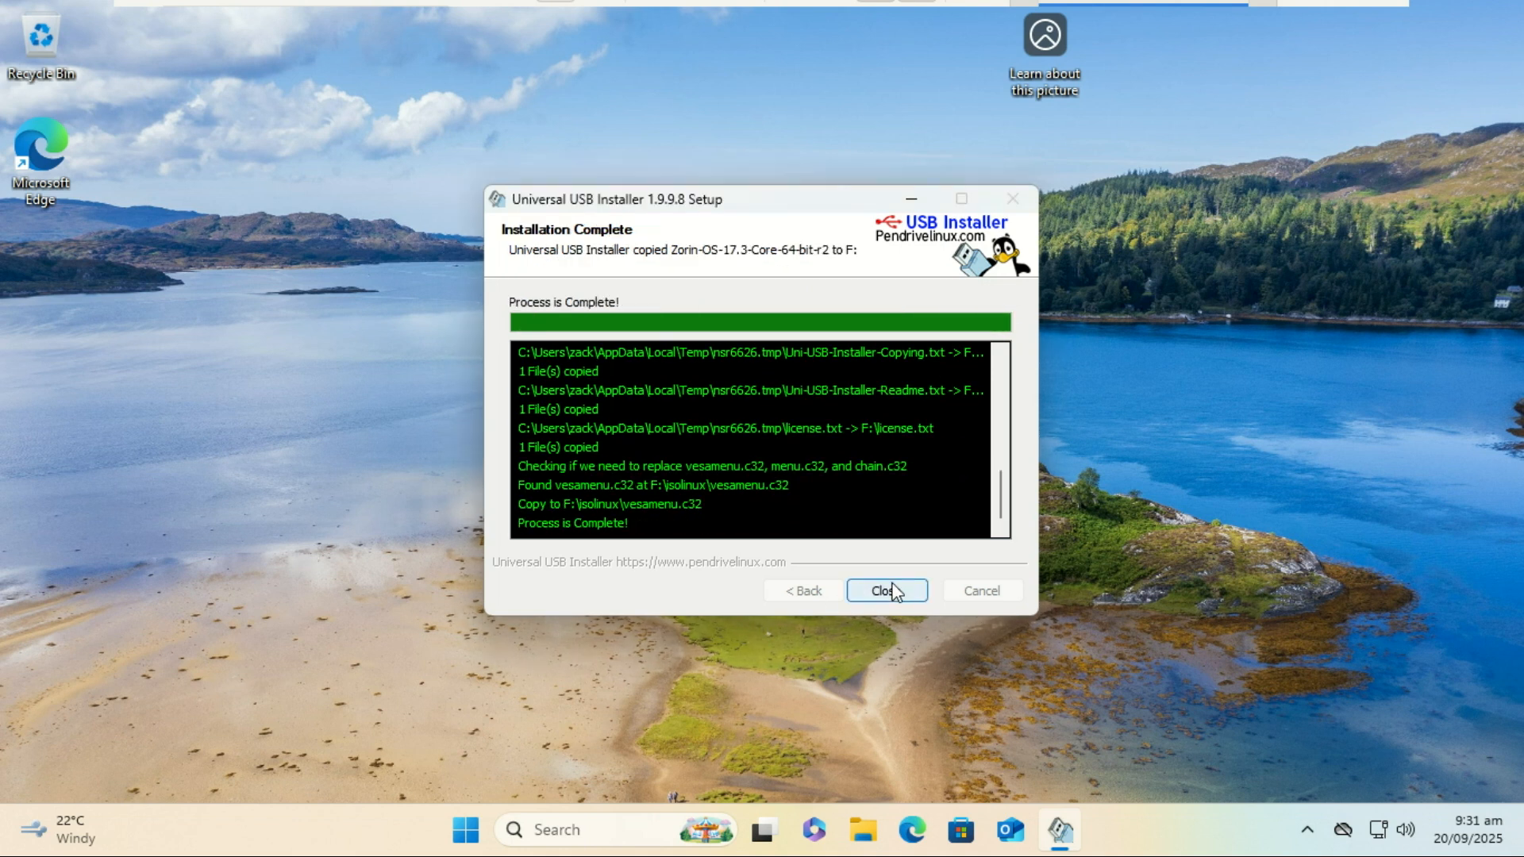
left_click(886, 590)
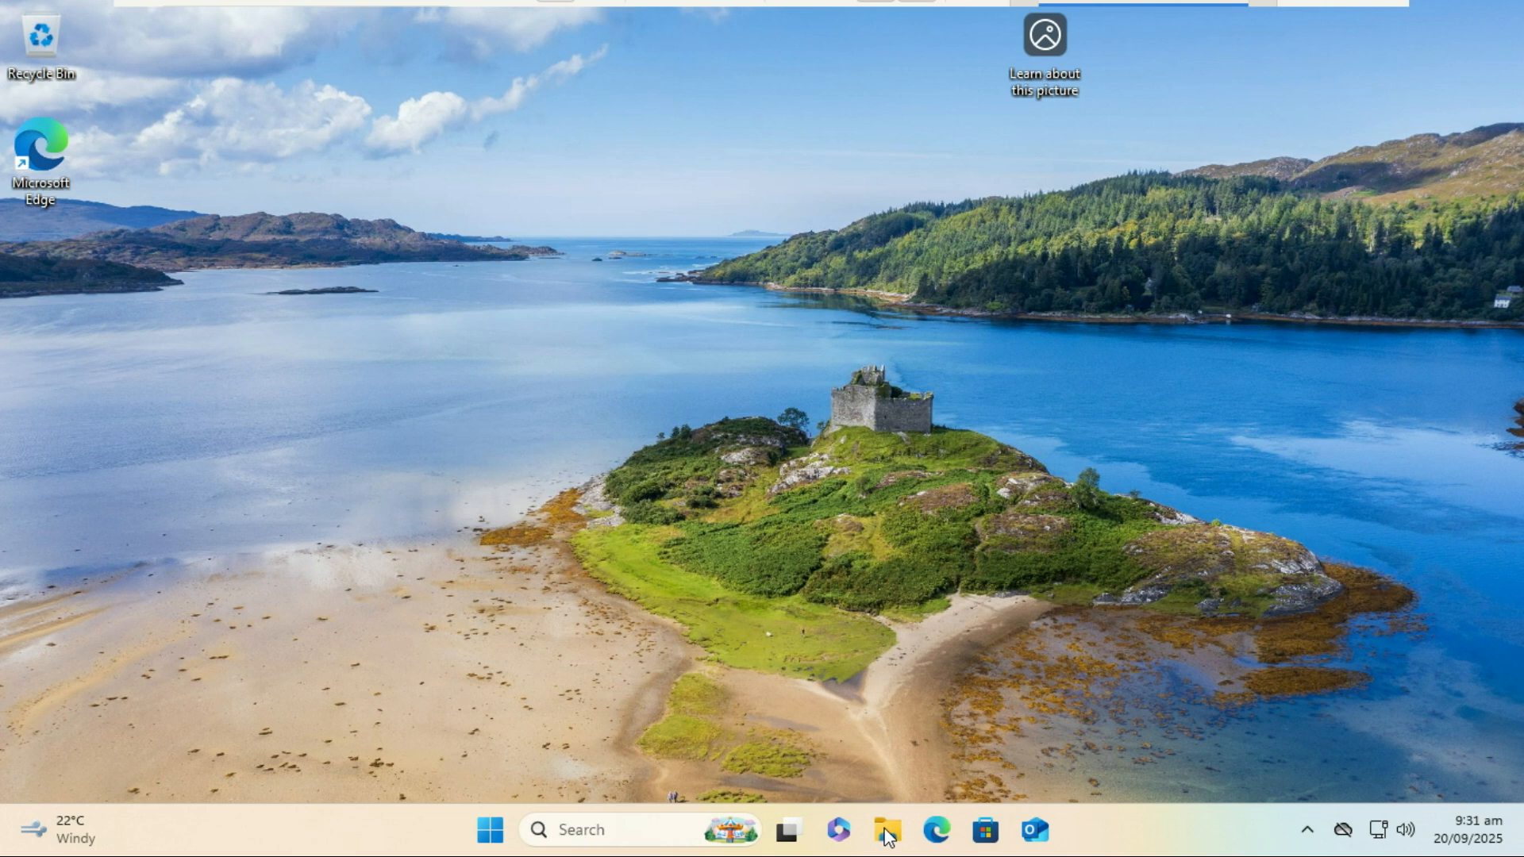
- Confirm UUI (F:) appears under This PC, then restart Windows
left_click(886, 831)
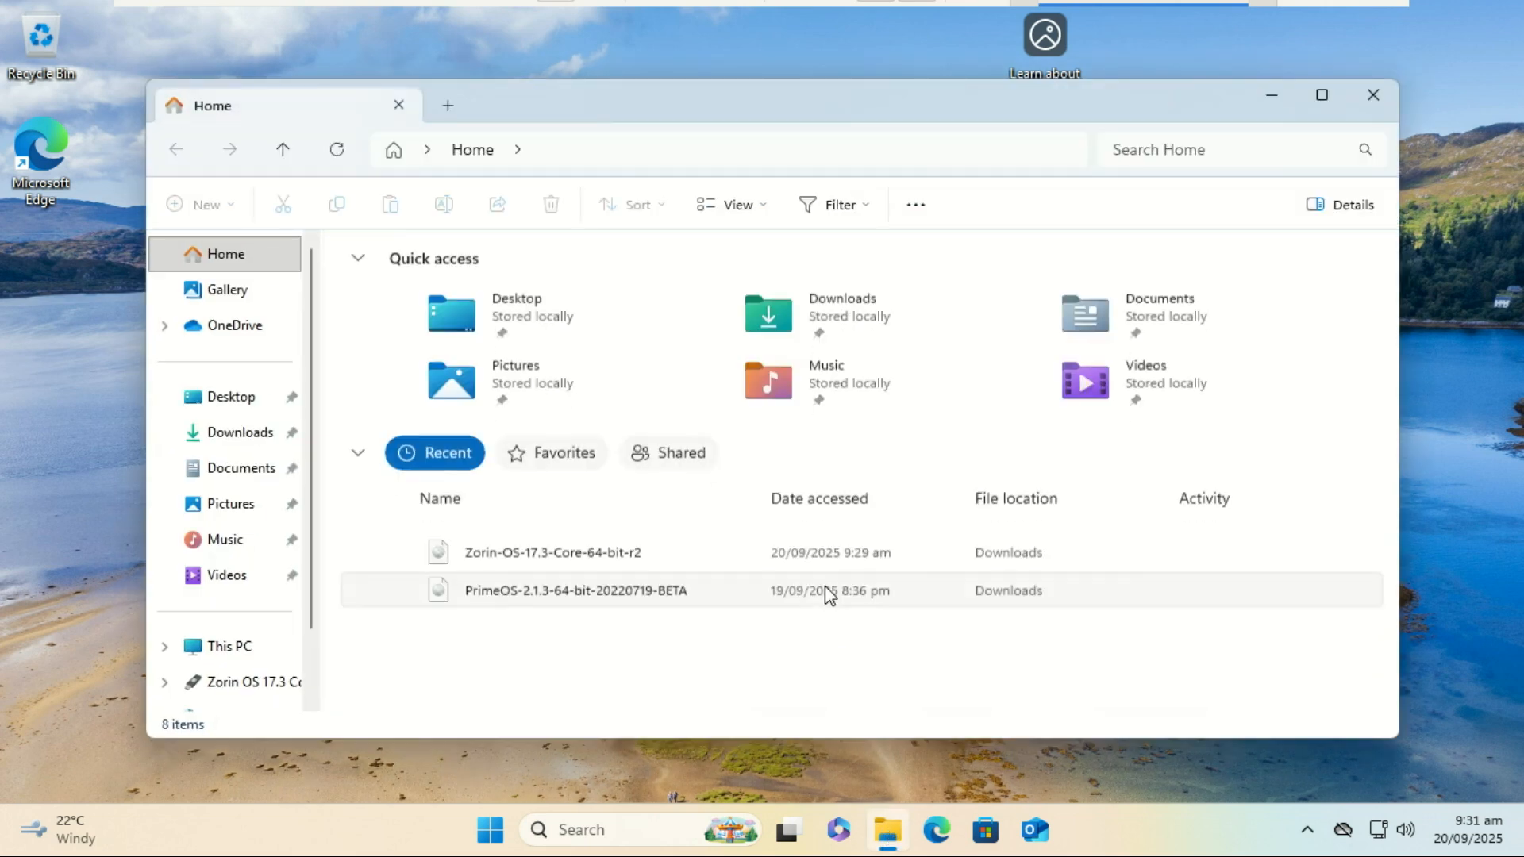
left_click(228, 647)
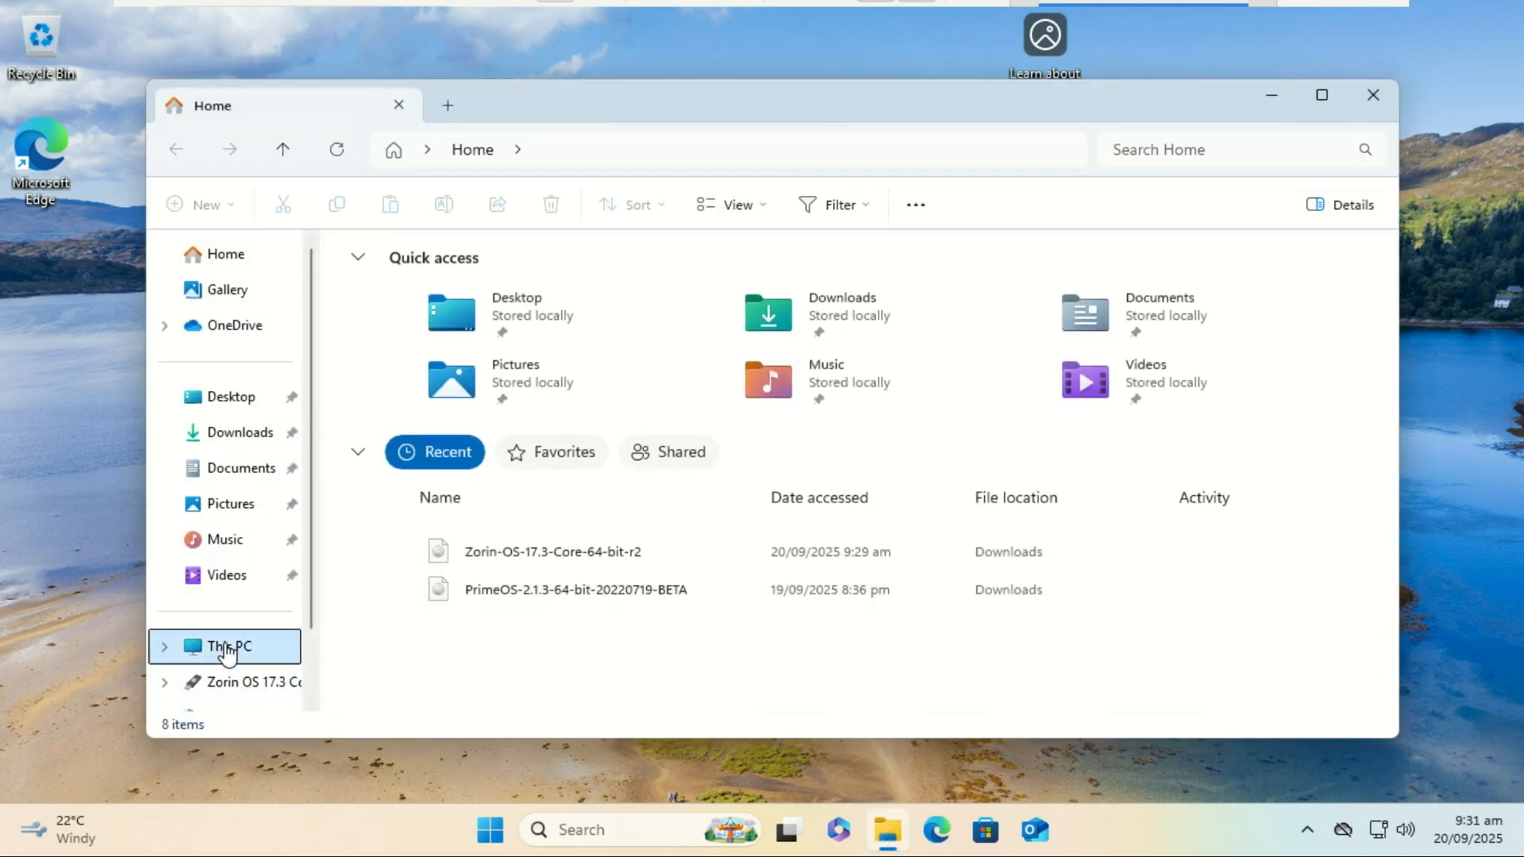
left_click(228, 647)
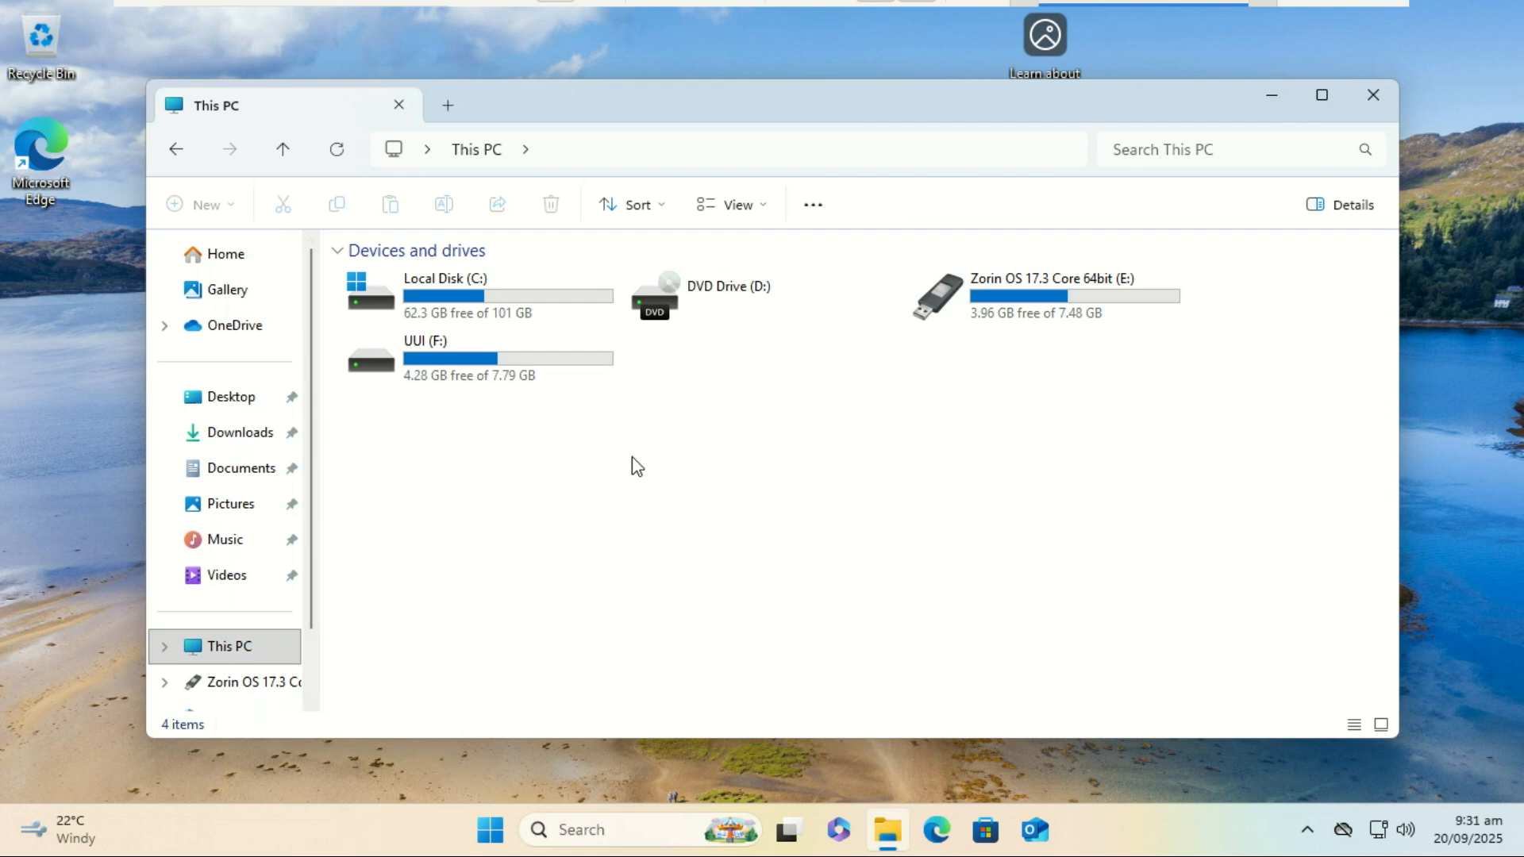
left_click(437, 342)
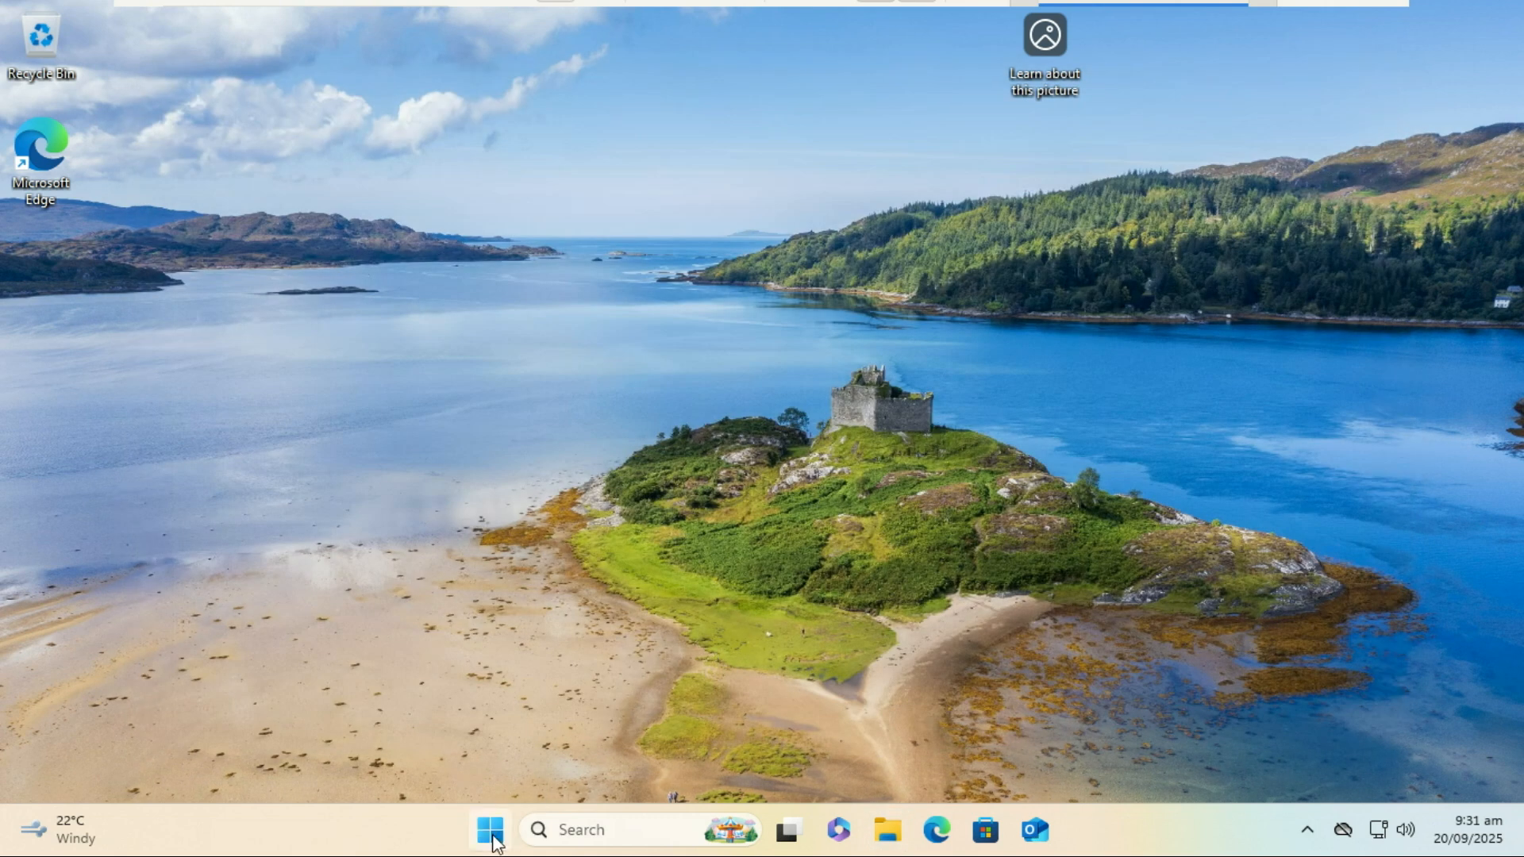
left_click(490, 829)
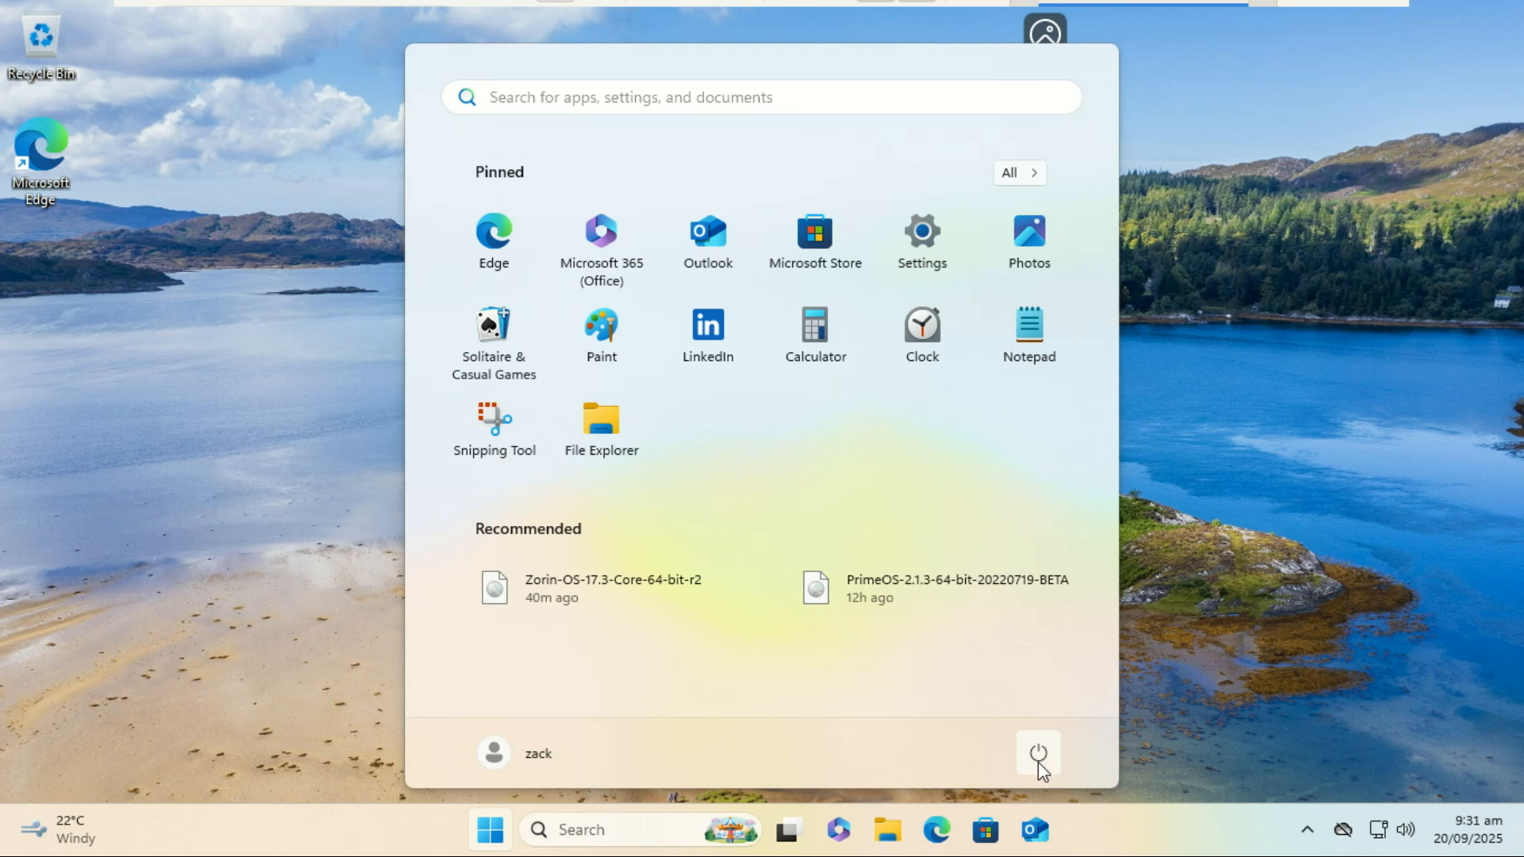
left_click(1037, 756)
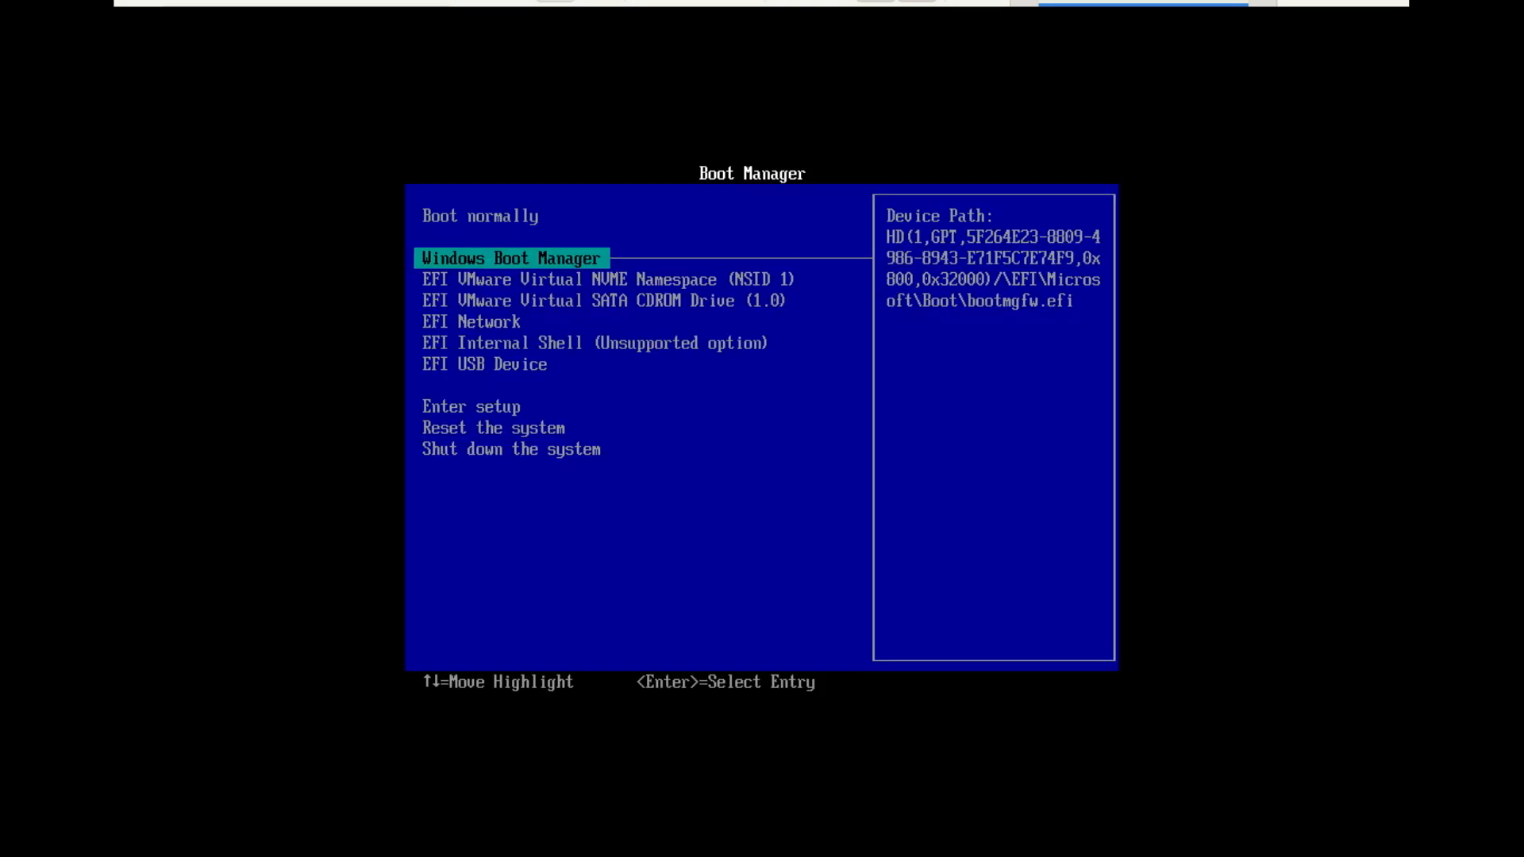
- Browse the Boot Manager's boot-from-file explorer to the UUI volume's efi\boot files
key("Down")
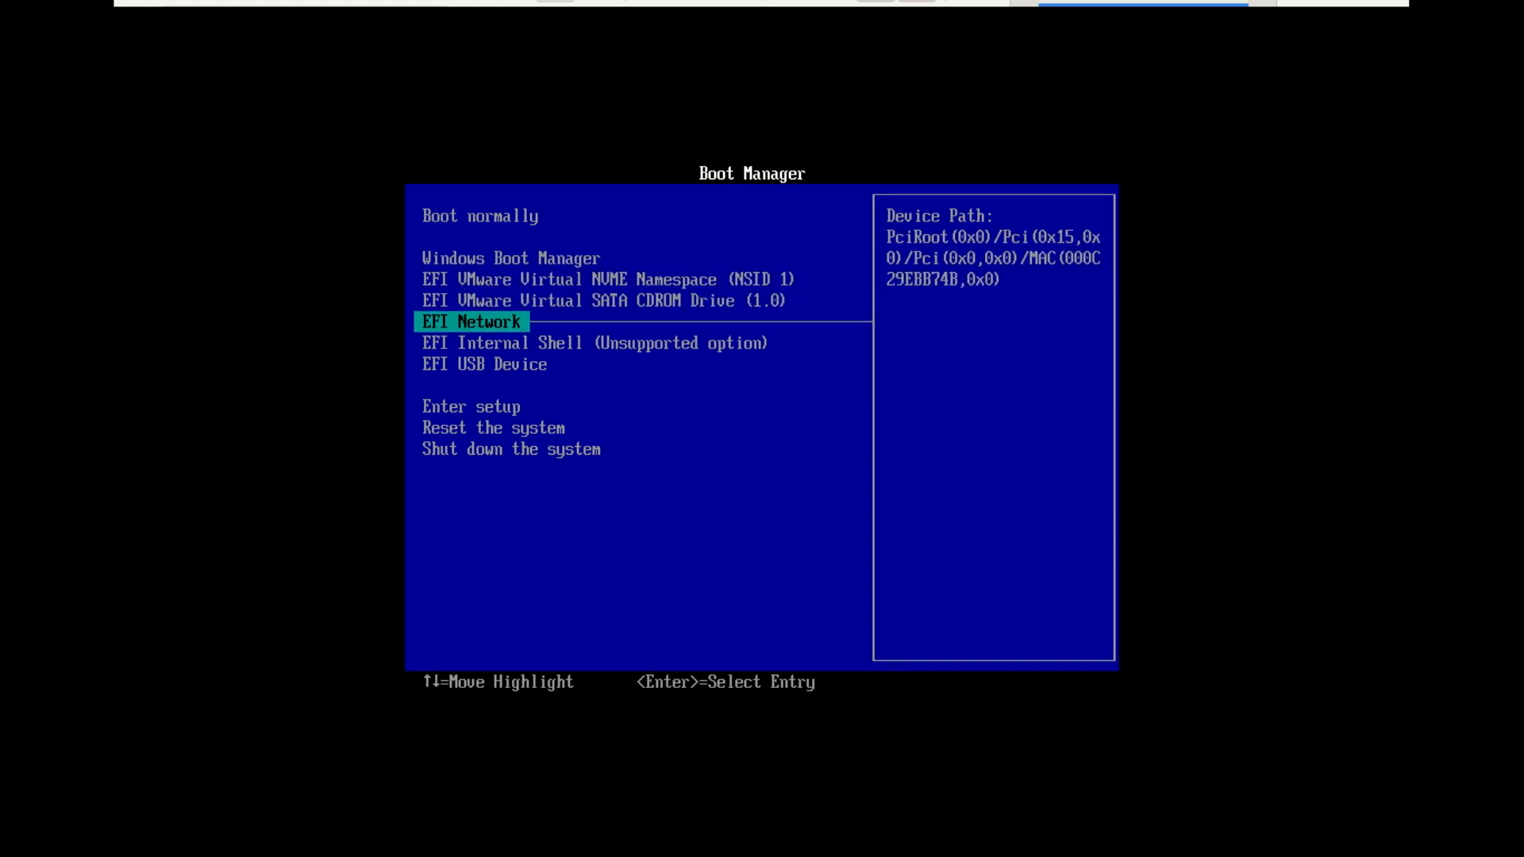
key("Down")
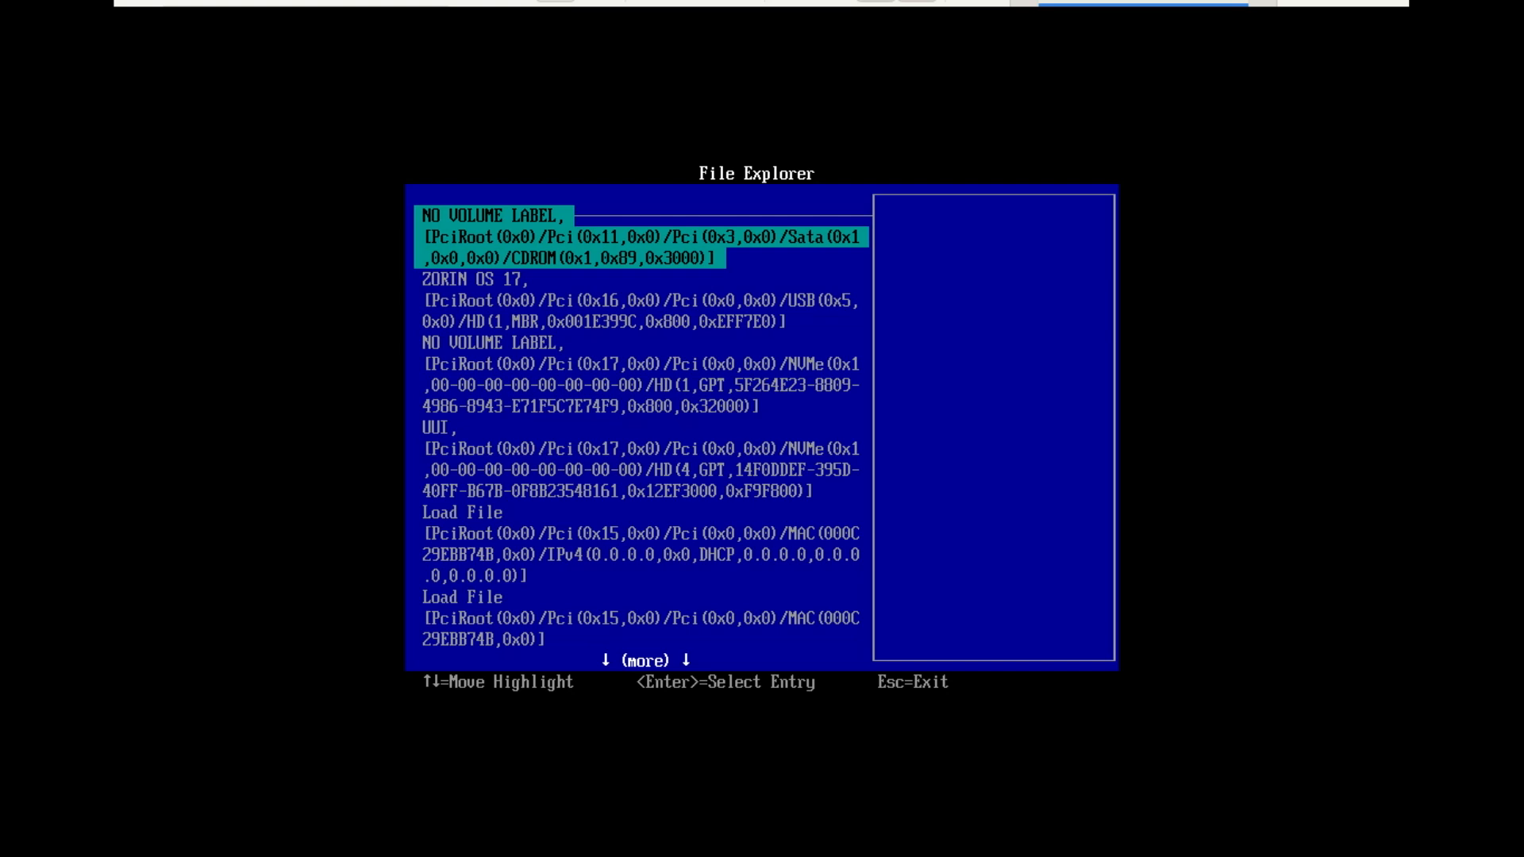
key("Down")
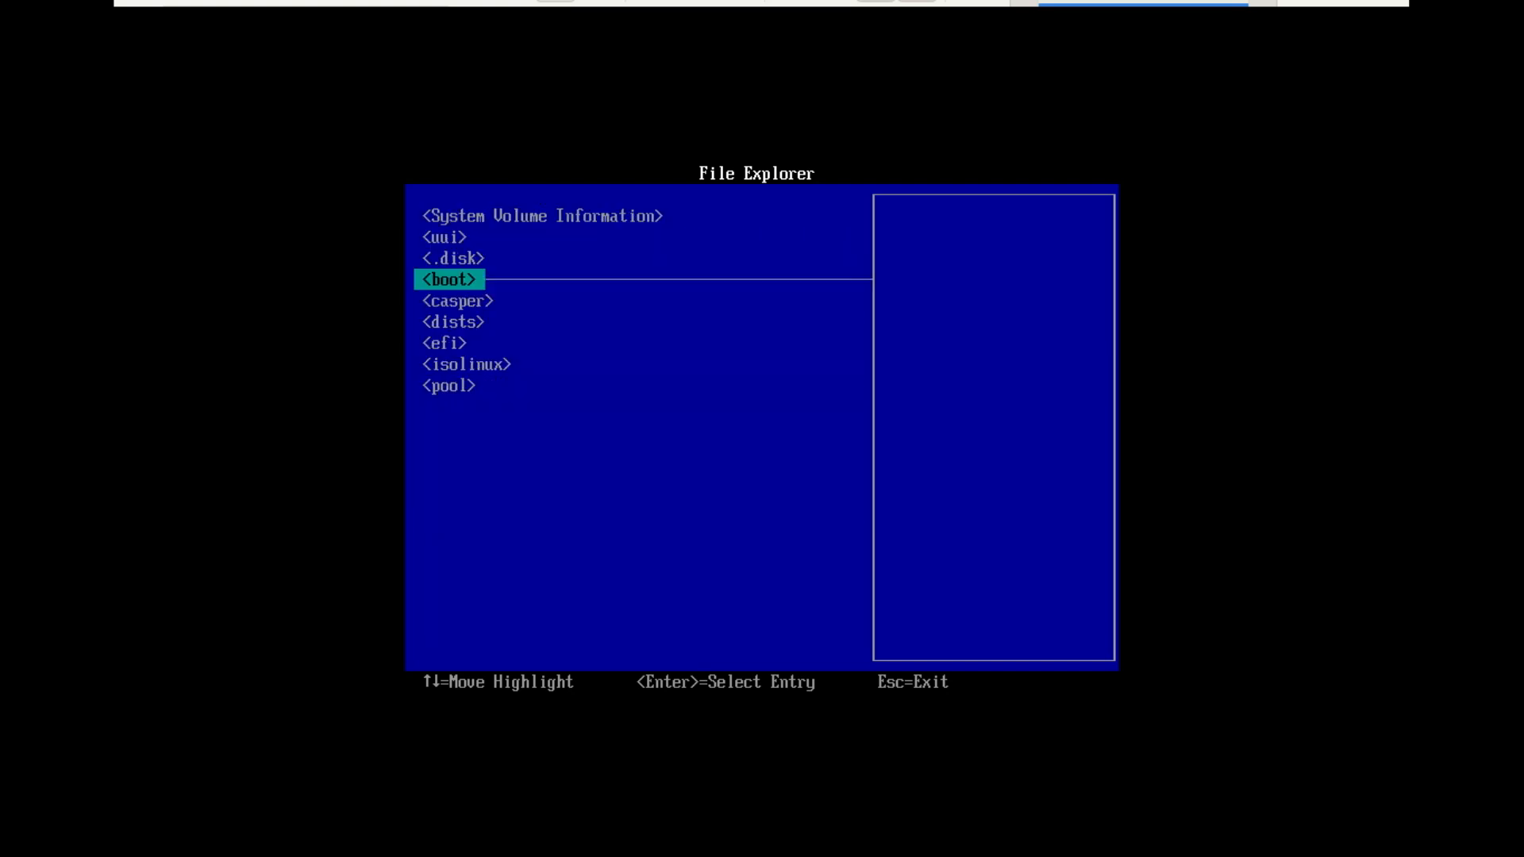
key("Down")
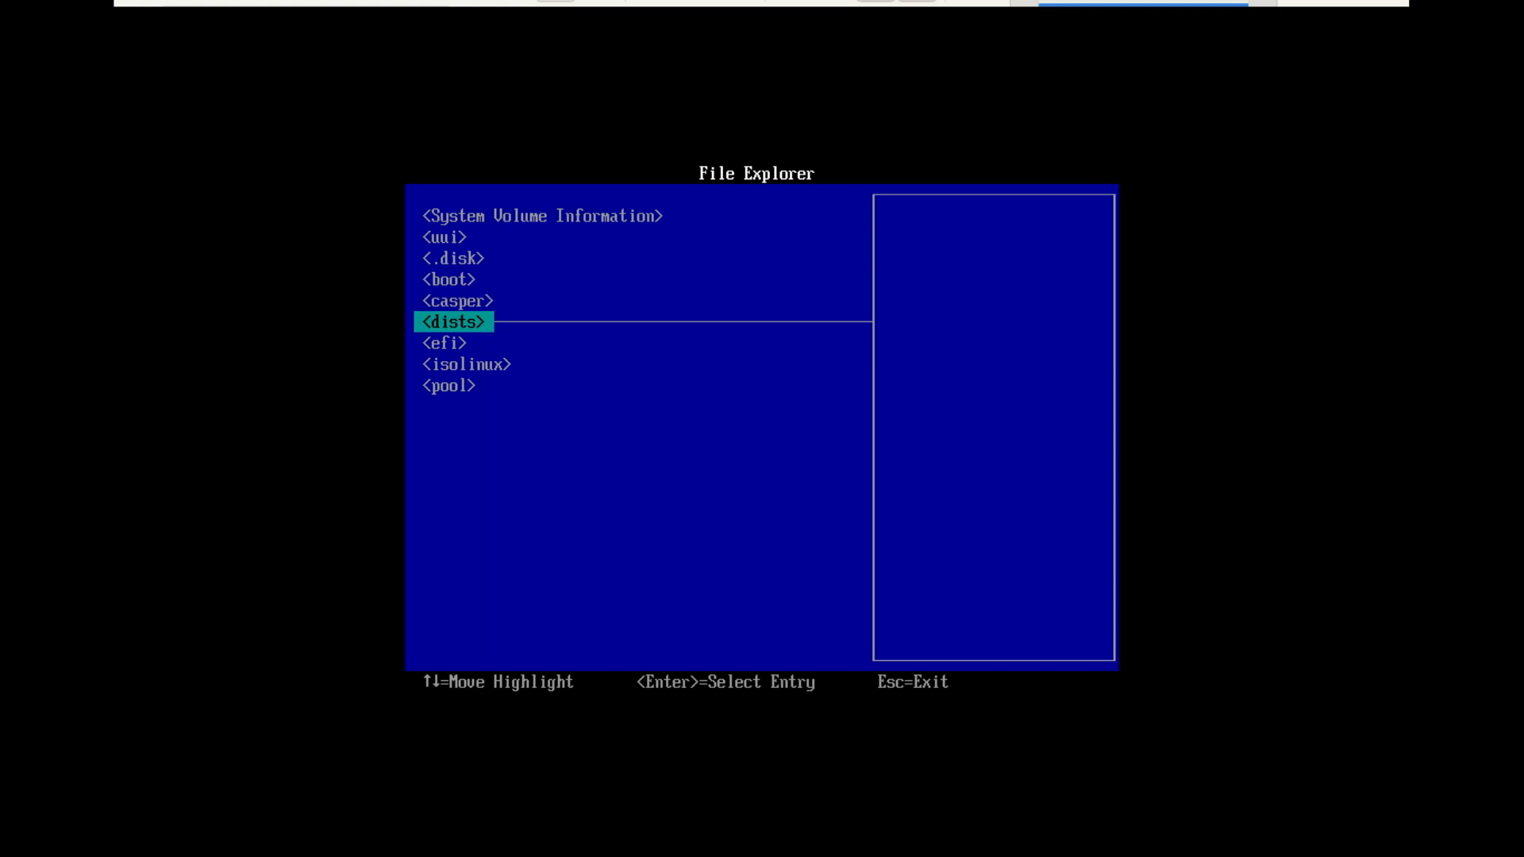
key("Down")
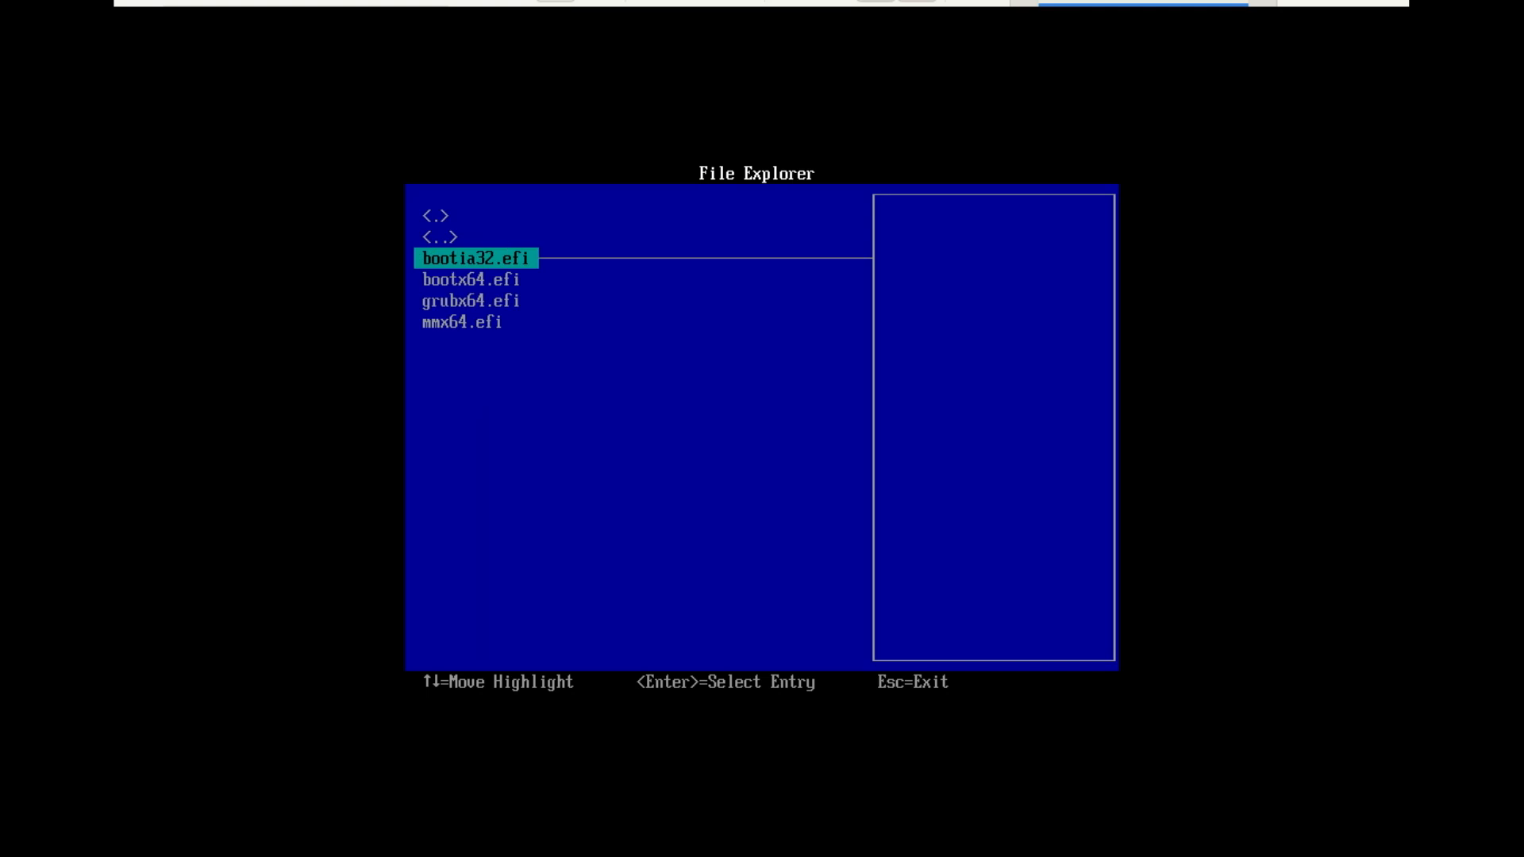
key("Down")
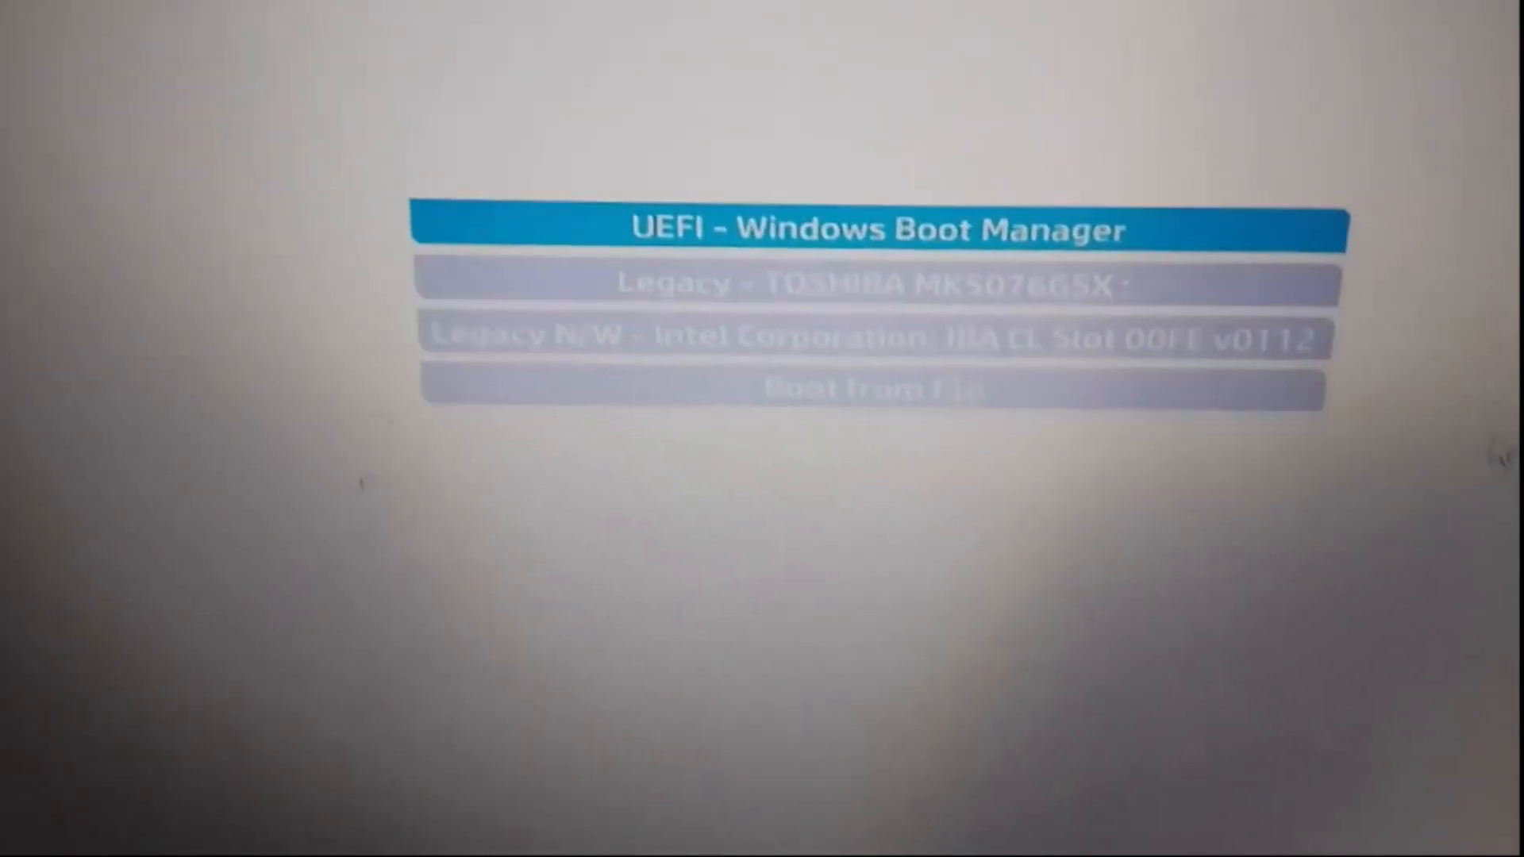
- Choose Boot From File on the UUI file system and open its EFI boot folder
key("Down")
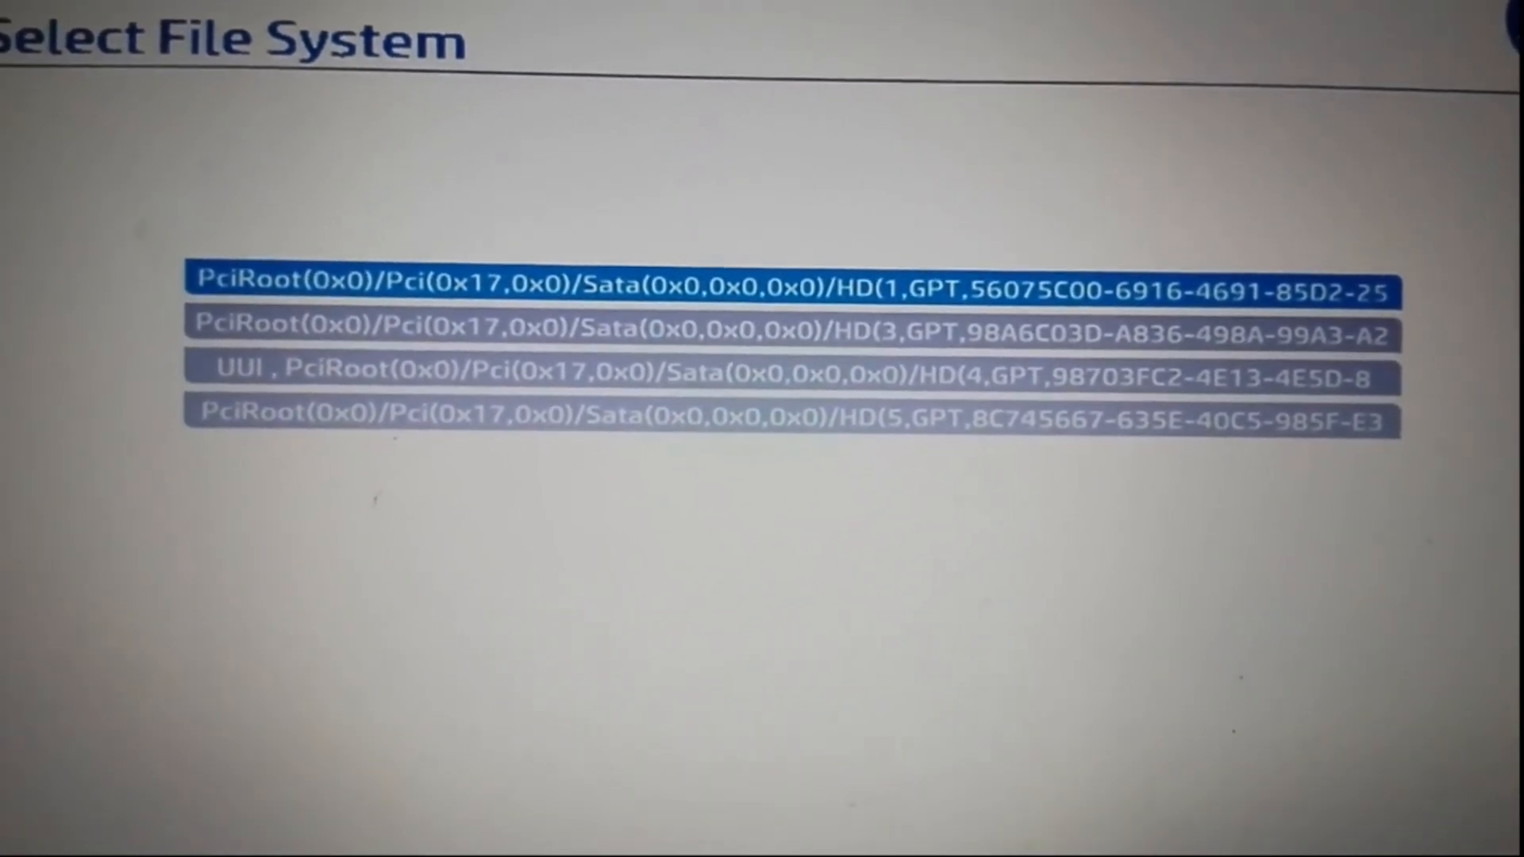
key("Down")
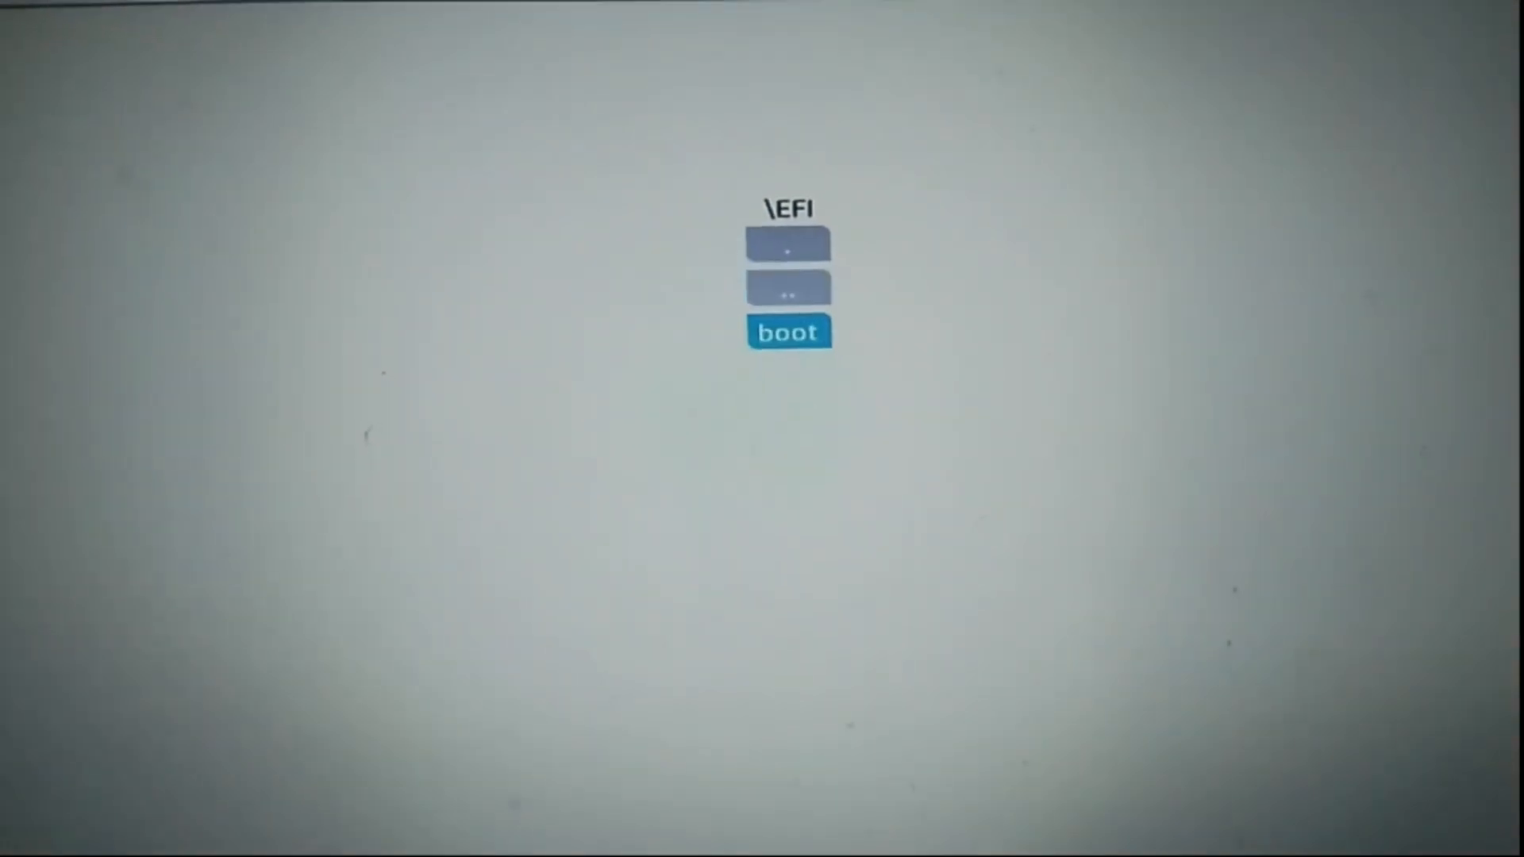
left_click(788, 332)
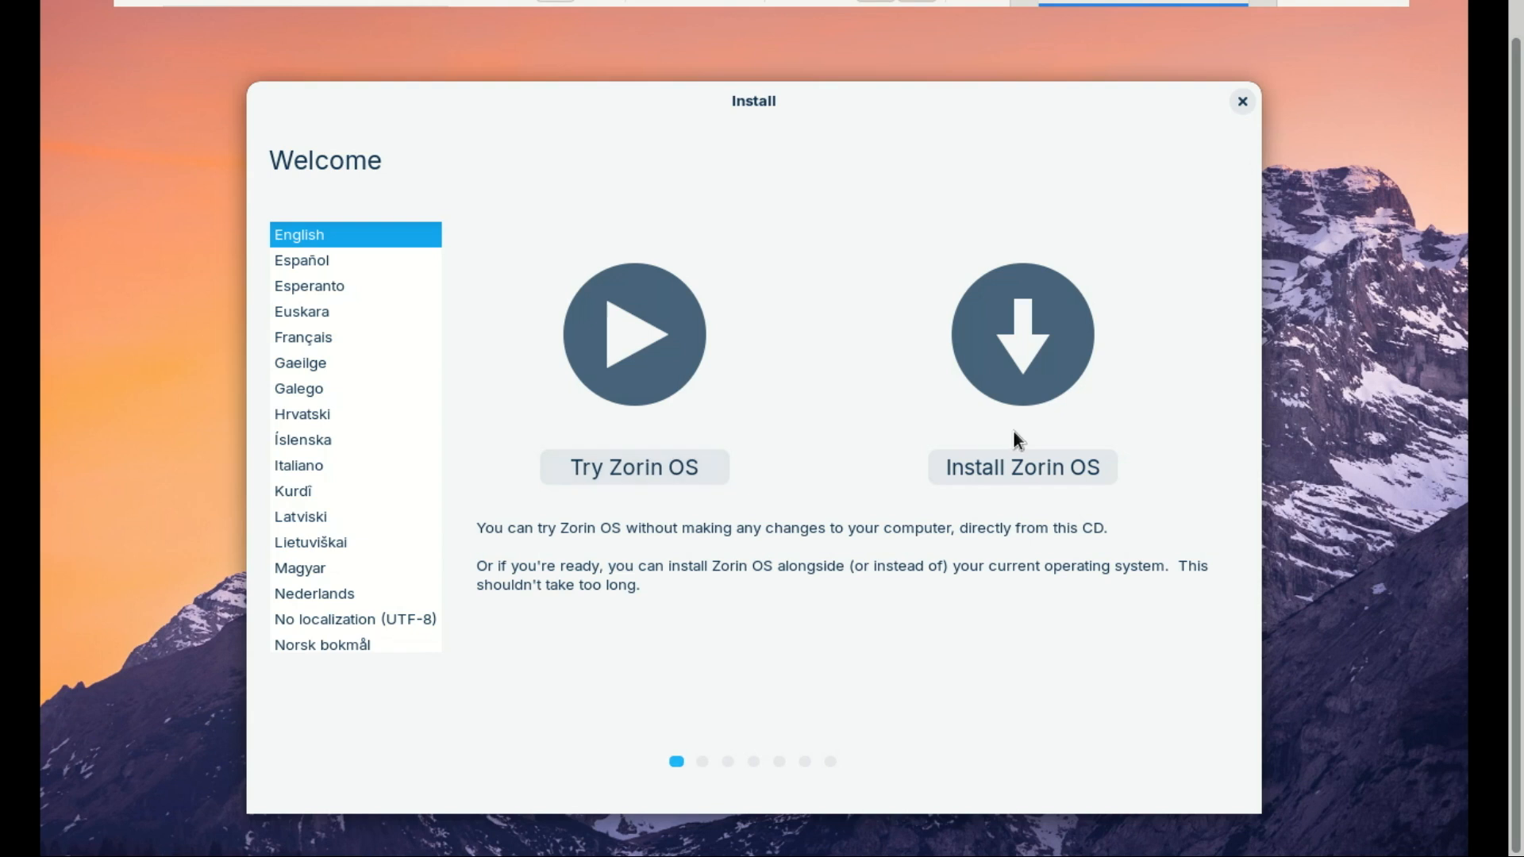
mouse_move(1040, 476)
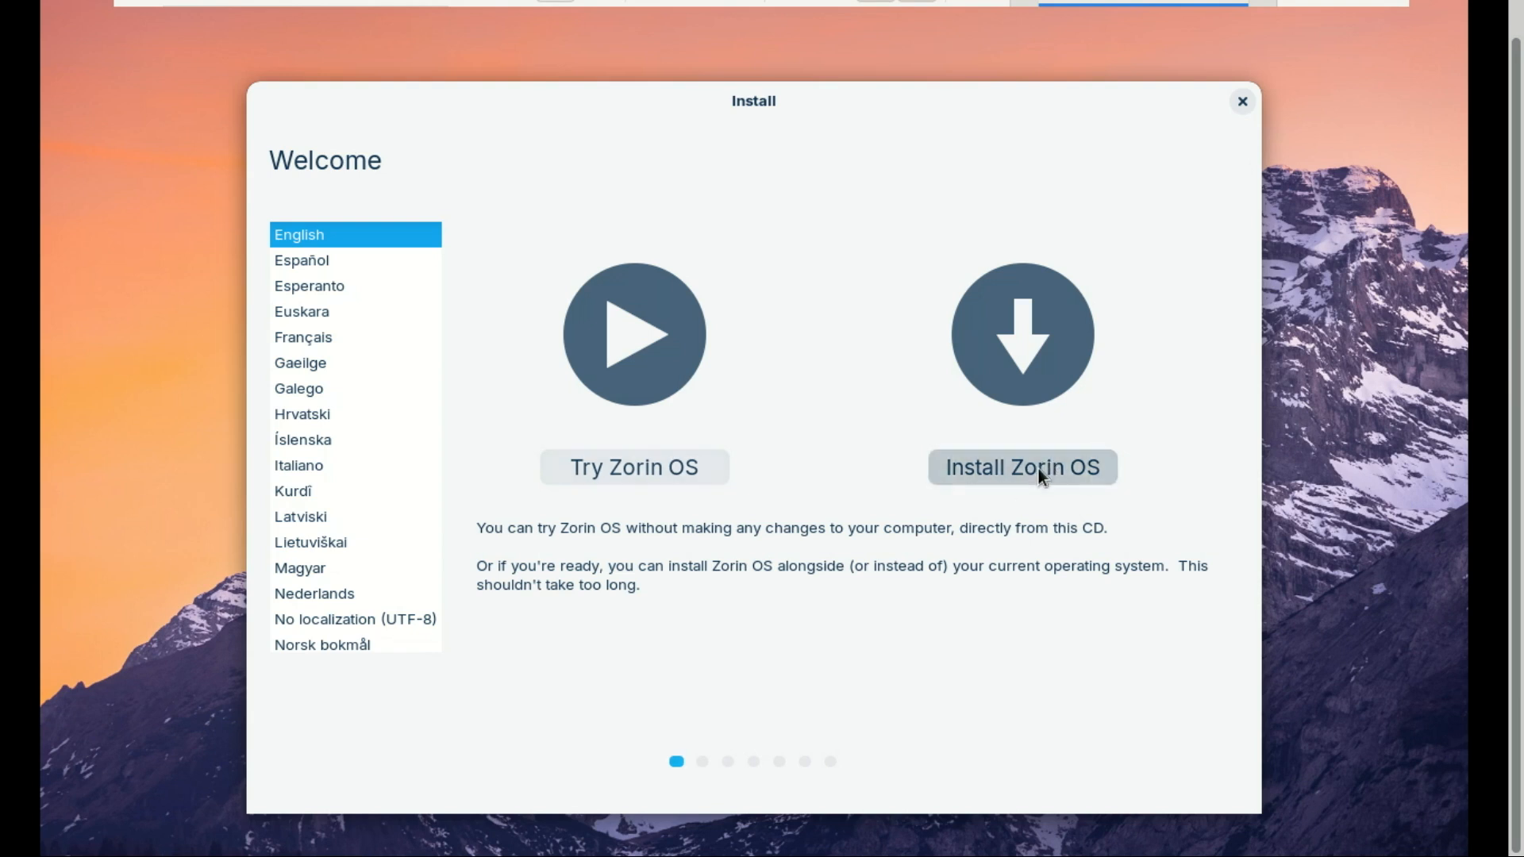
- Start installing Zorin OS, keep the English (US) keyboard layout and accept the update options
left_click(1022, 468)
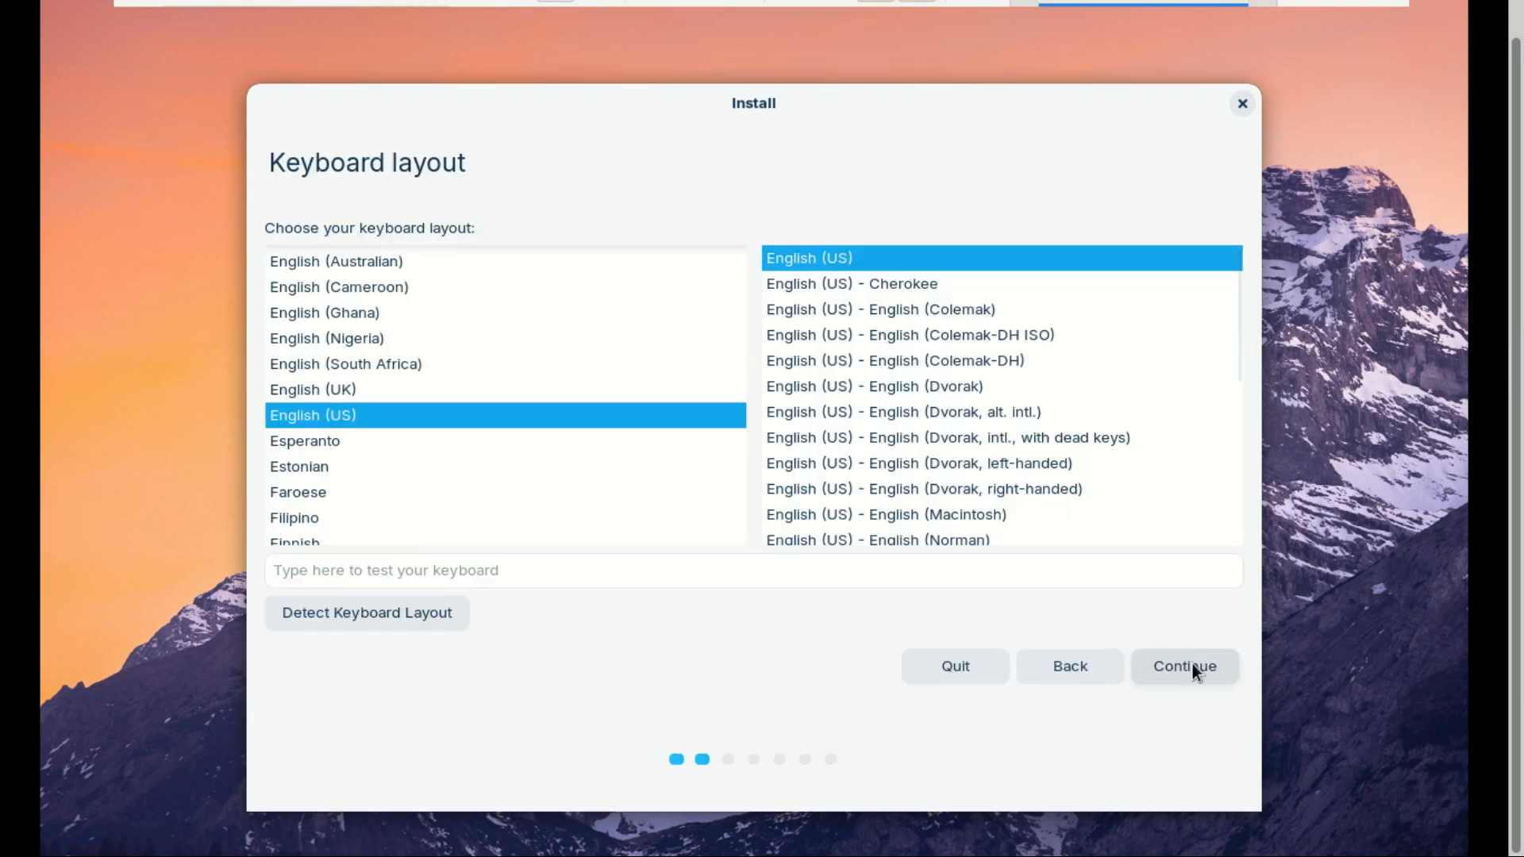
left_click(1184, 666)
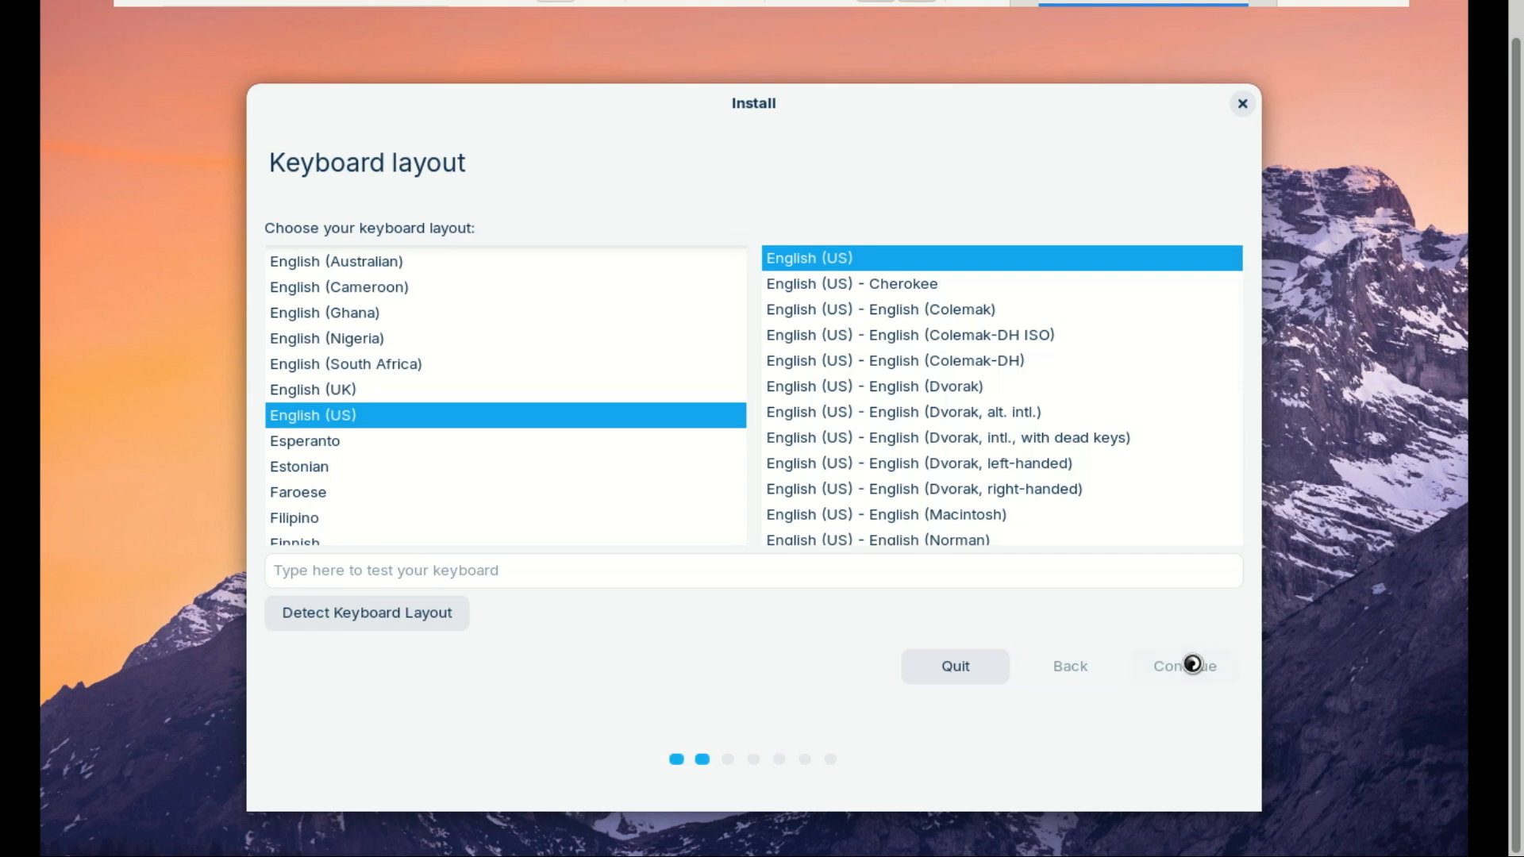
left_click(1184, 666)
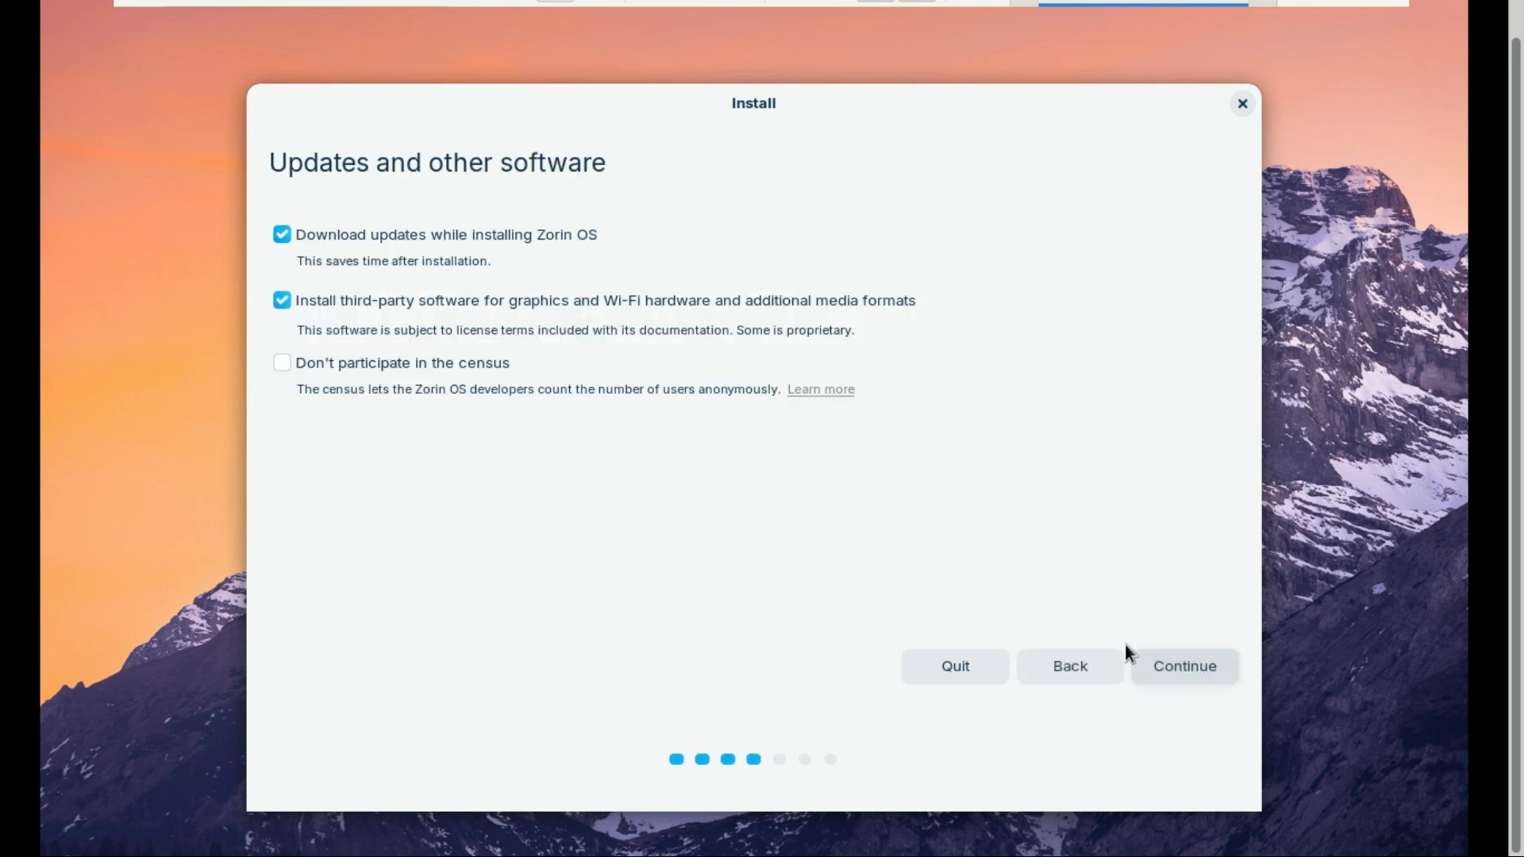
left_click(1184, 666)
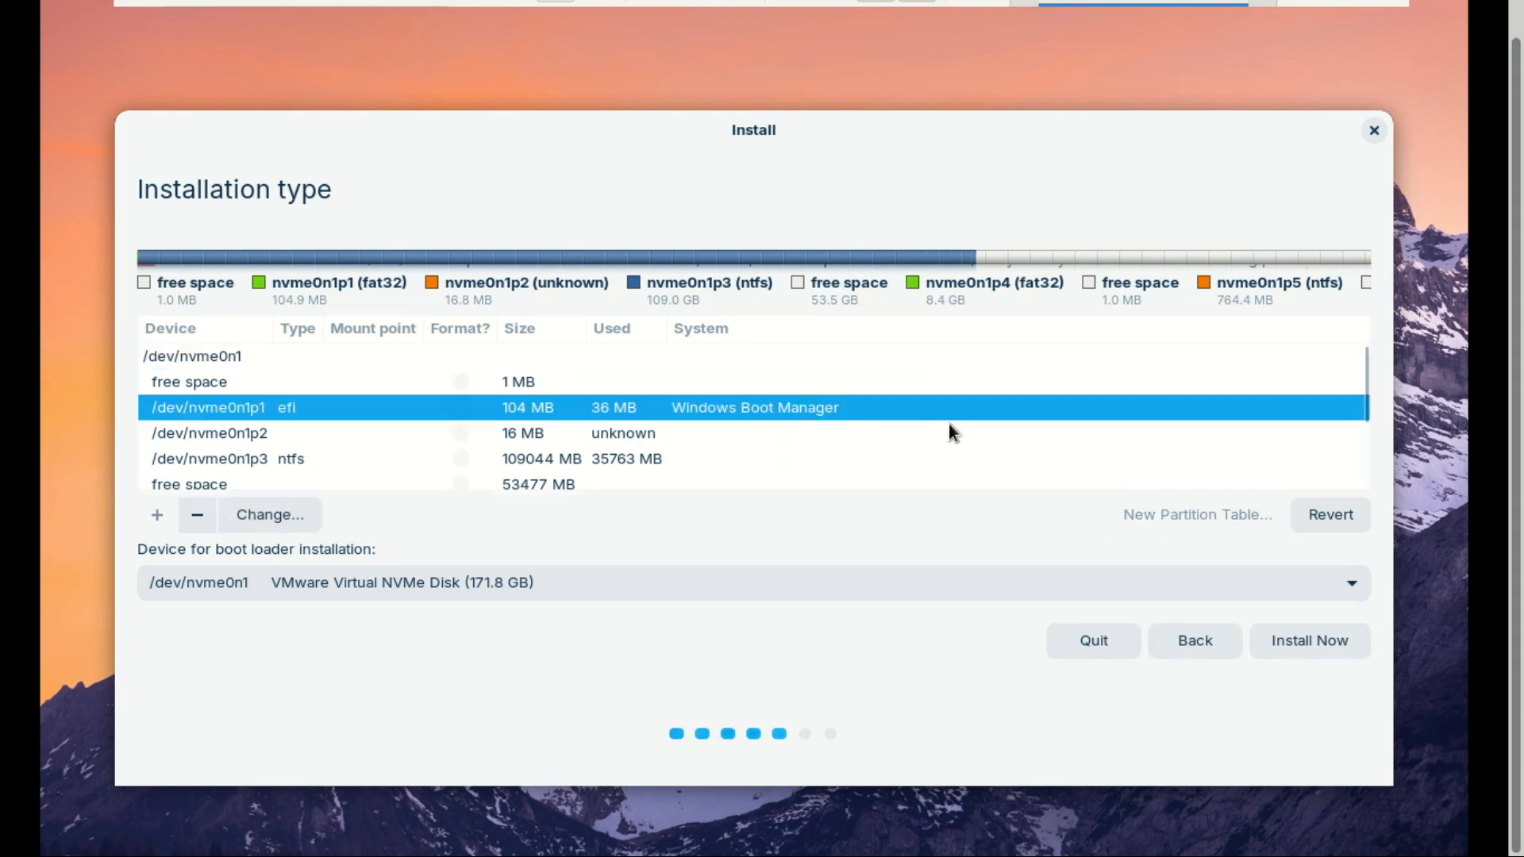
mouse_move(1363, 408)
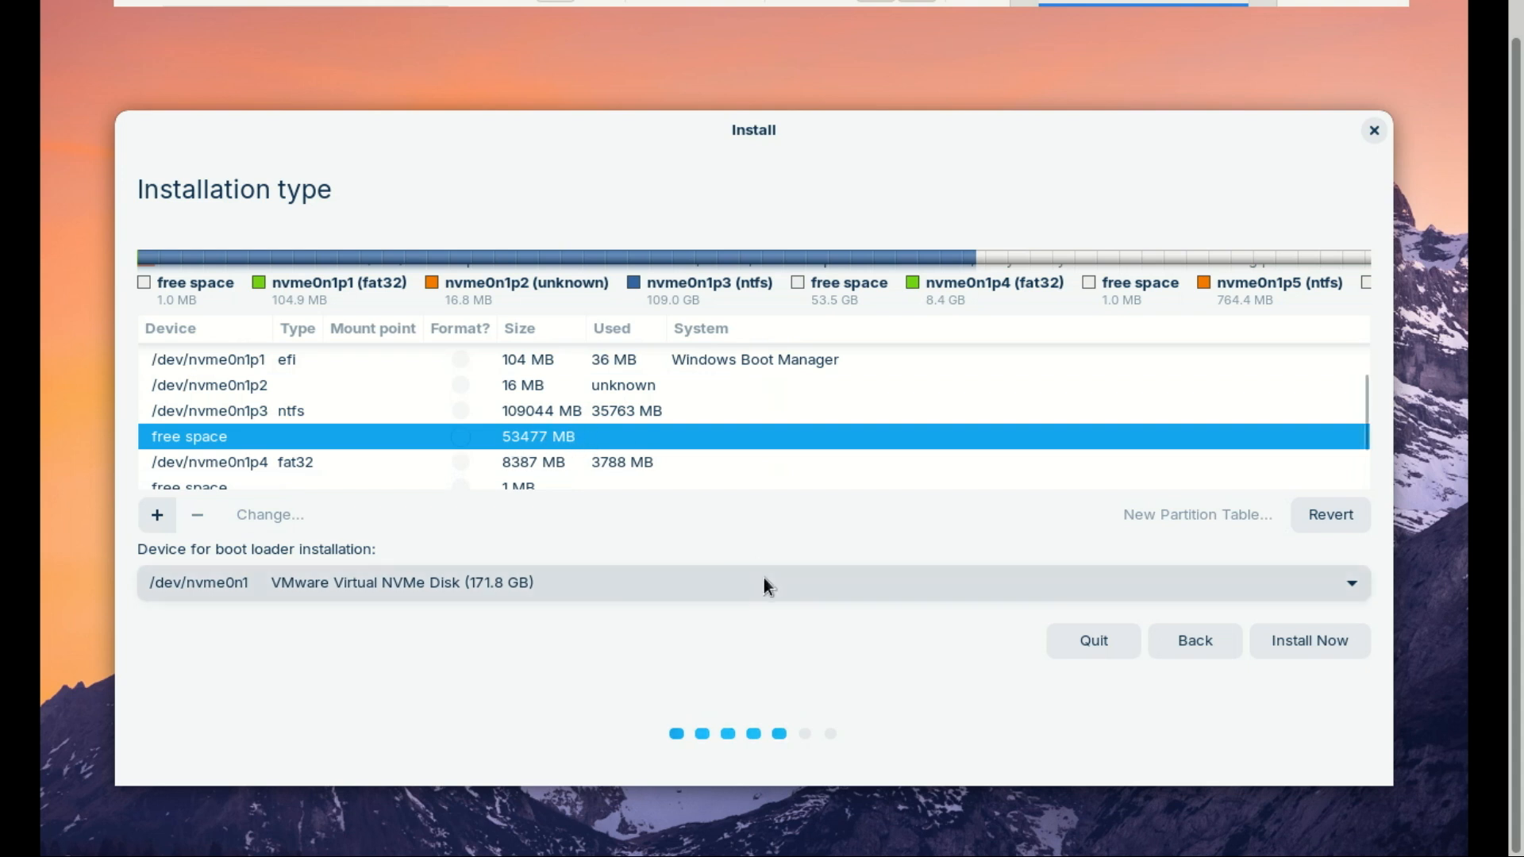
mouse_move(174, 515)
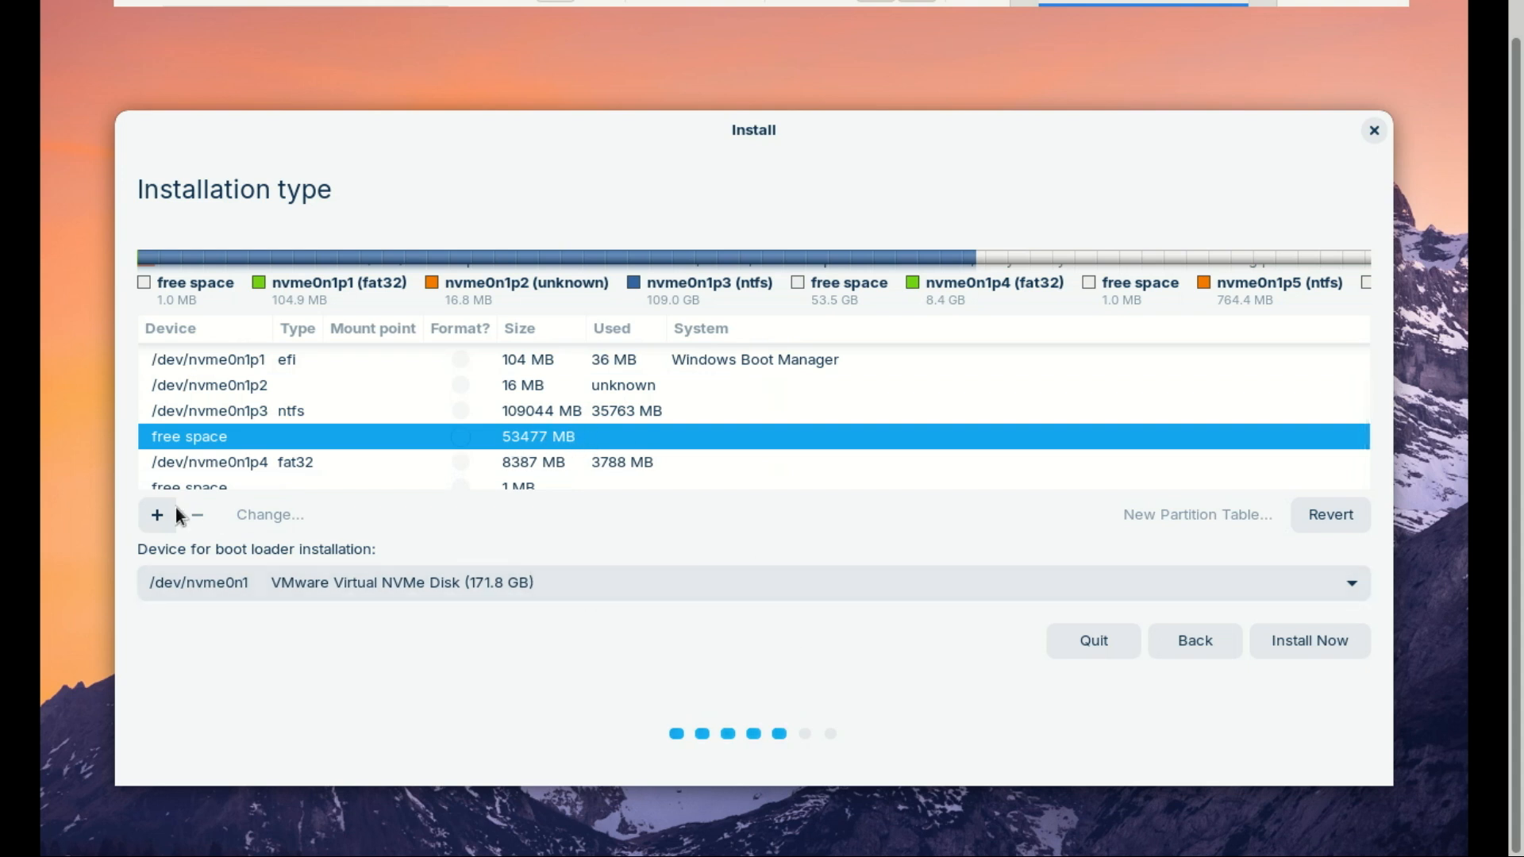
- Create an ext4 partition mounted at / in the 53477 MB free space
left_click(156, 514)
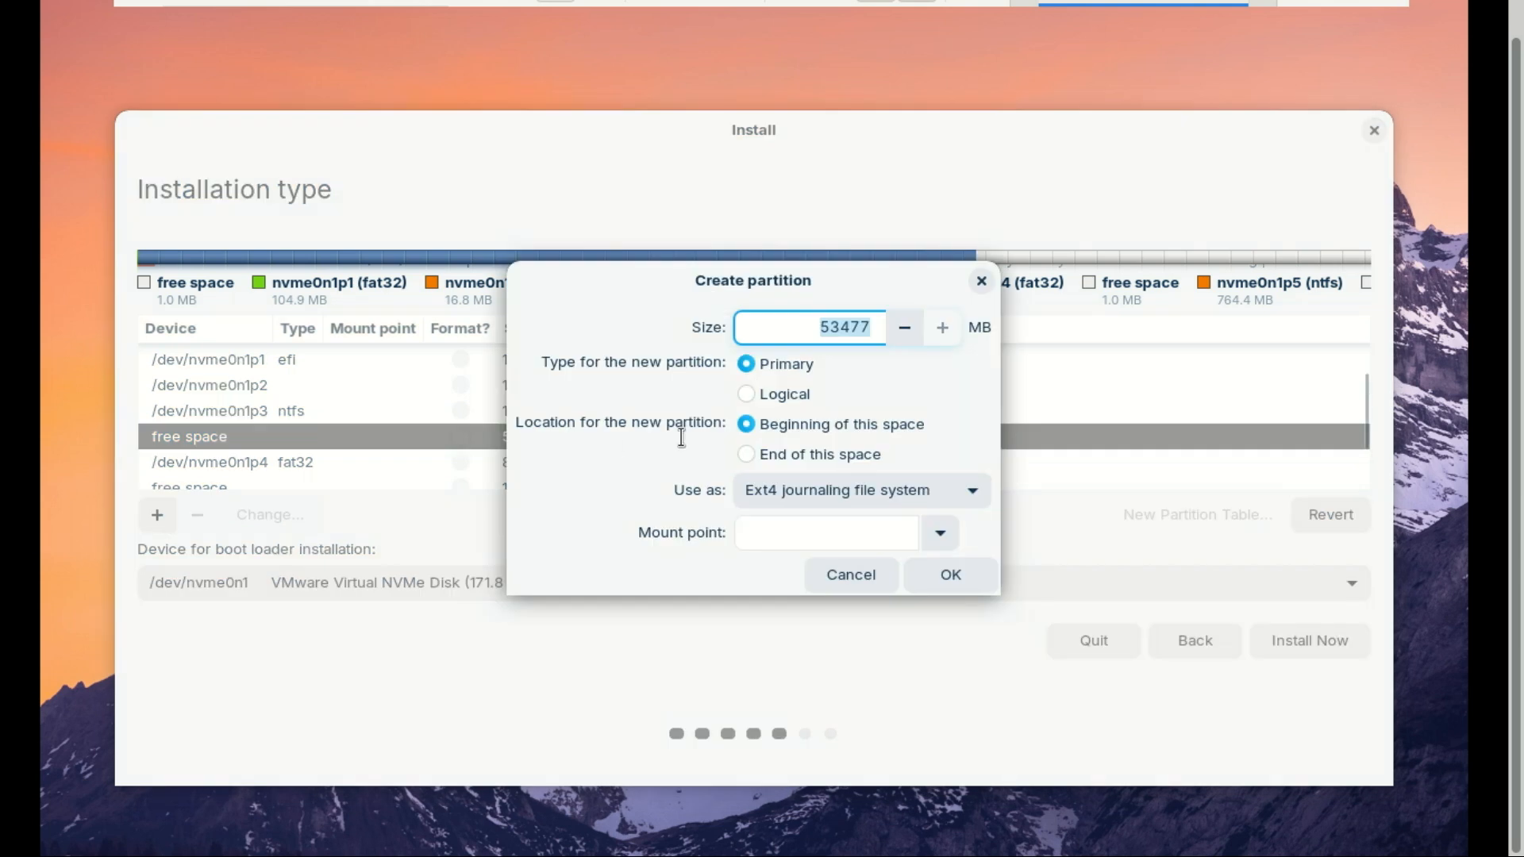
mouse_move(940, 533)
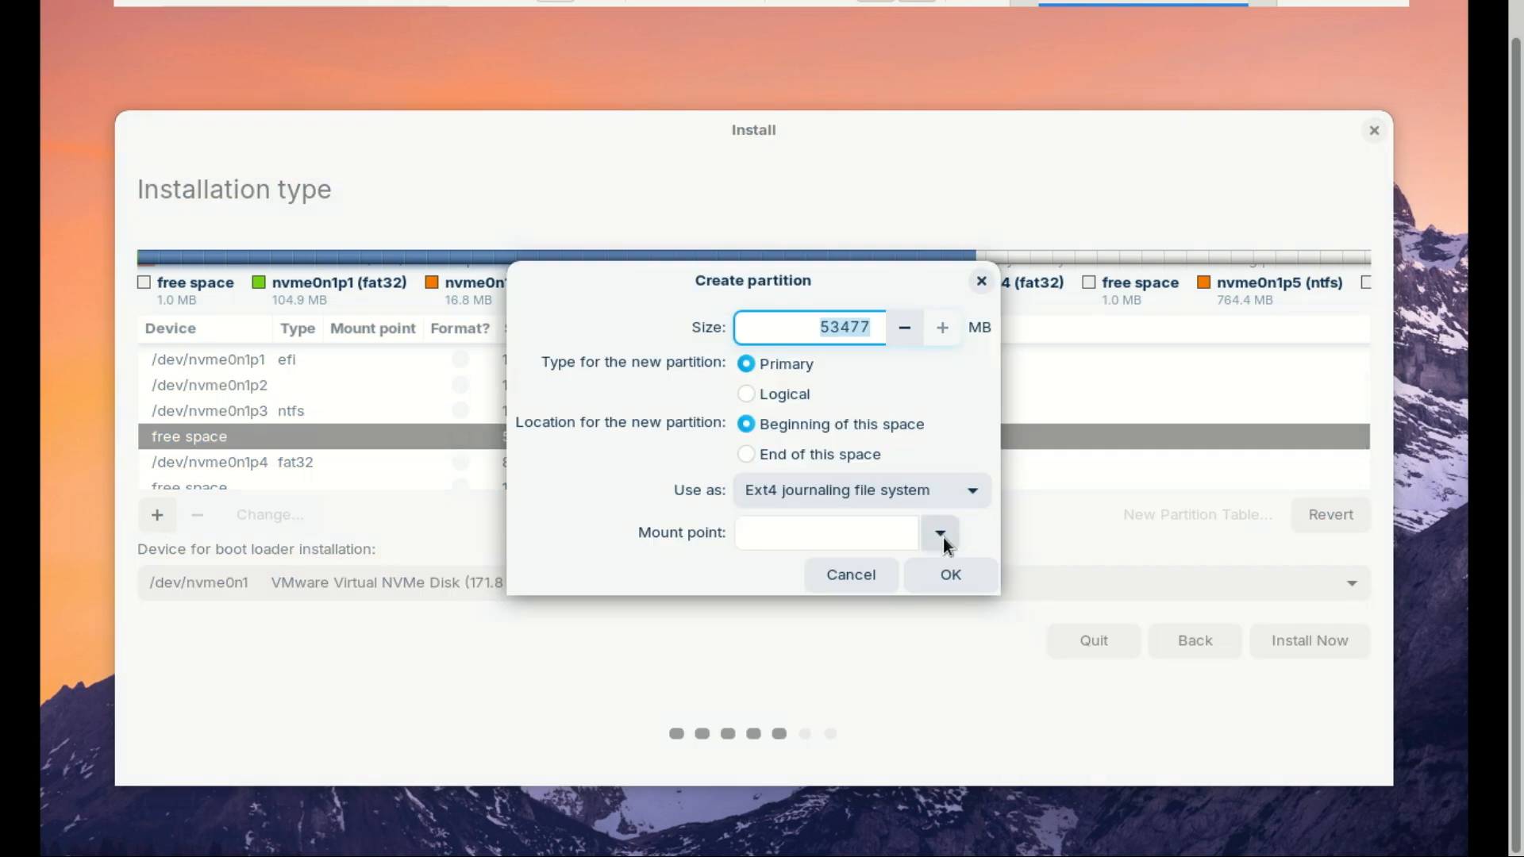
left_click(939, 533)
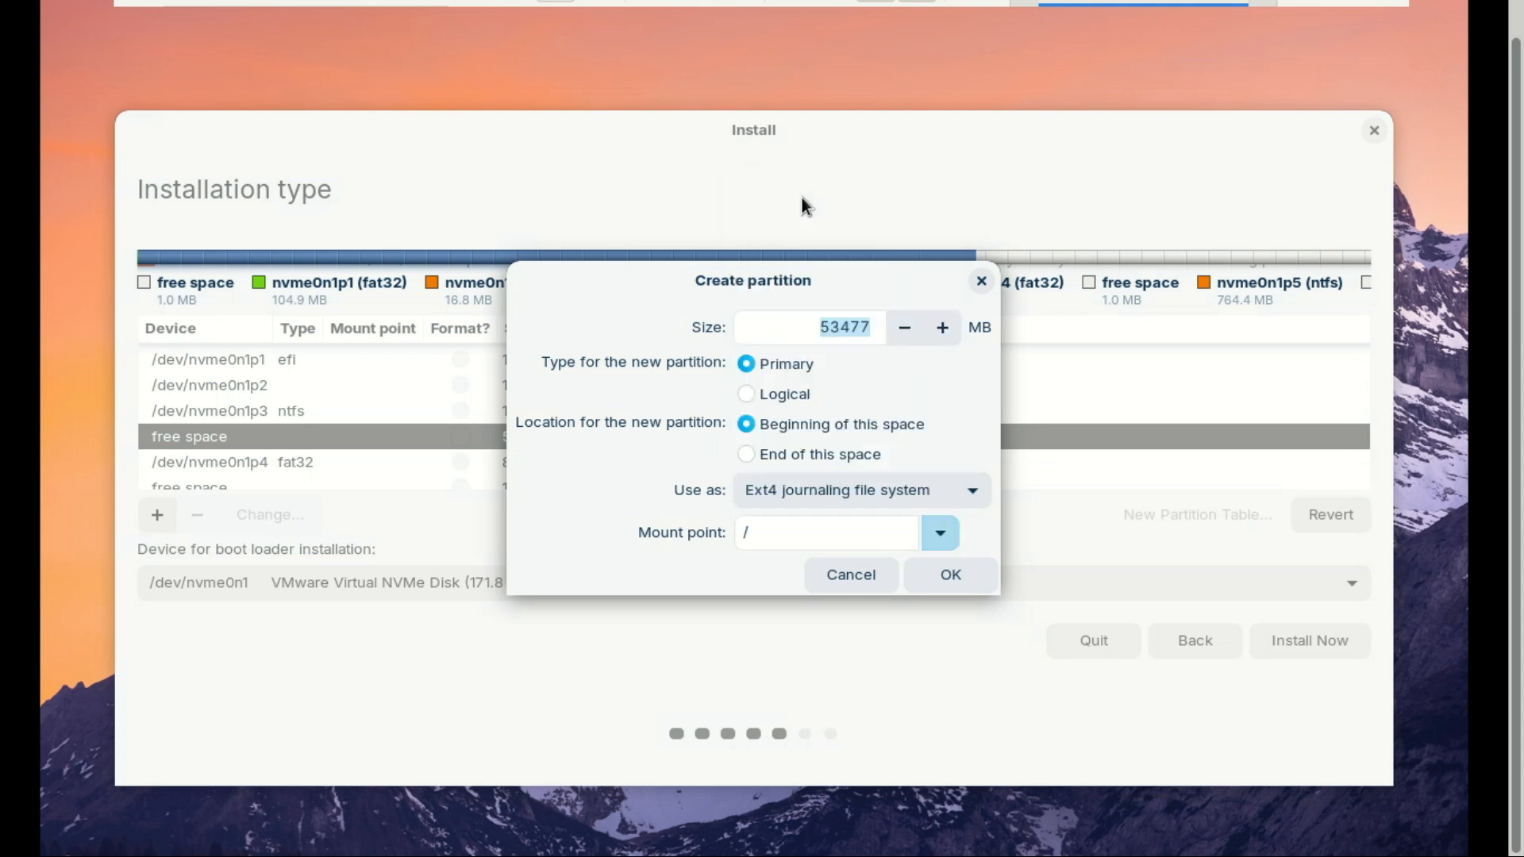
mouse_move(949, 574)
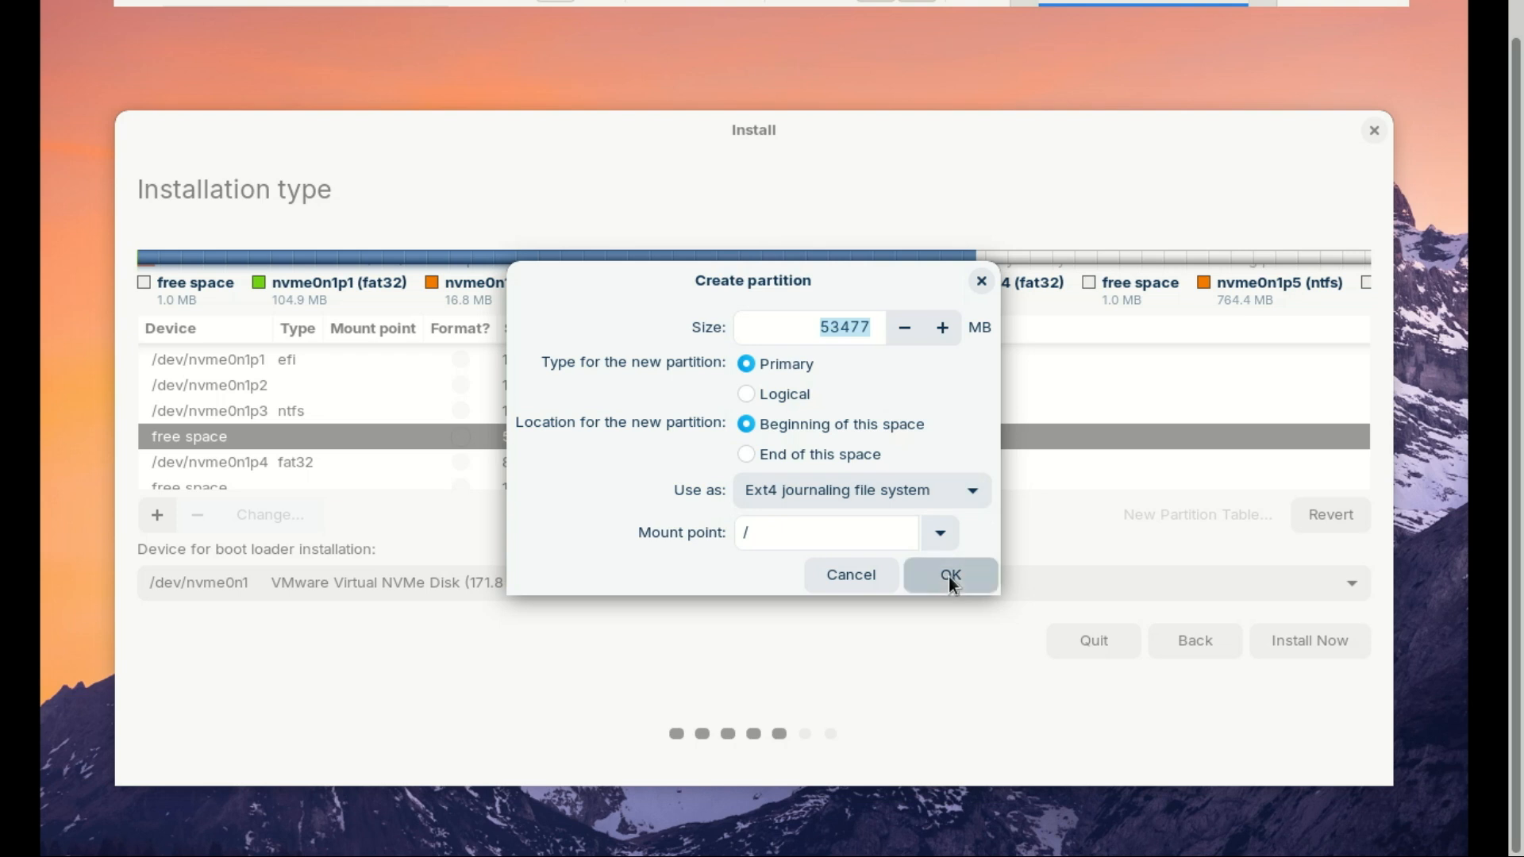
left_click(949, 575)
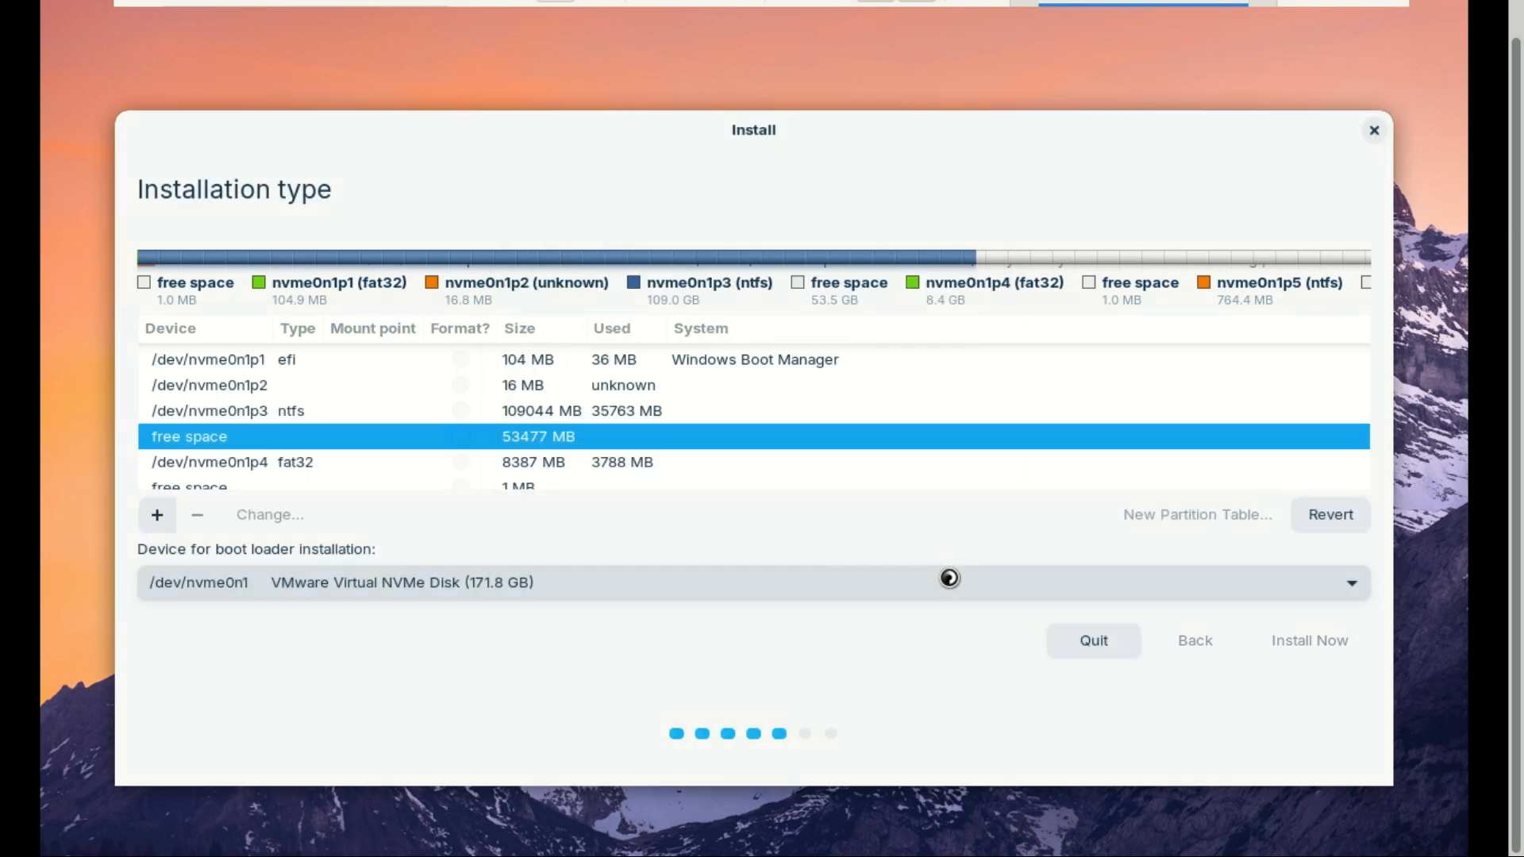
- Install onto the new root partition and confirm writing the partition changes to disk
left_click(156, 515)
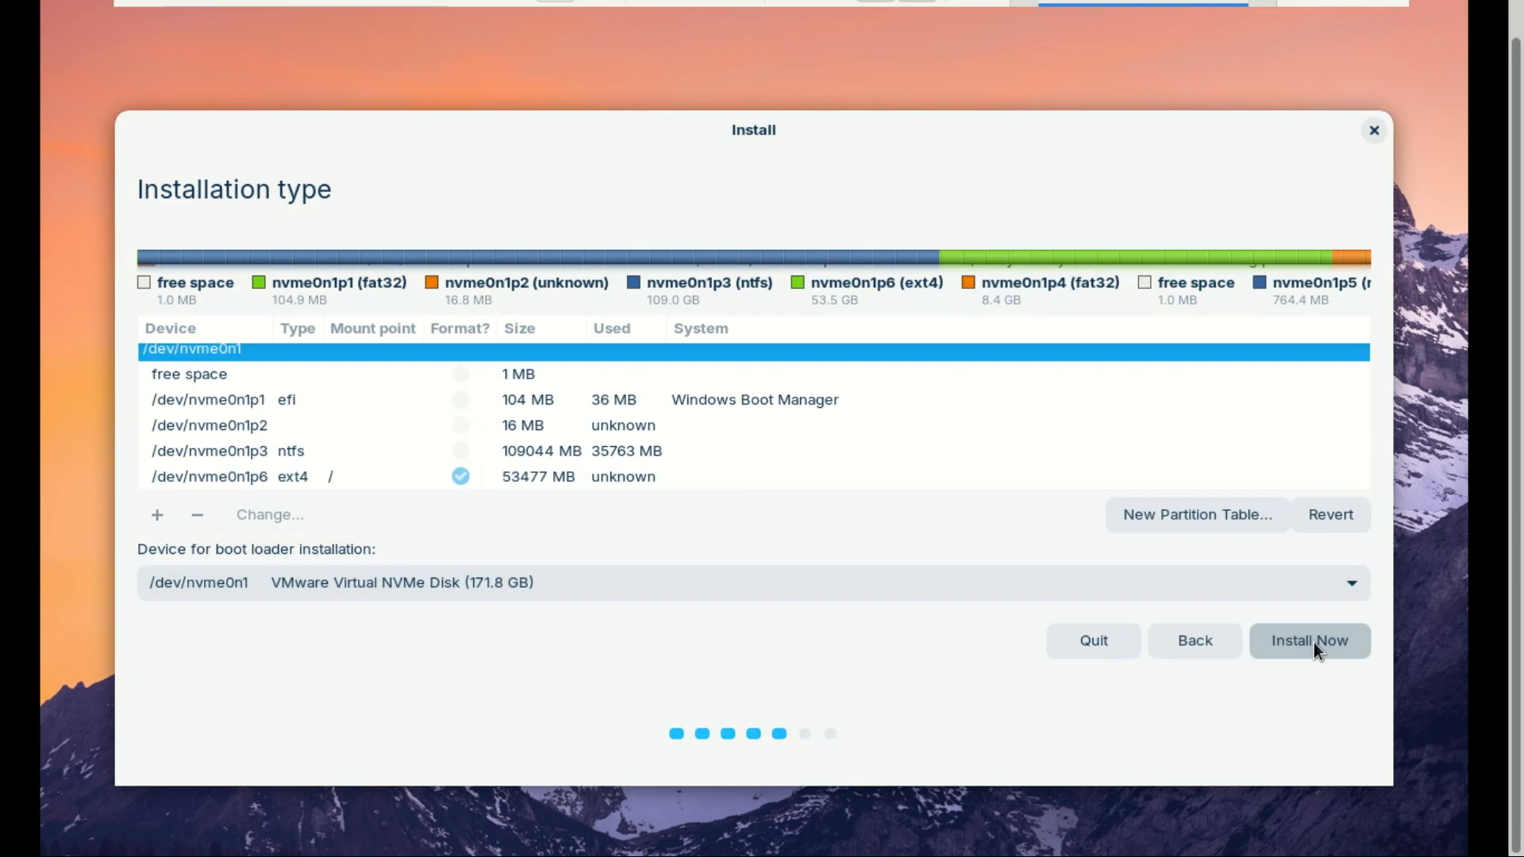
mouse_move(1333, 607)
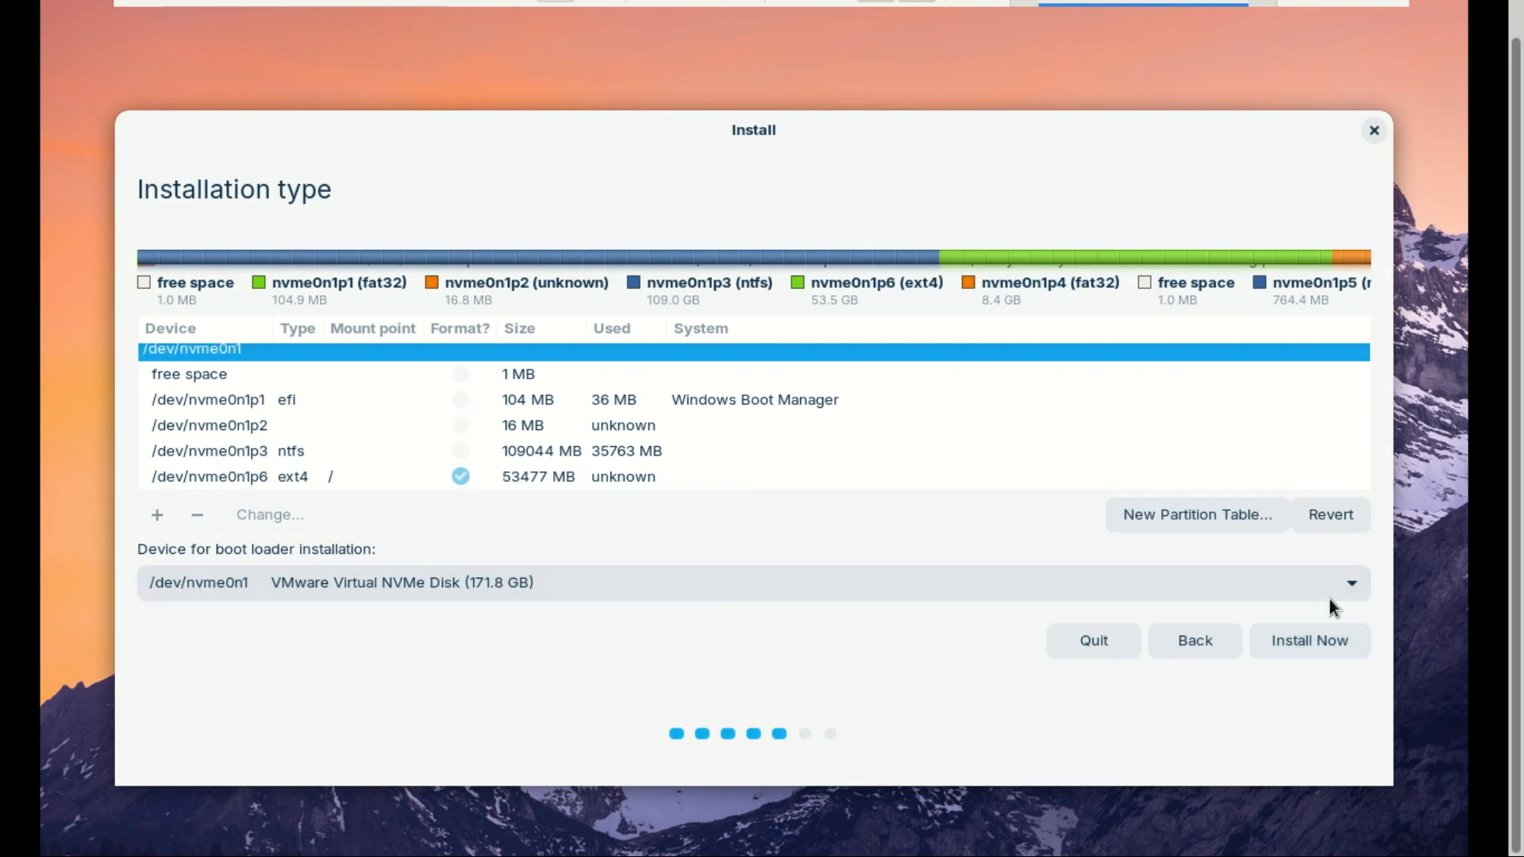
left_click(1351, 582)
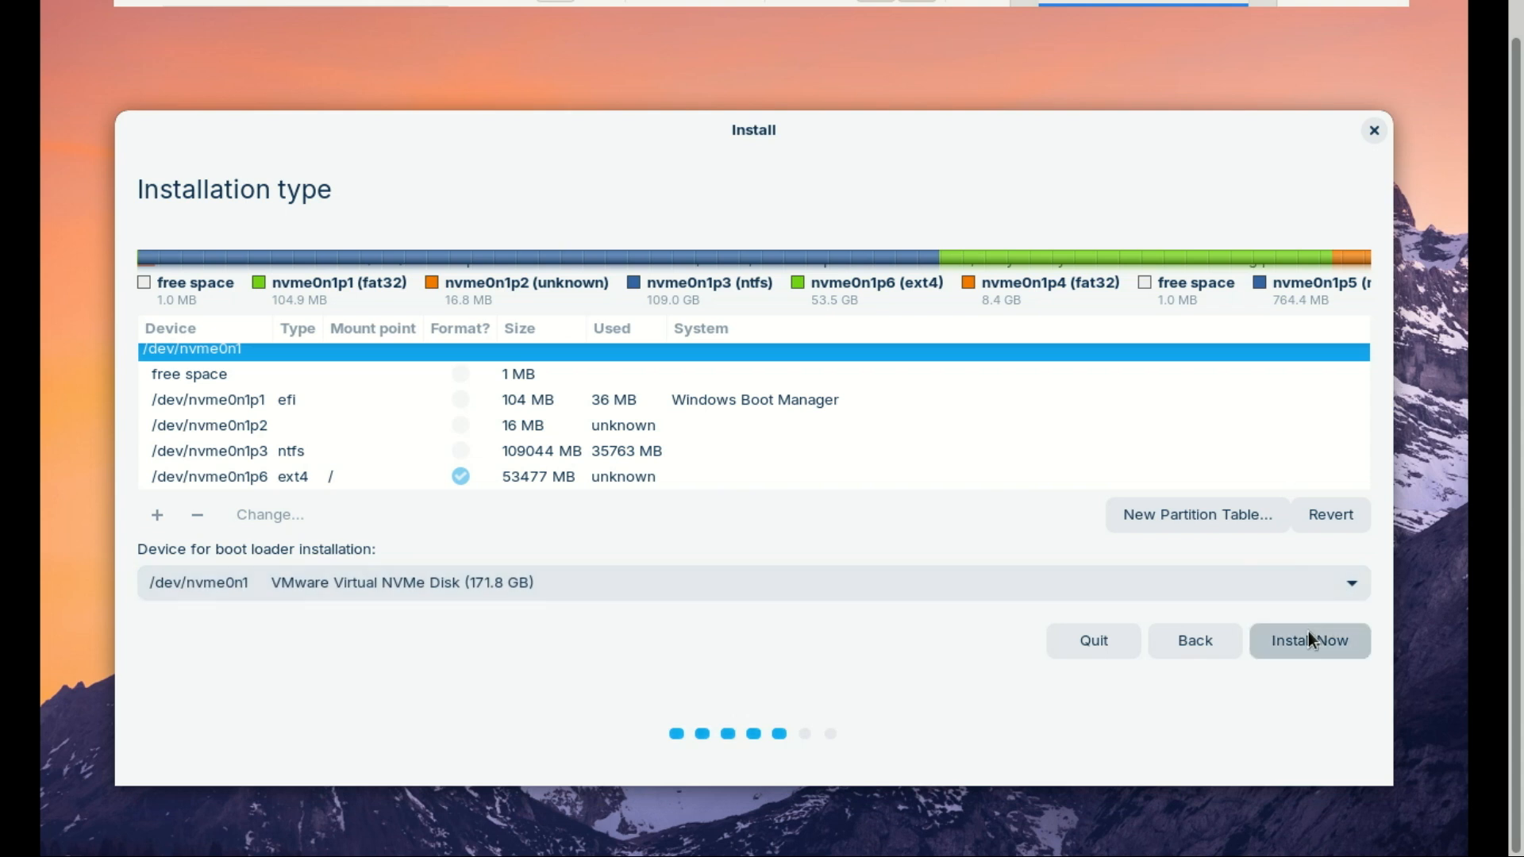
left_click(1309, 641)
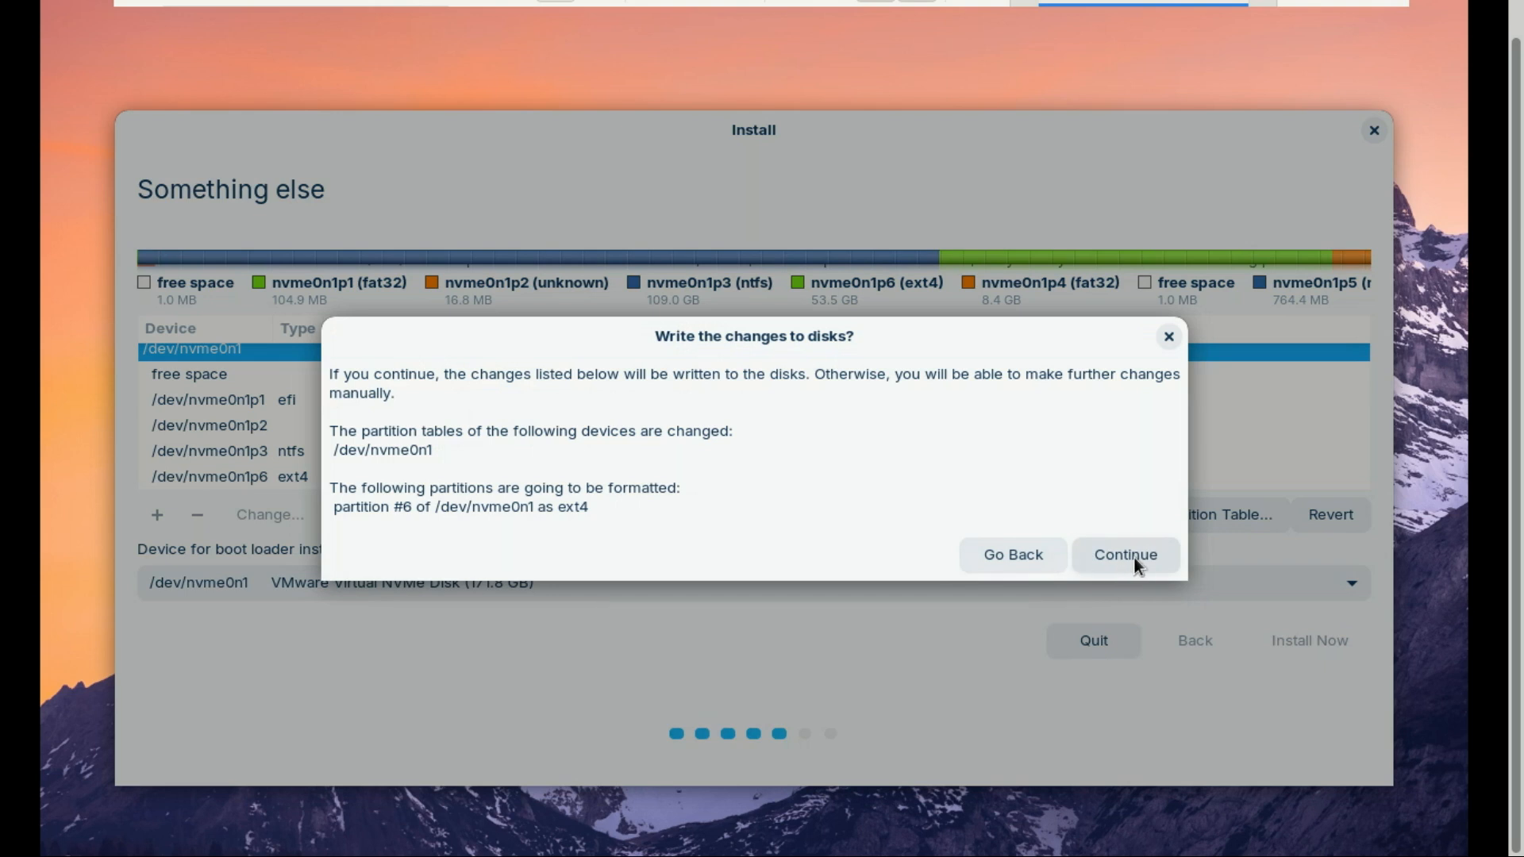
left_click(1125, 554)
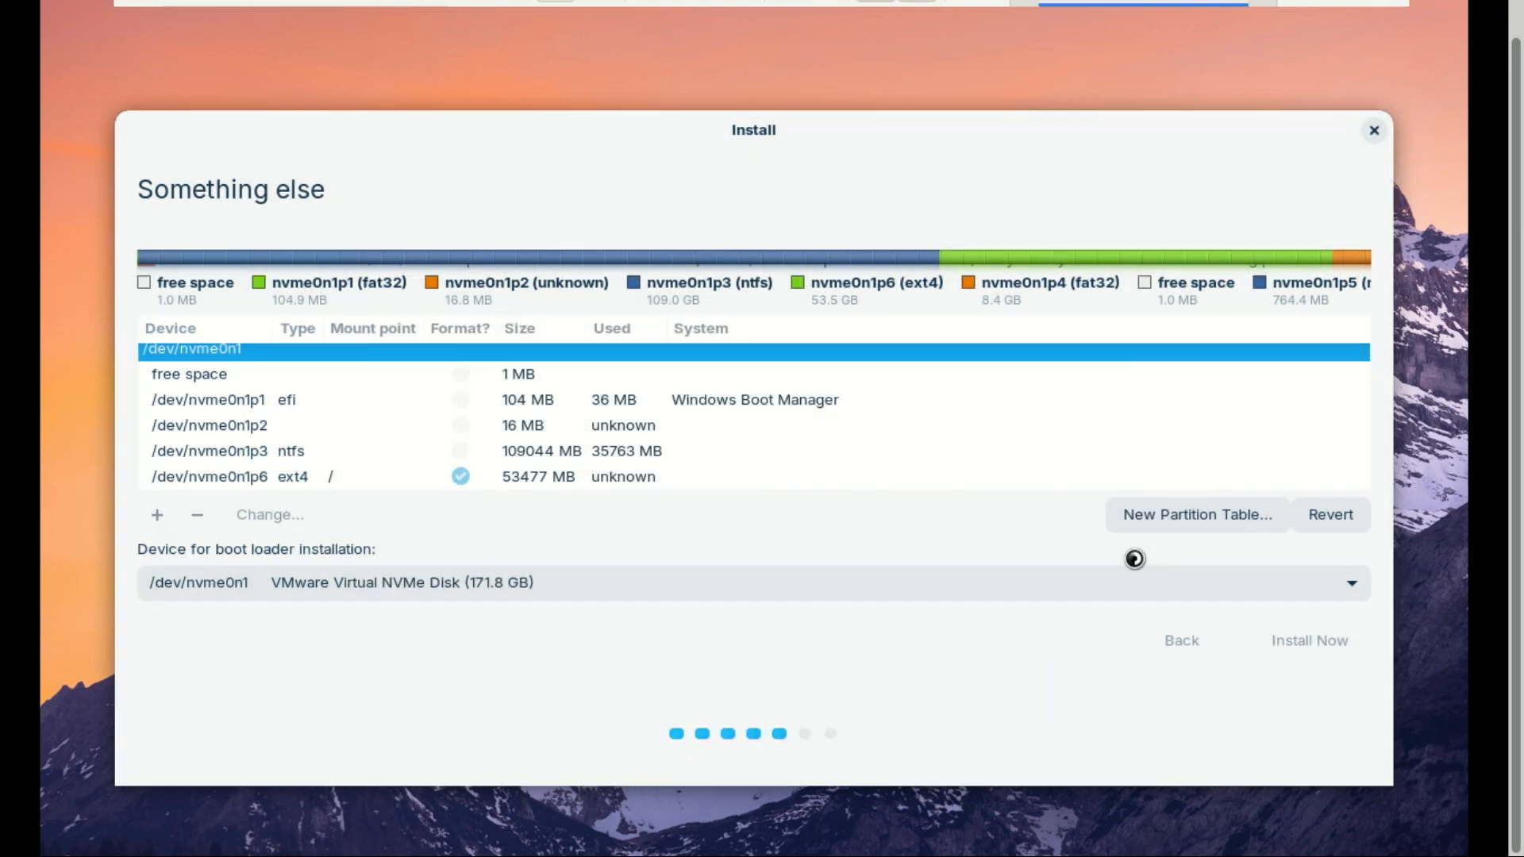
left_click(1309, 640)
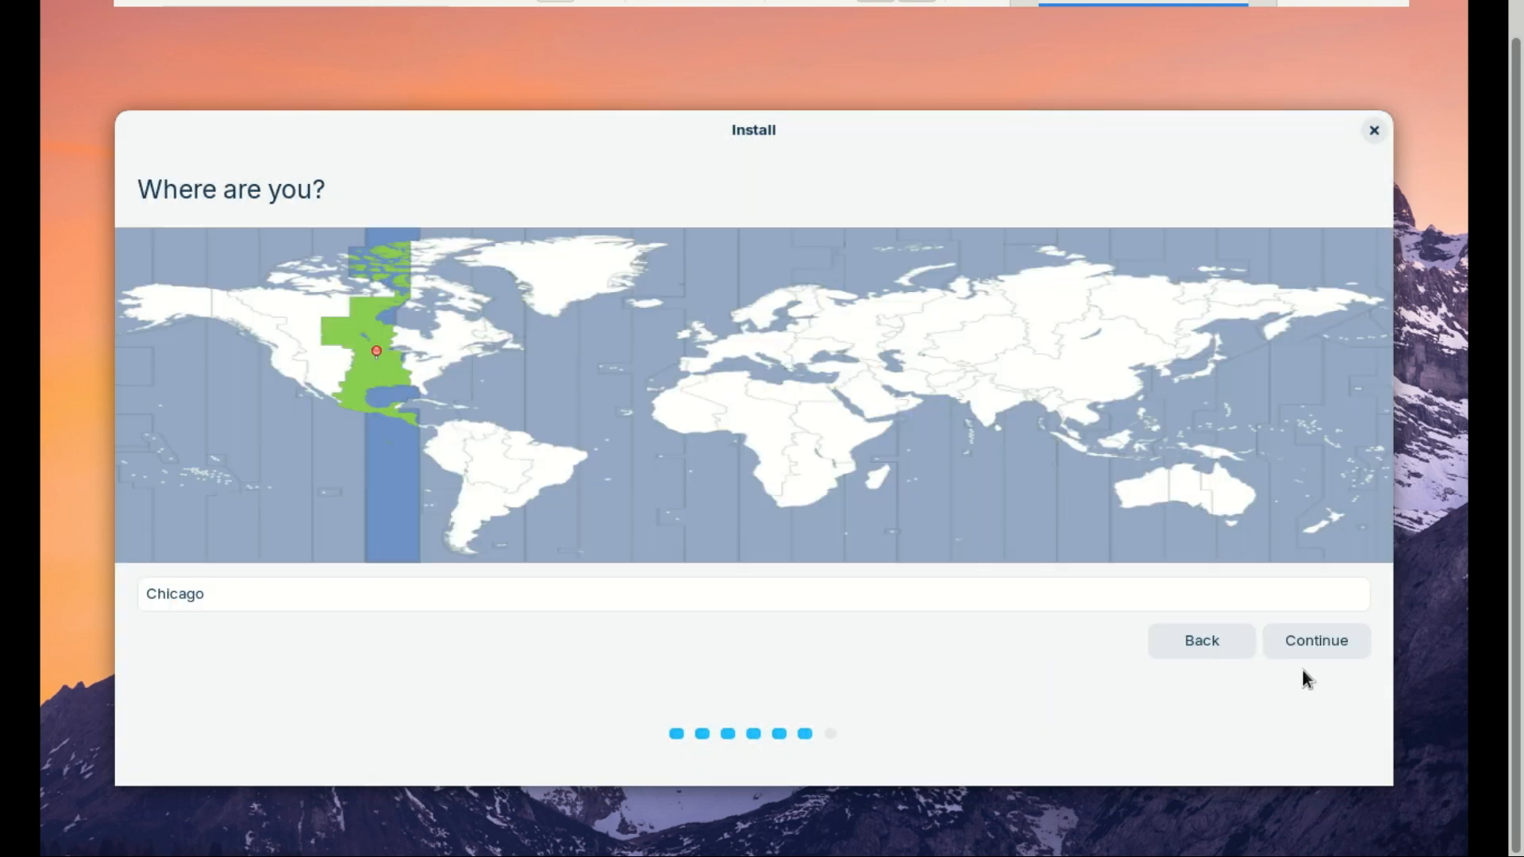
- Accept the Chicago timezone, submit the account name and password, then restart after installation
left_click(1316, 640)
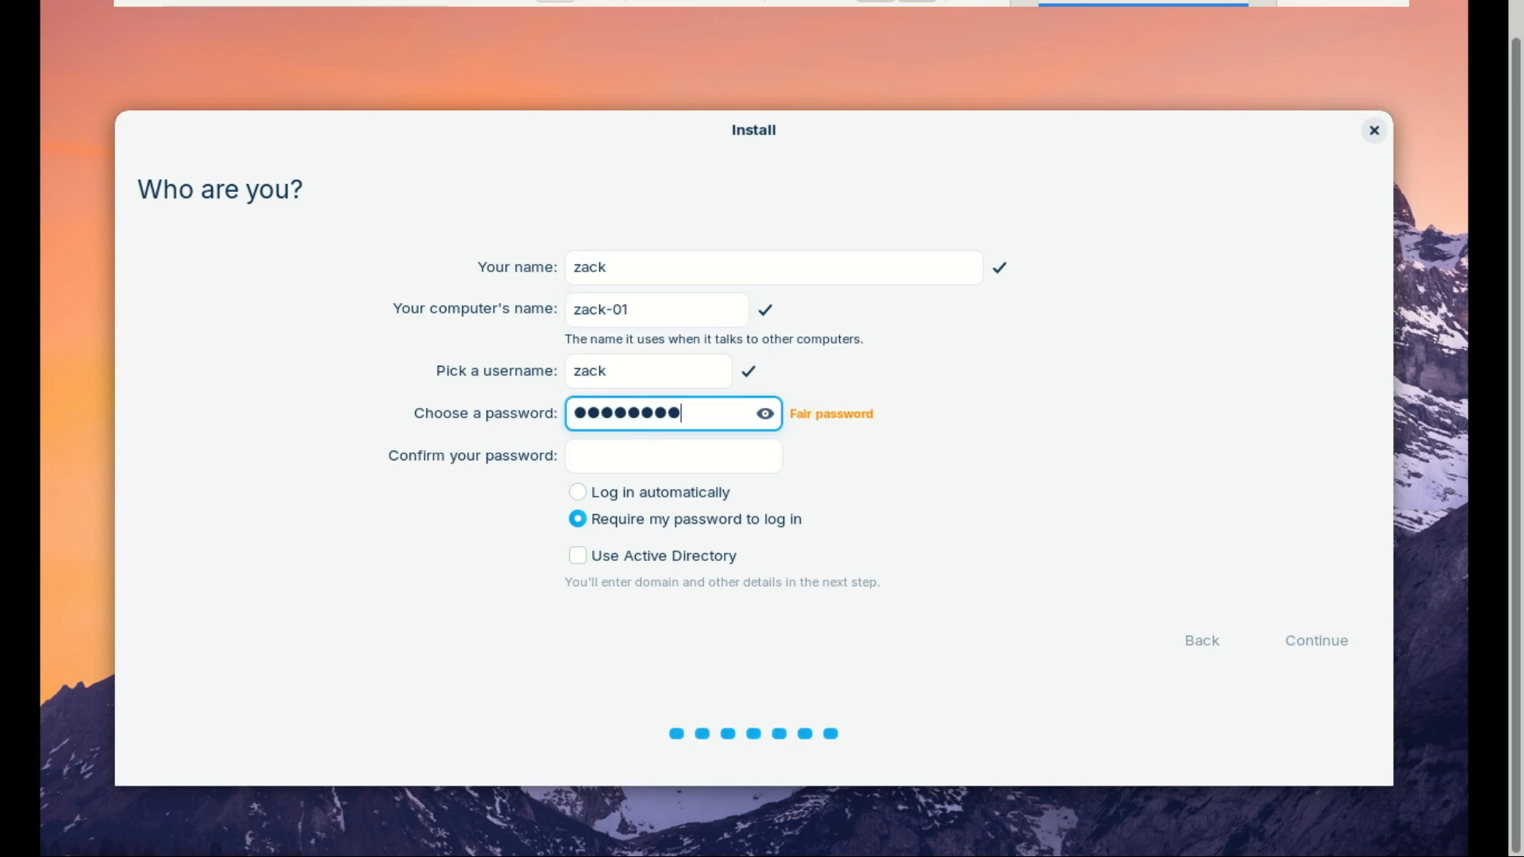
left_click(673, 455)
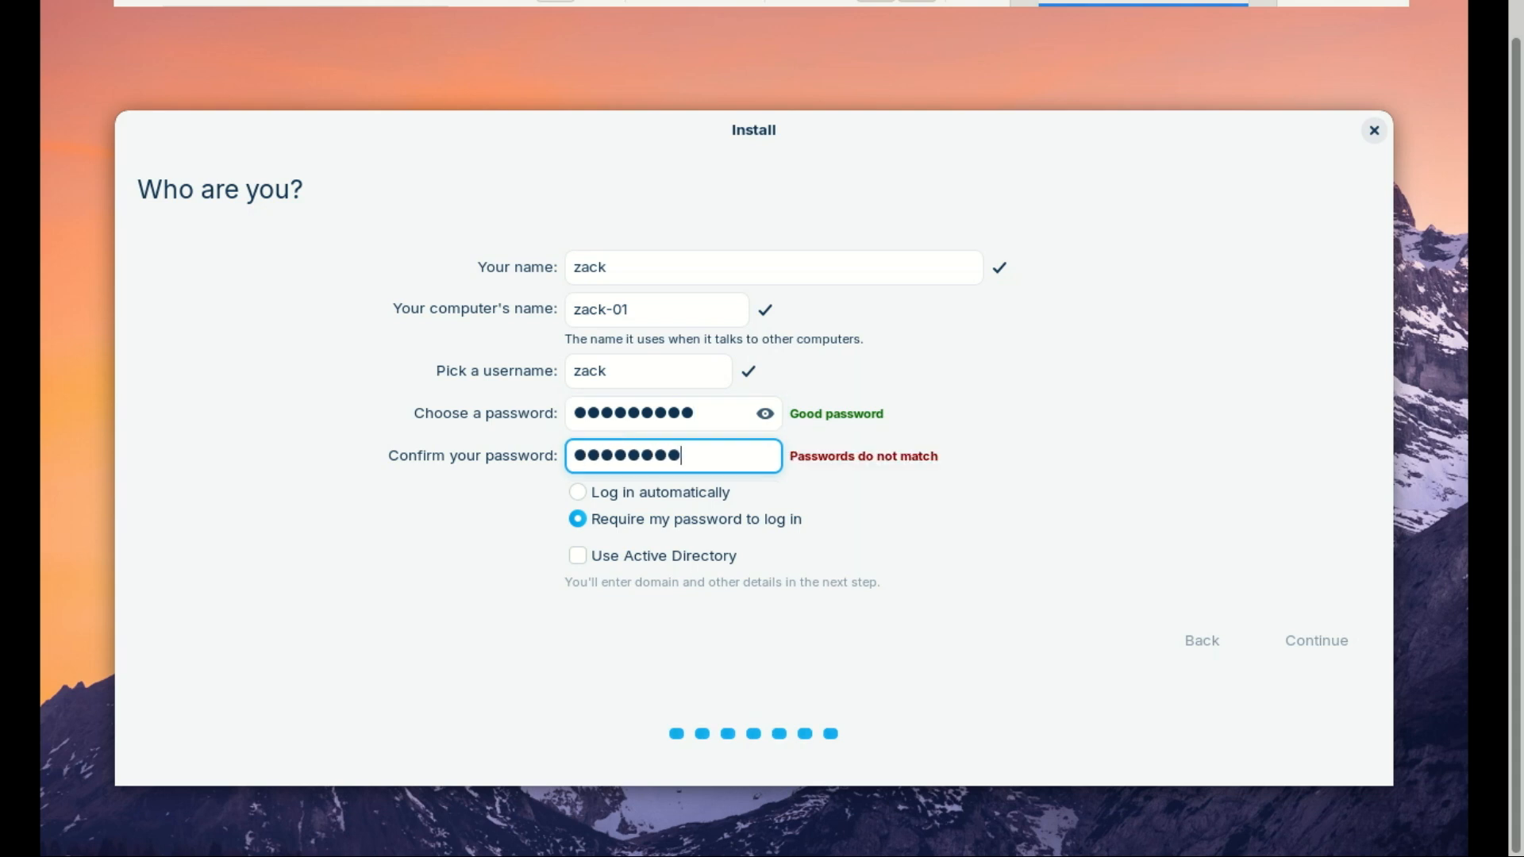
type("z")
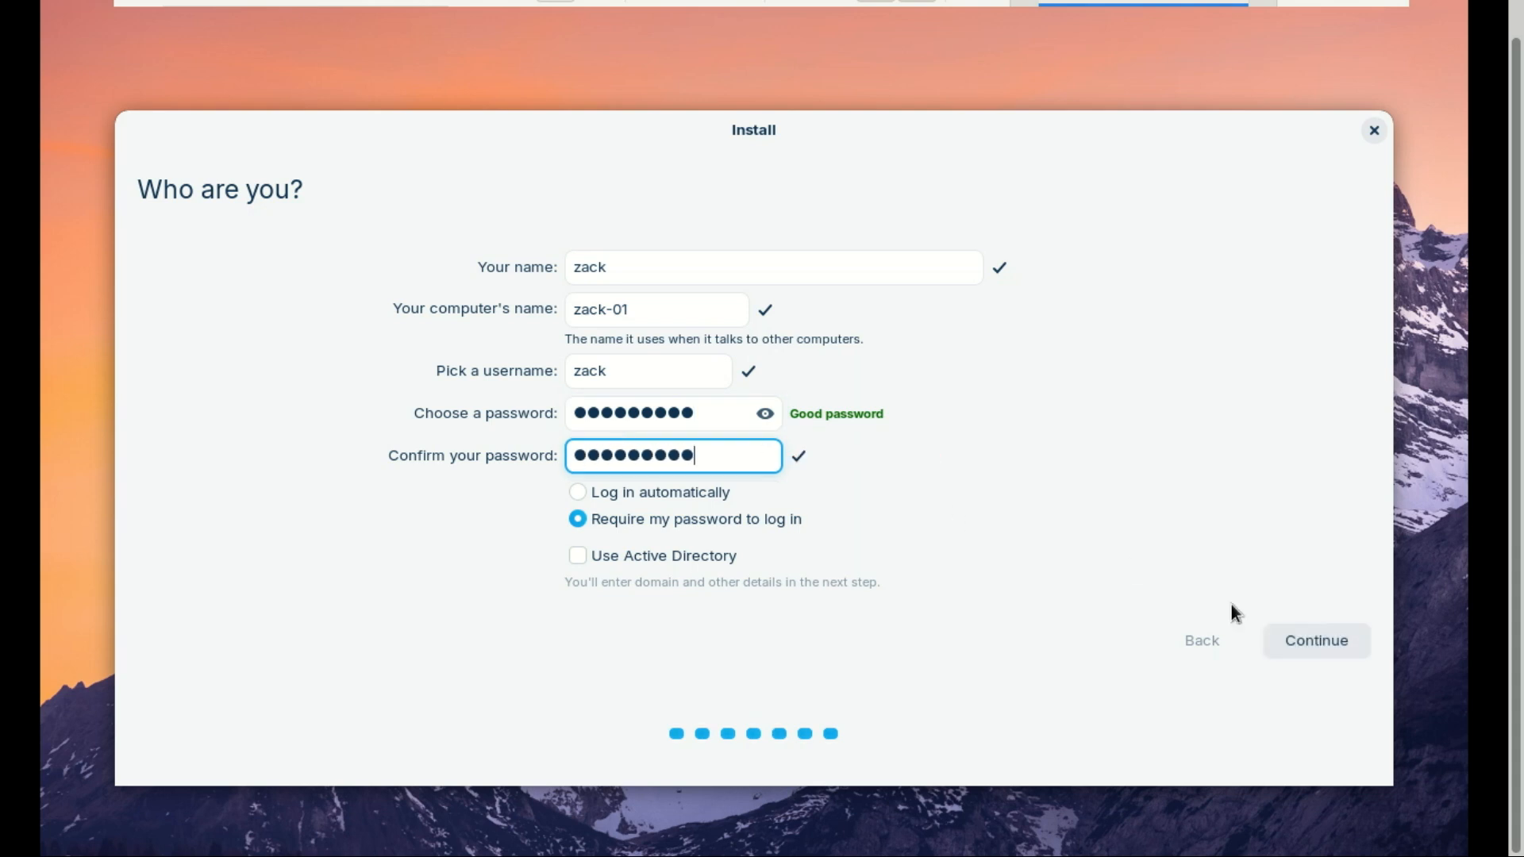
left_click(1316, 641)
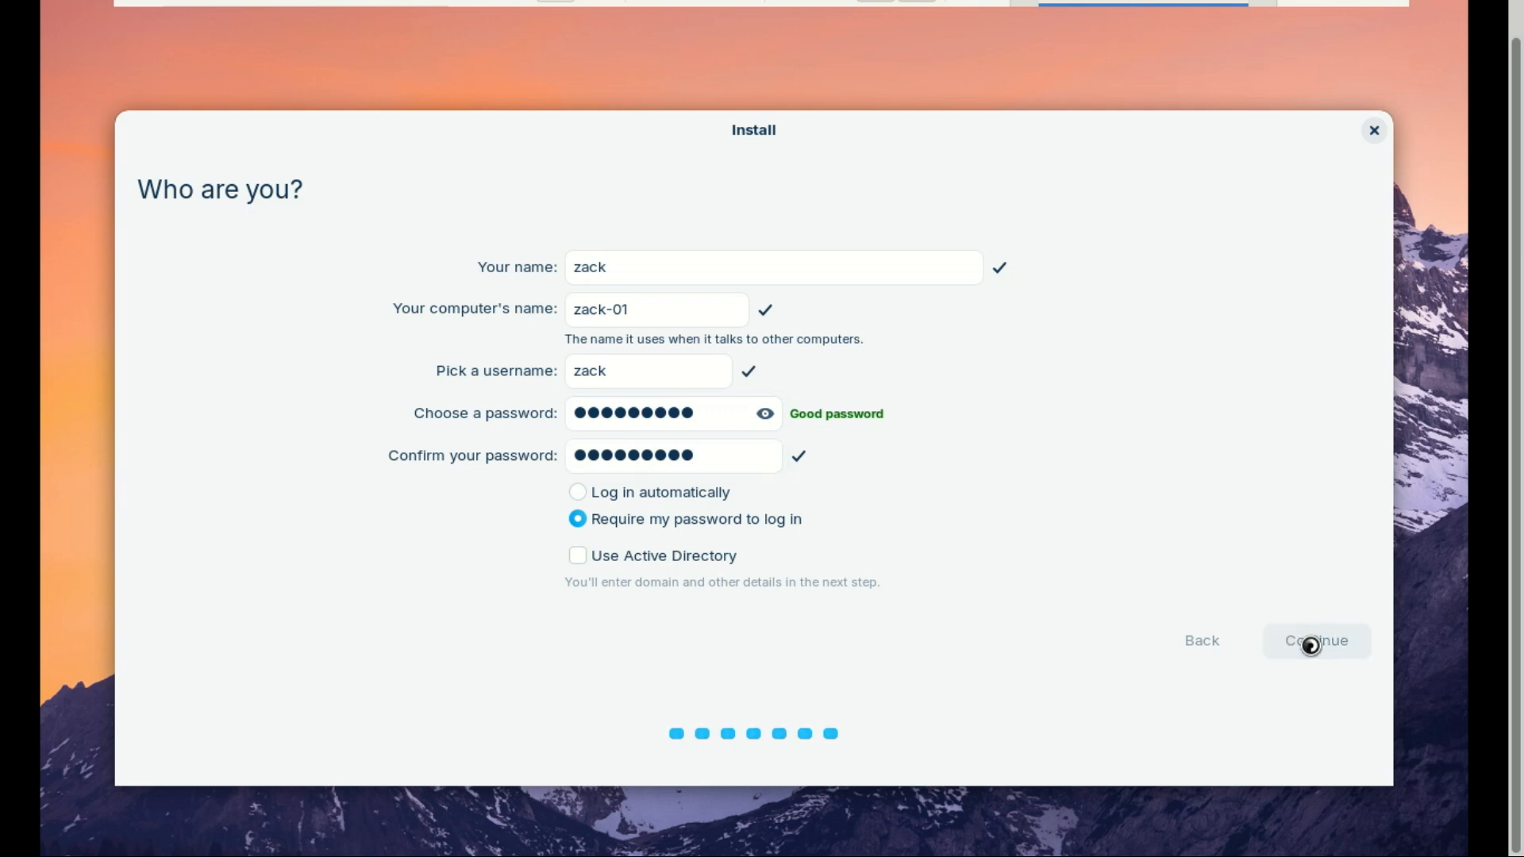
left_click(1315, 640)
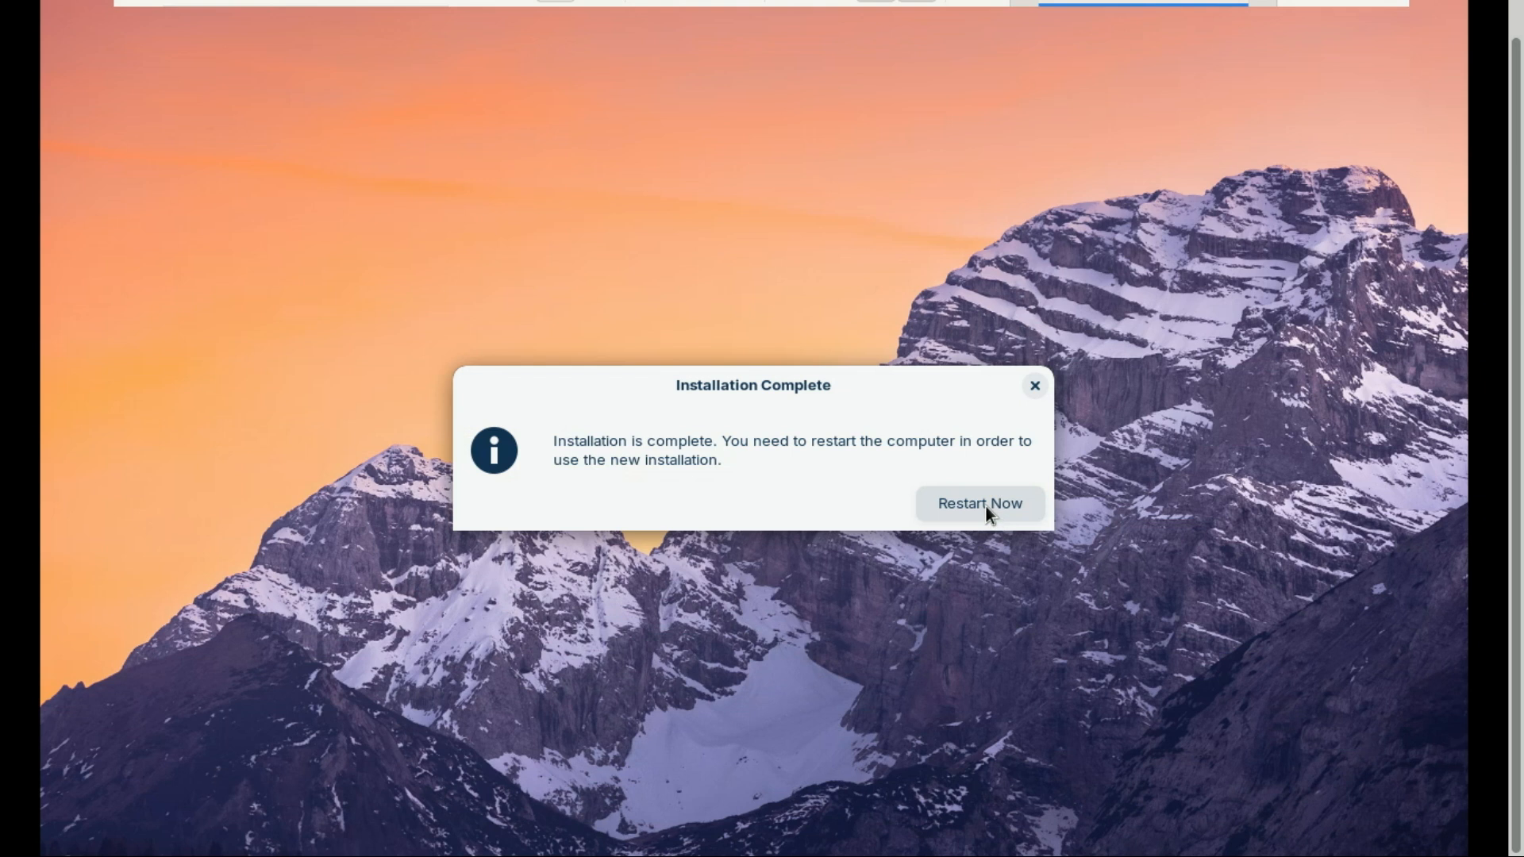
left_click(979, 504)
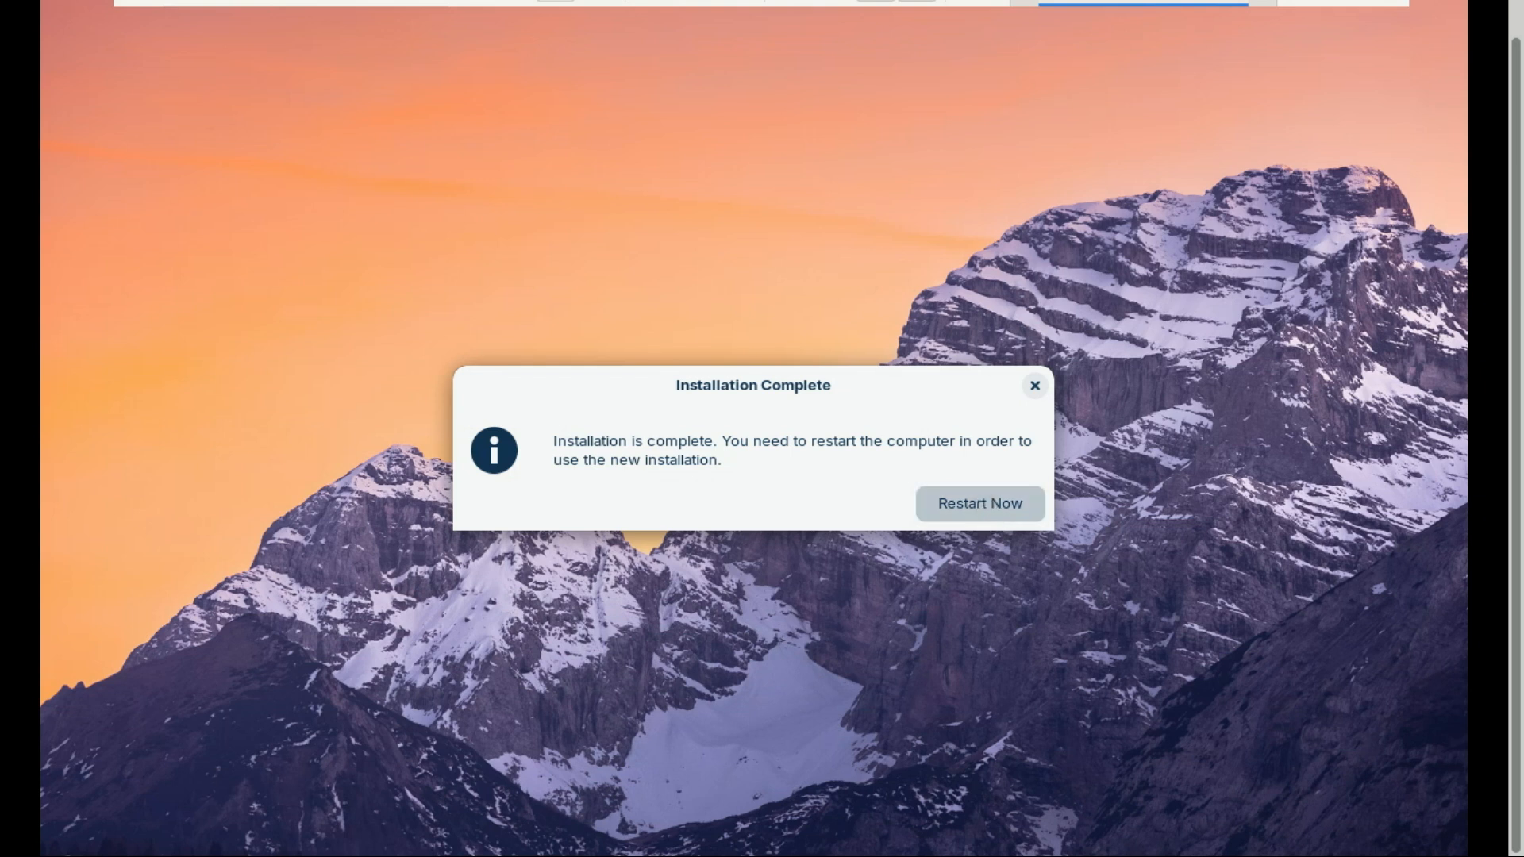
left_click(979, 503)
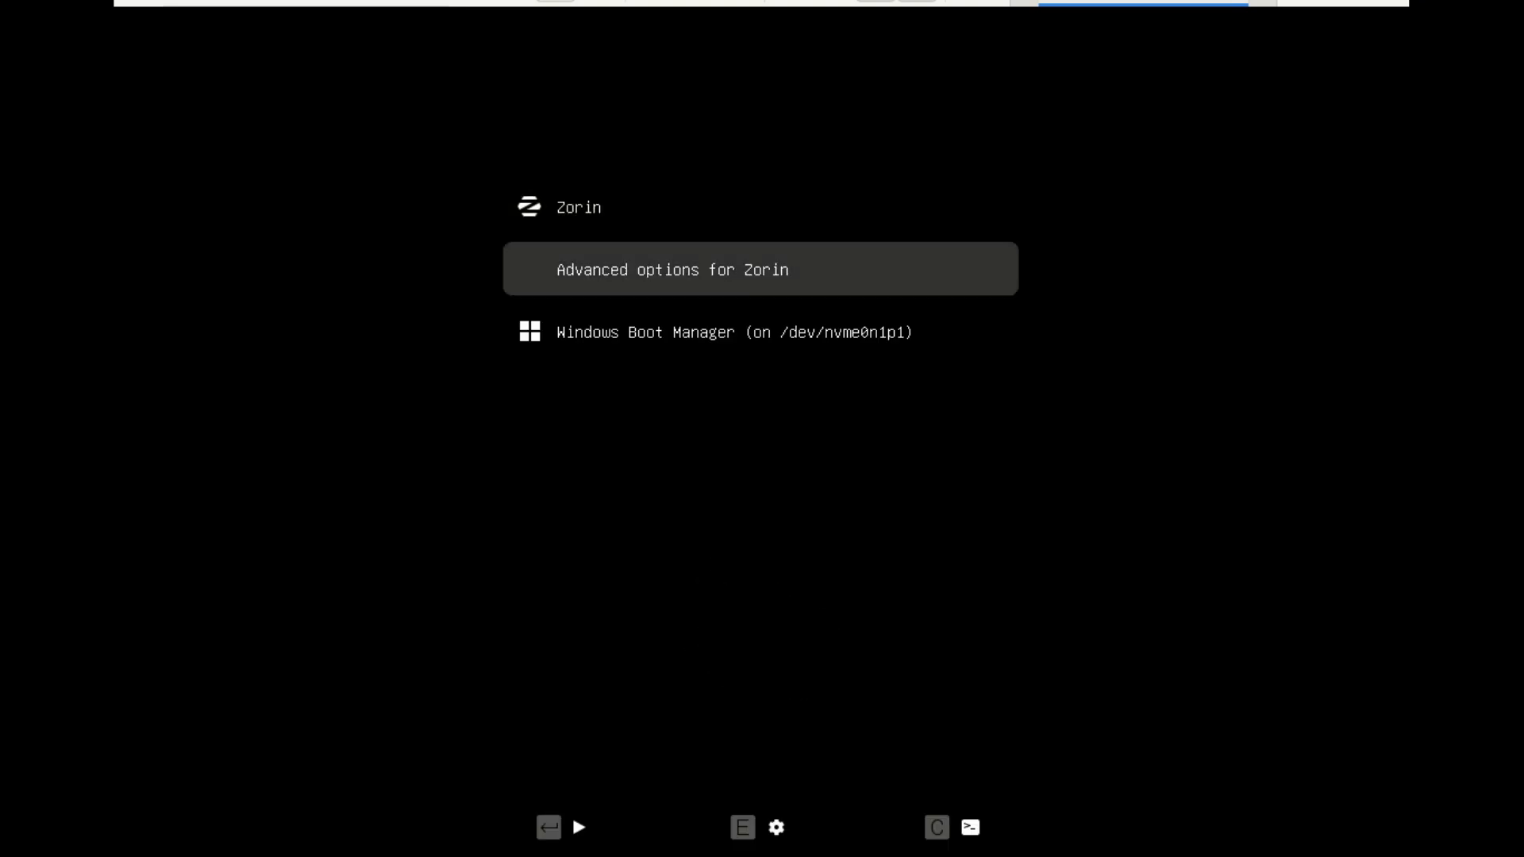
key("Up")
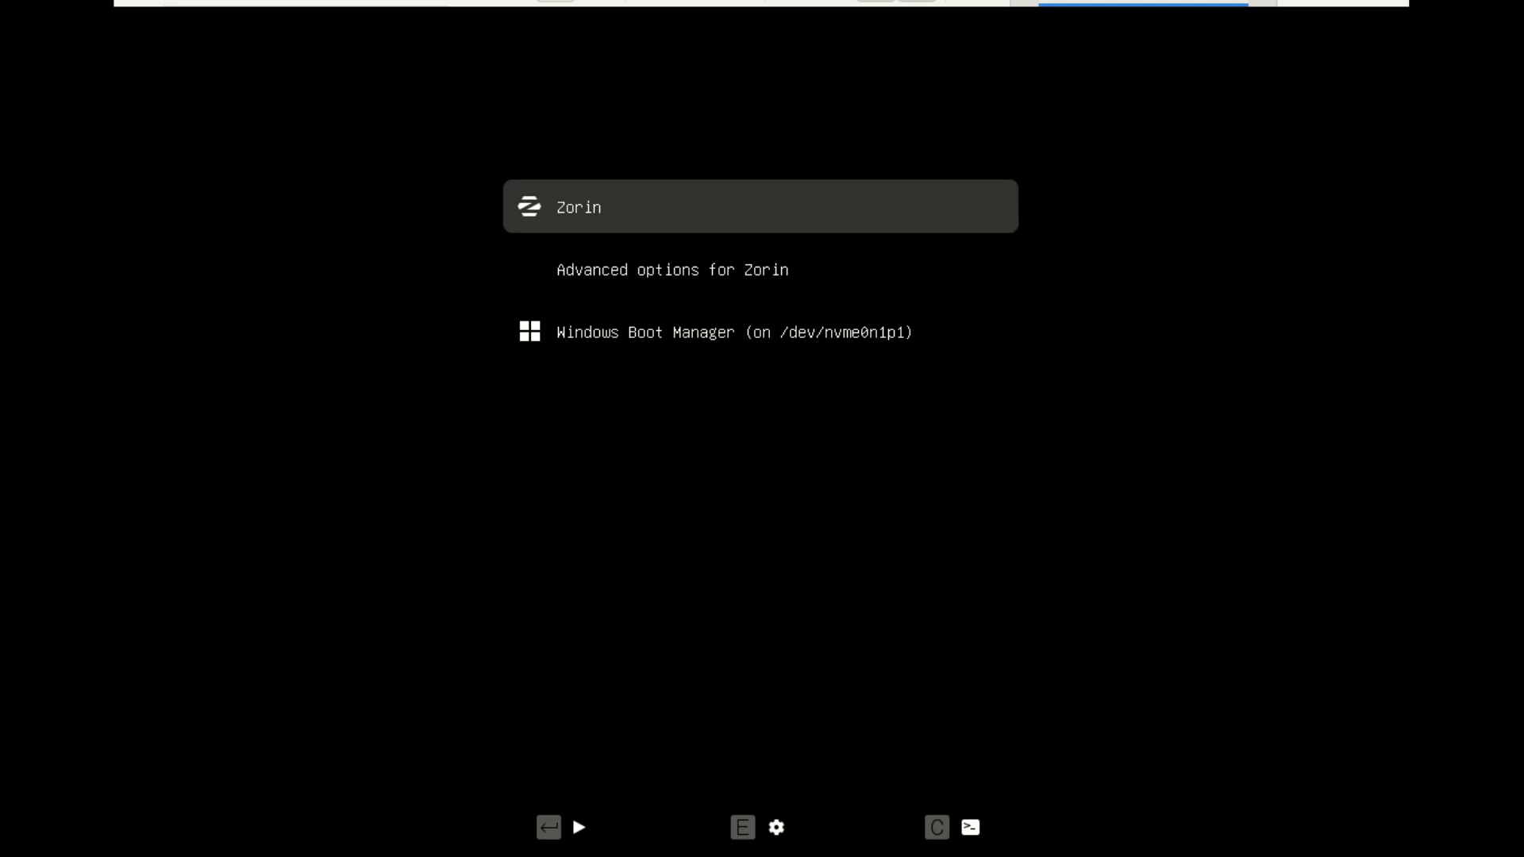
key("Down")
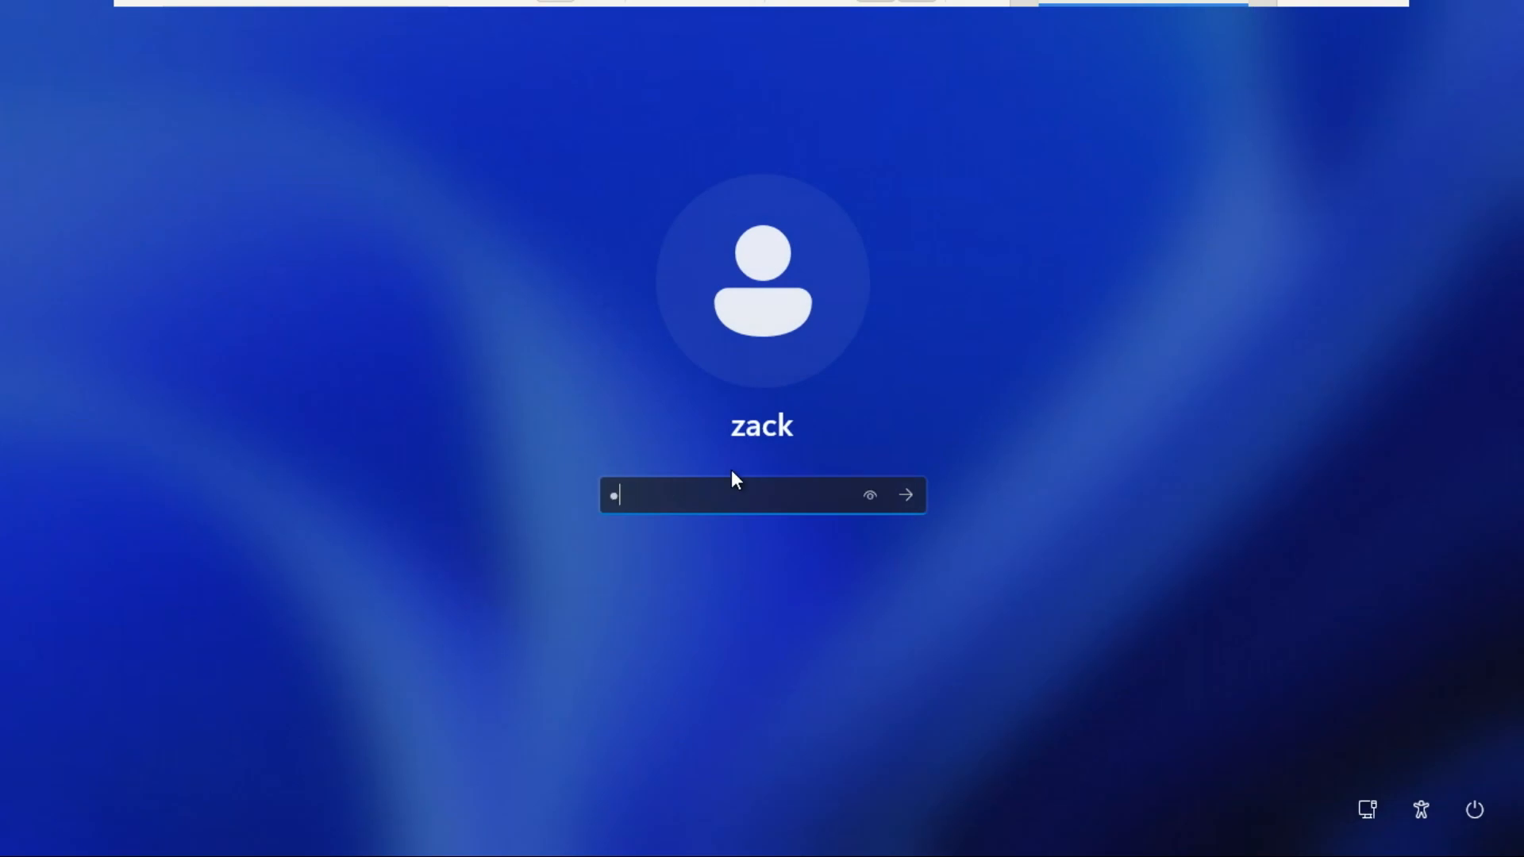
type("password")
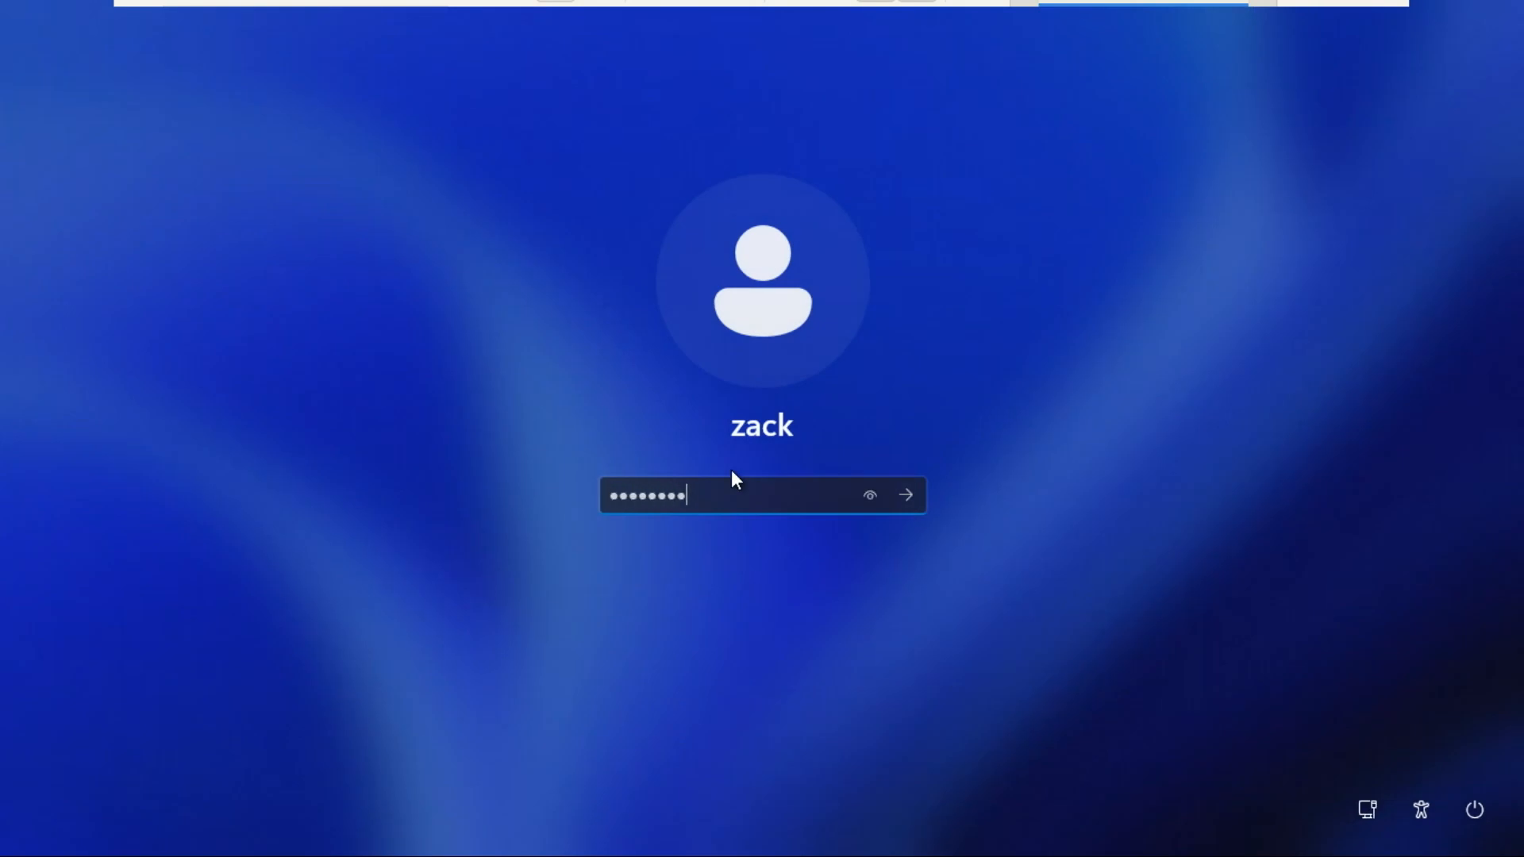
left_click(903, 494)
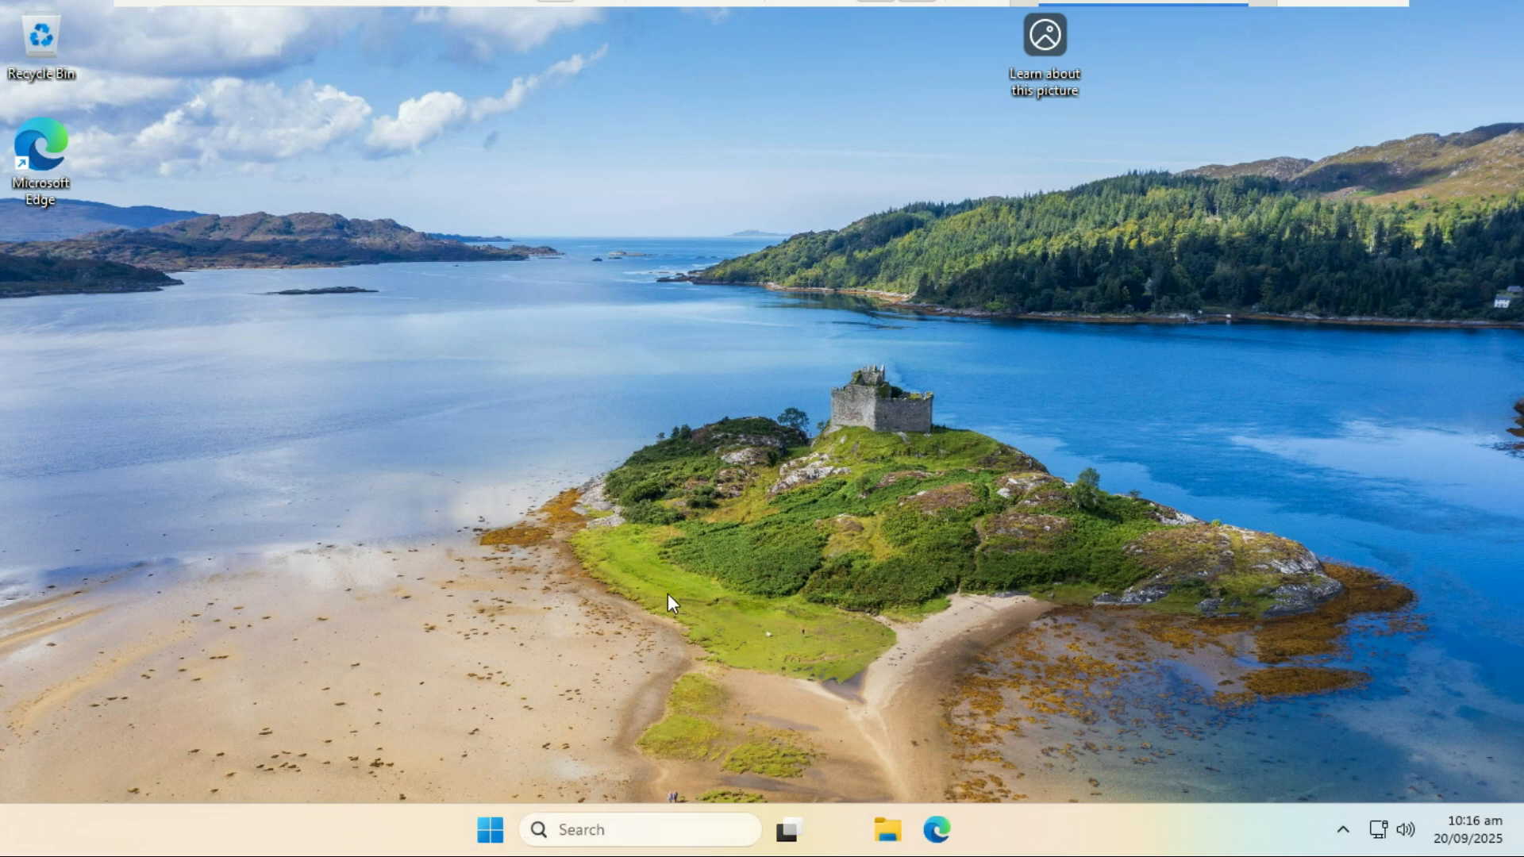
left_click(489, 830)
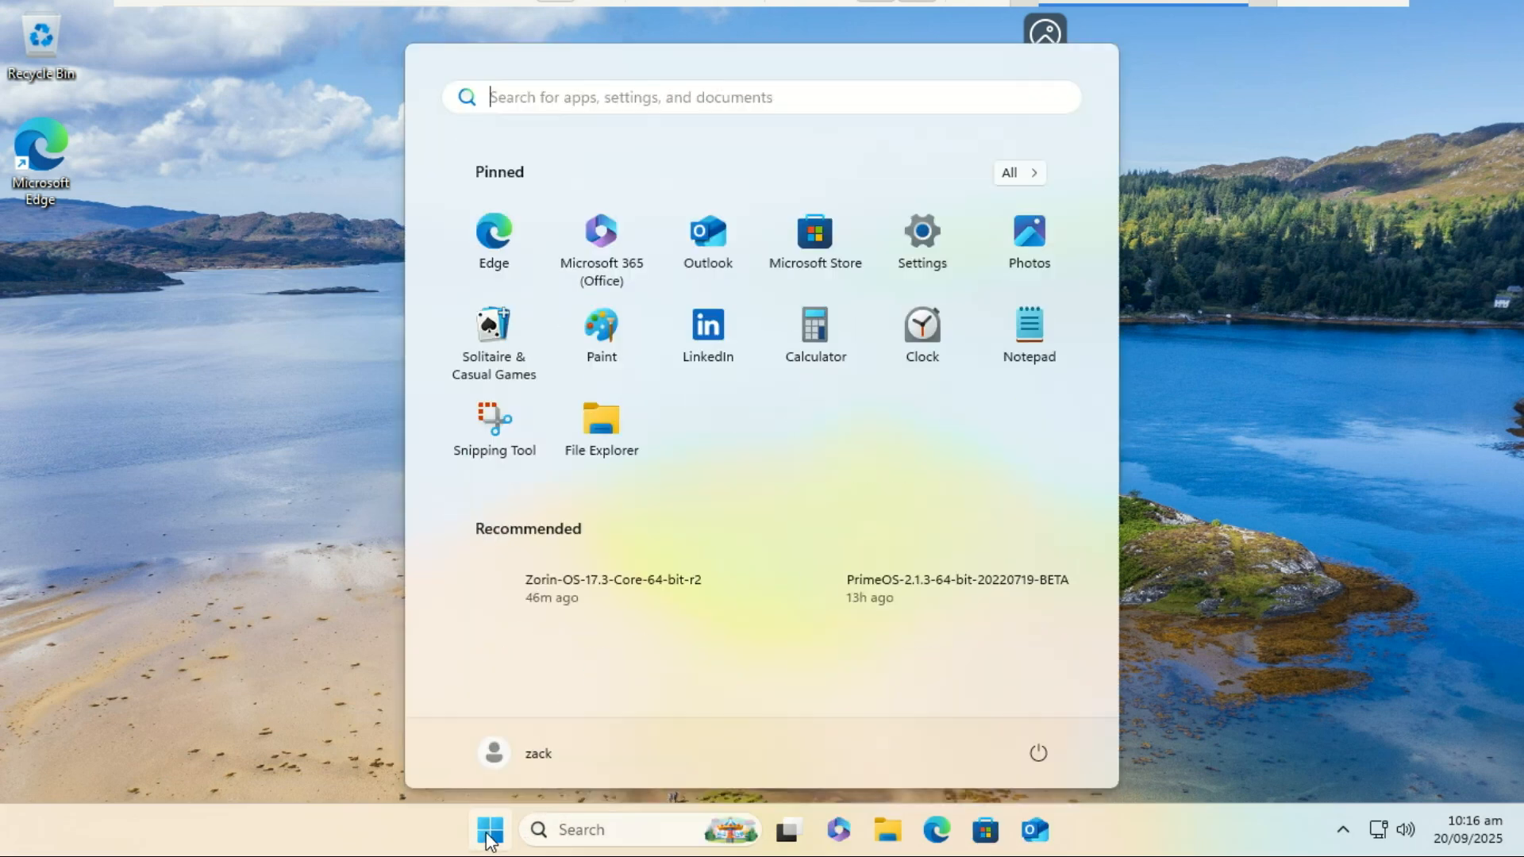
left_click(1038, 752)
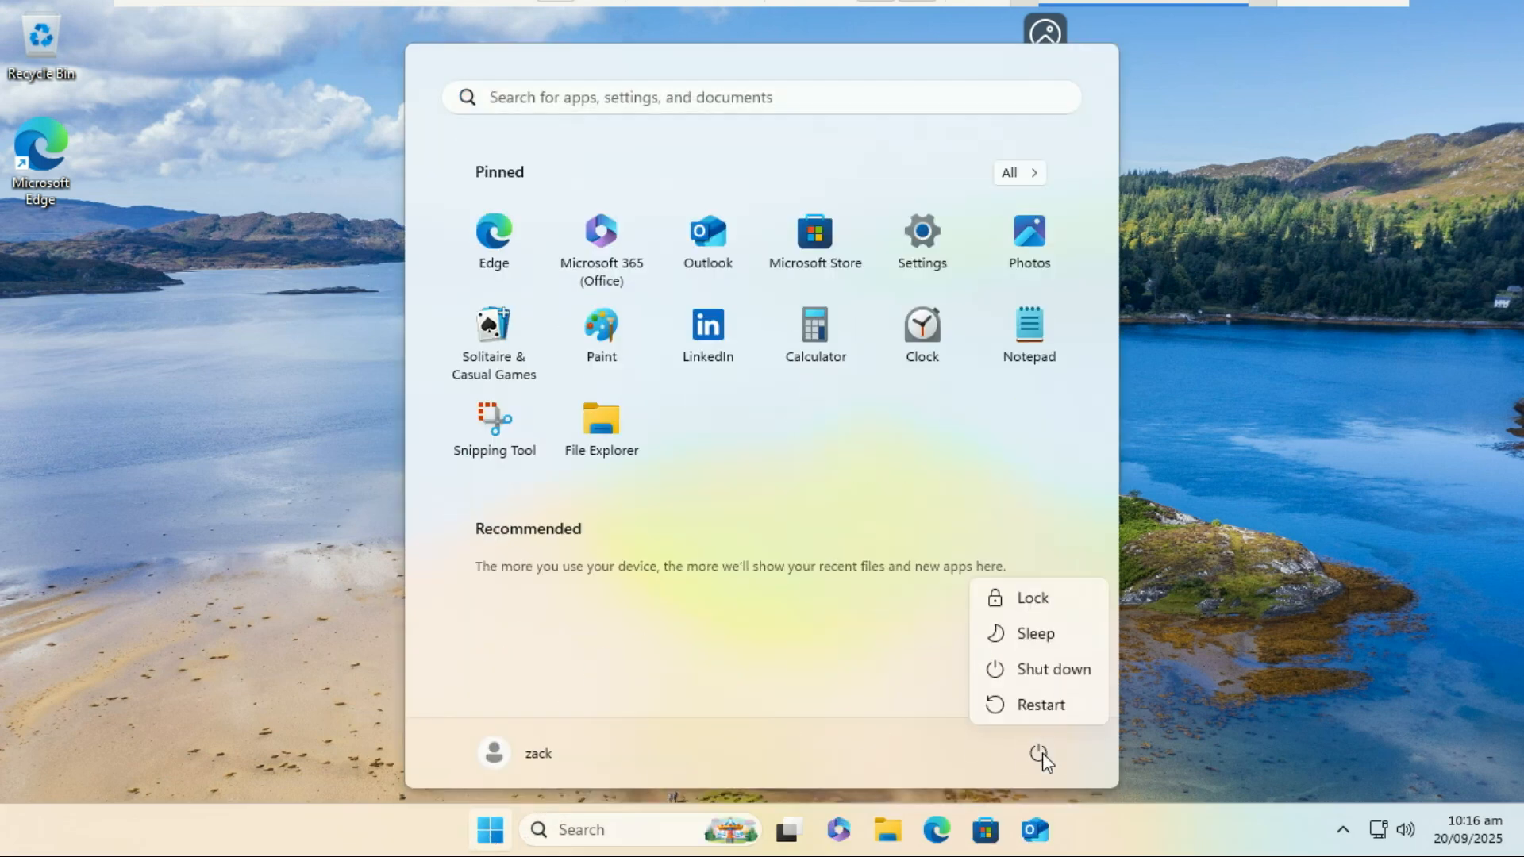
left_click(1039, 705)
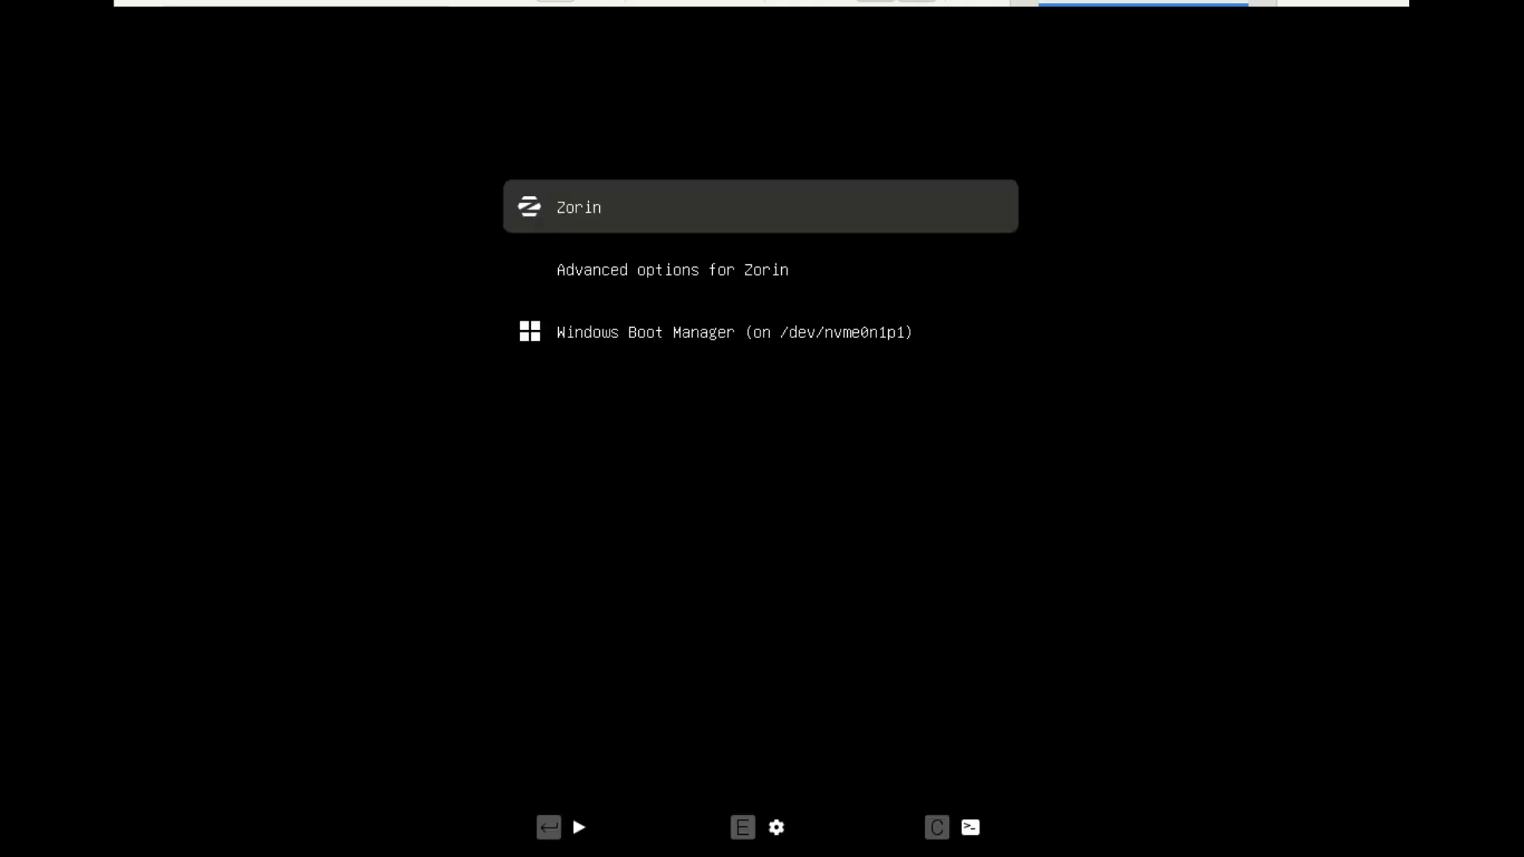
- Boot the Zorin GRUB entry and sign in to the user account with its password
key("Down")
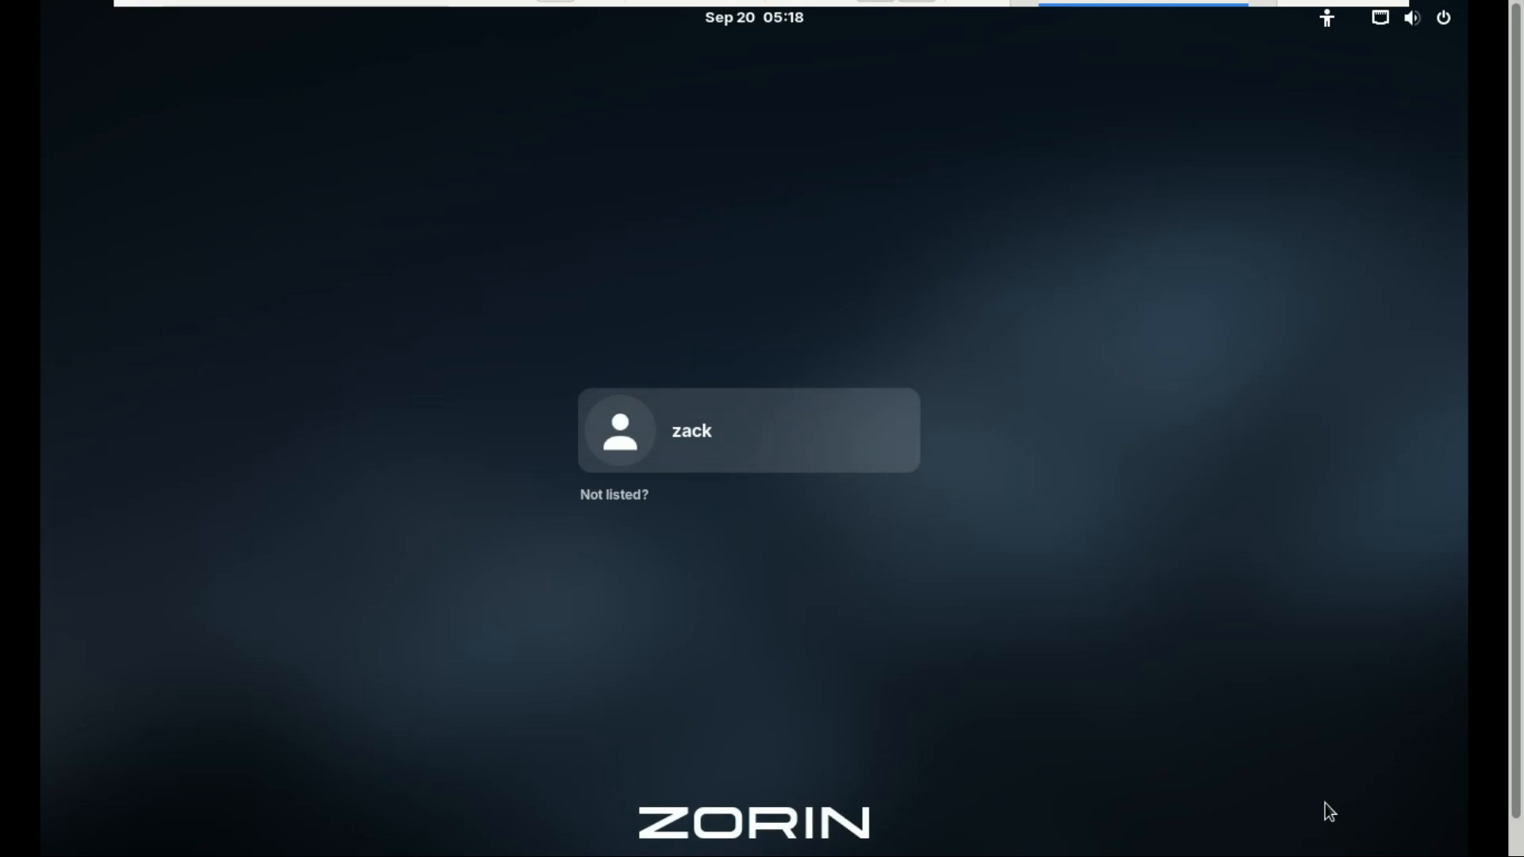
mouse_move(724, 473)
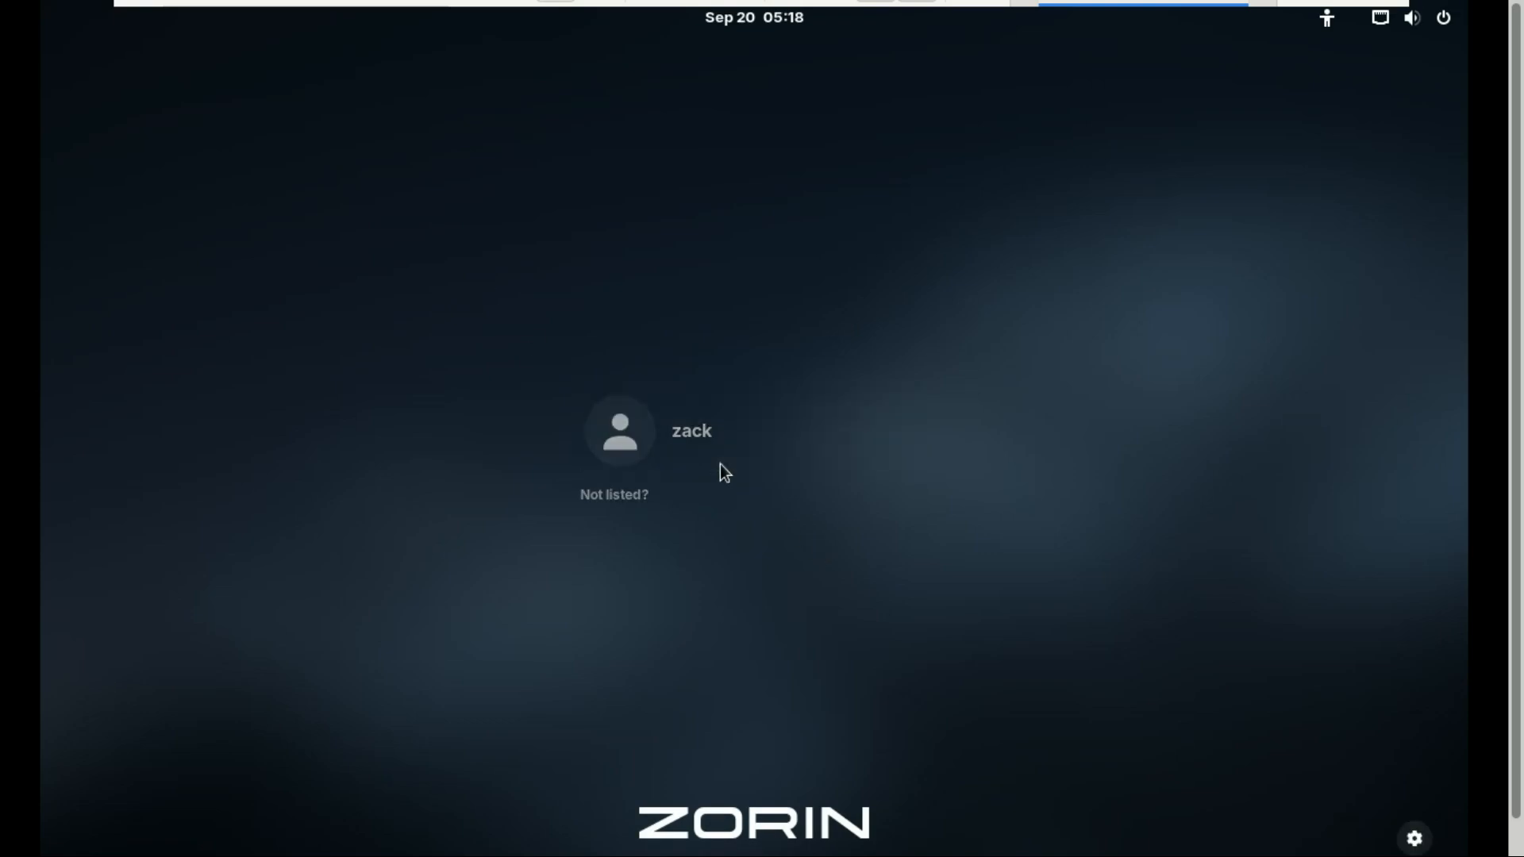
left_click(618, 430)
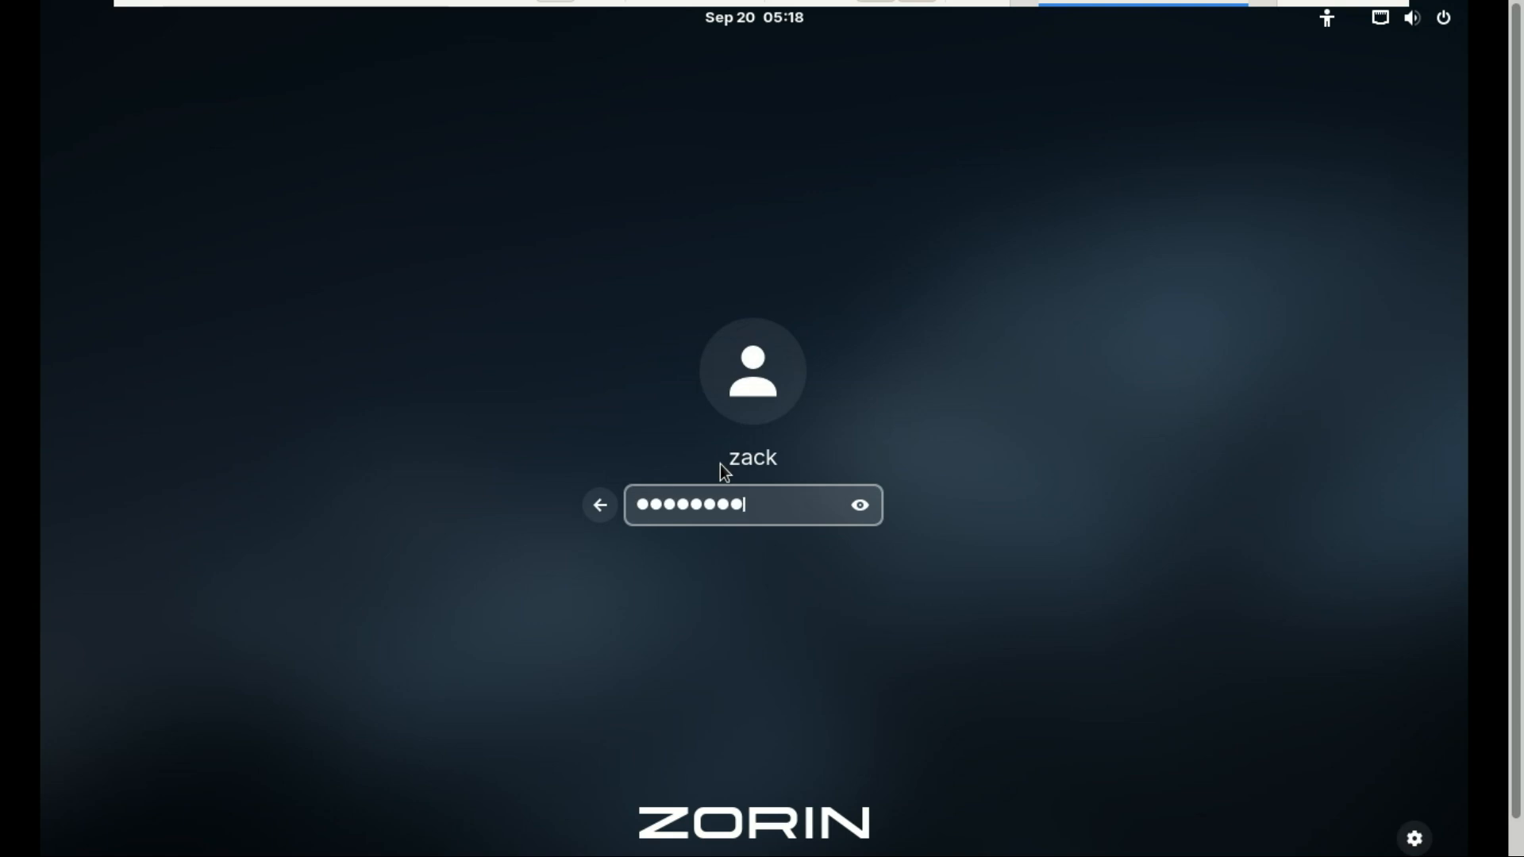
key("Return")
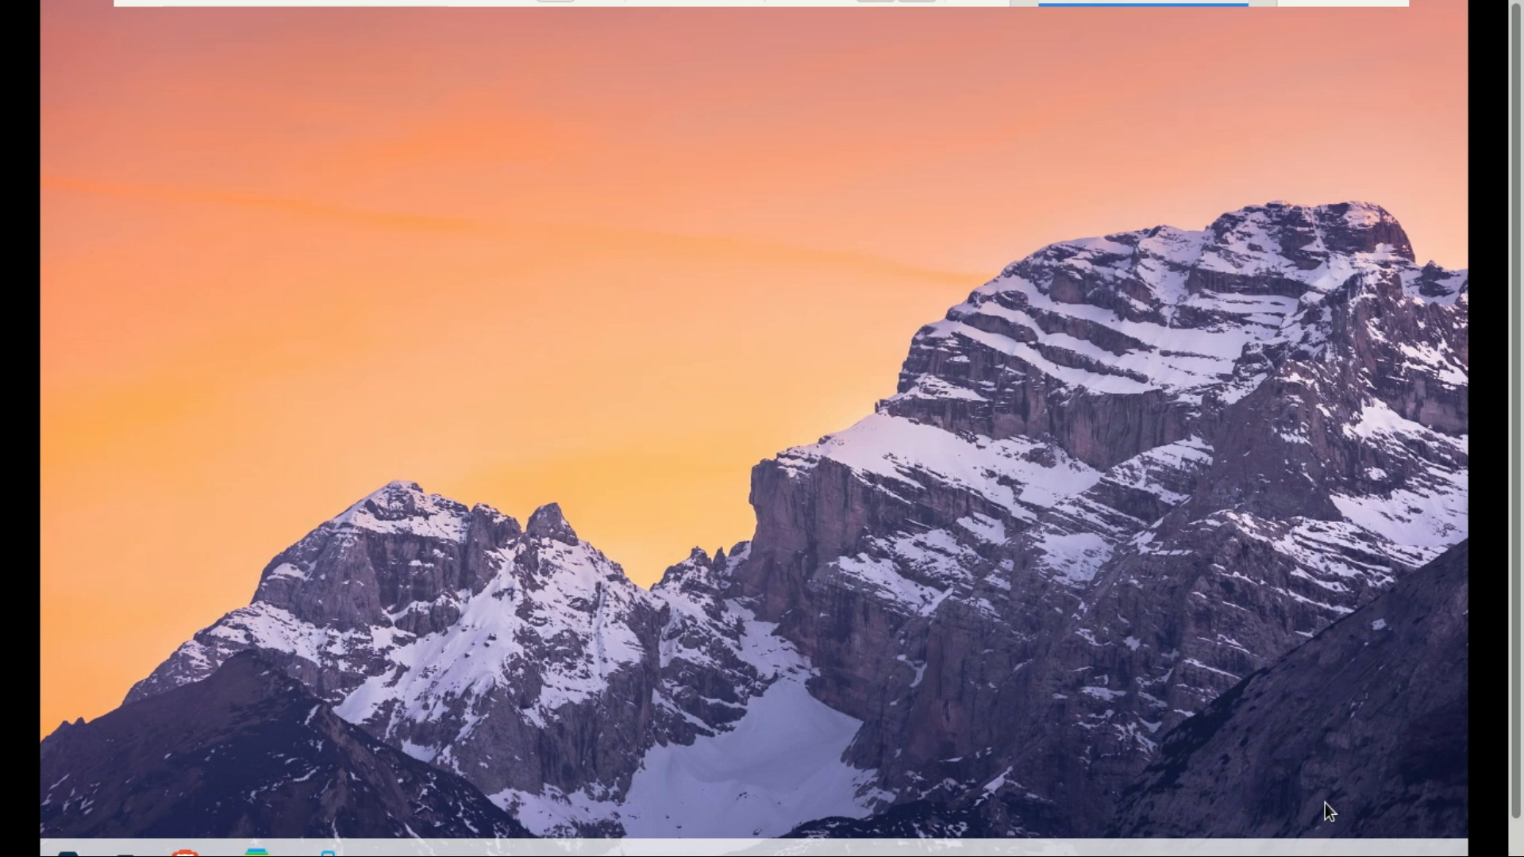